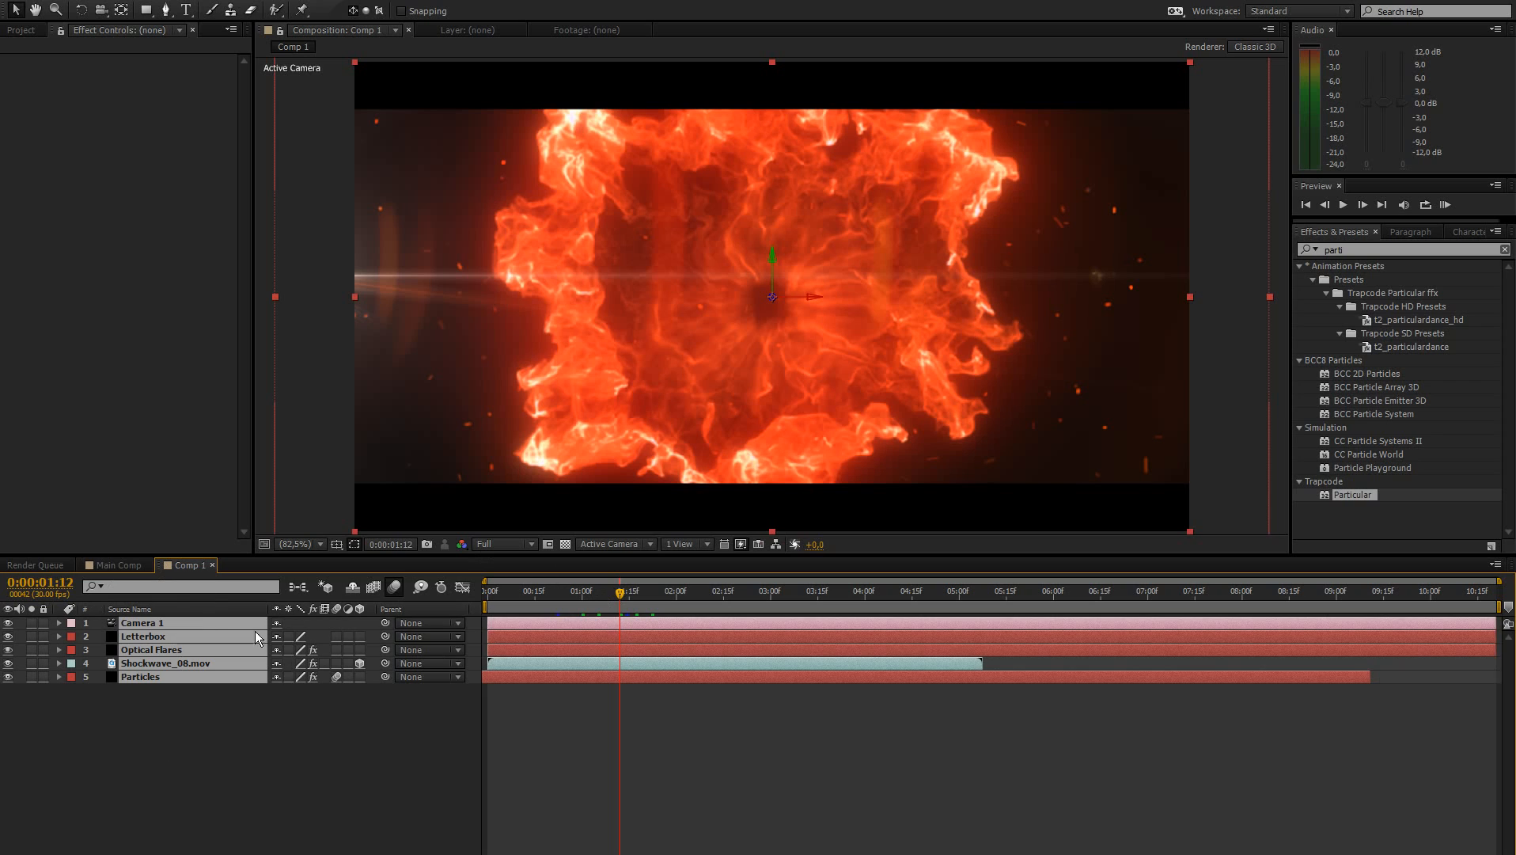
mouse_move(547, 504)
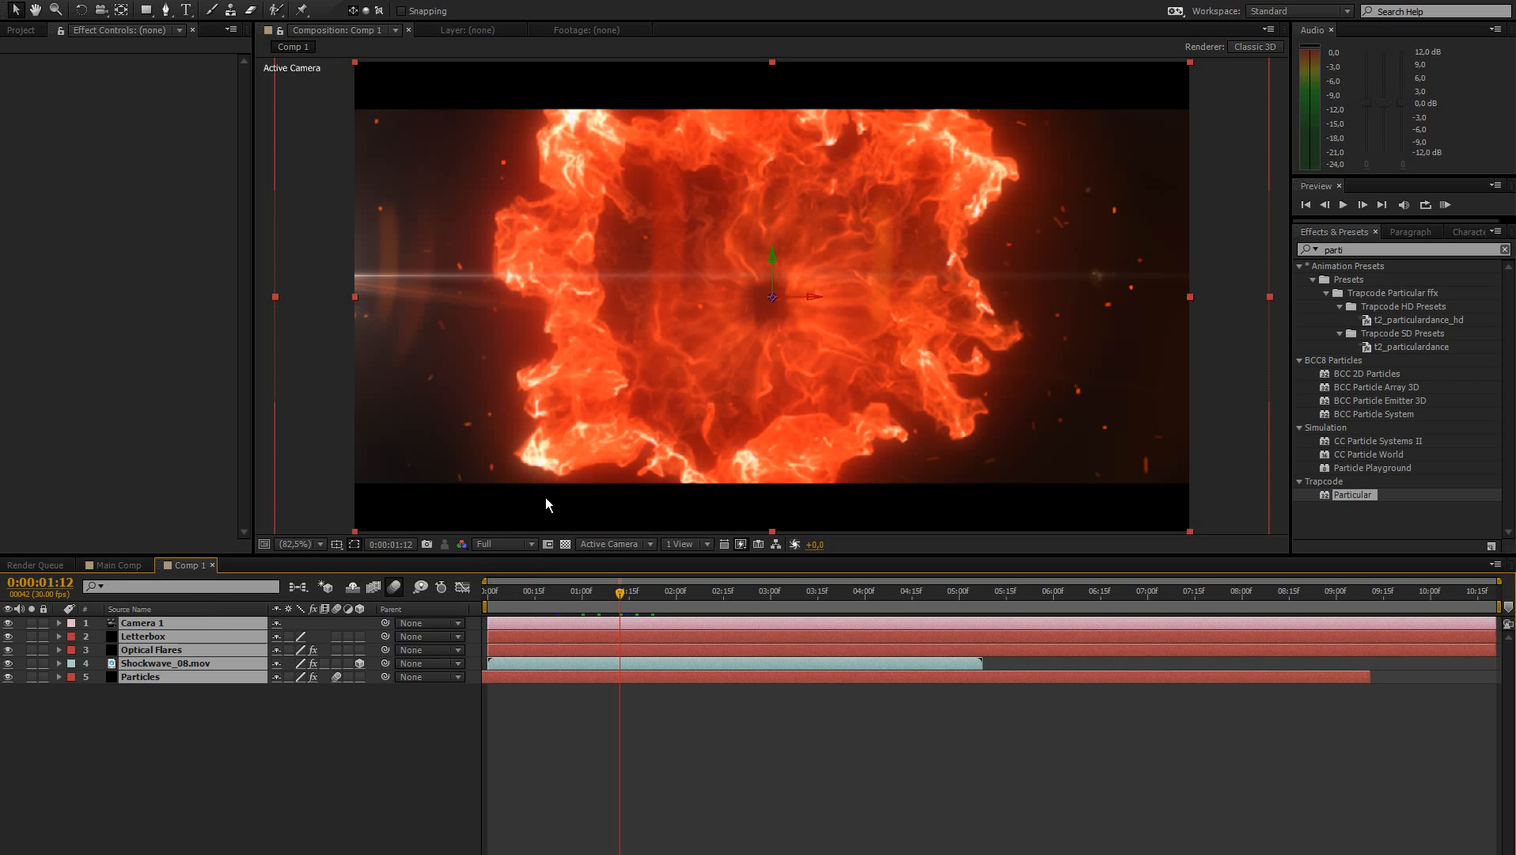
mouse_move(460, 6)
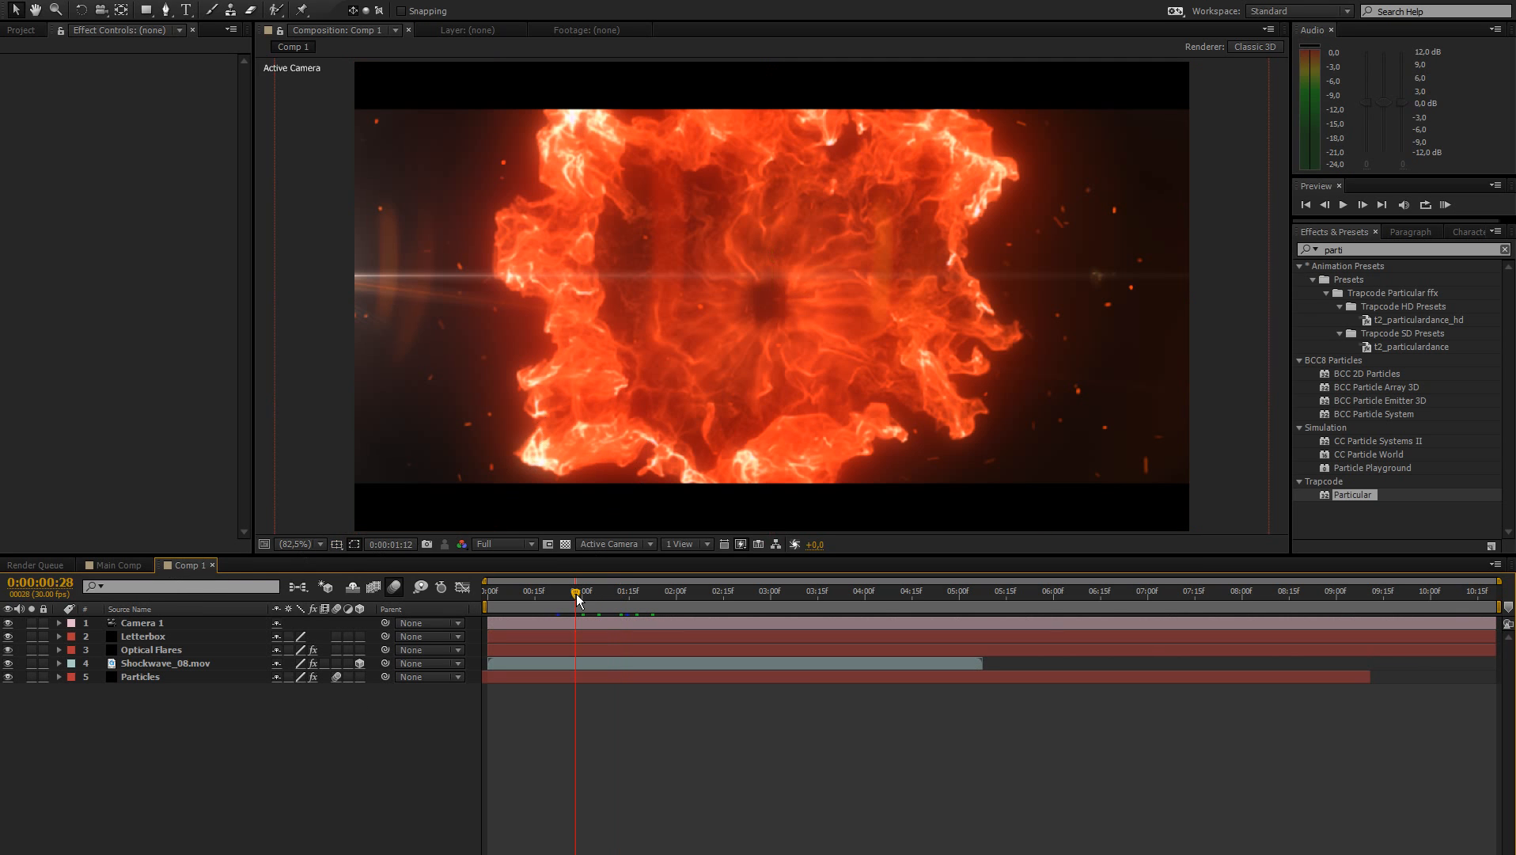
Create a full-size solid named Element and search Effects & Presets for the Element effect.
click(600, 589)
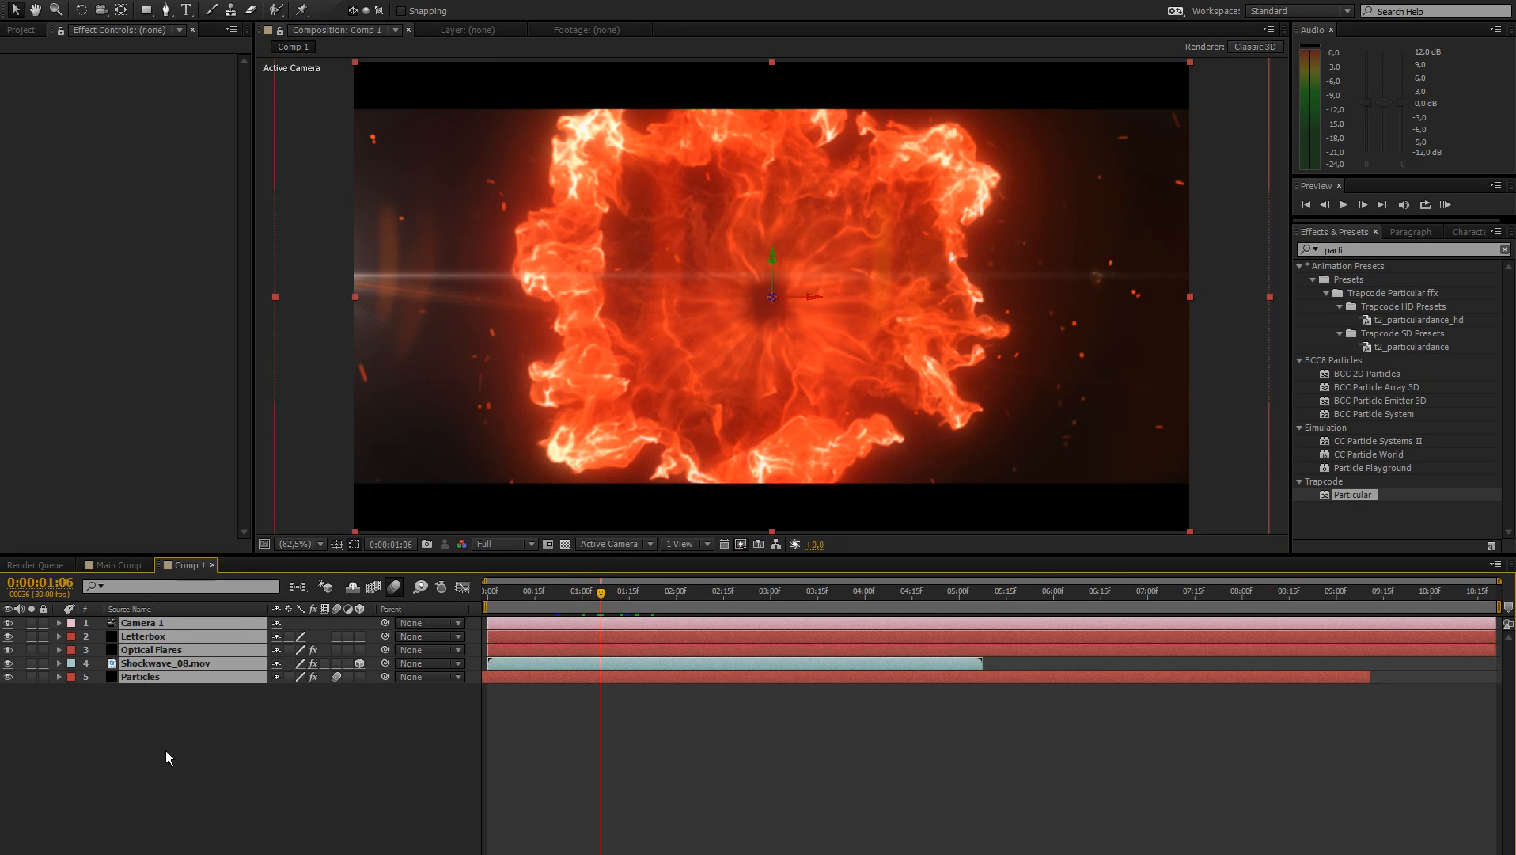
click(150, 649)
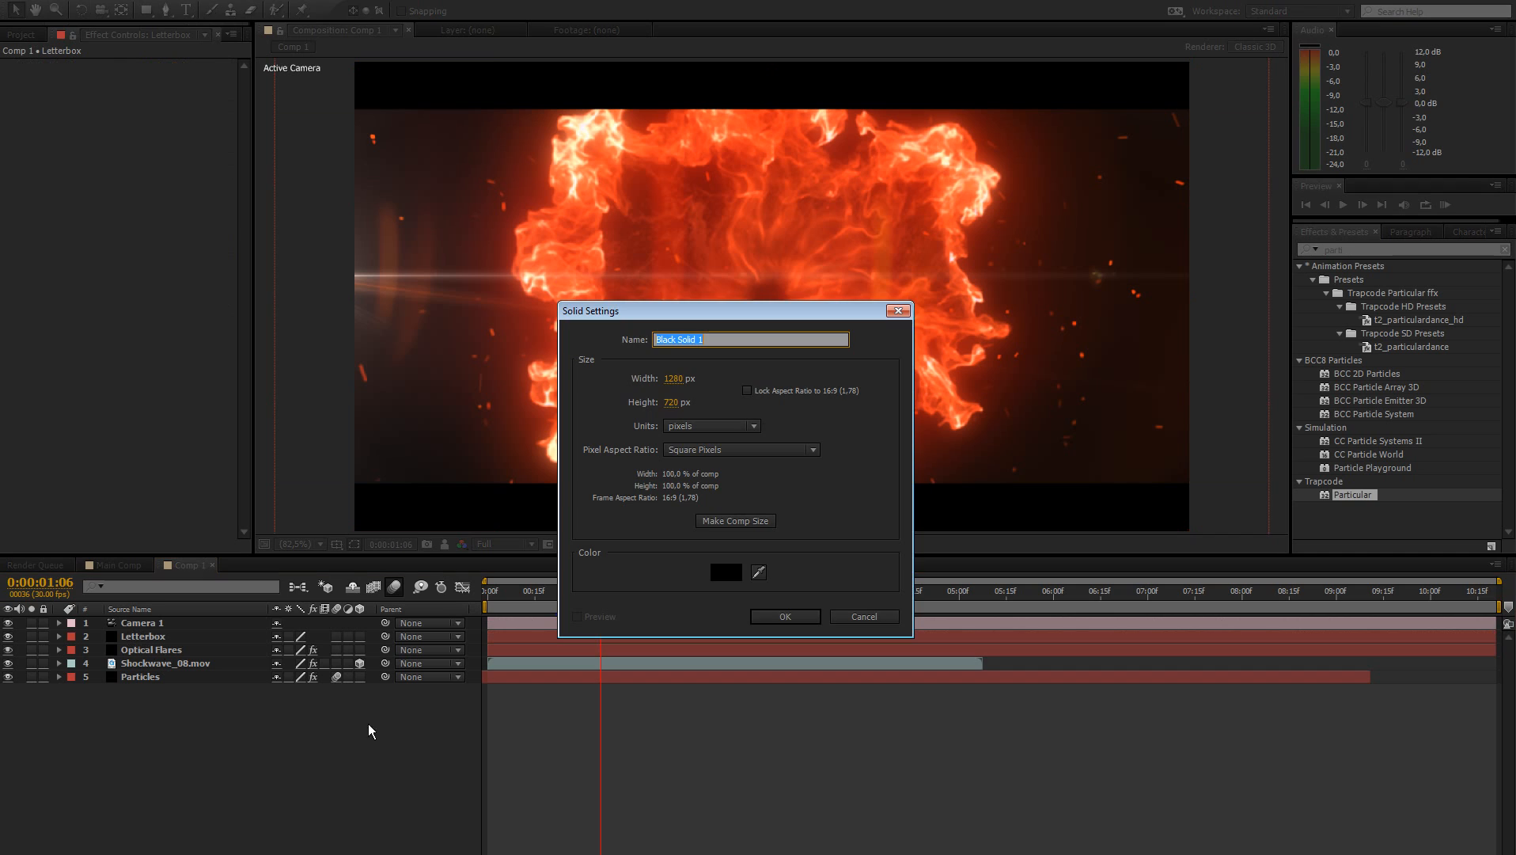
text(Element)
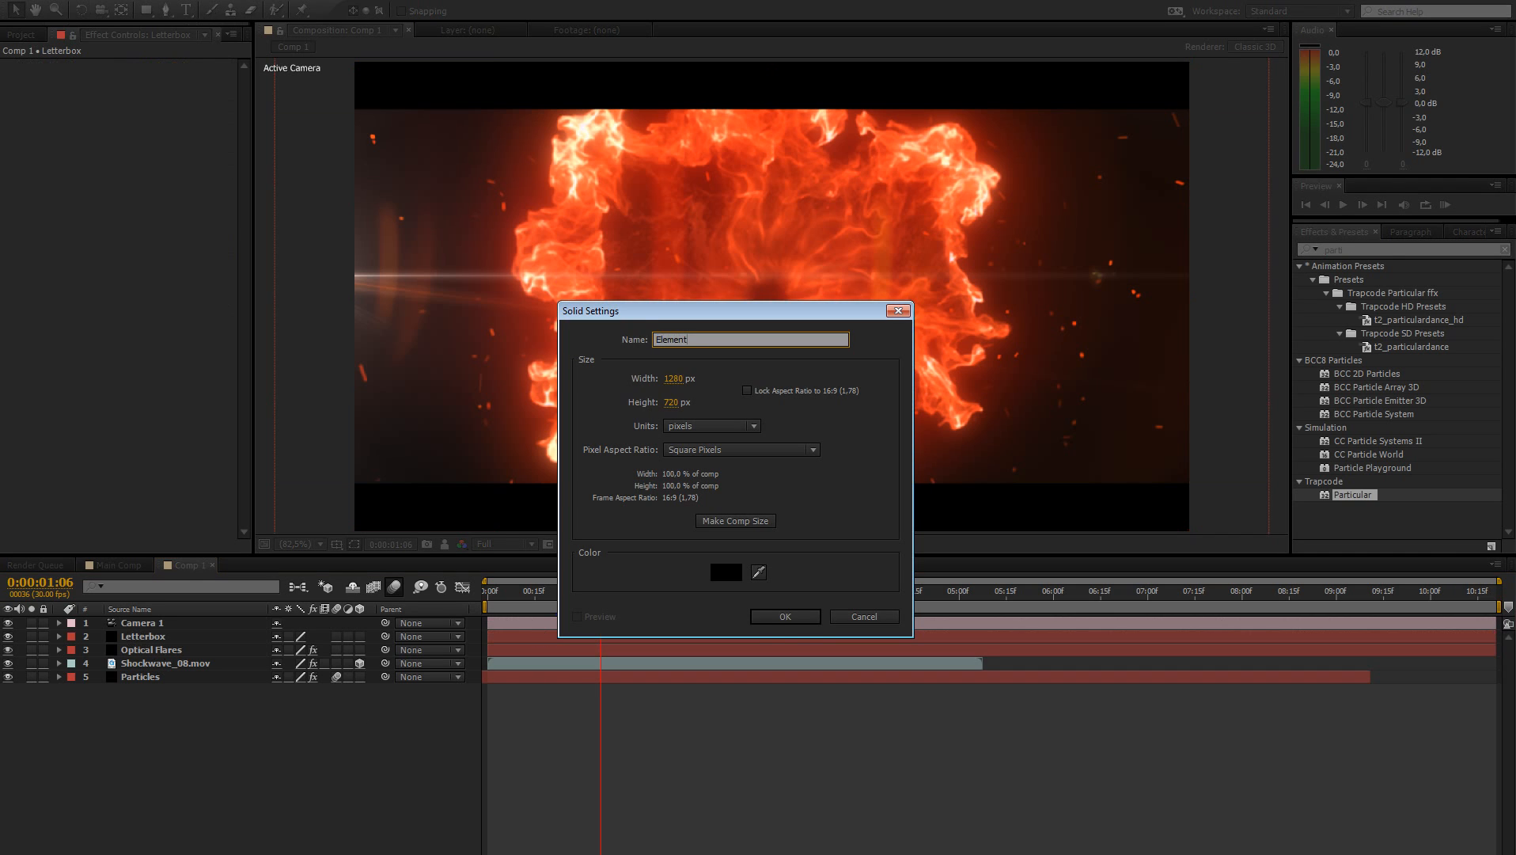
click(784, 616)
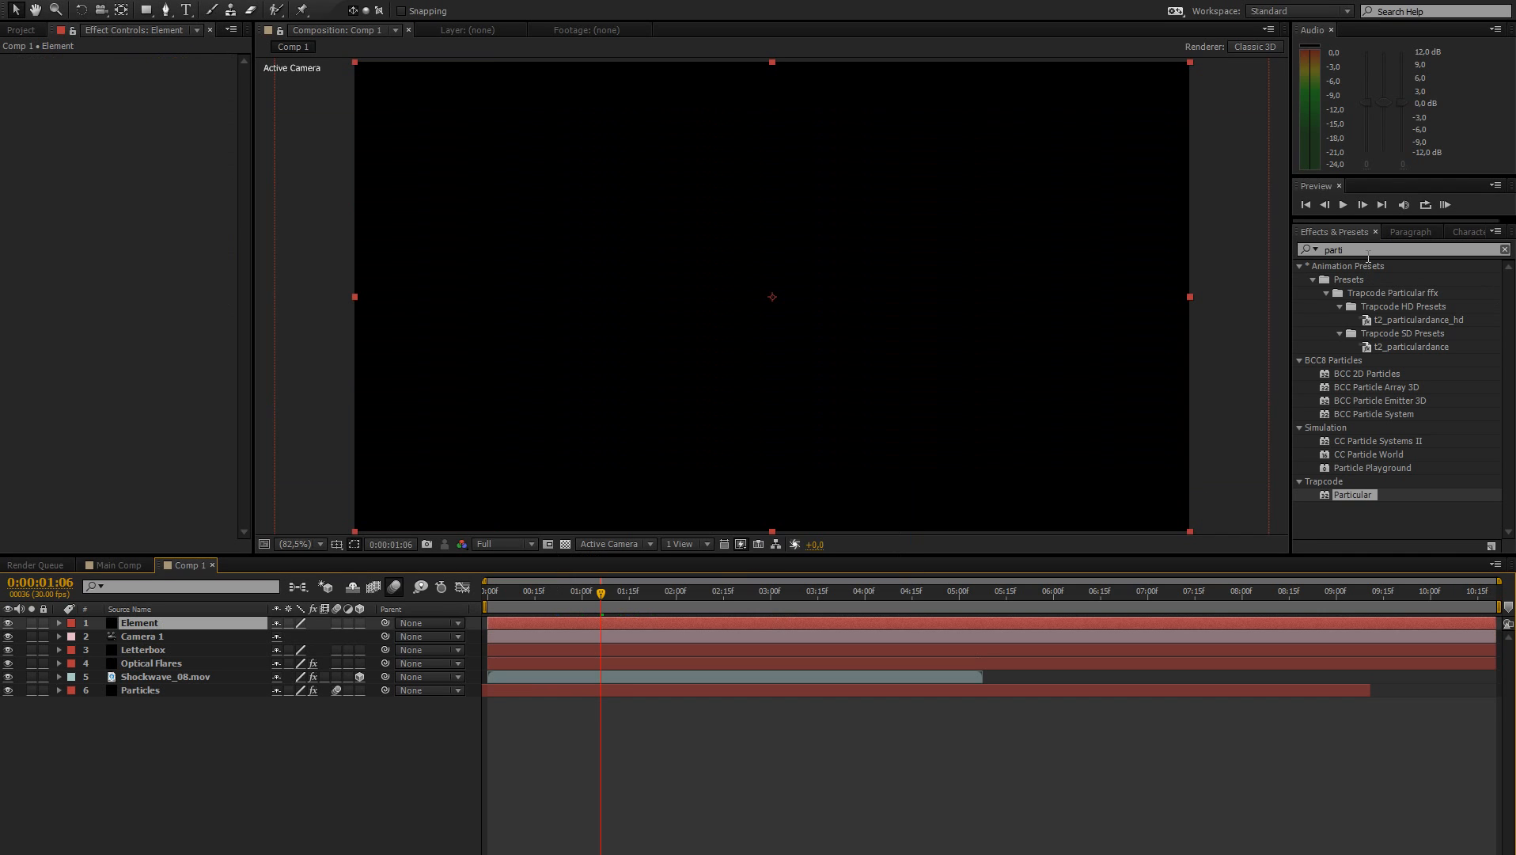
text(element)
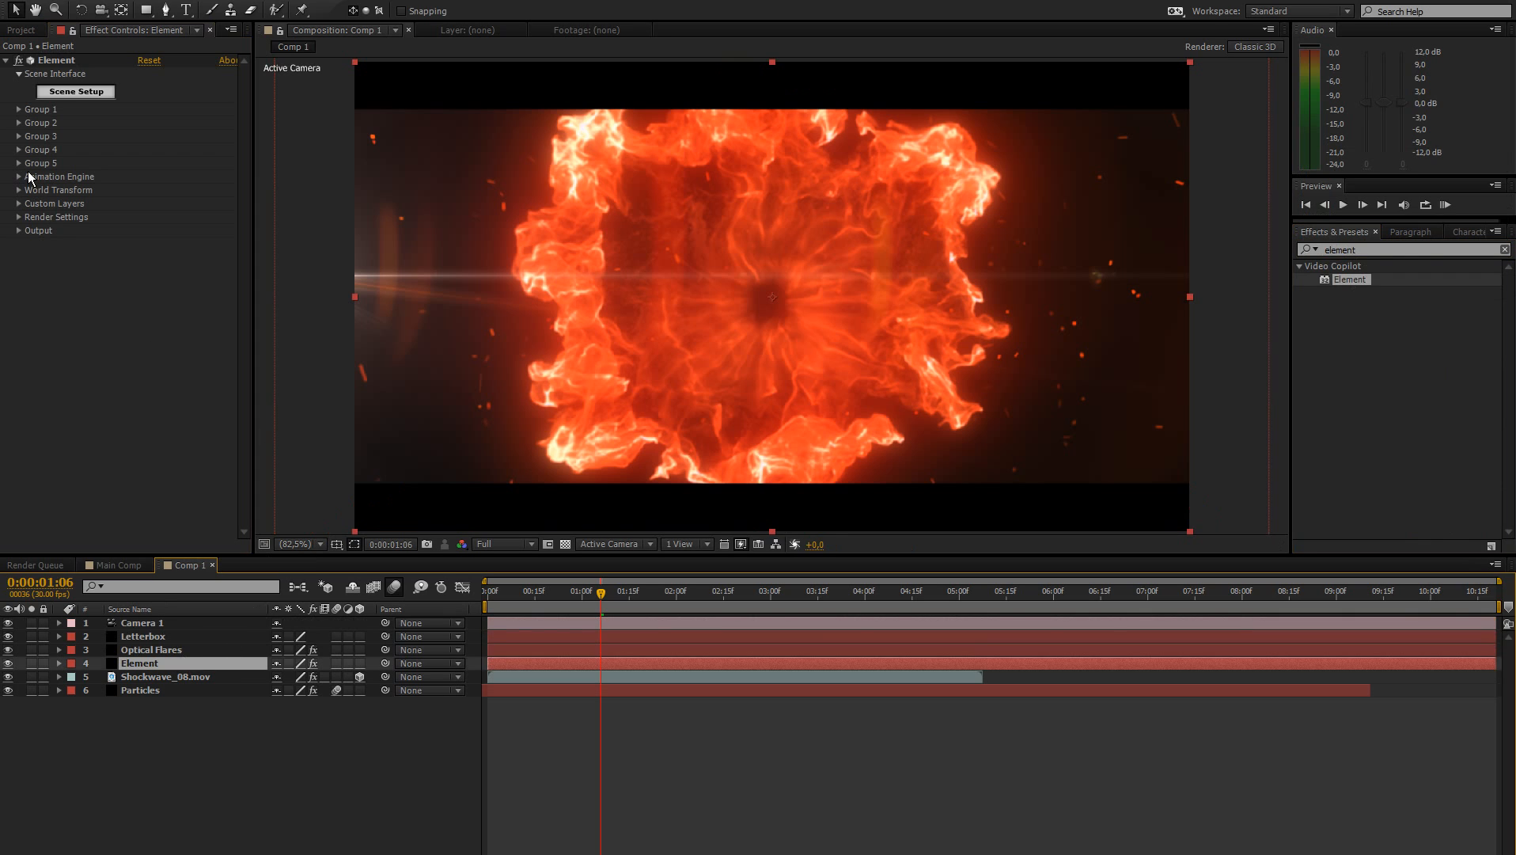
mouse_move(187, 812)
text(TUTORIAL)
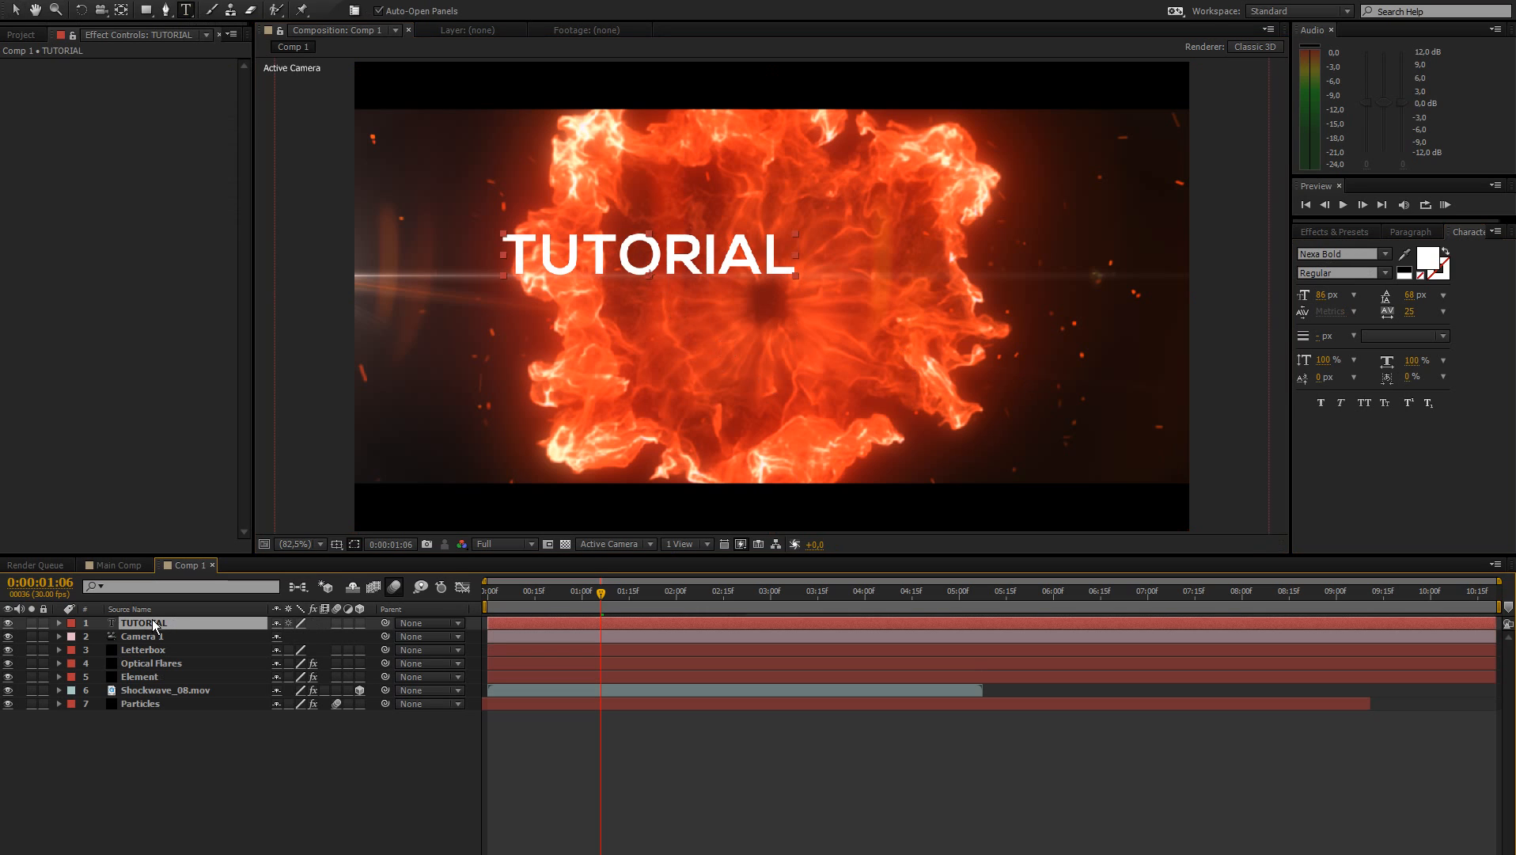
Finish the white TUTORIAL text and set it as Element's Custom Text Path Layer 1.
click(140, 676)
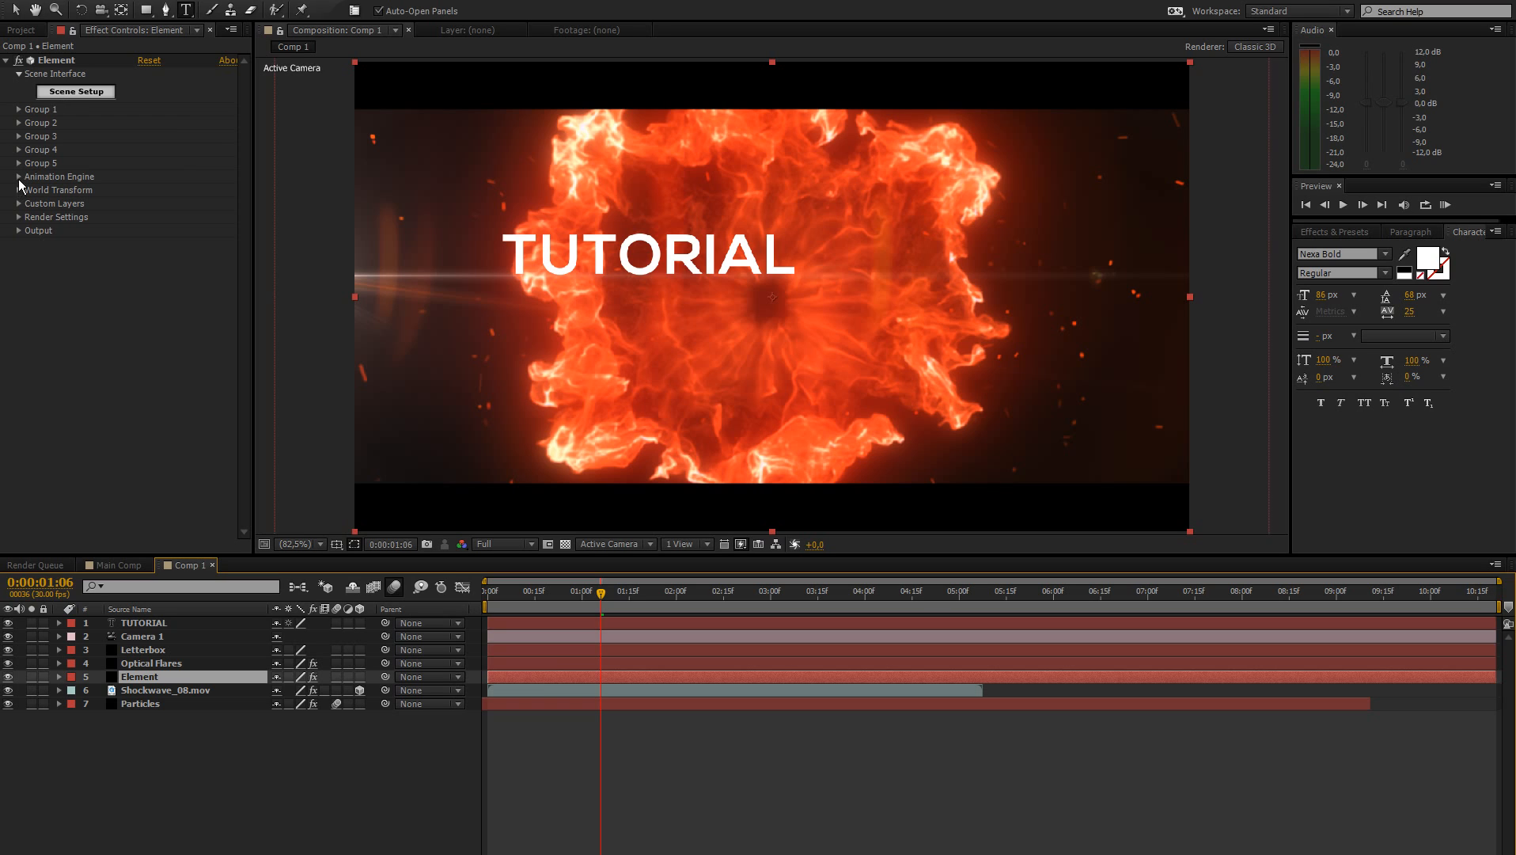
click(17, 204)
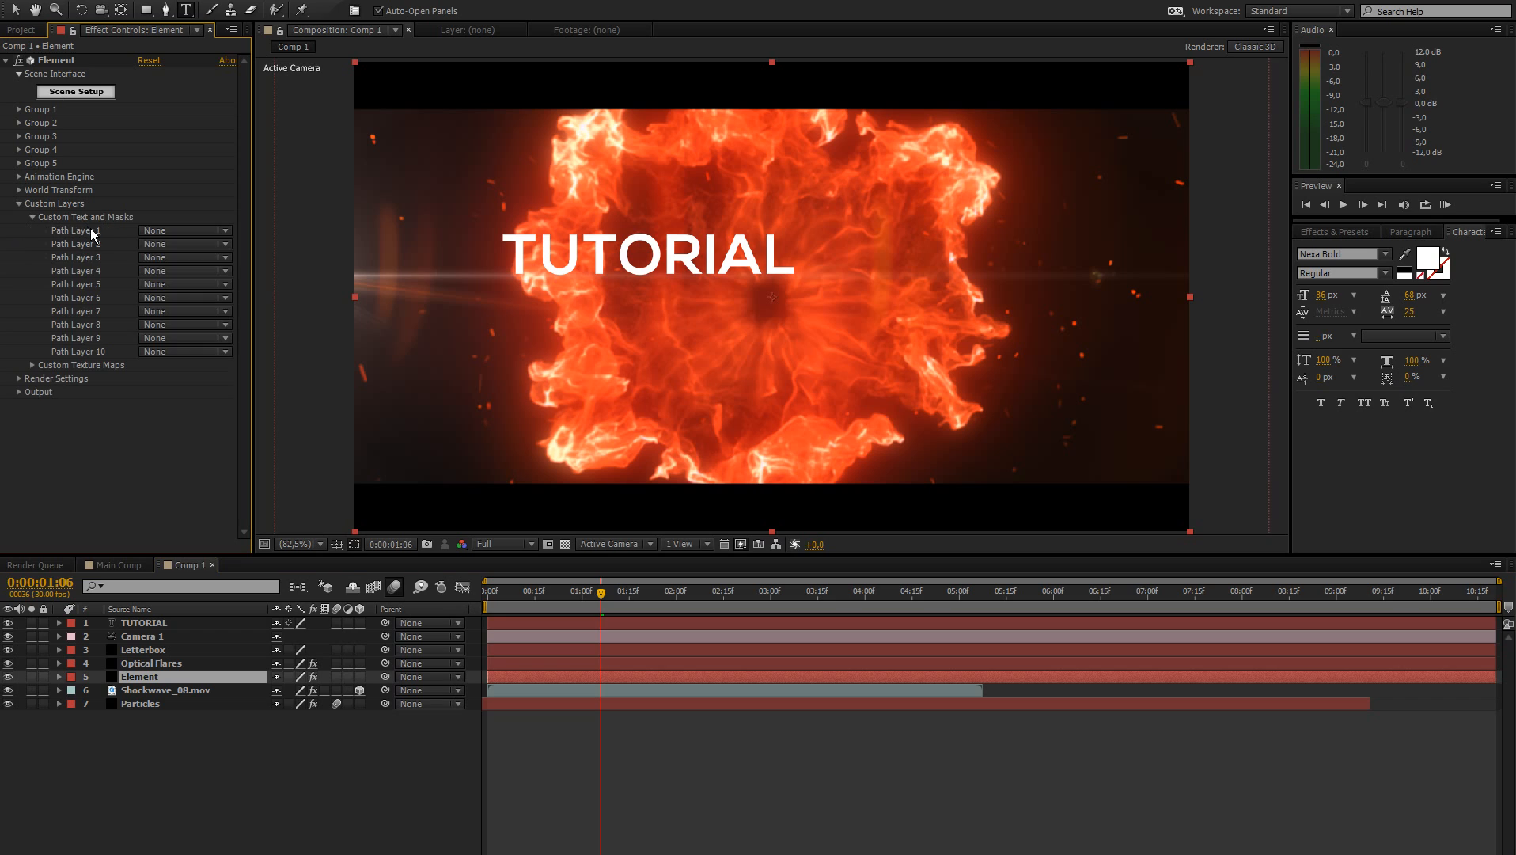
click(183, 231)
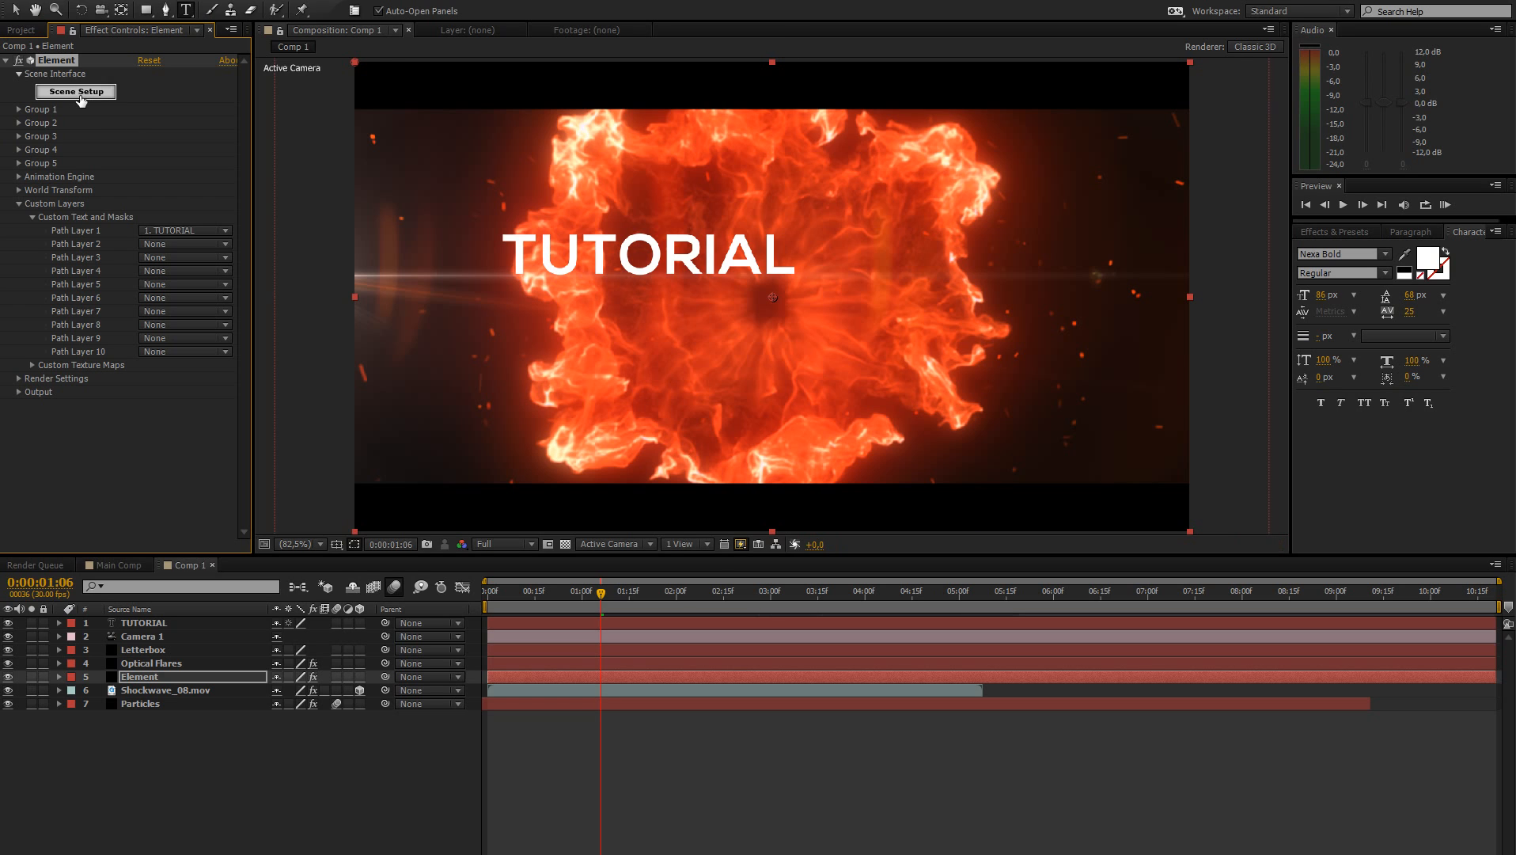
In Scene Setup, extrude TUTORIAL, apply the multi-layer Shiny/Chrome bevel, and browse Metal presets.
click(75, 91)
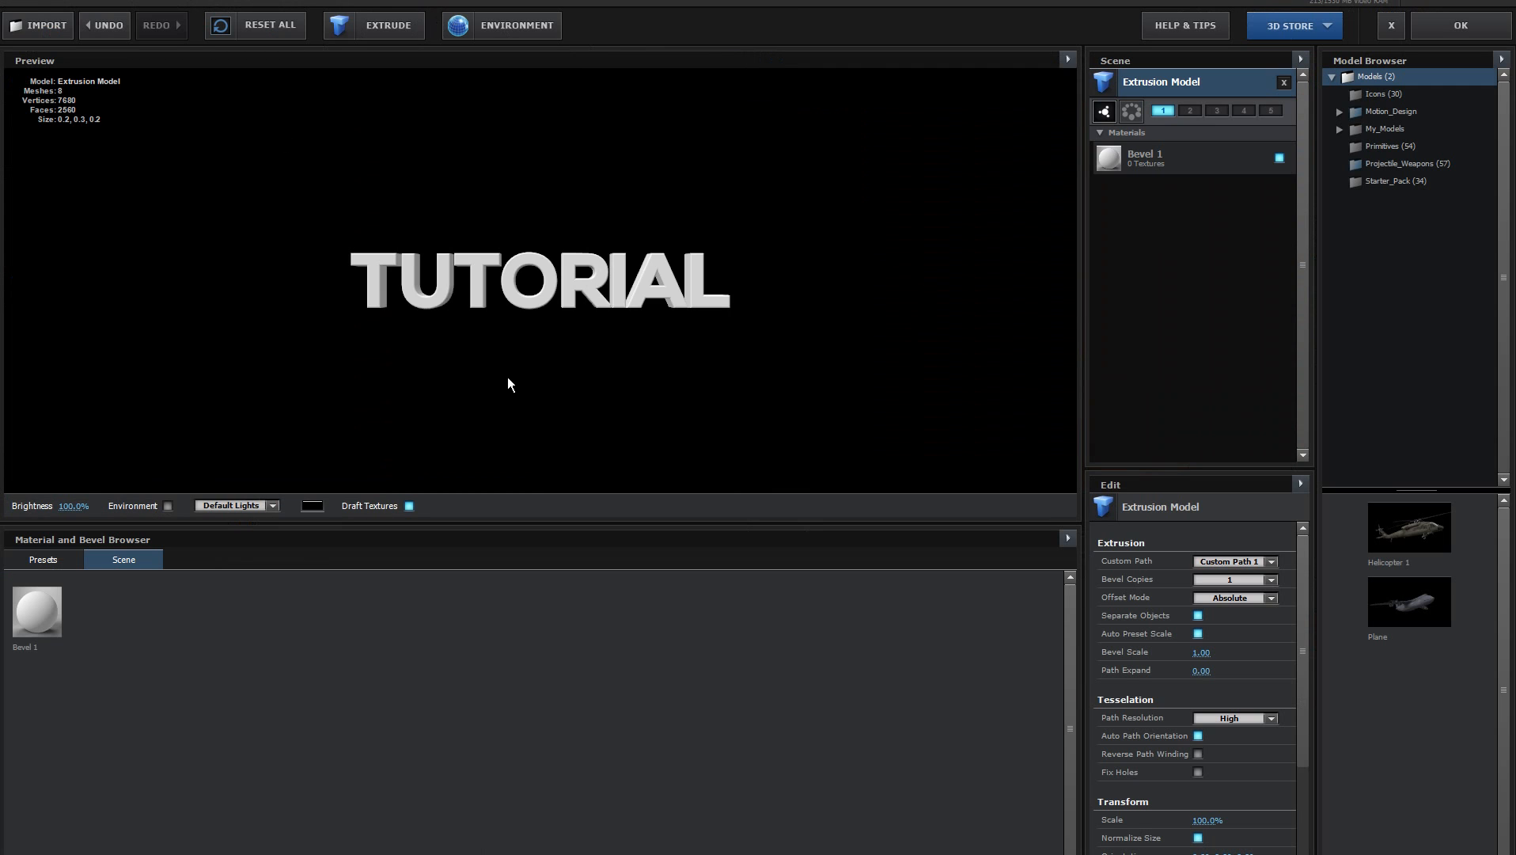
drag(509, 385, 487, 387)
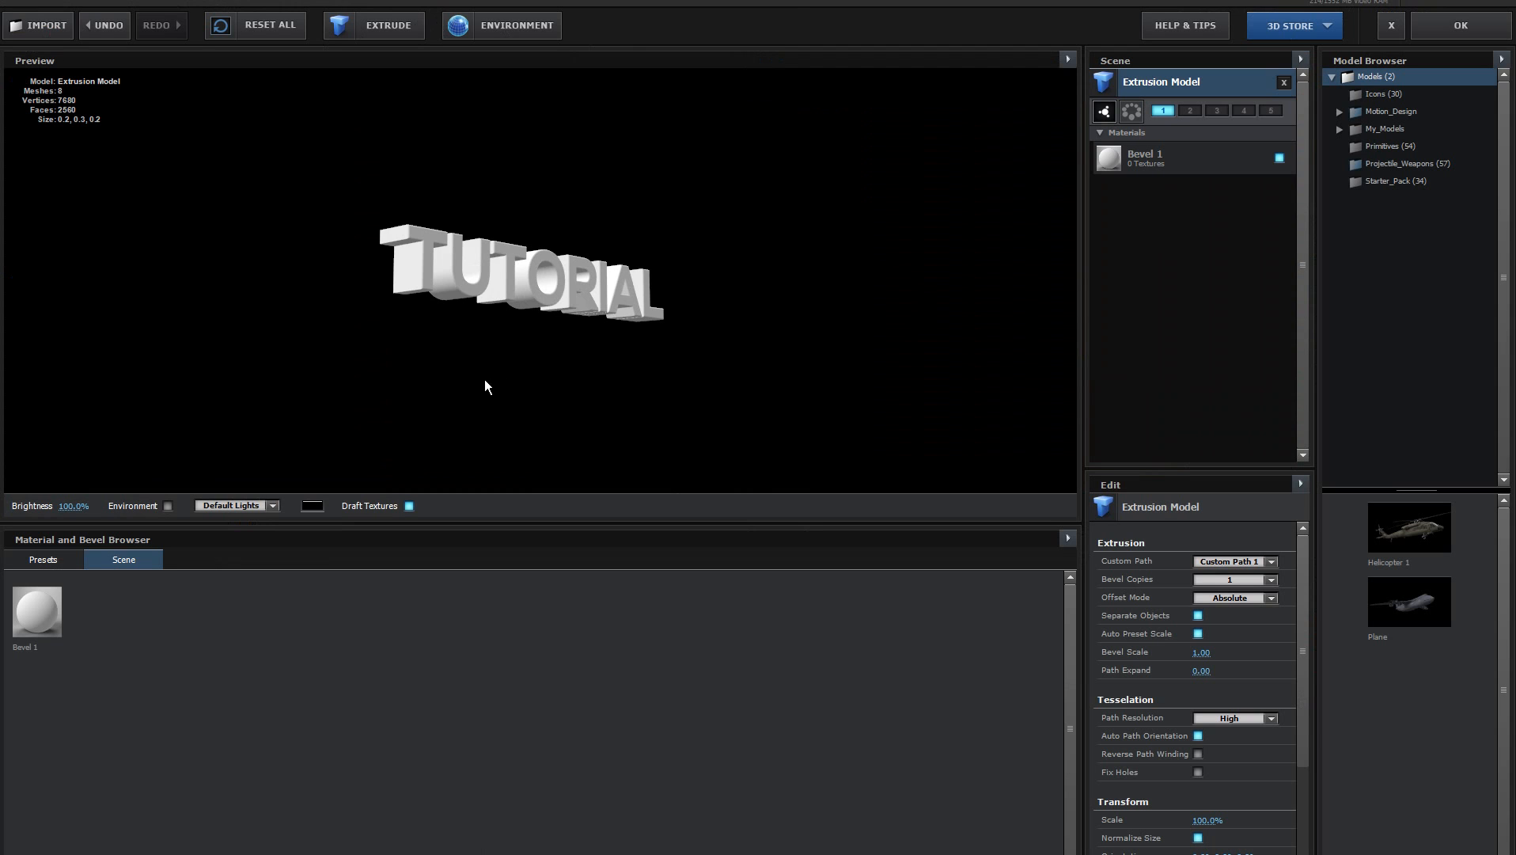
click(43, 559)
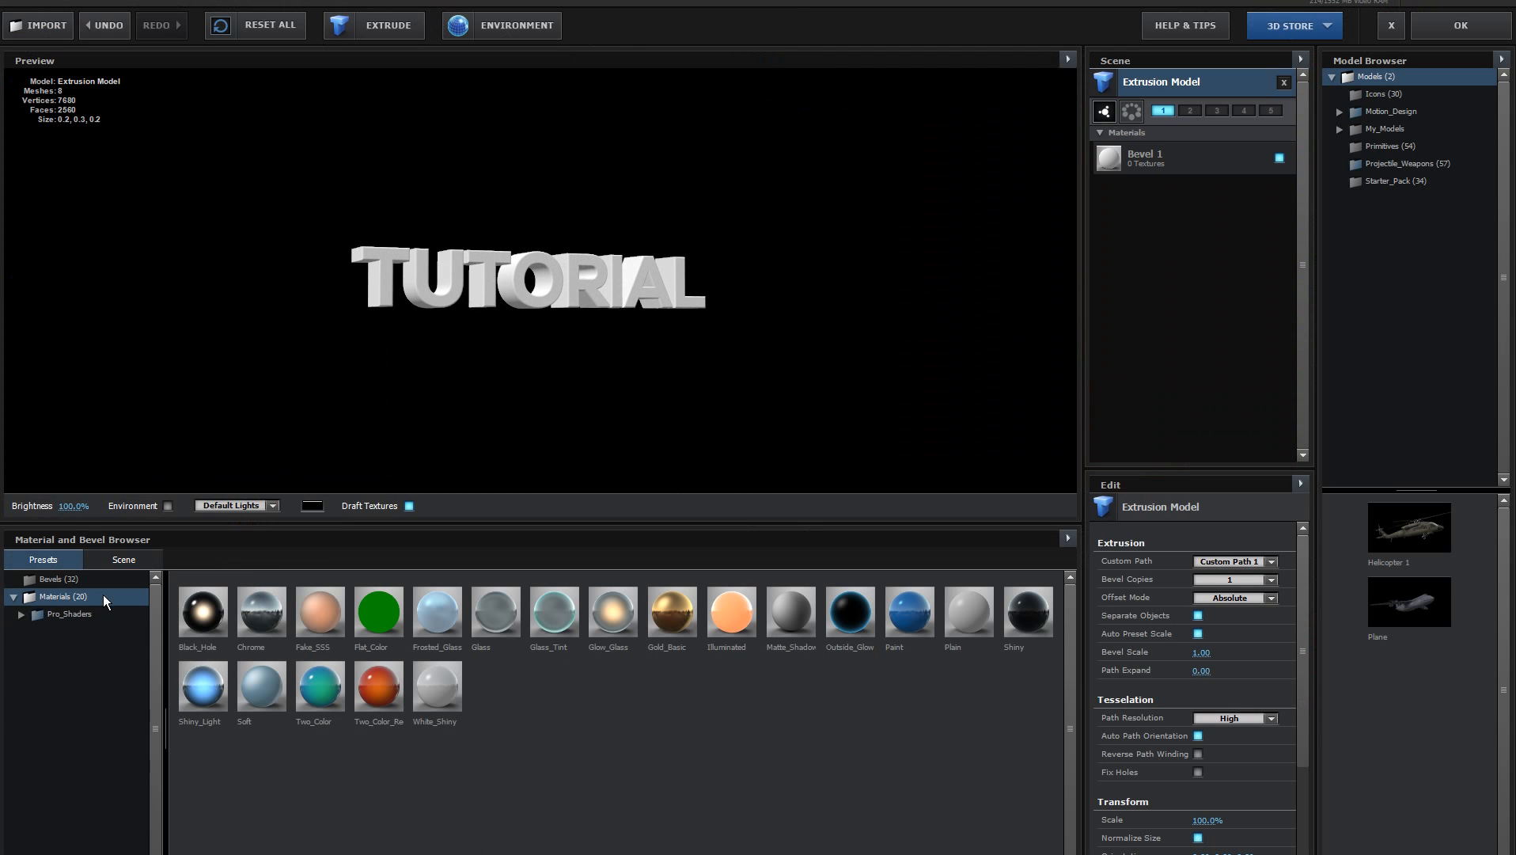
click(53, 579)
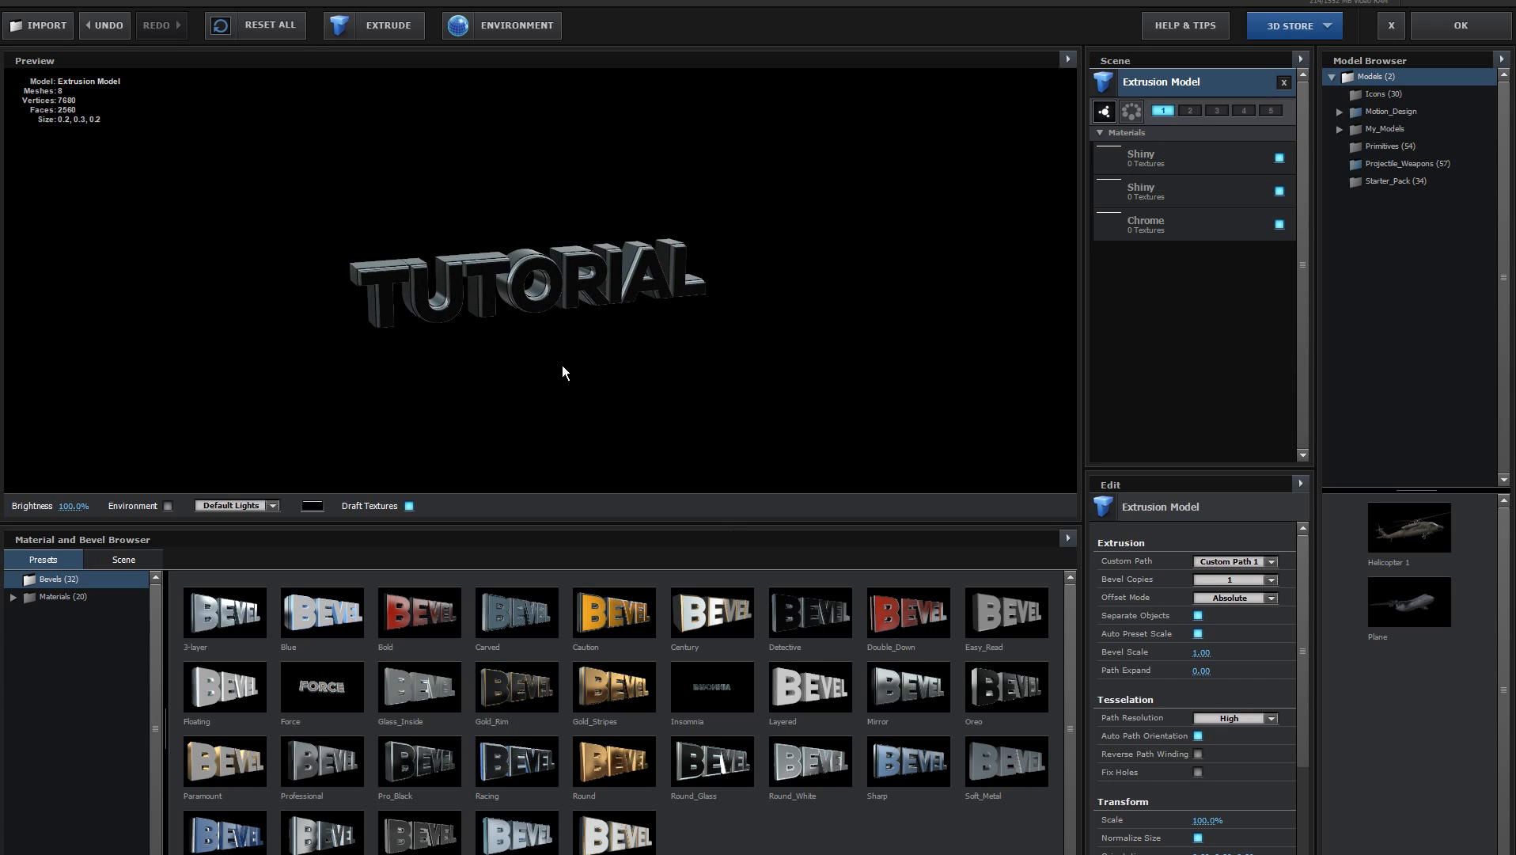
click(1269, 579)
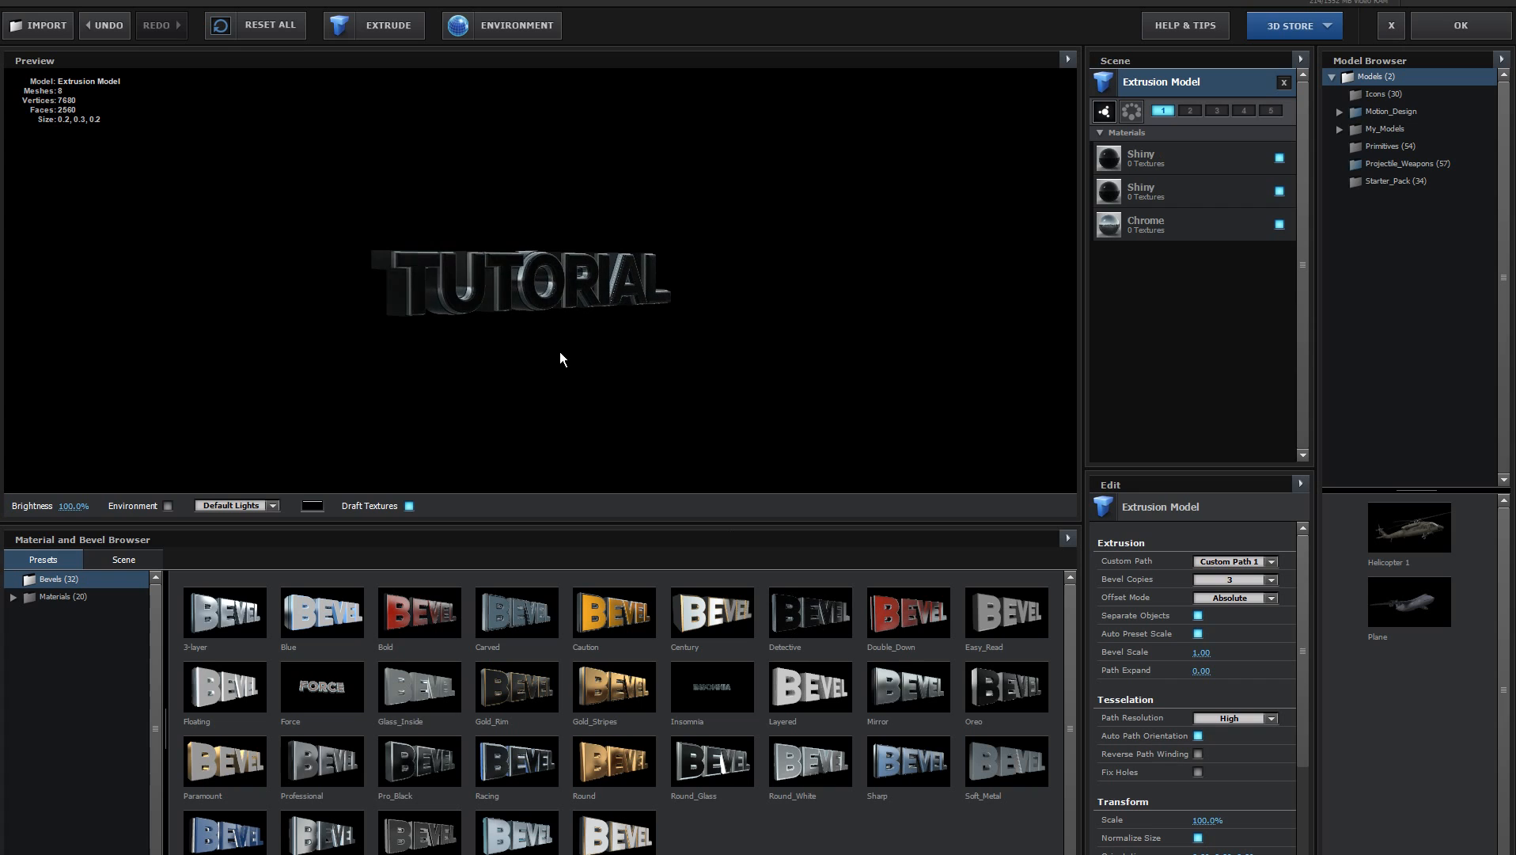
click(56, 597)
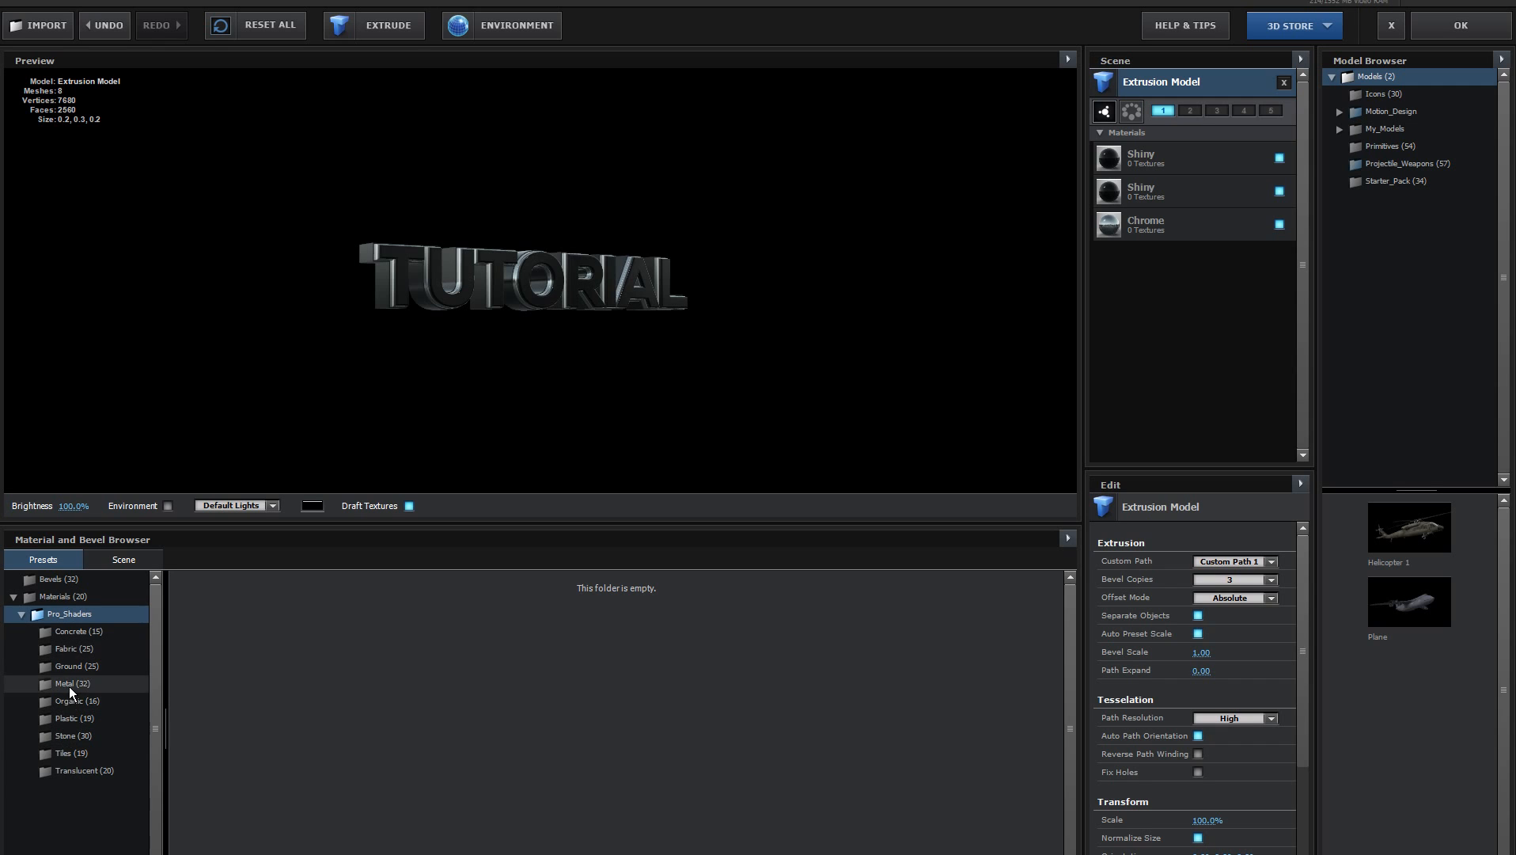
click(66, 684)
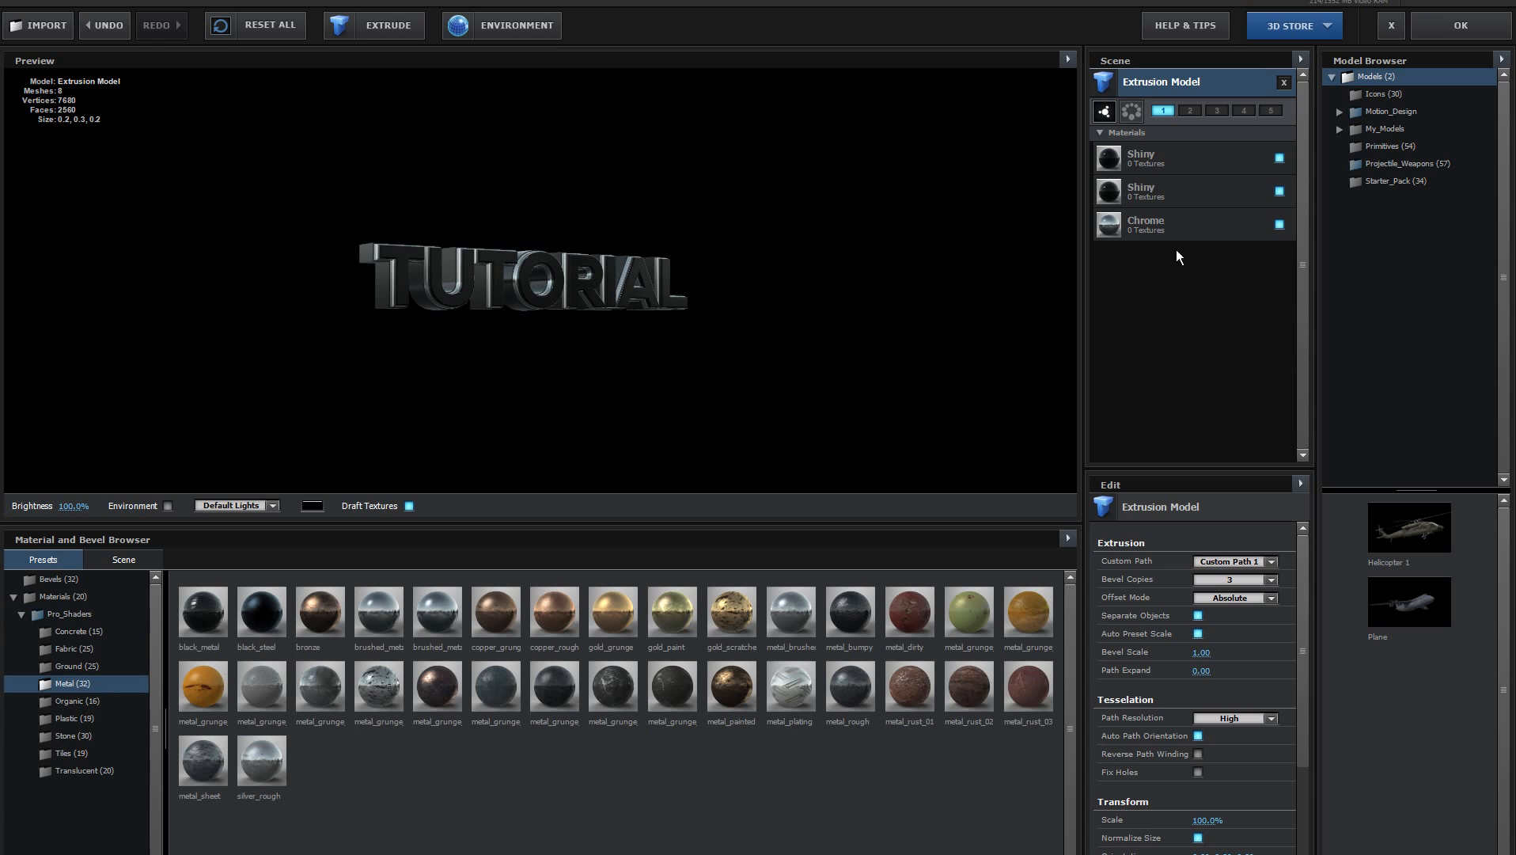
Assign black_steel and metal_grunge_painted_08 to the first two bevel slots, then orbit the preview.
click(1139, 158)
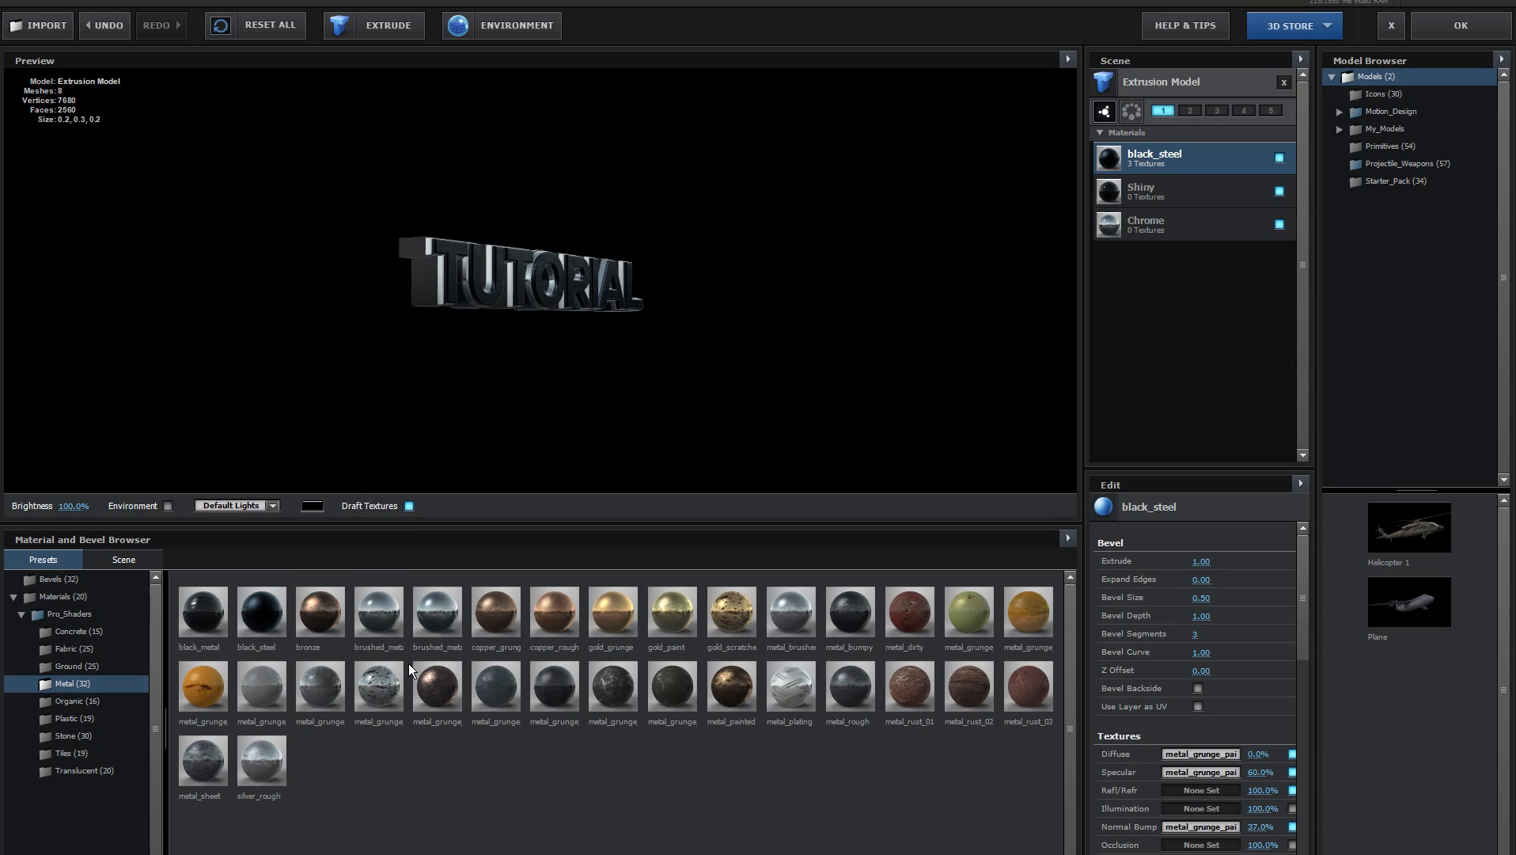
mouse_move(437, 688)
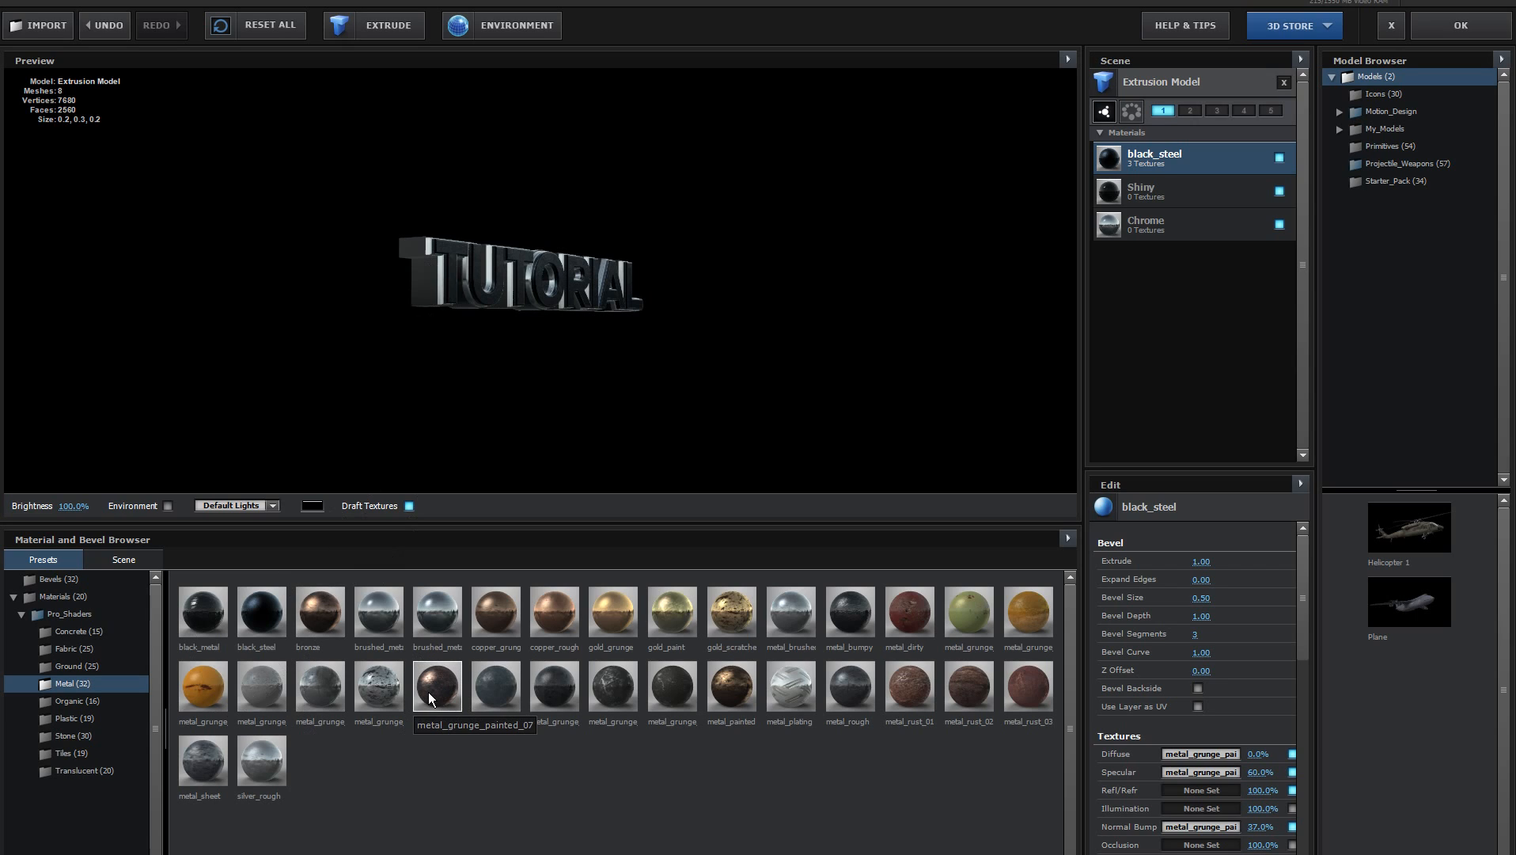
mouse_move(508, 694)
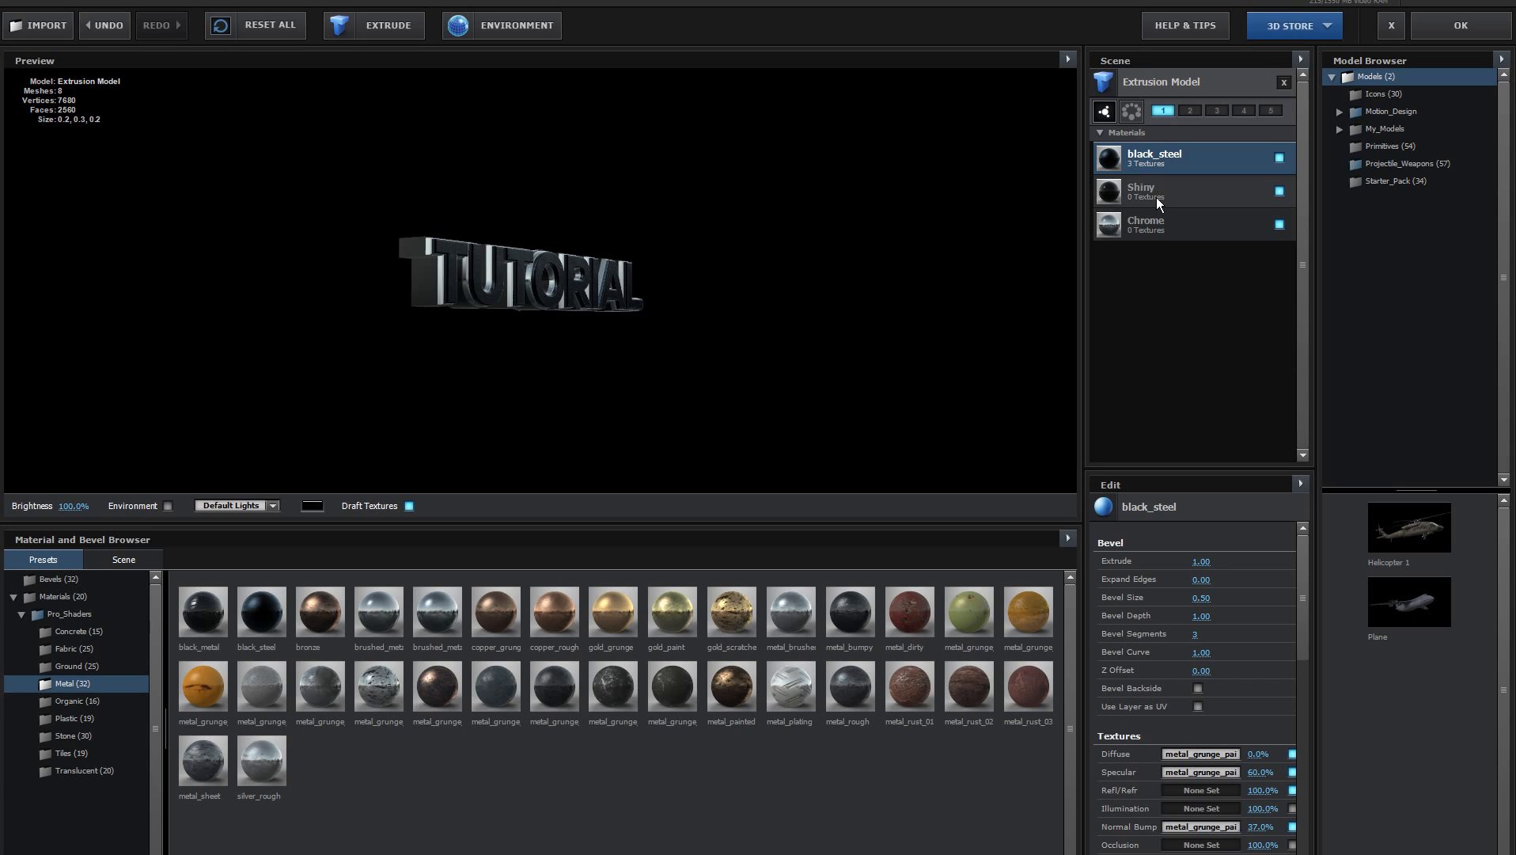
click(1189, 192)
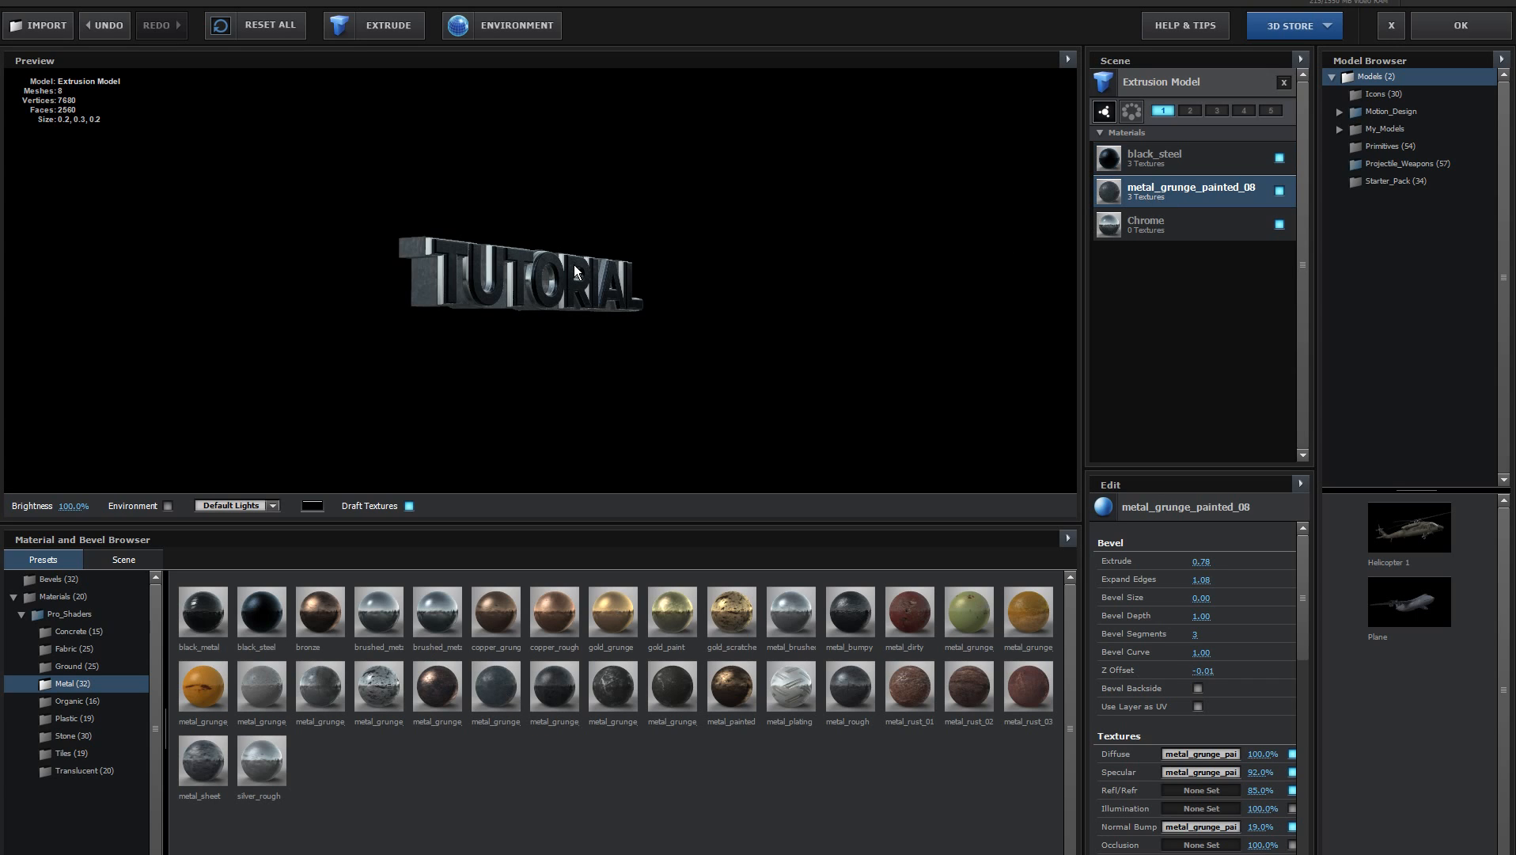
drag(574, 270, 671, 287)
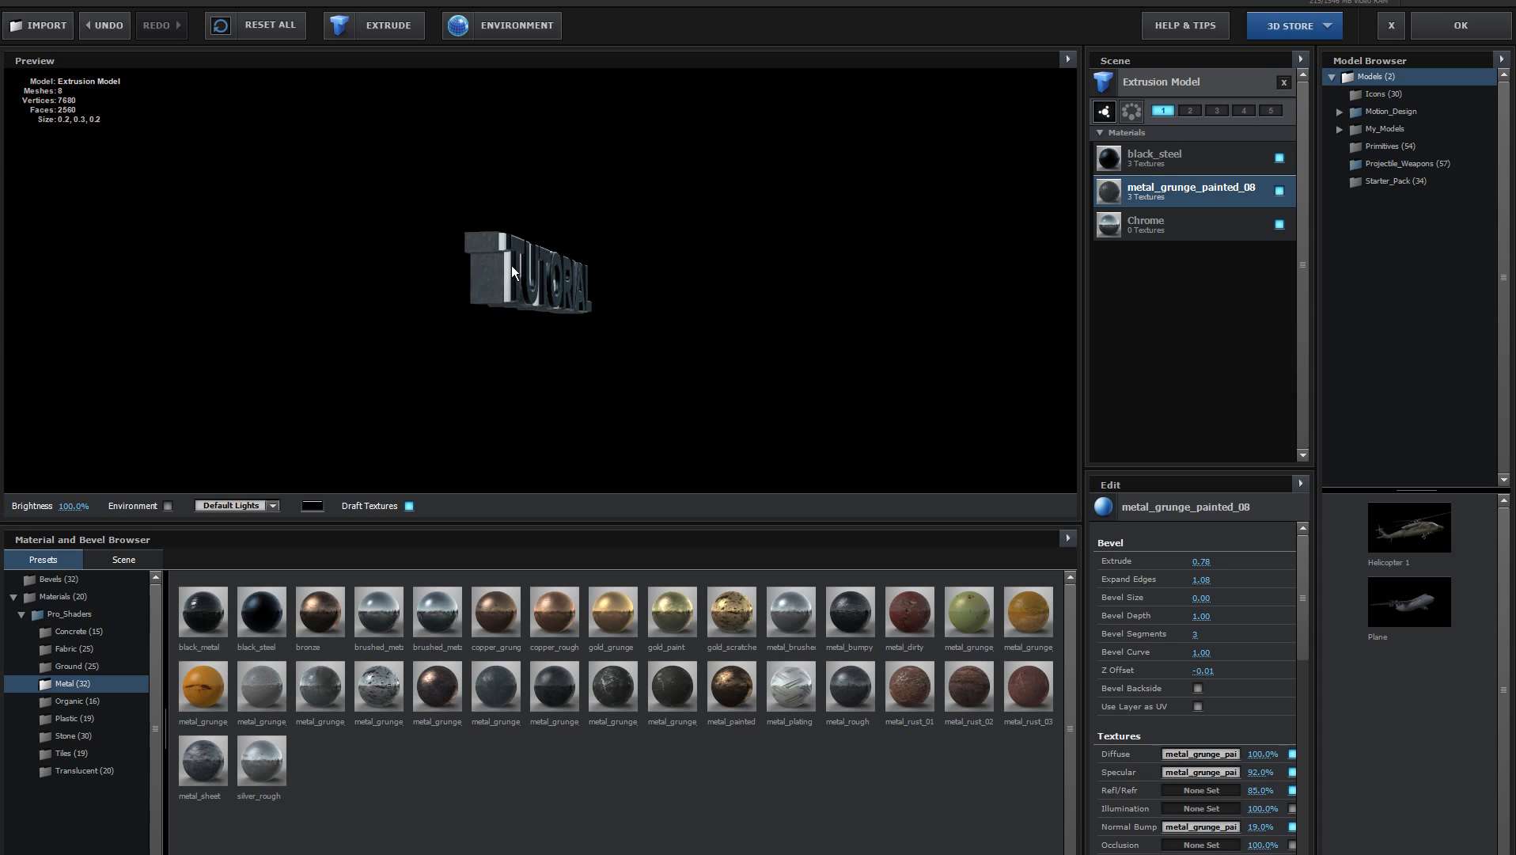
drag(513, 273, 548, 394)
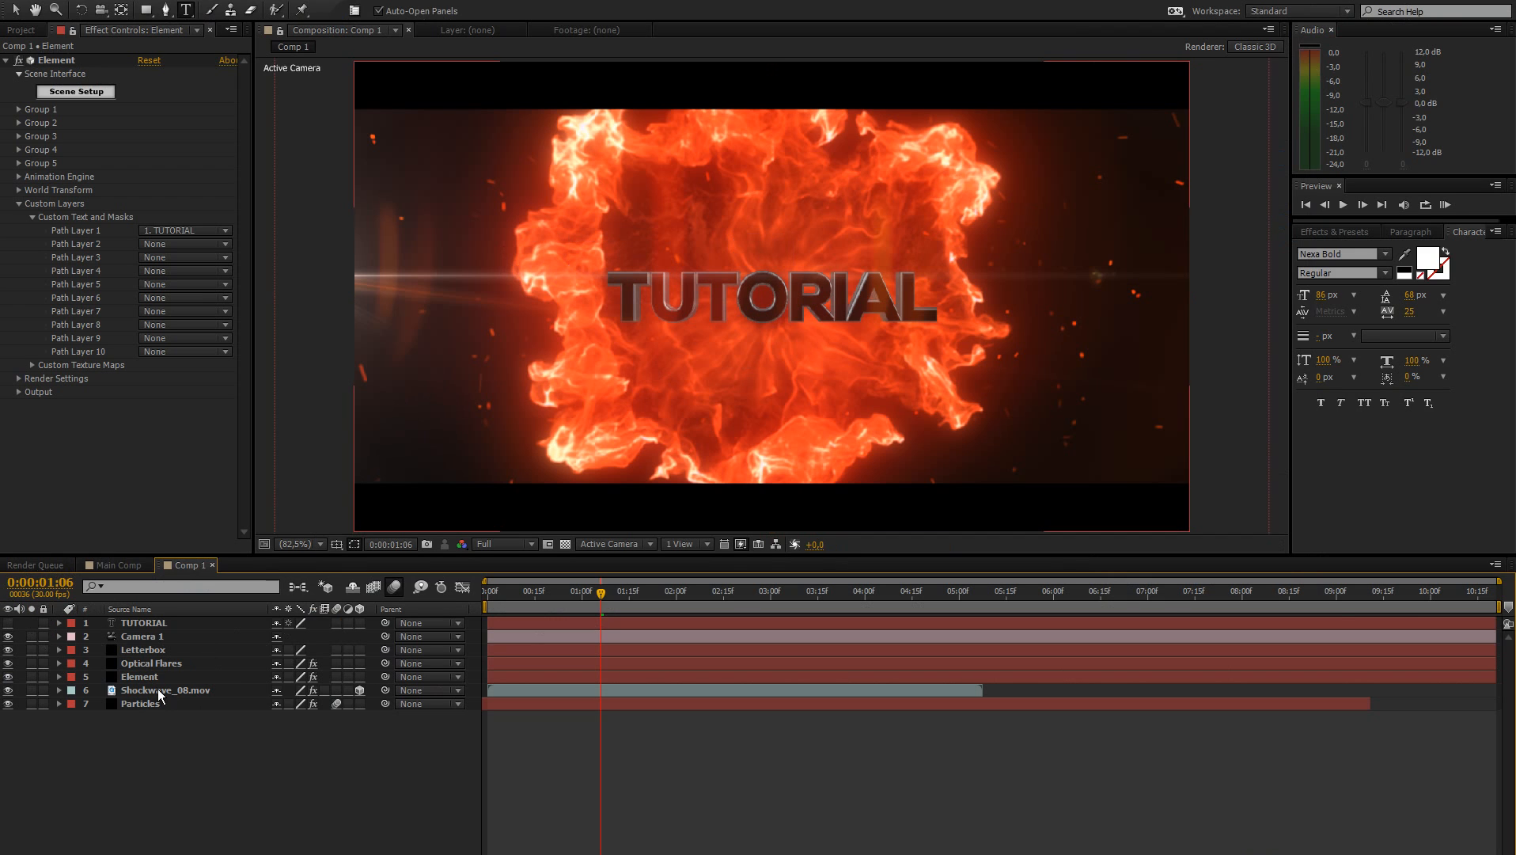
Select the Element layer, collapse Custom Layers, and expand its Render Settings.
click(140, 676)
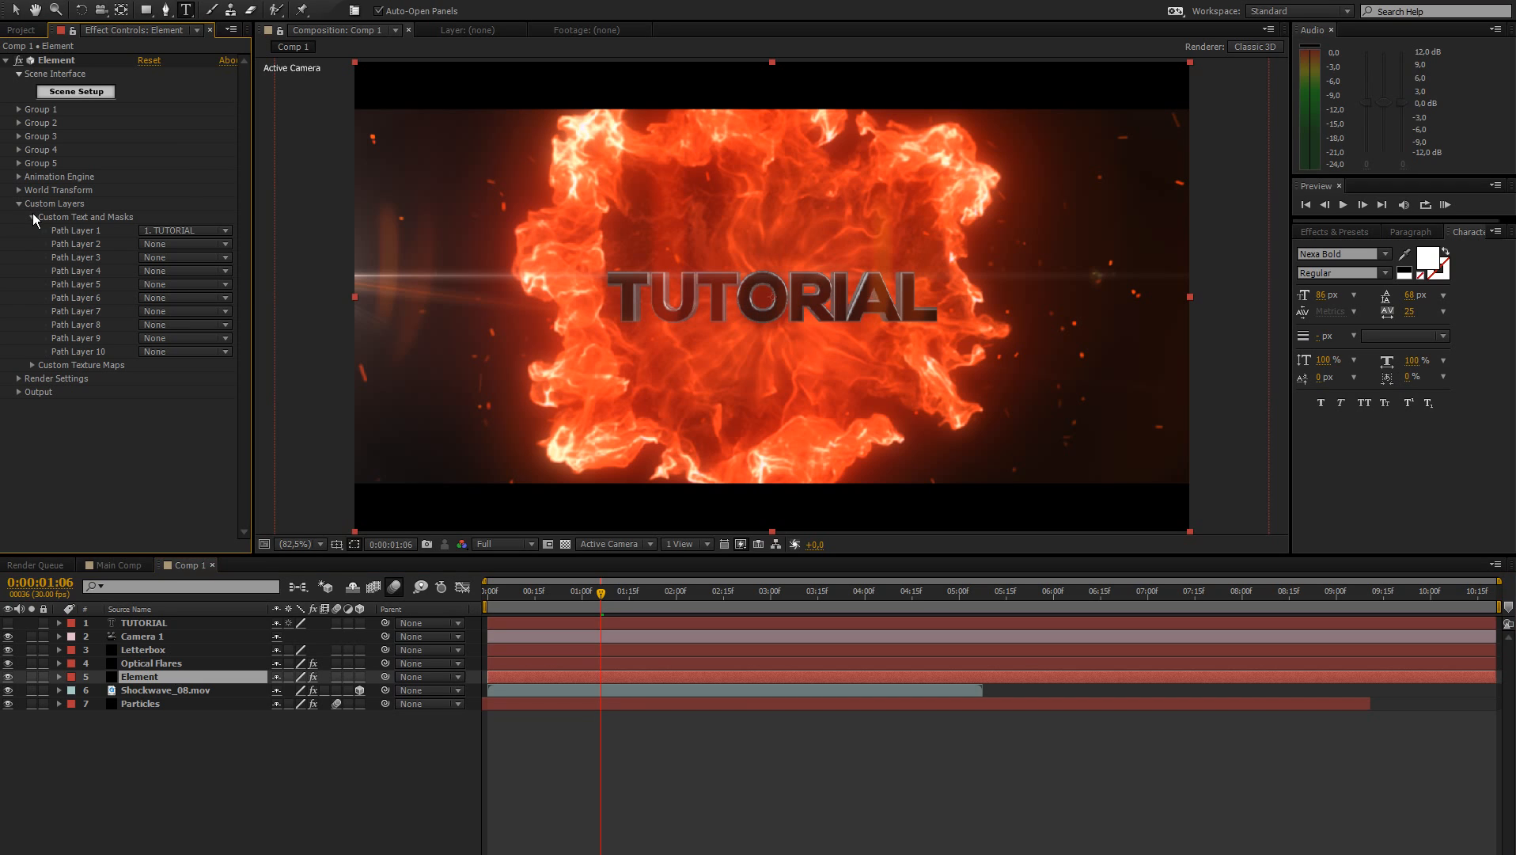
click(18, 204)
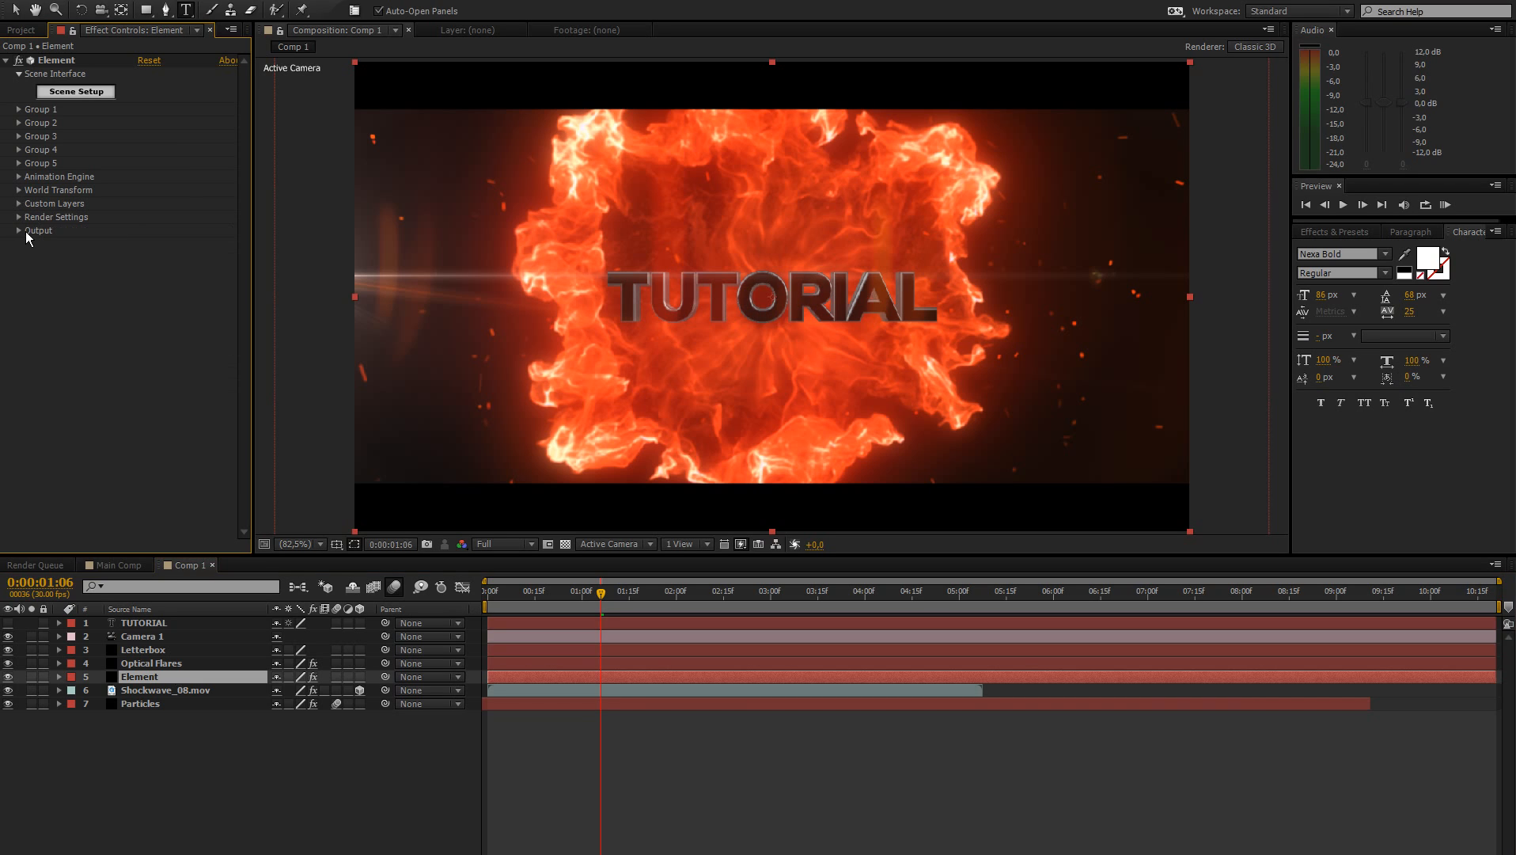
mouse_move(25, 226)
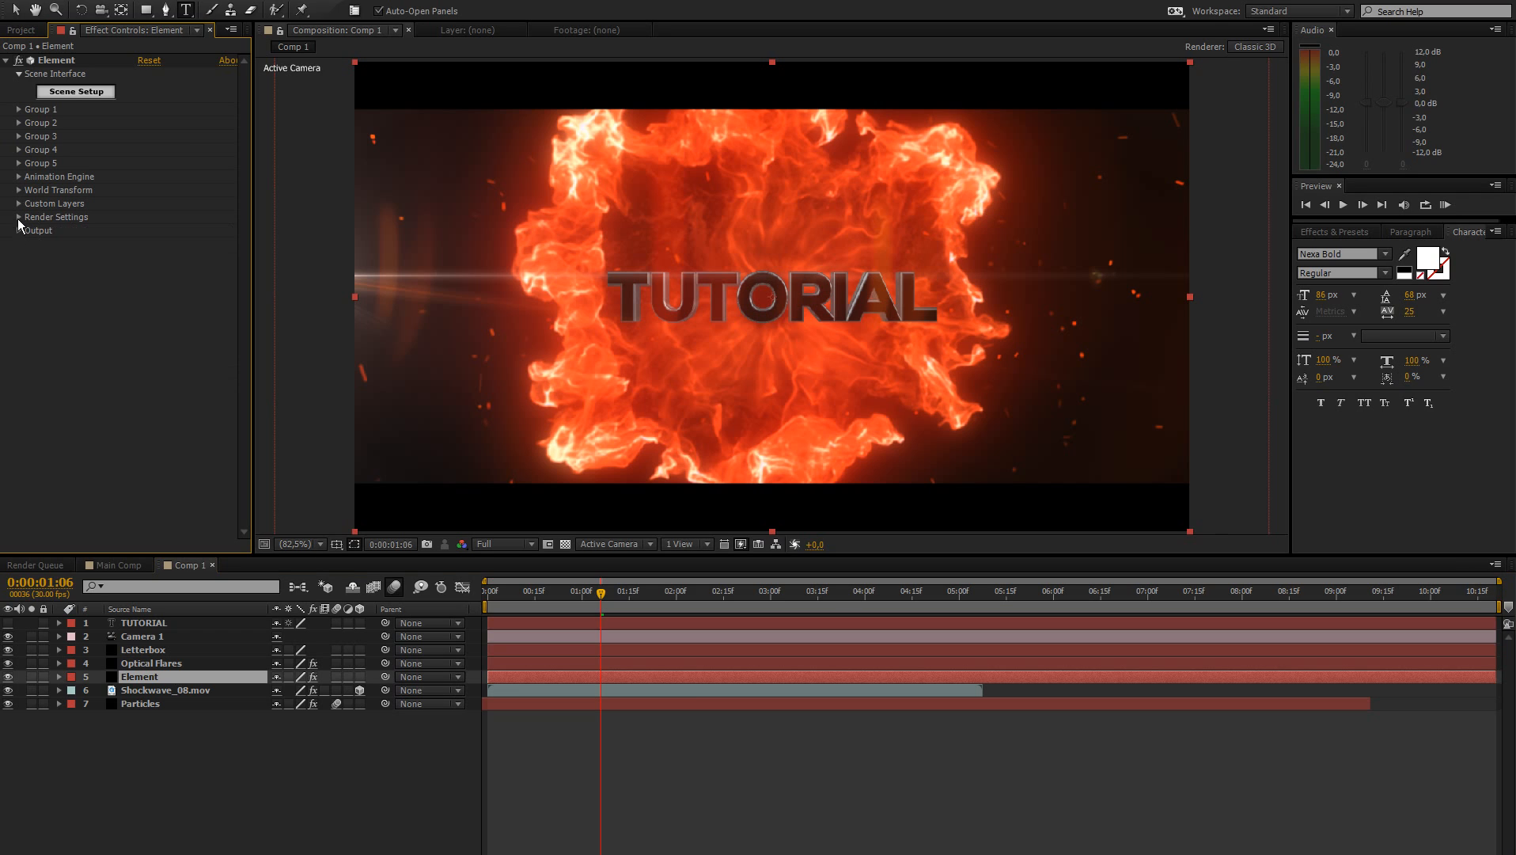
click(57, 217)
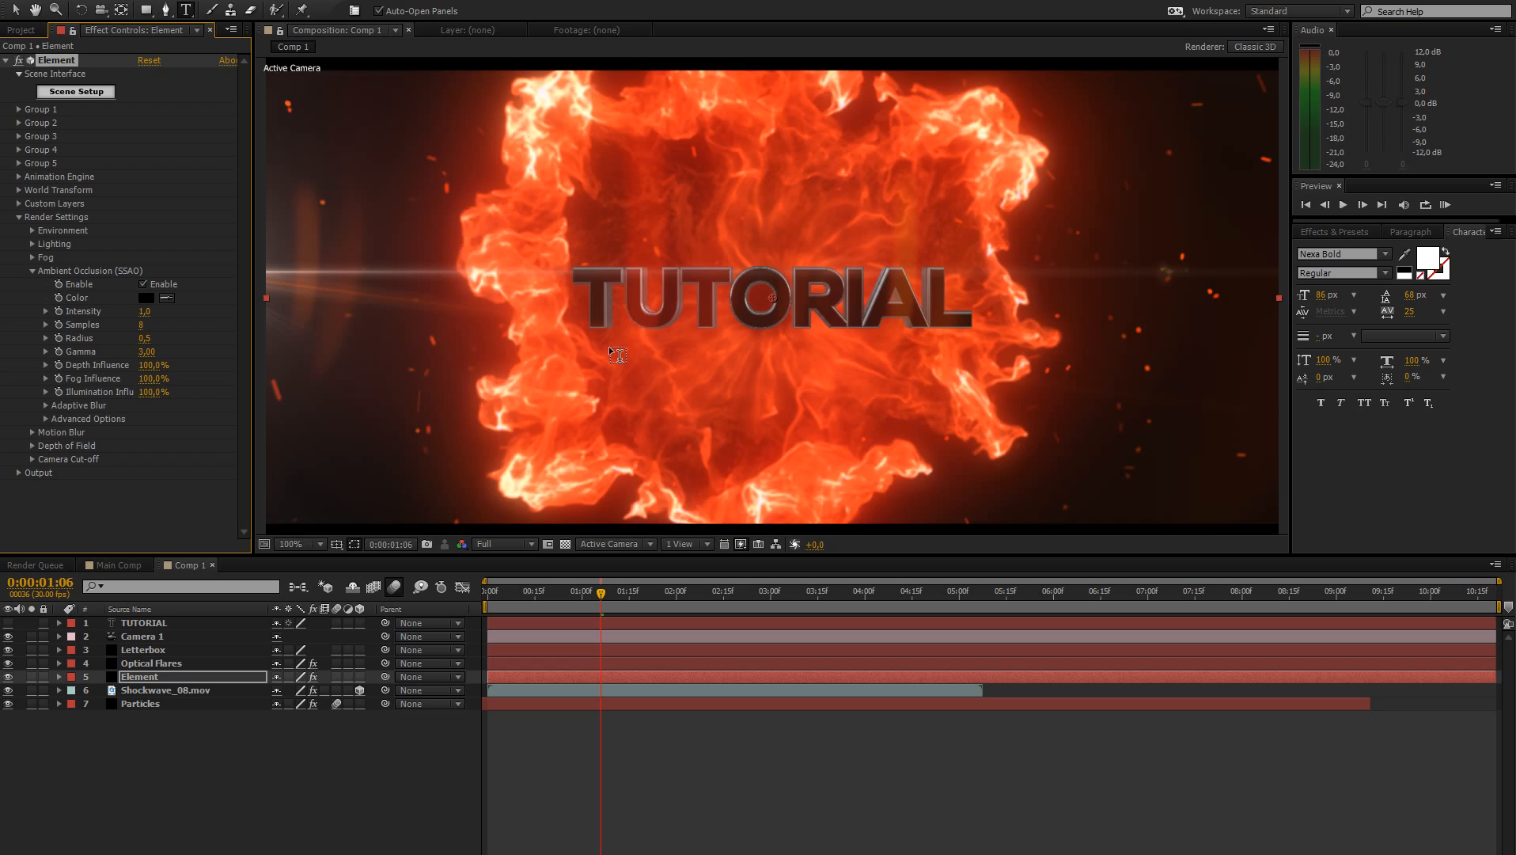
click(295, 544)
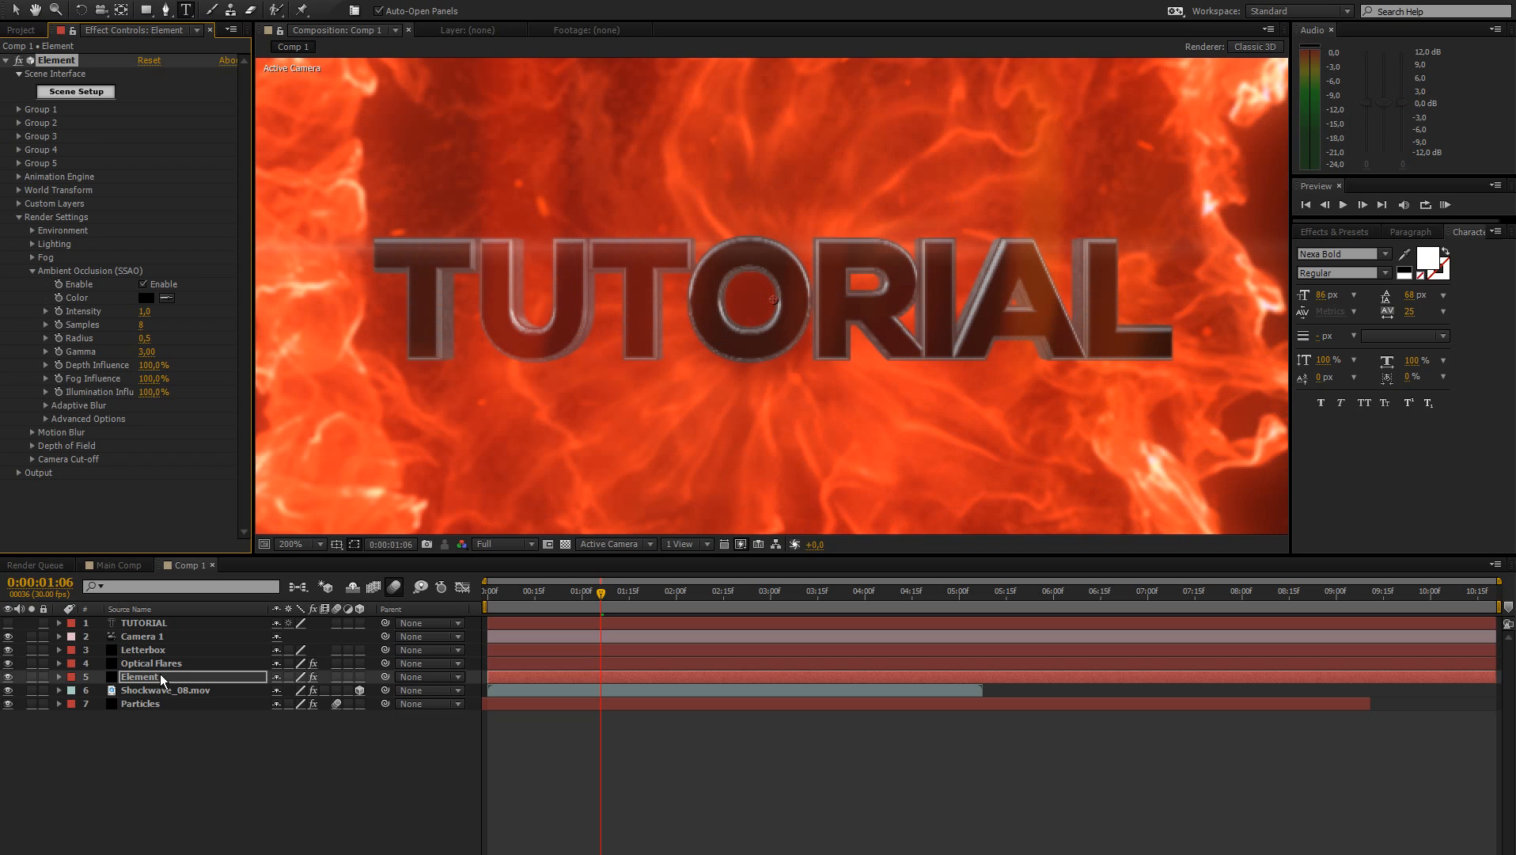
Turn on the camera's depth of field and switch off Ambient Occlusion (SSAO).
click(143, 635)
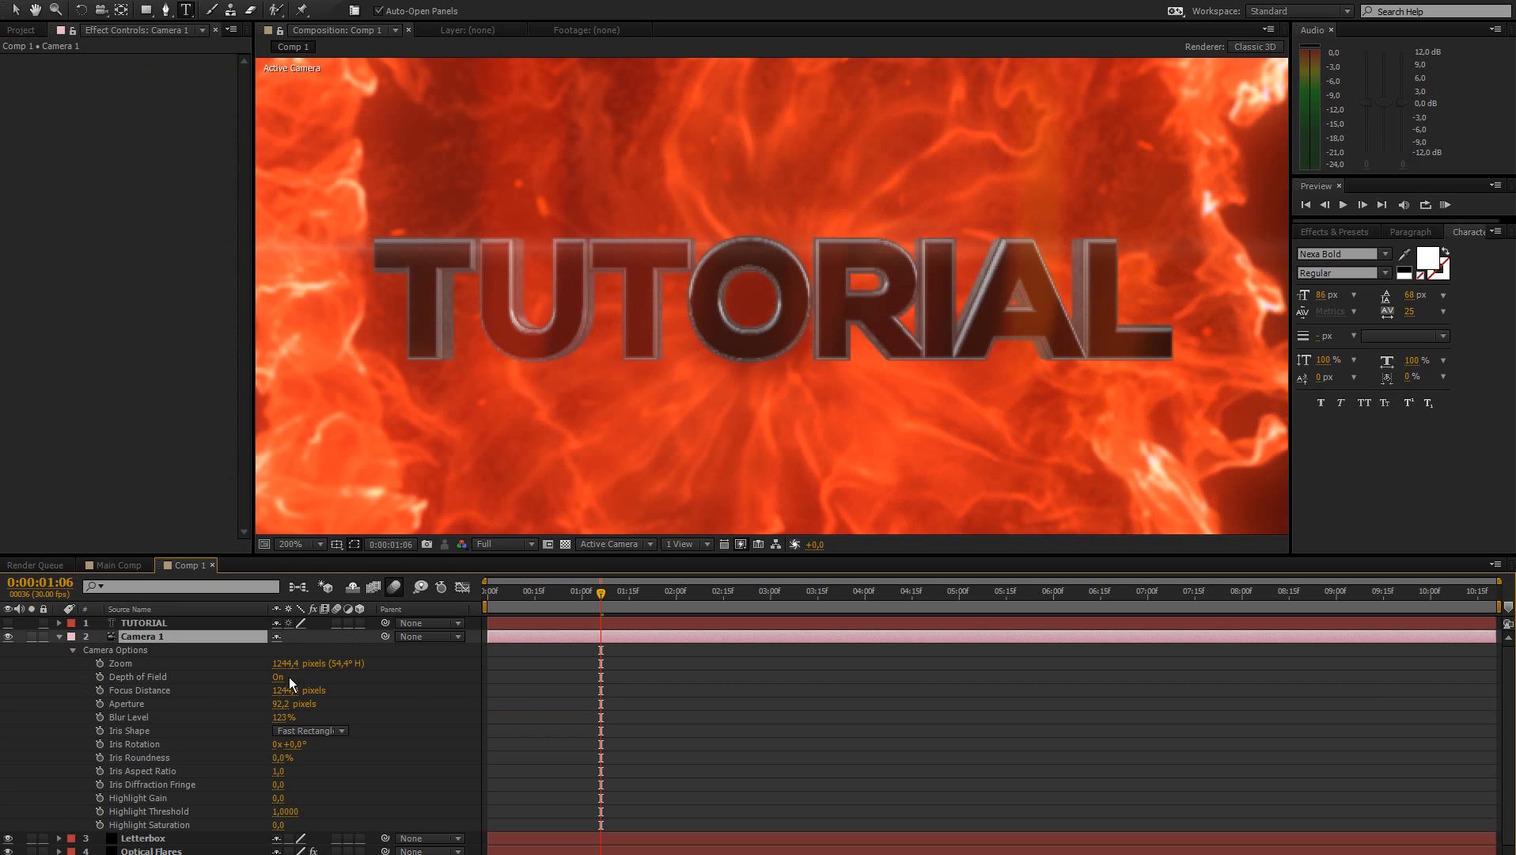
click(278, 676)
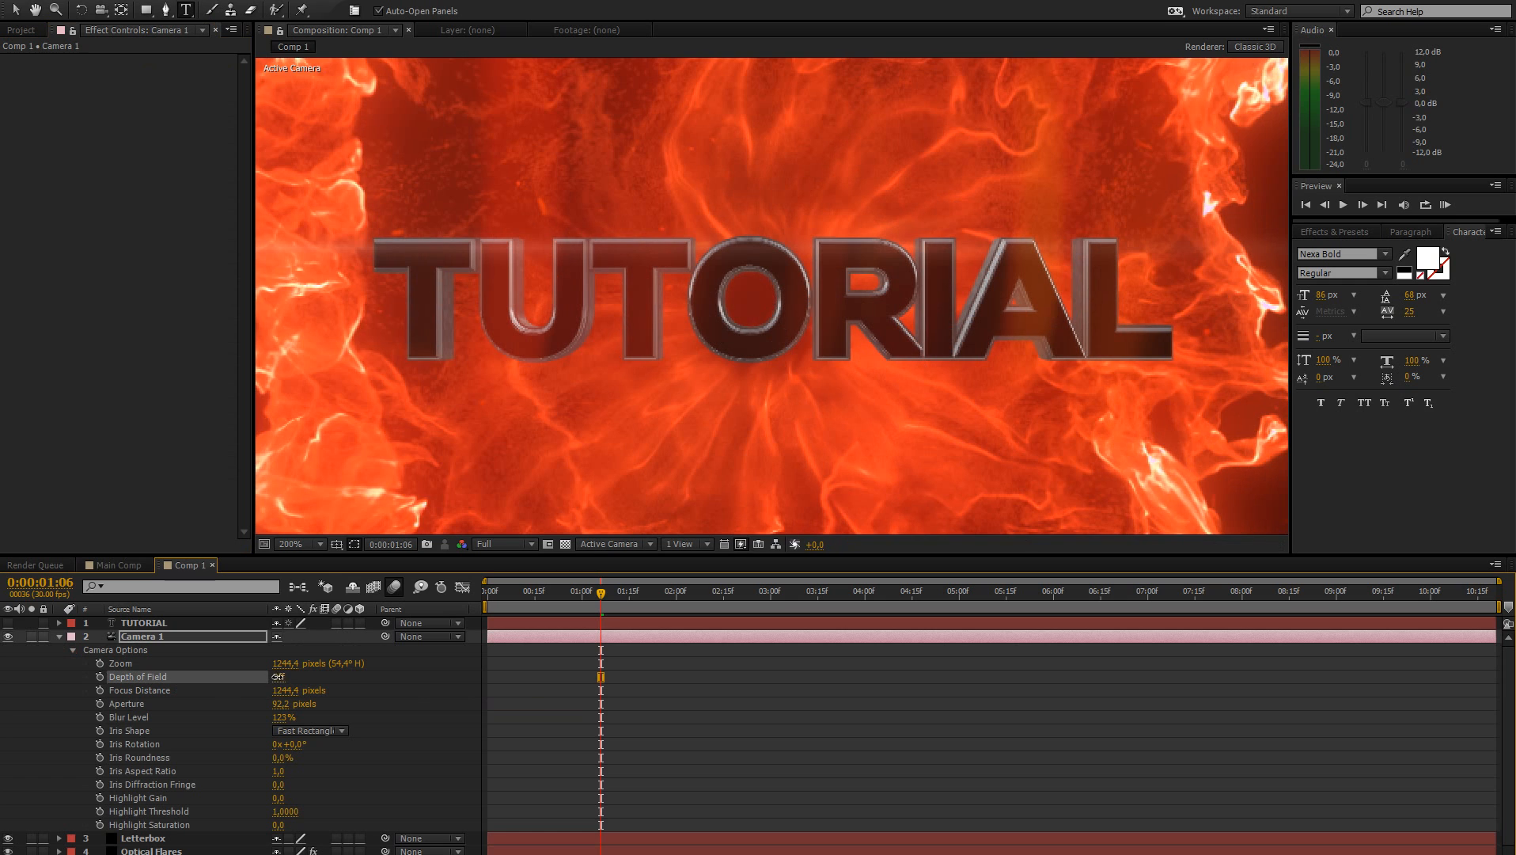
click(279, 676)
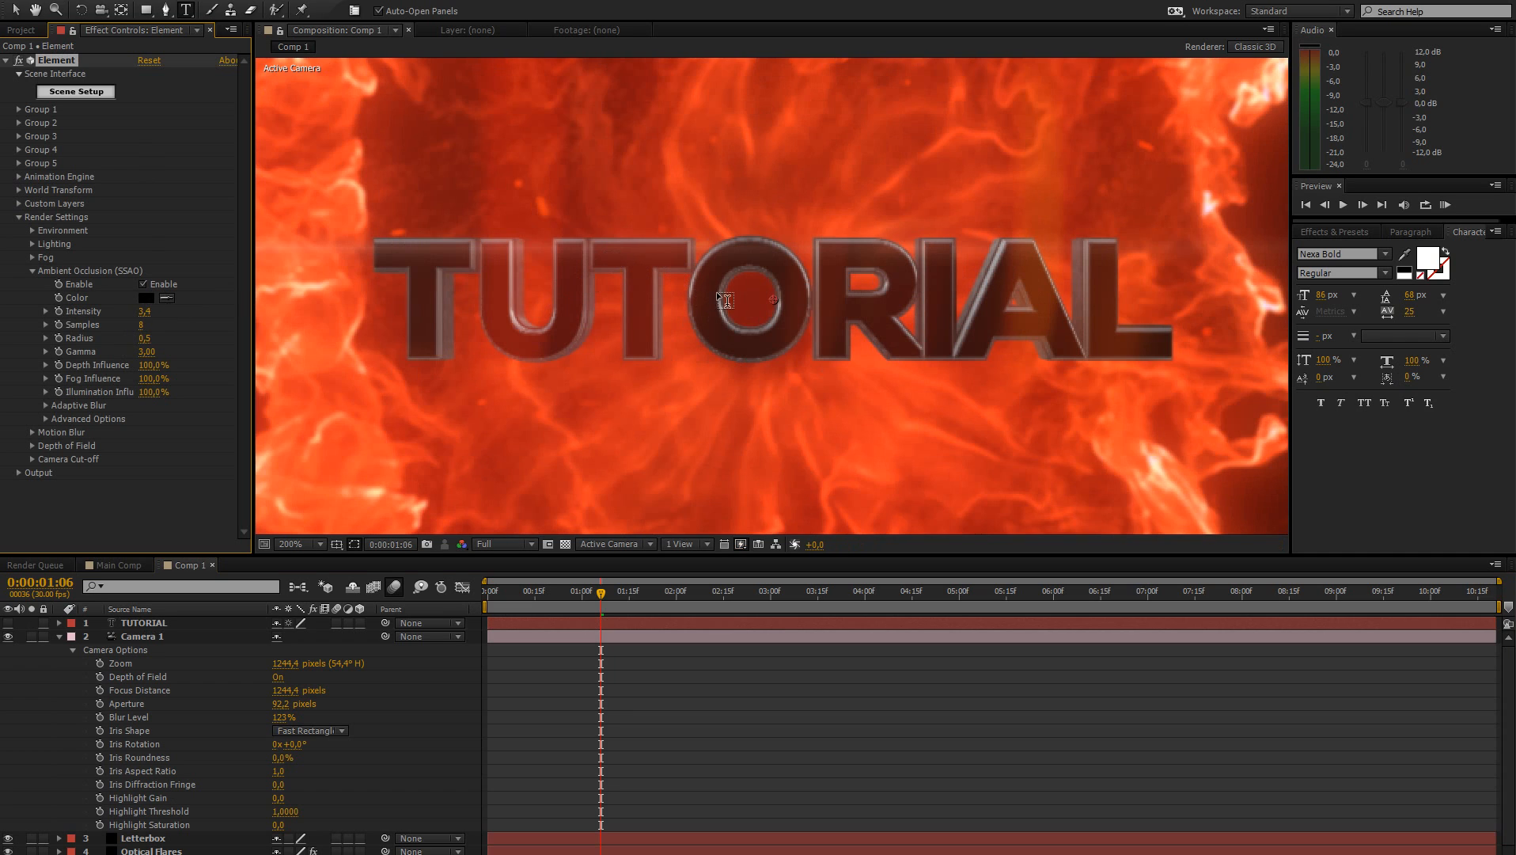
mouse_move(279, 328)
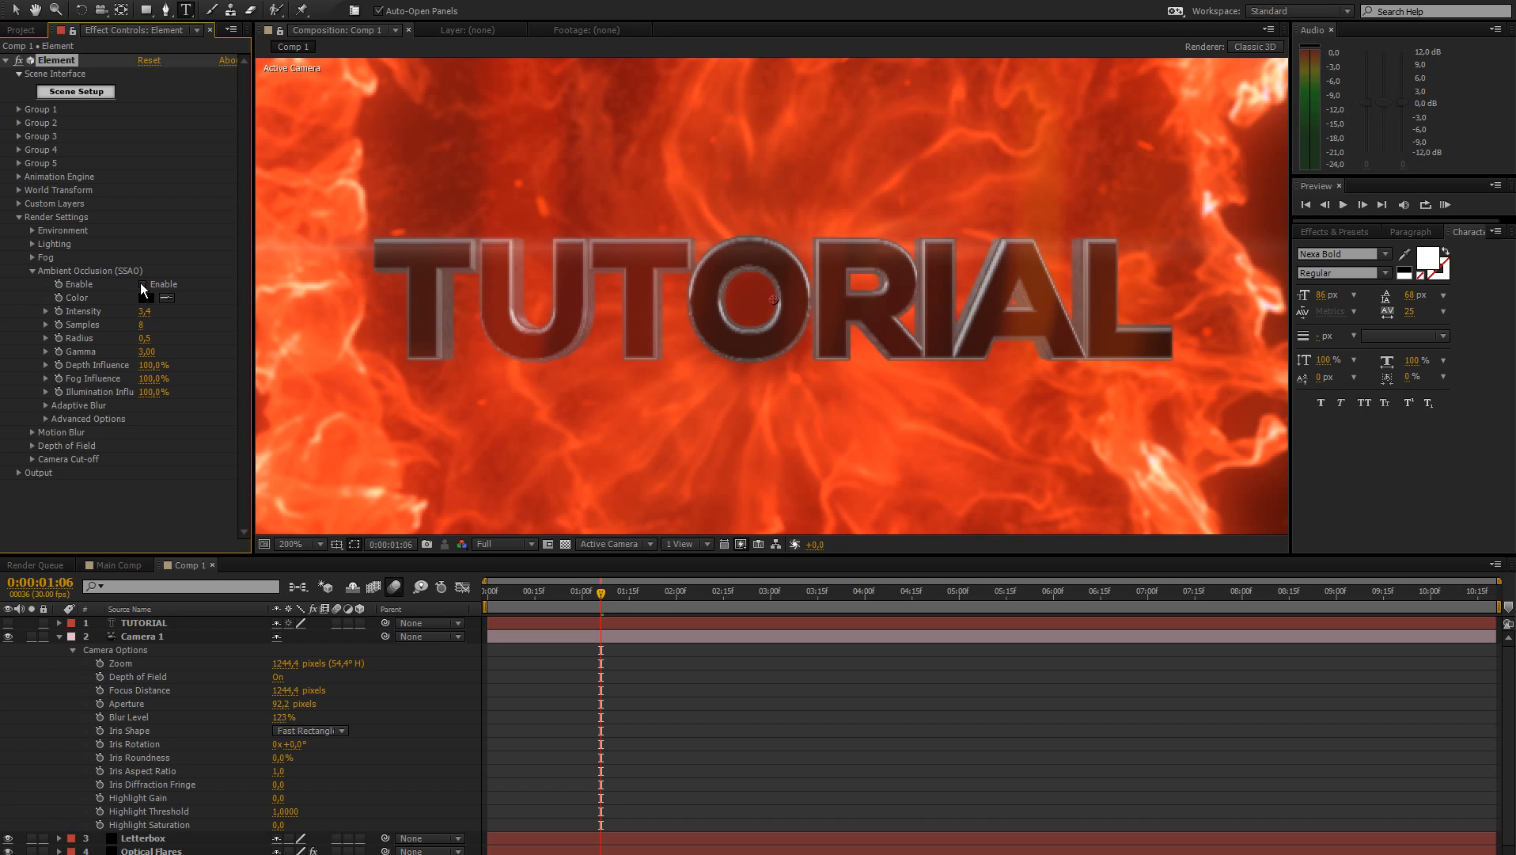
click(143, 283)
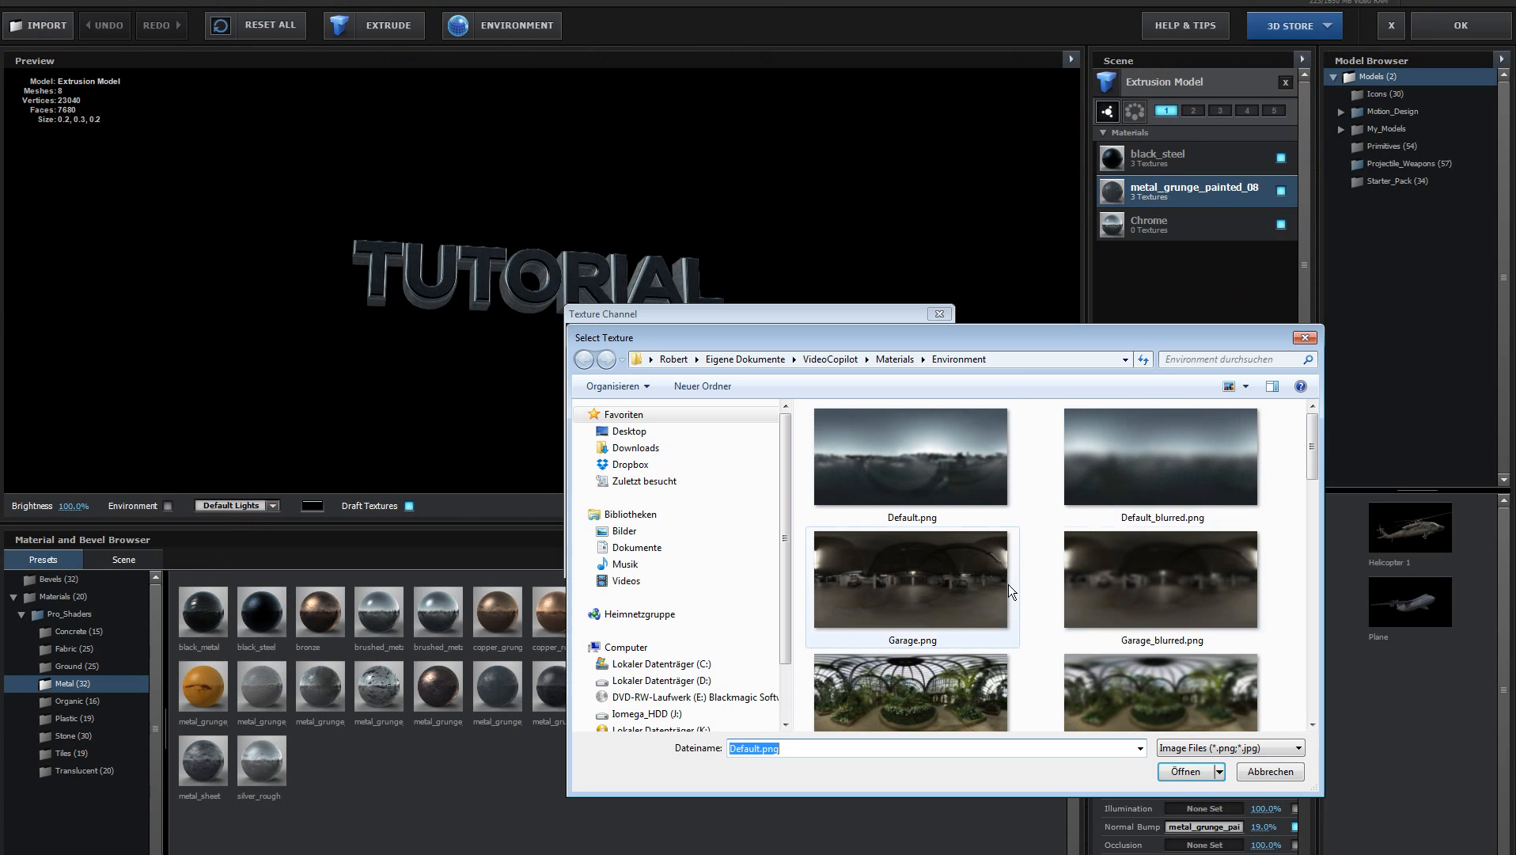
Load Studio_warm_blurred.png as the environment at 47% saturation, then review reflection settings.
scroll(down, 3)
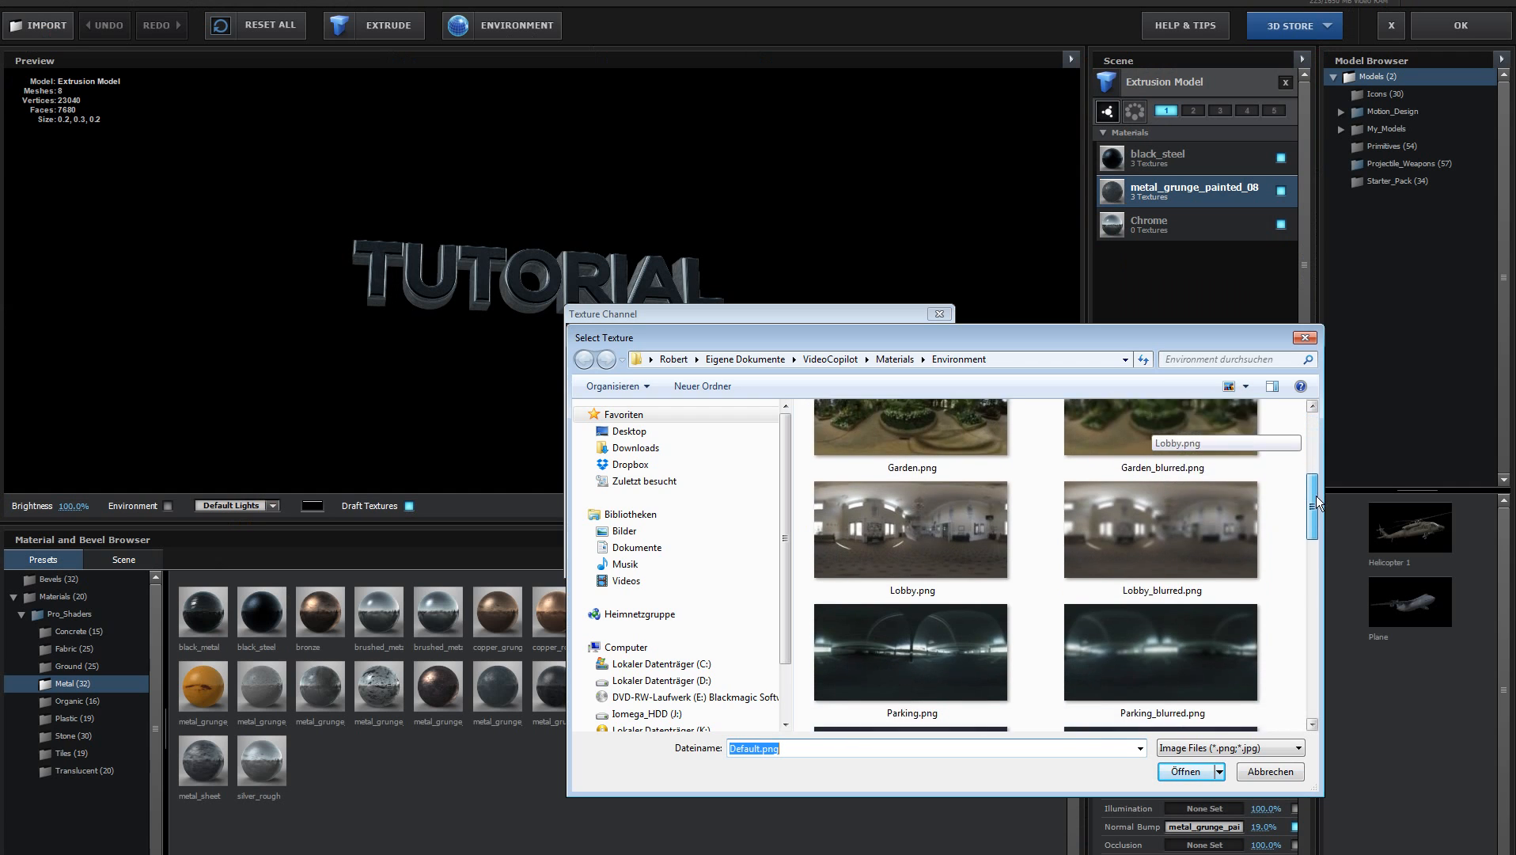
scroll(down, 3)
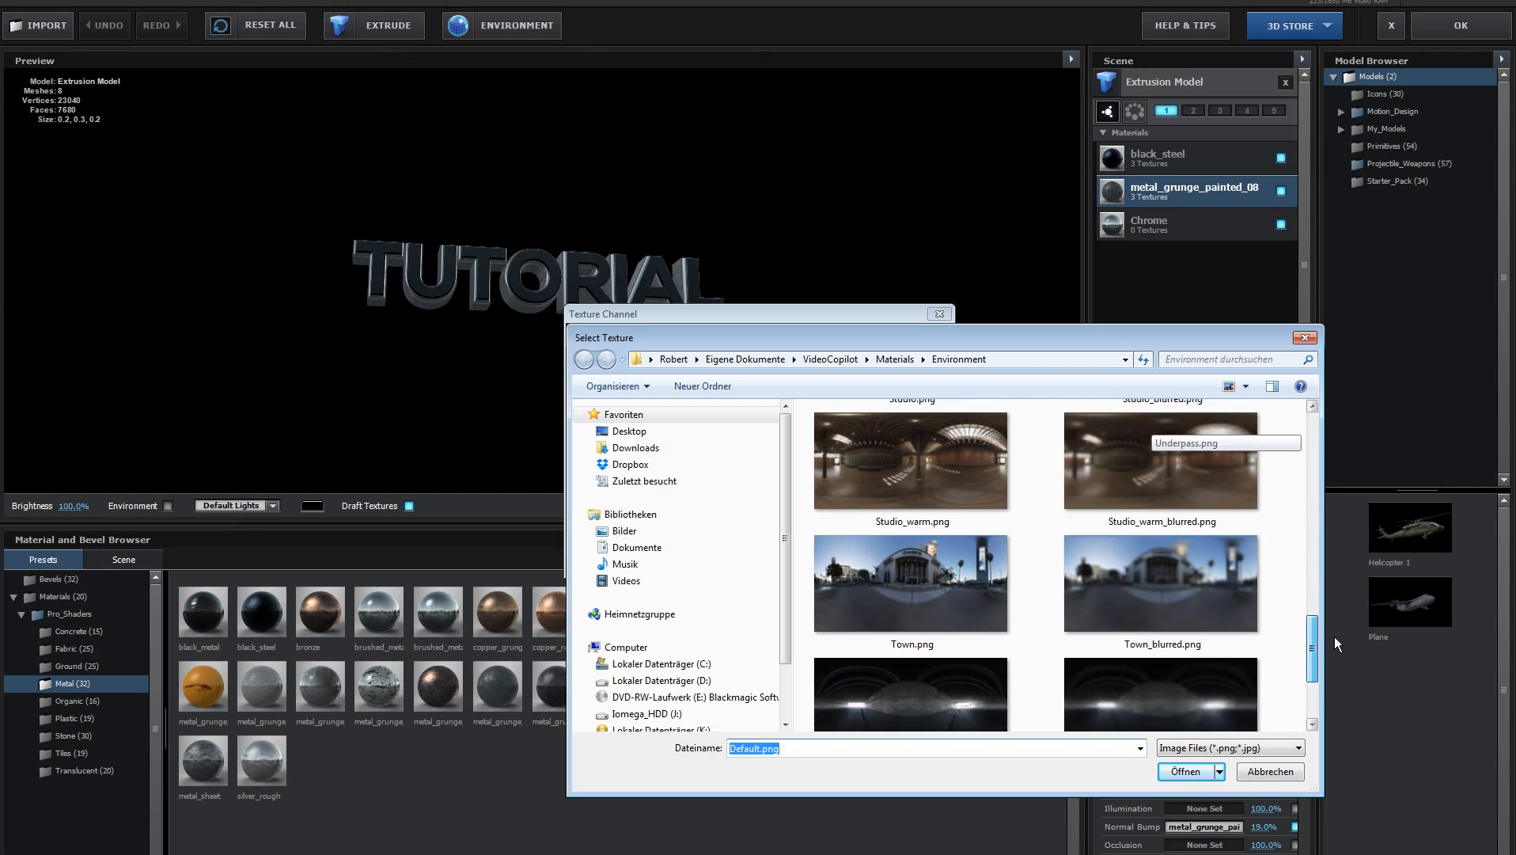
click(1160, 550)
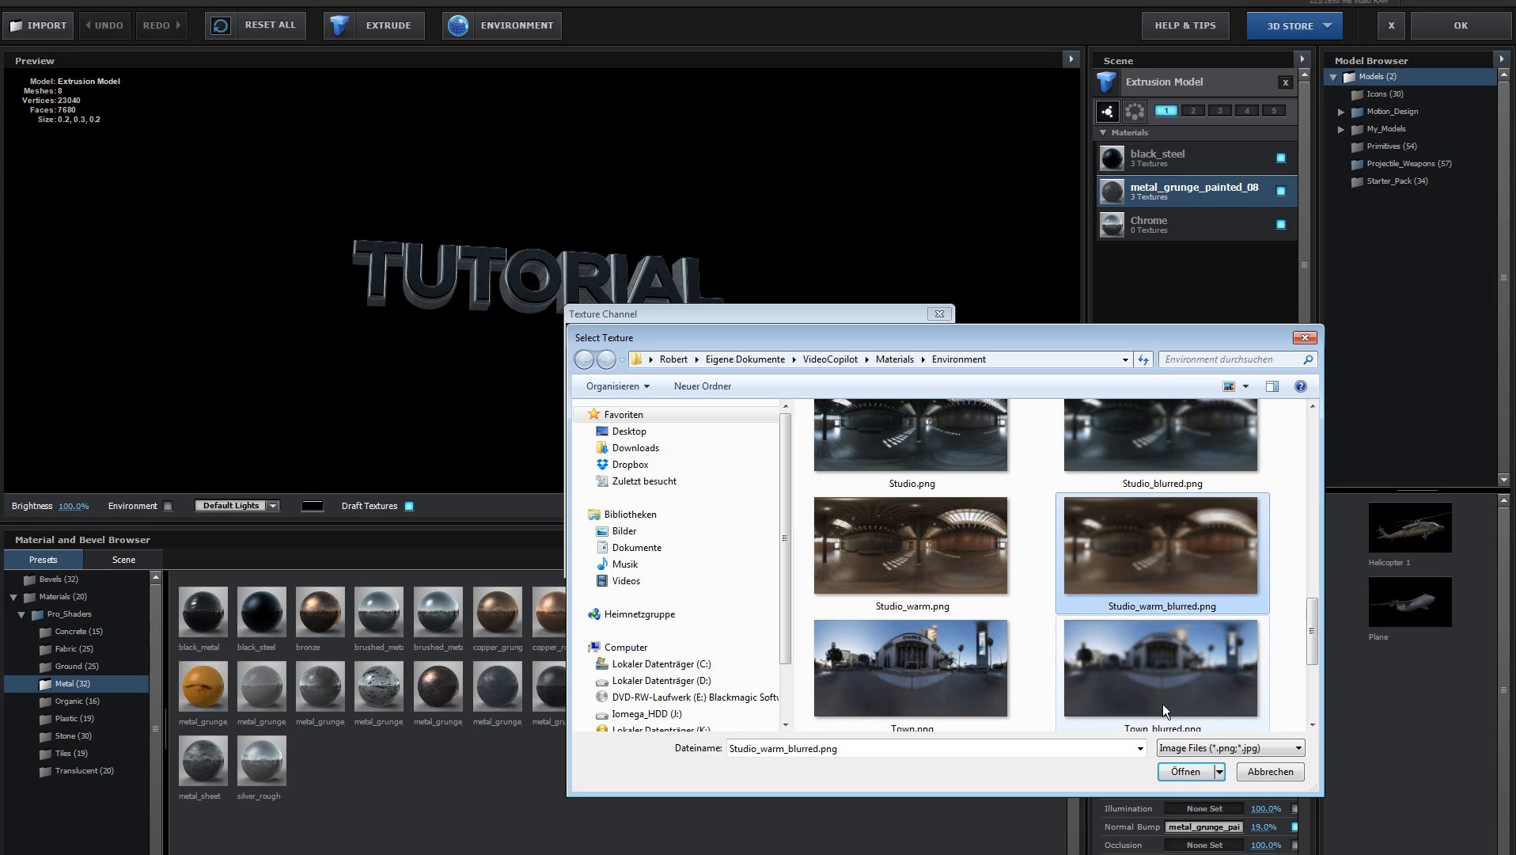
click(1189, 771)
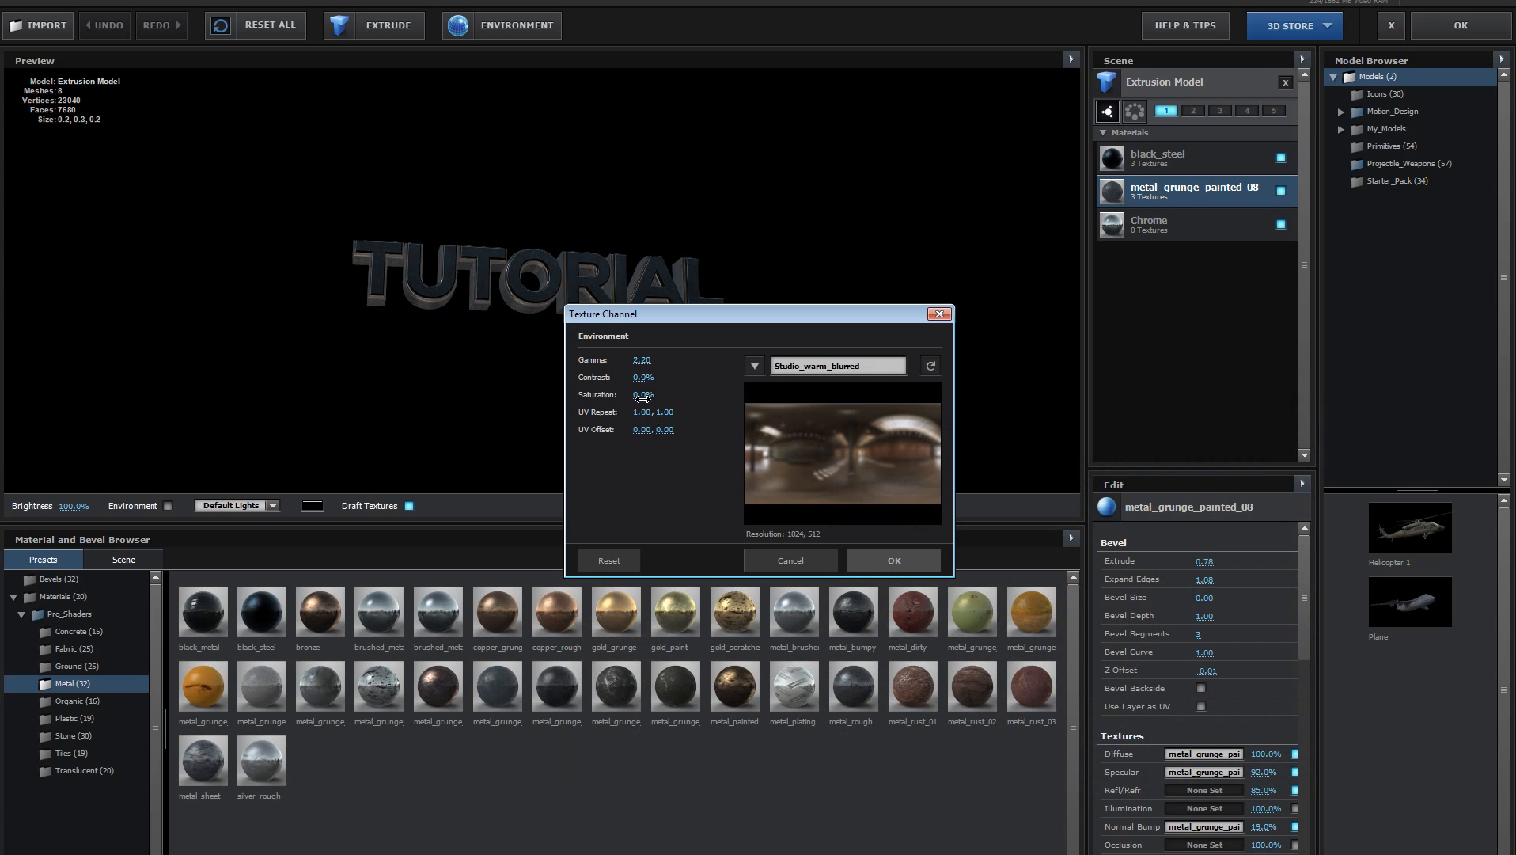
click(644, 396)
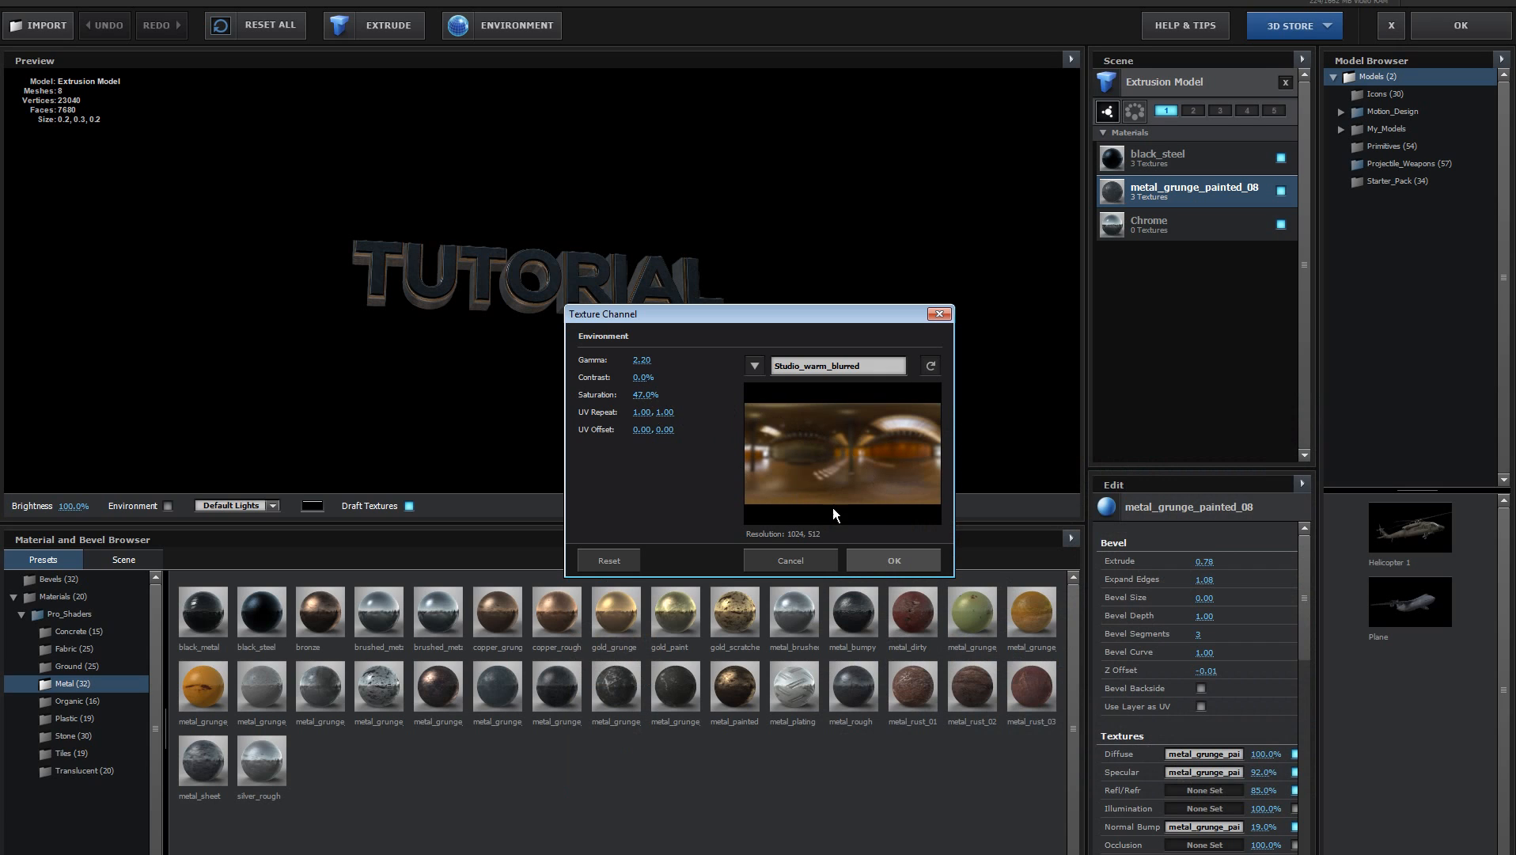
click(892, 559)
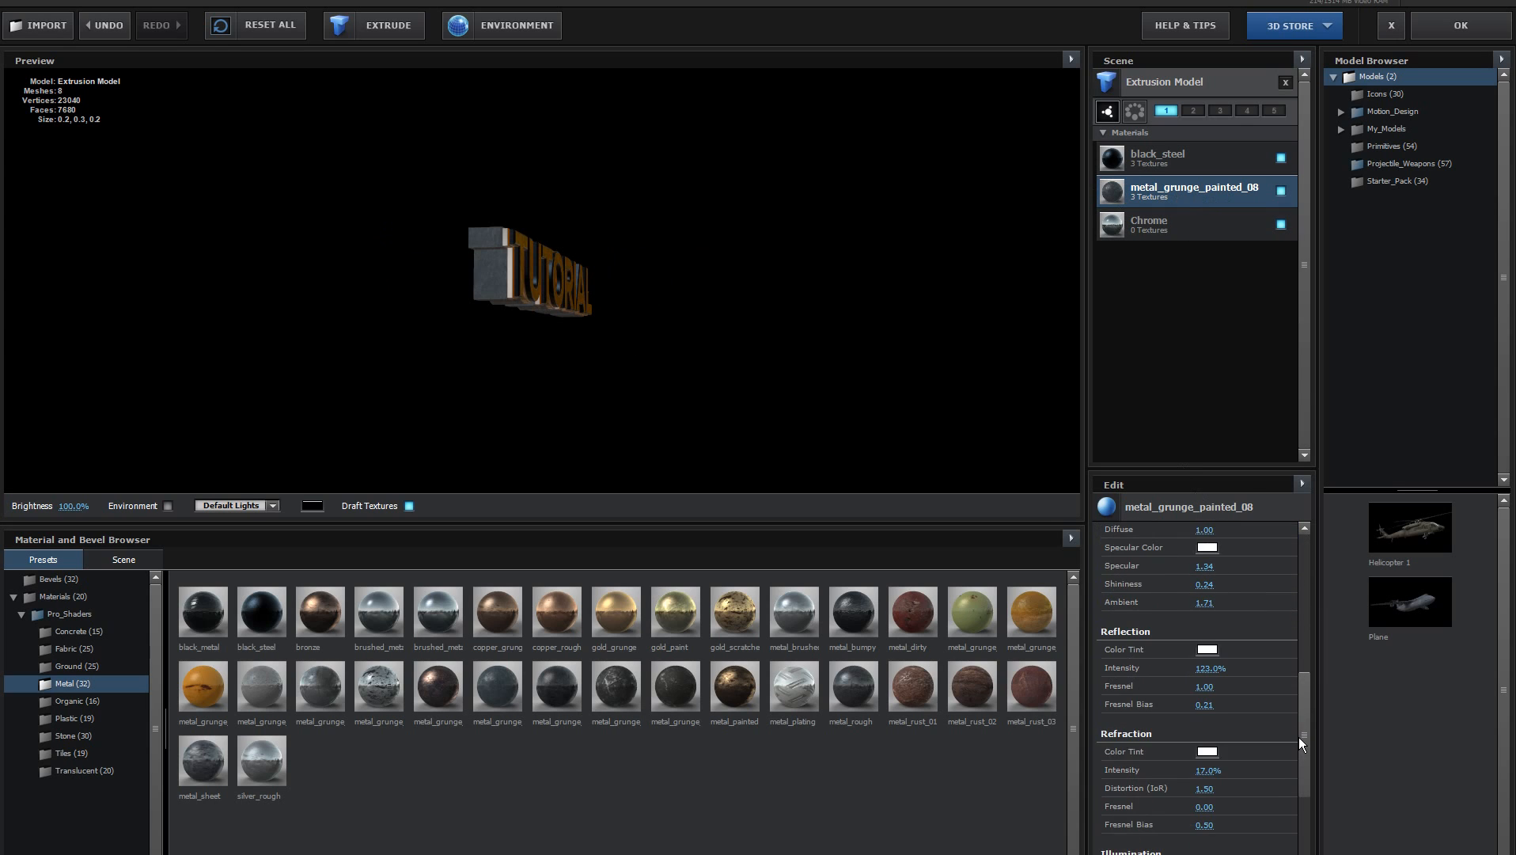
drag(1208, 667, 1238, 667)
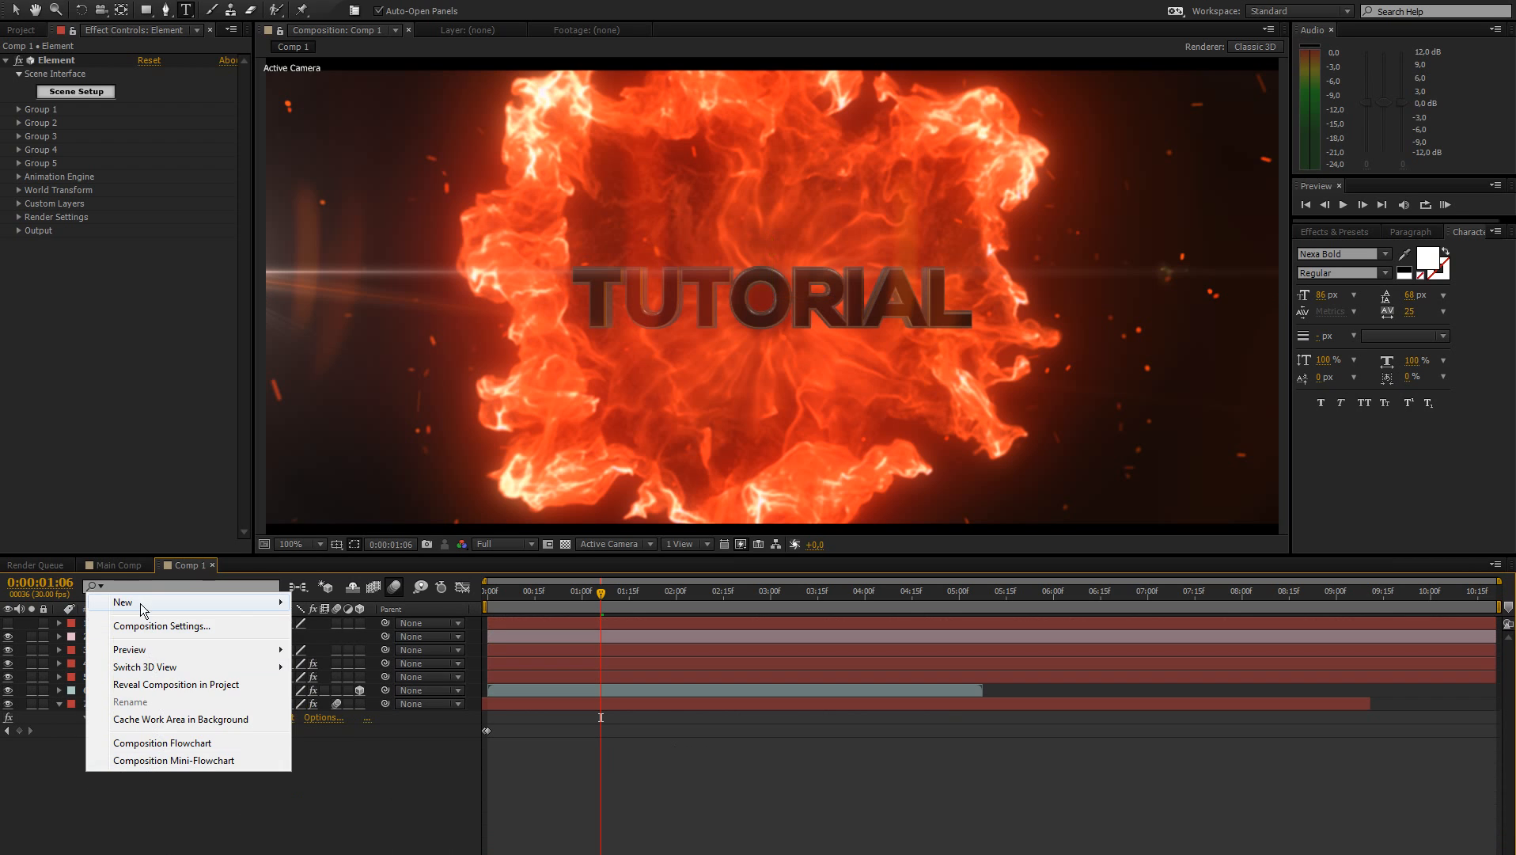
Create Light 1 as a warm parallel light and reveal the shockwave layer's Material Options.
click(122, 602)
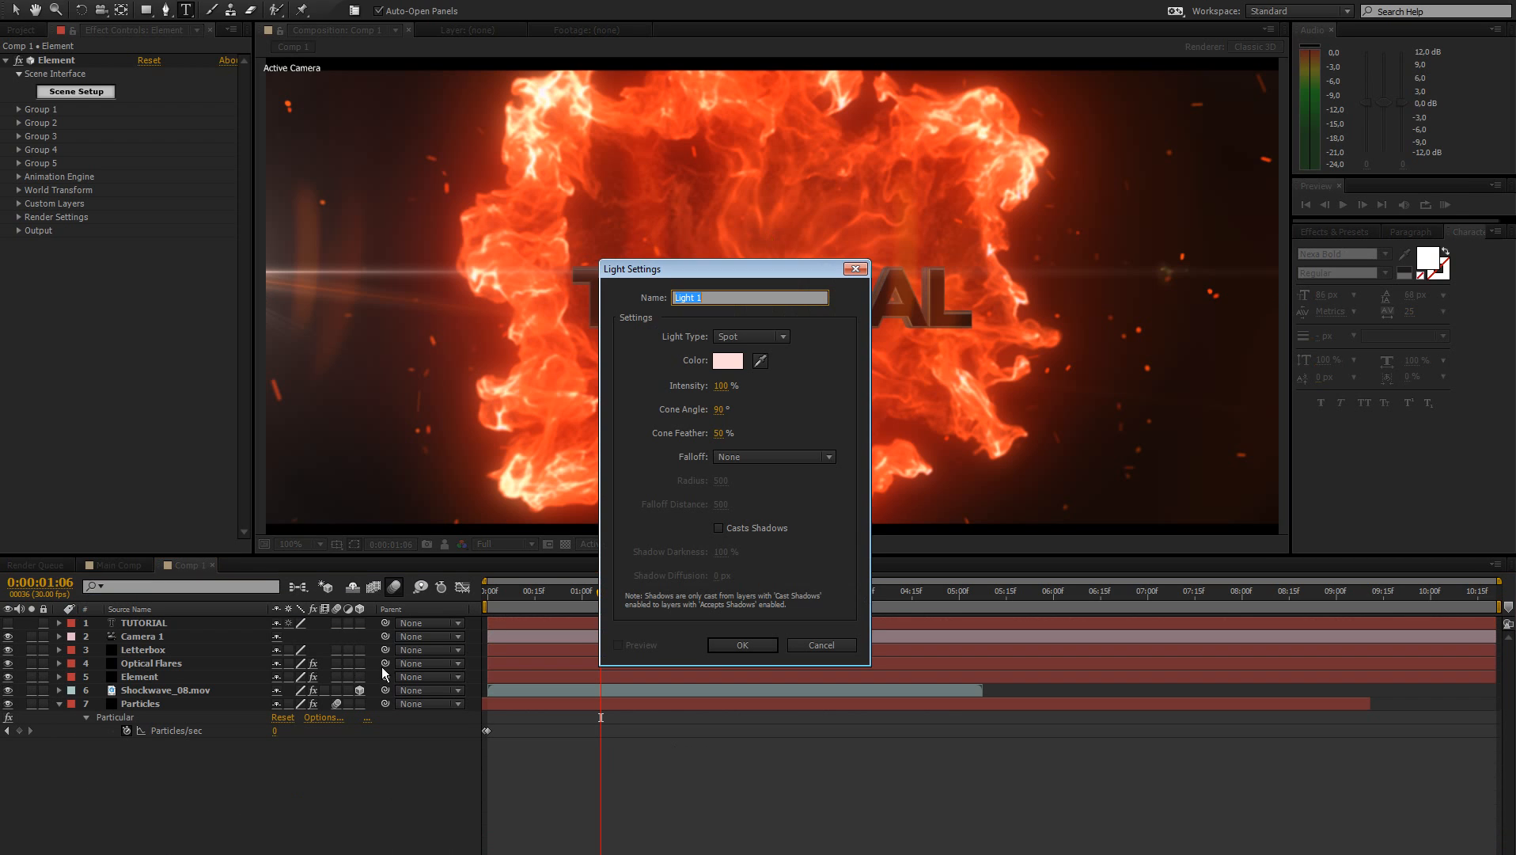
click(751, 336)
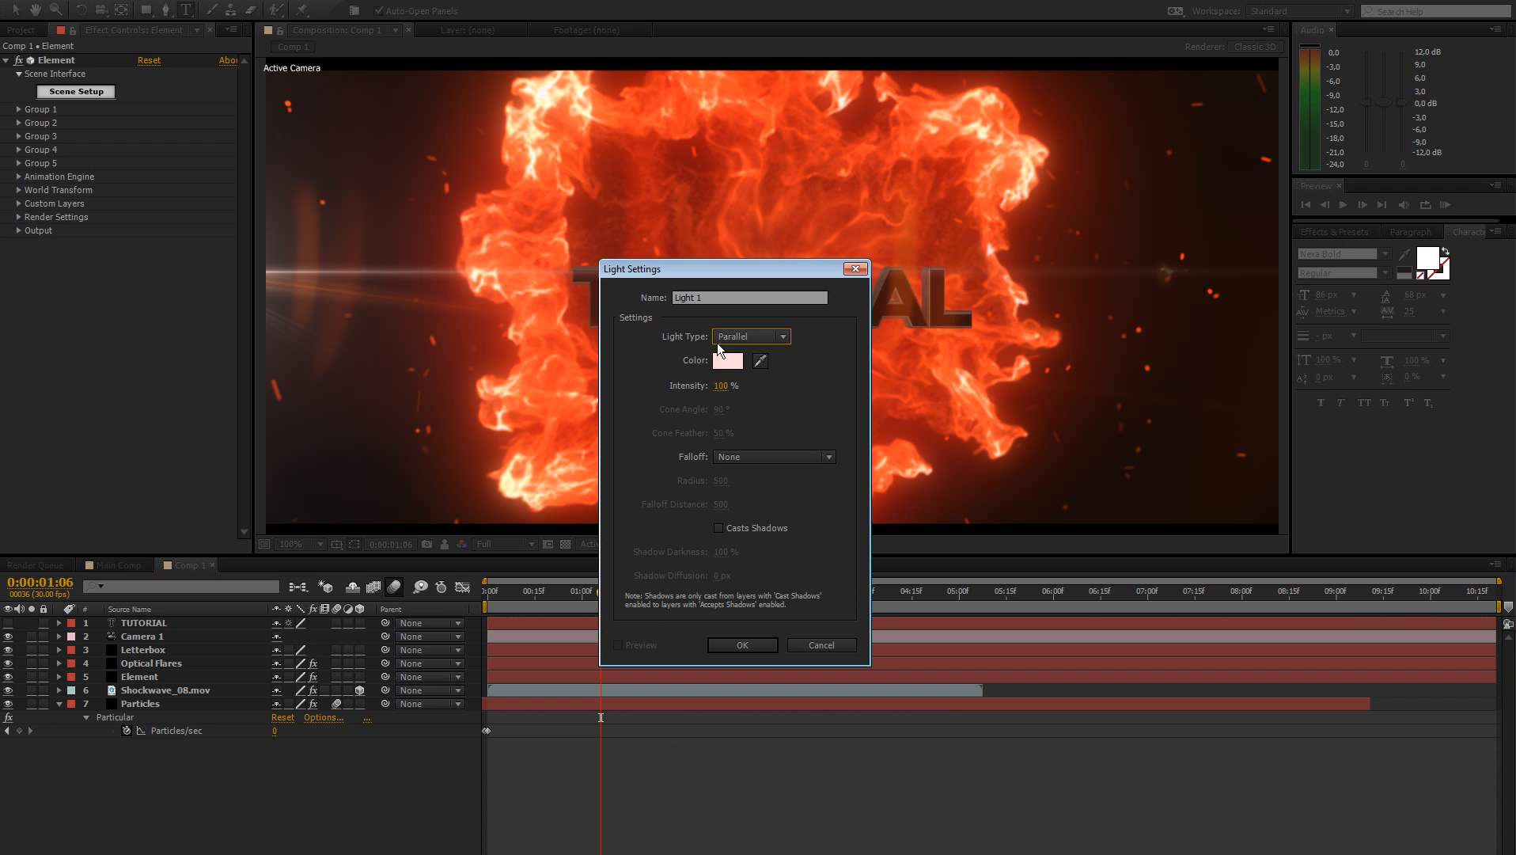
click(727, 360)
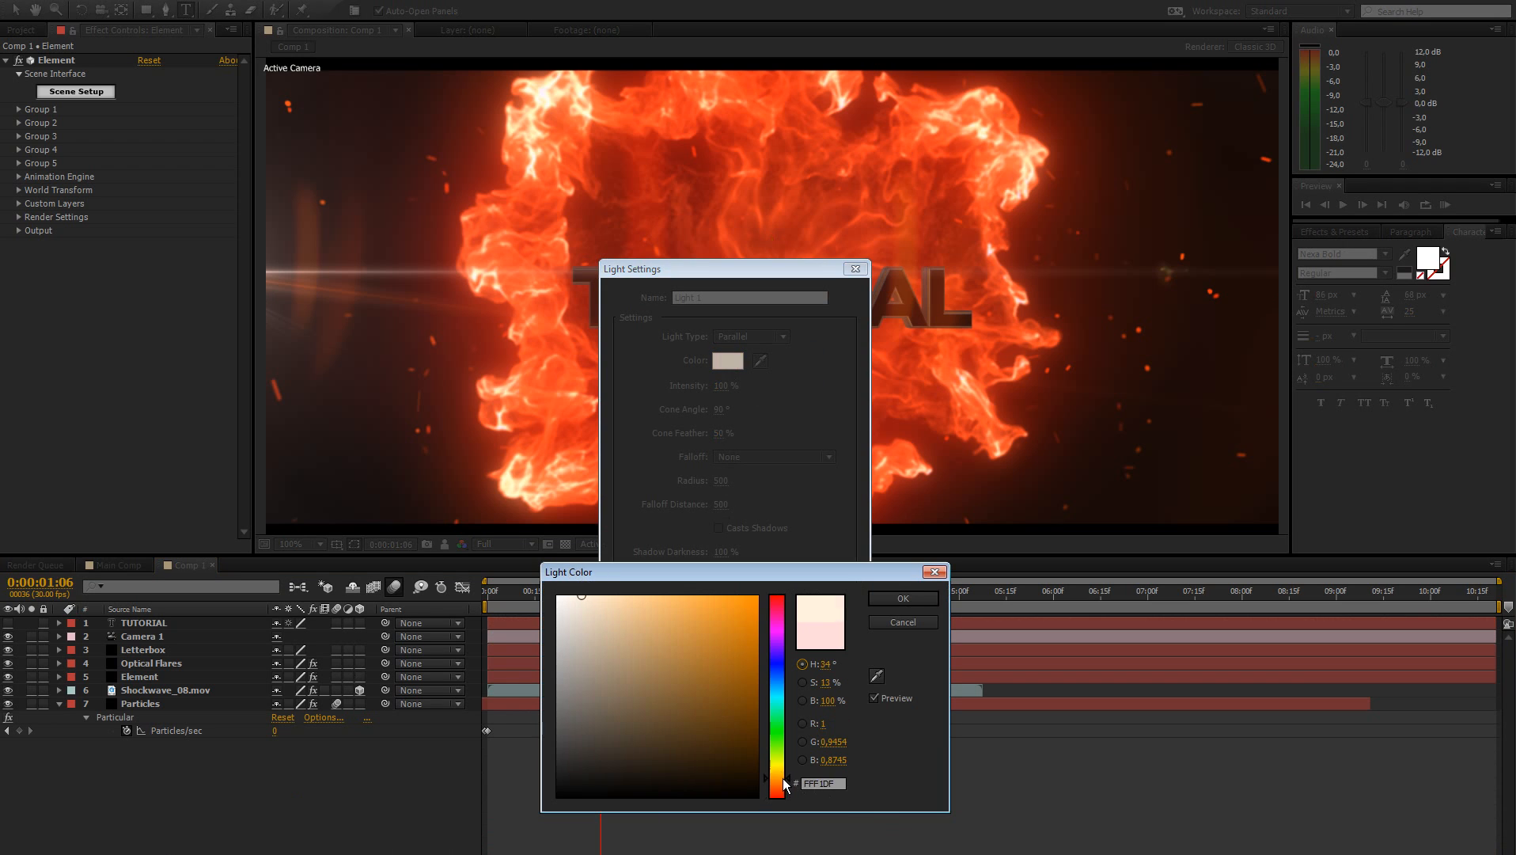
click(901, 597)
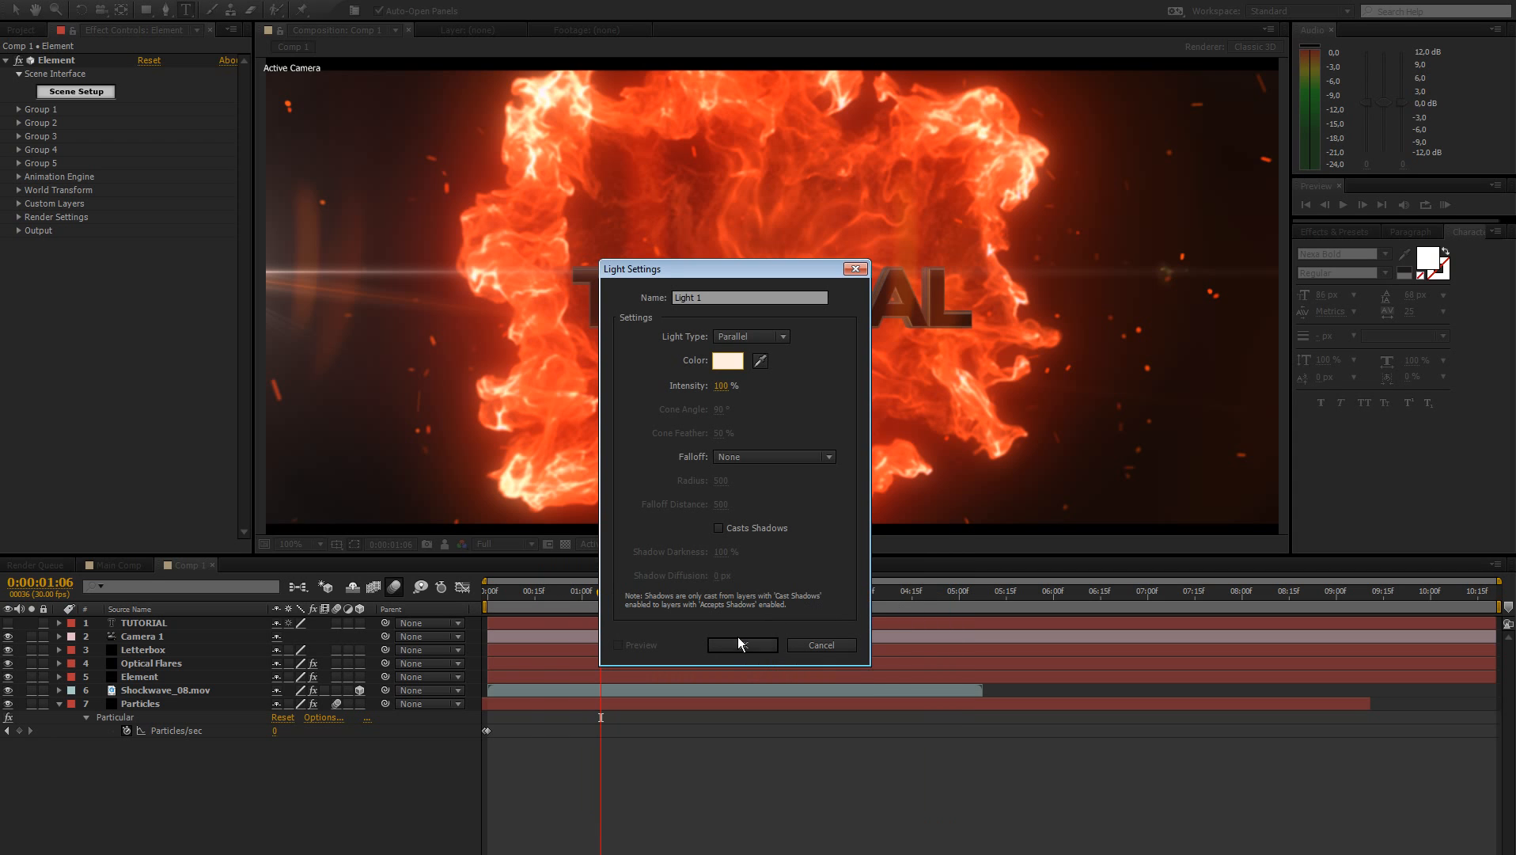
click(741, 645)
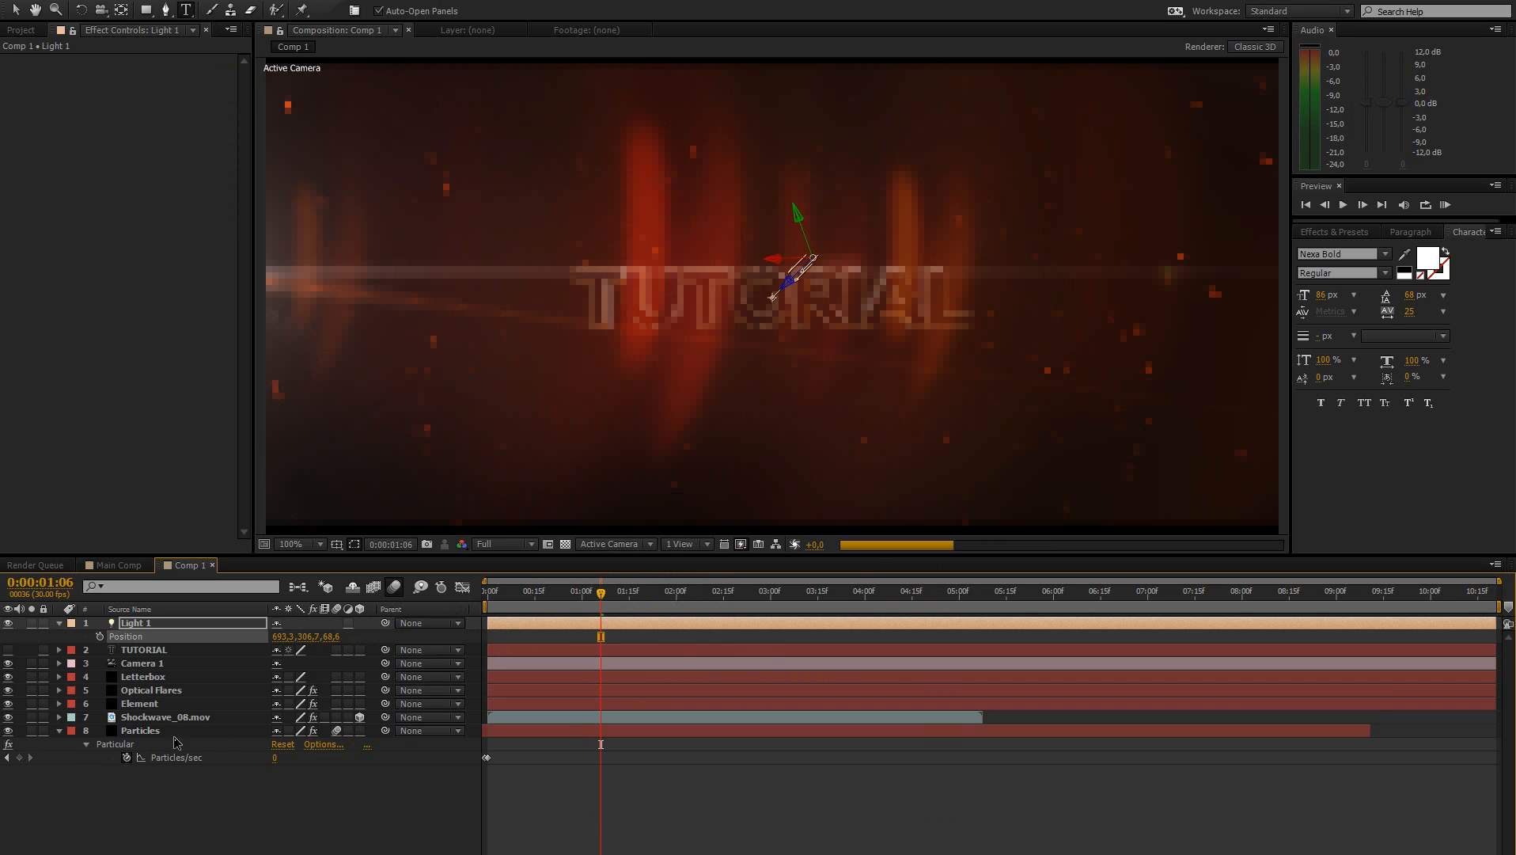
click(166, 716)
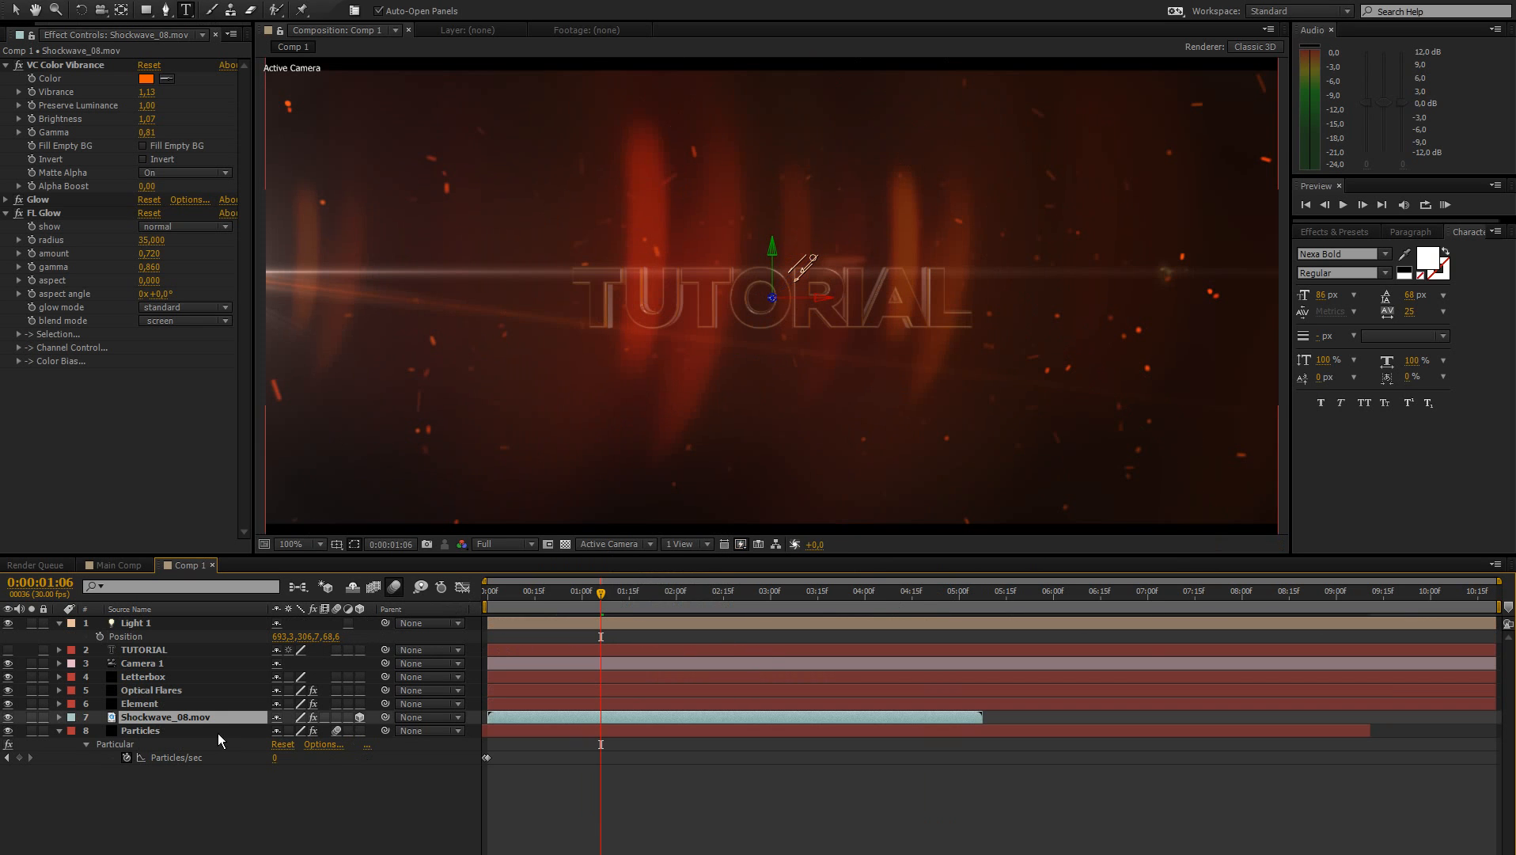
click(57, 716)
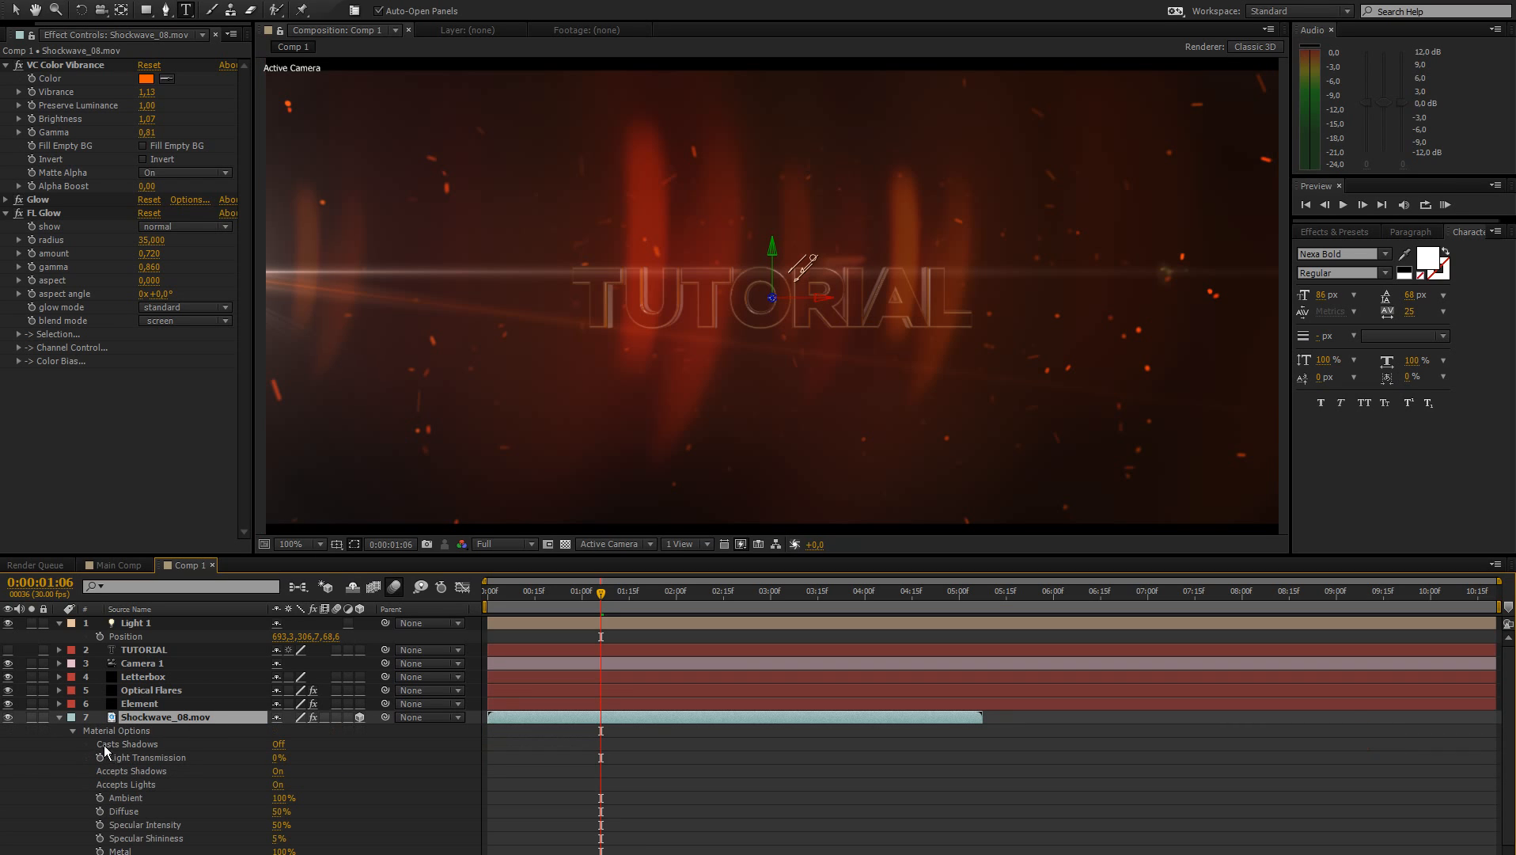
mouse_move(234, 772)
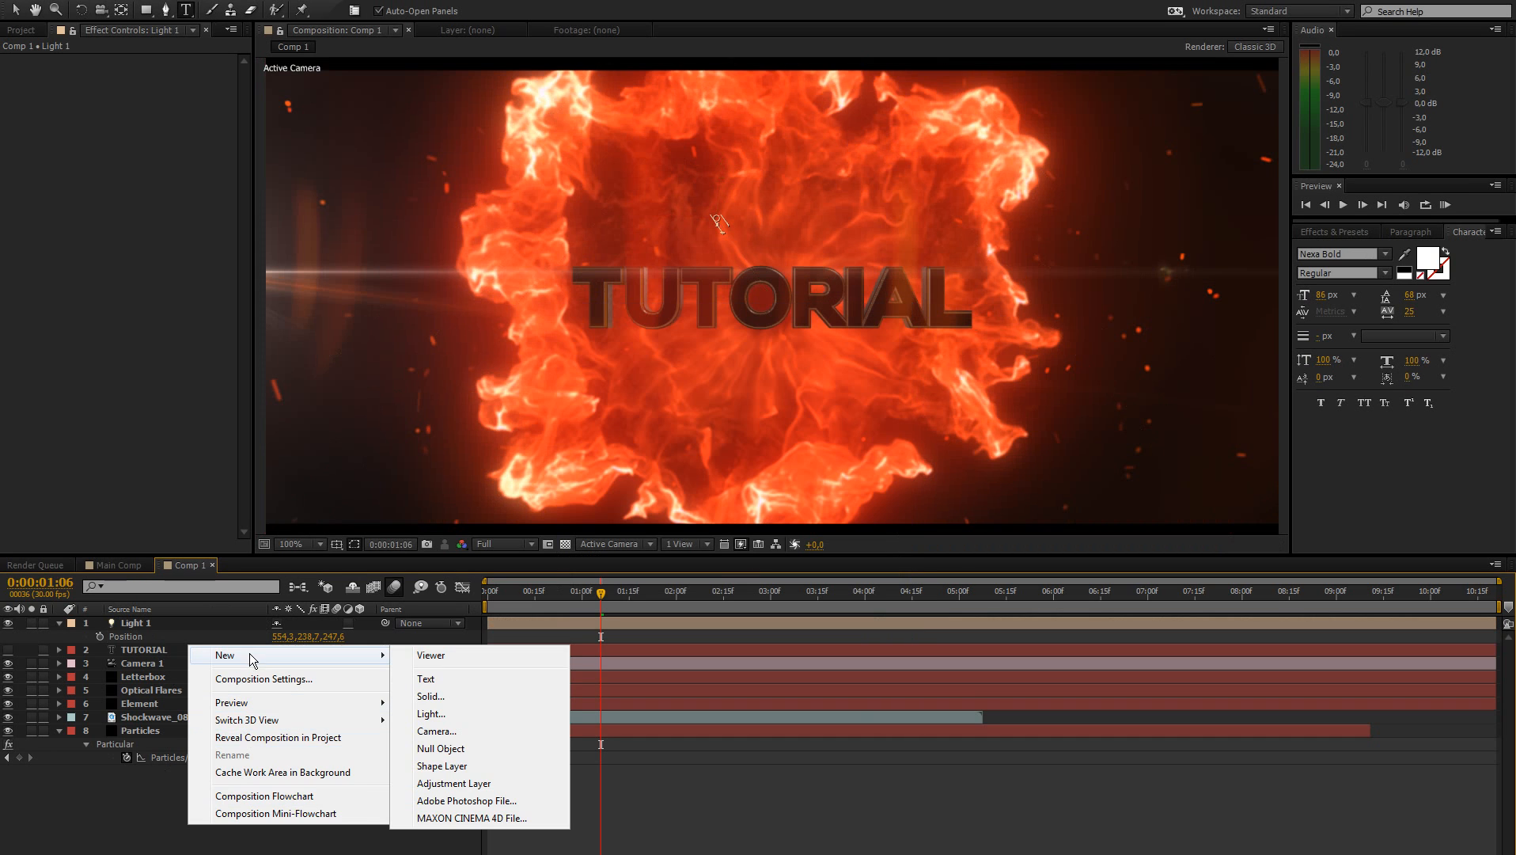
Create Light 2 as a pale warm point light and select the 3D text layer.
click(431, 713)
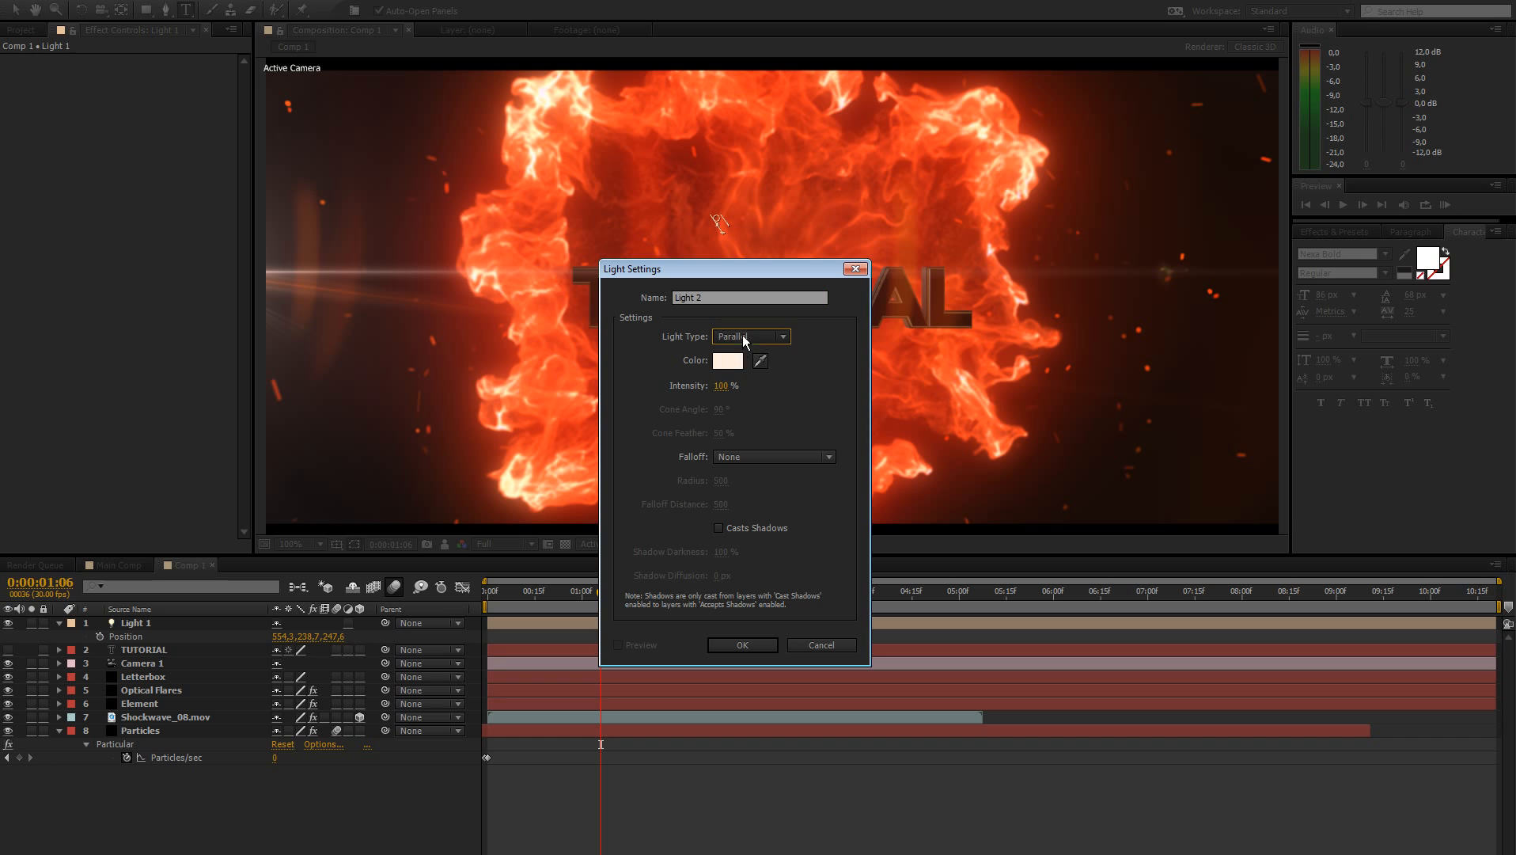
click(750, 335)
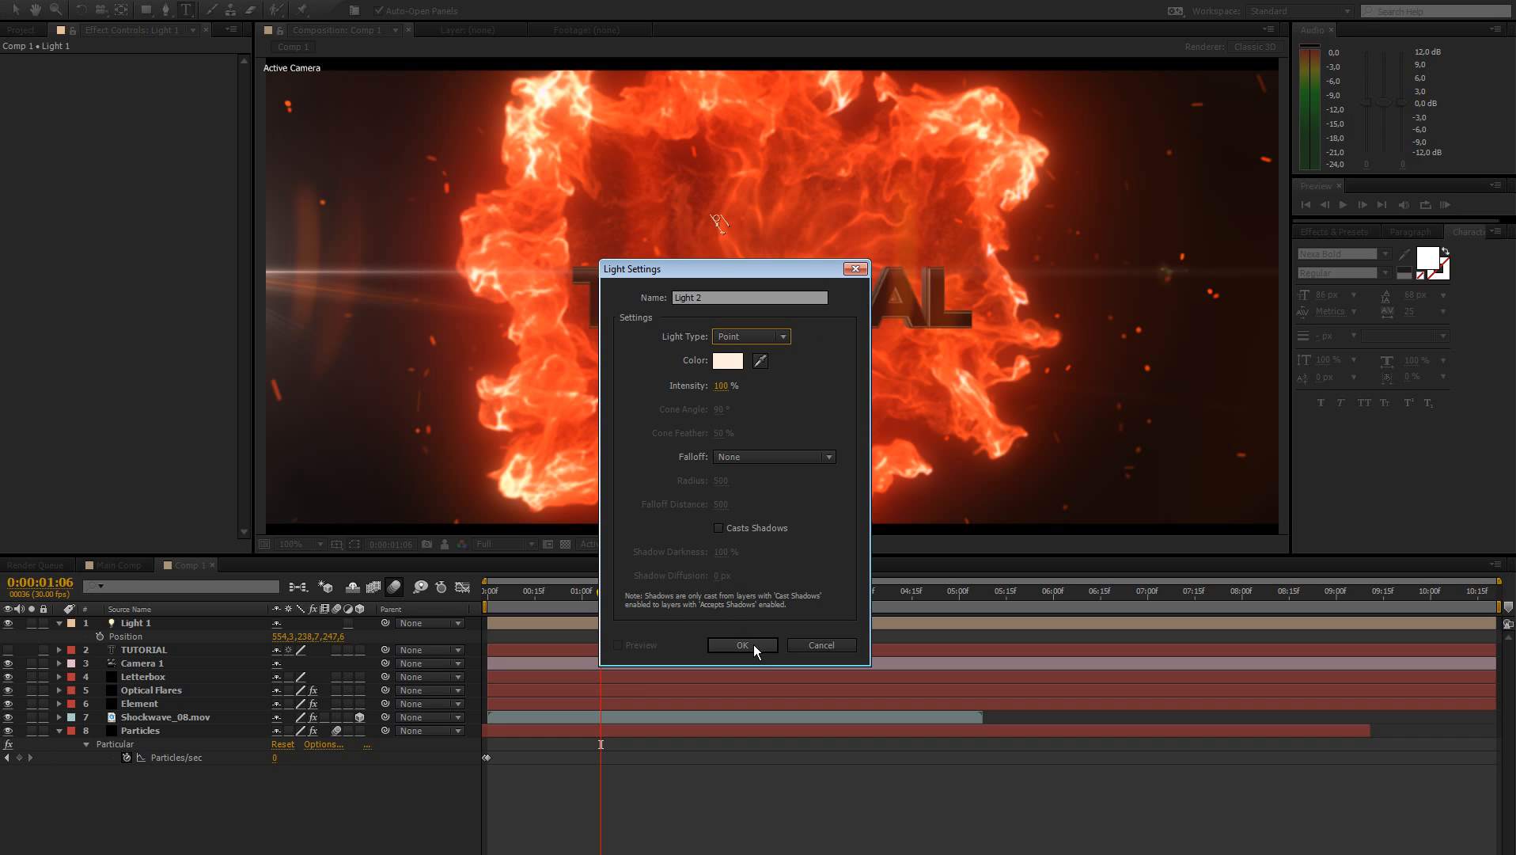
click(726, 359)
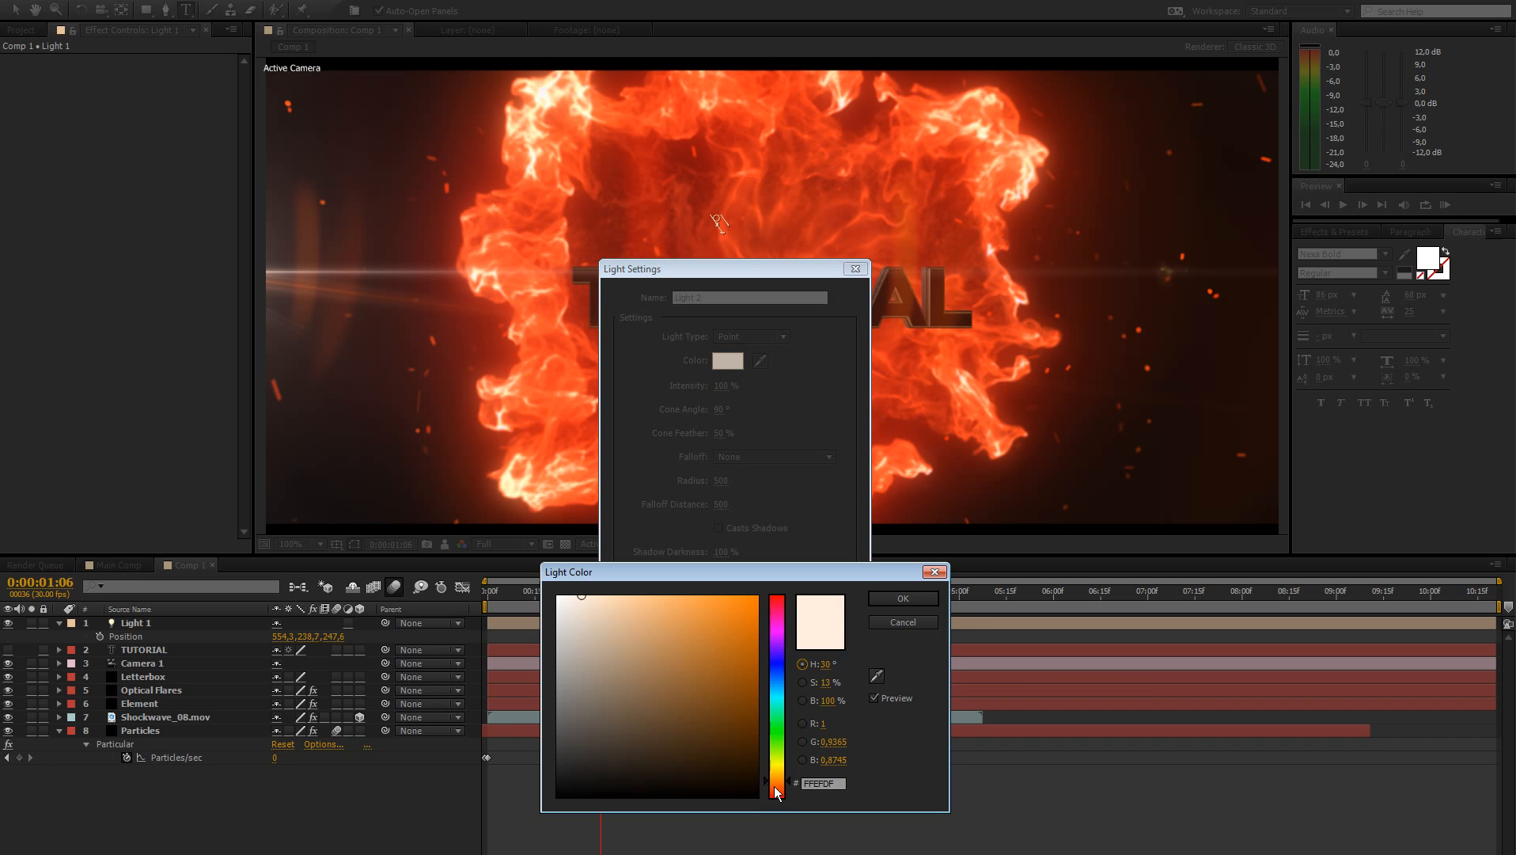
click(901, 598)
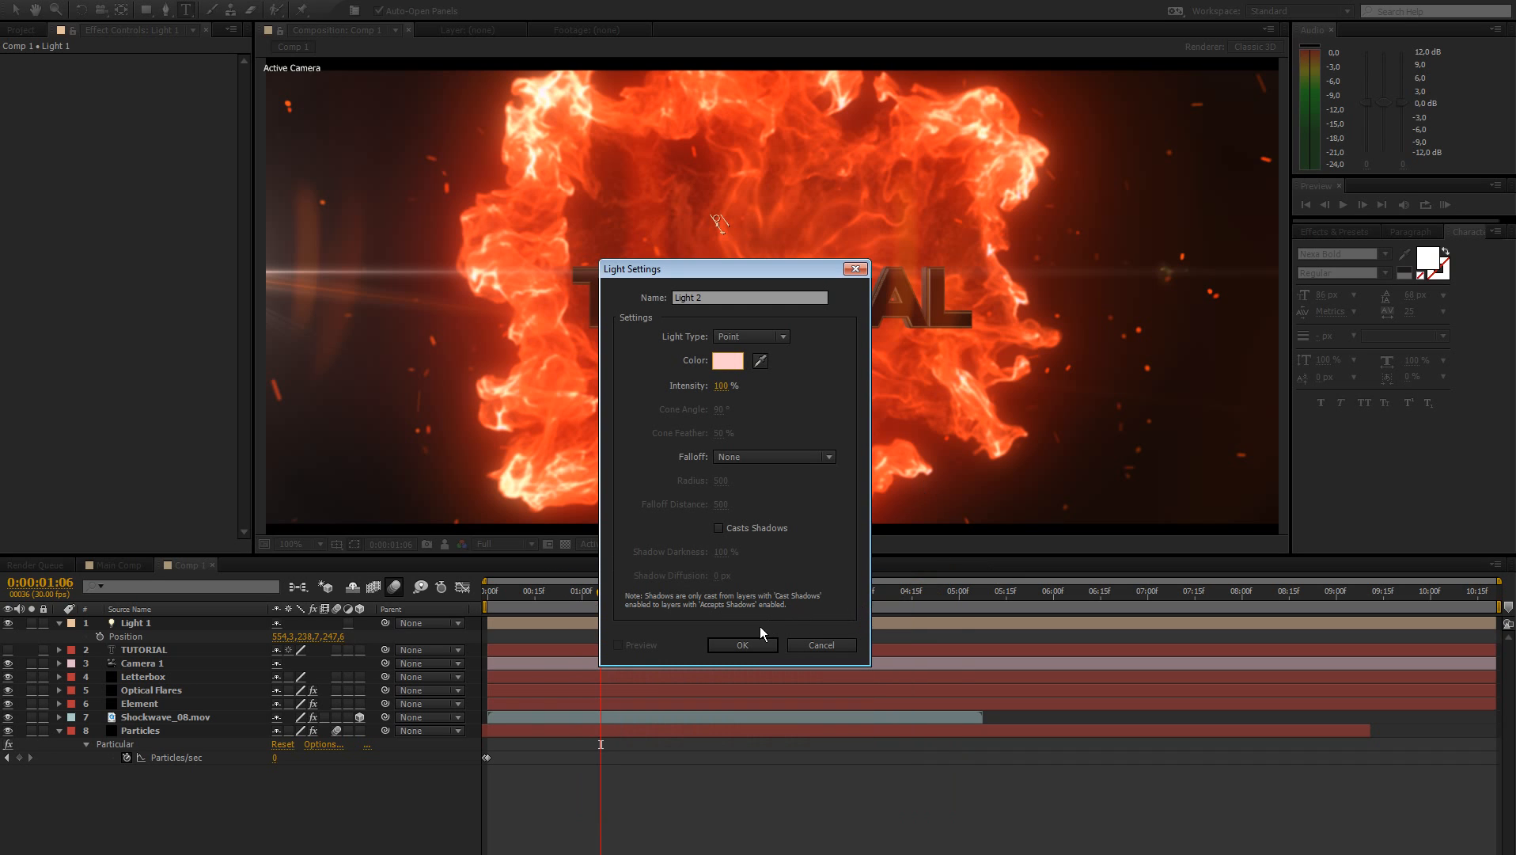
click(742, 645)
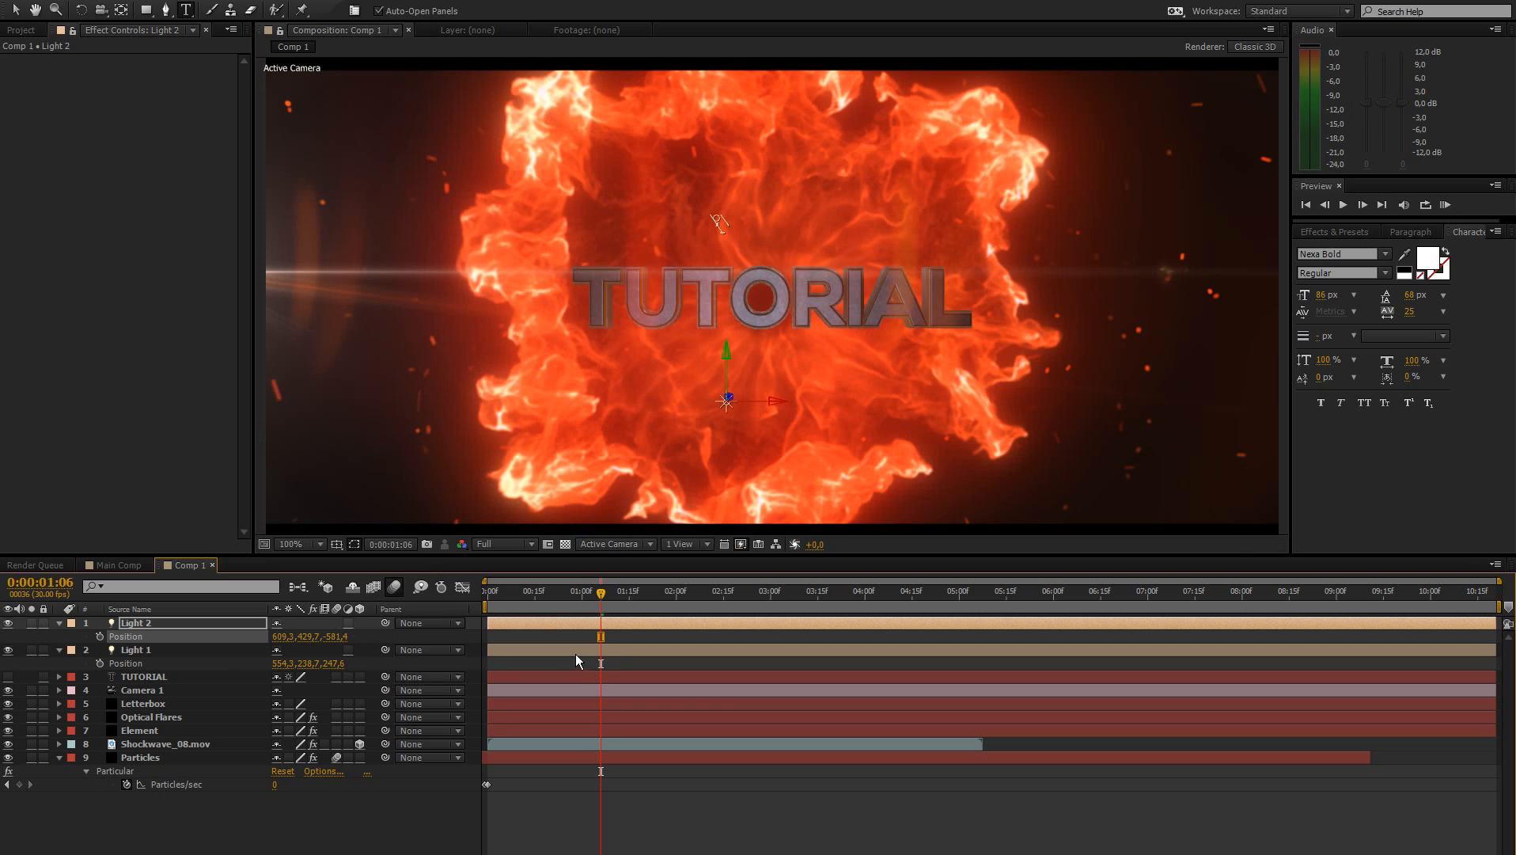
mouse_move(444, 795)
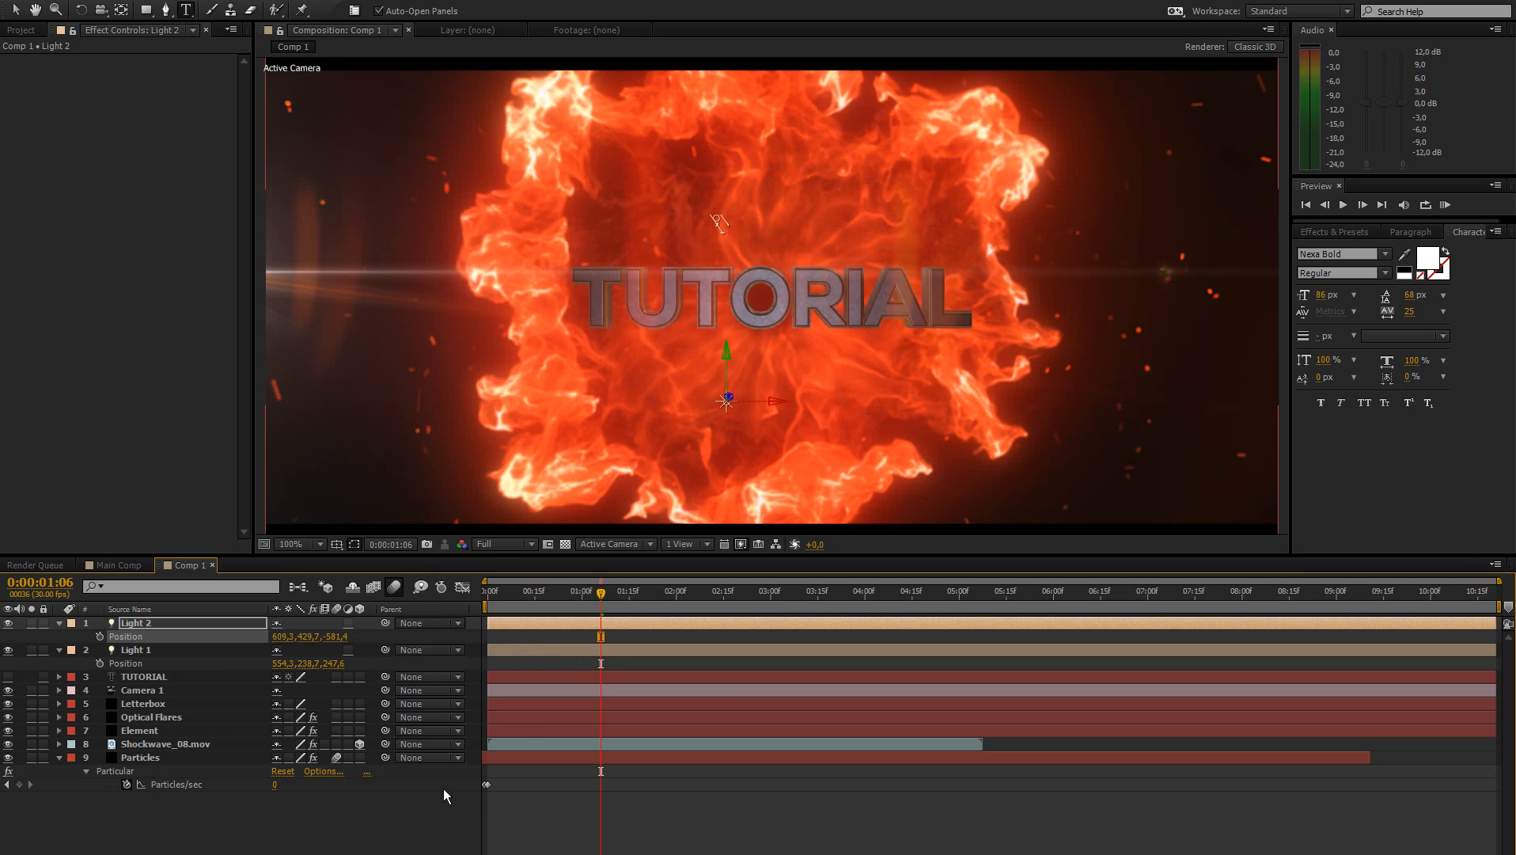
click(298, 544)
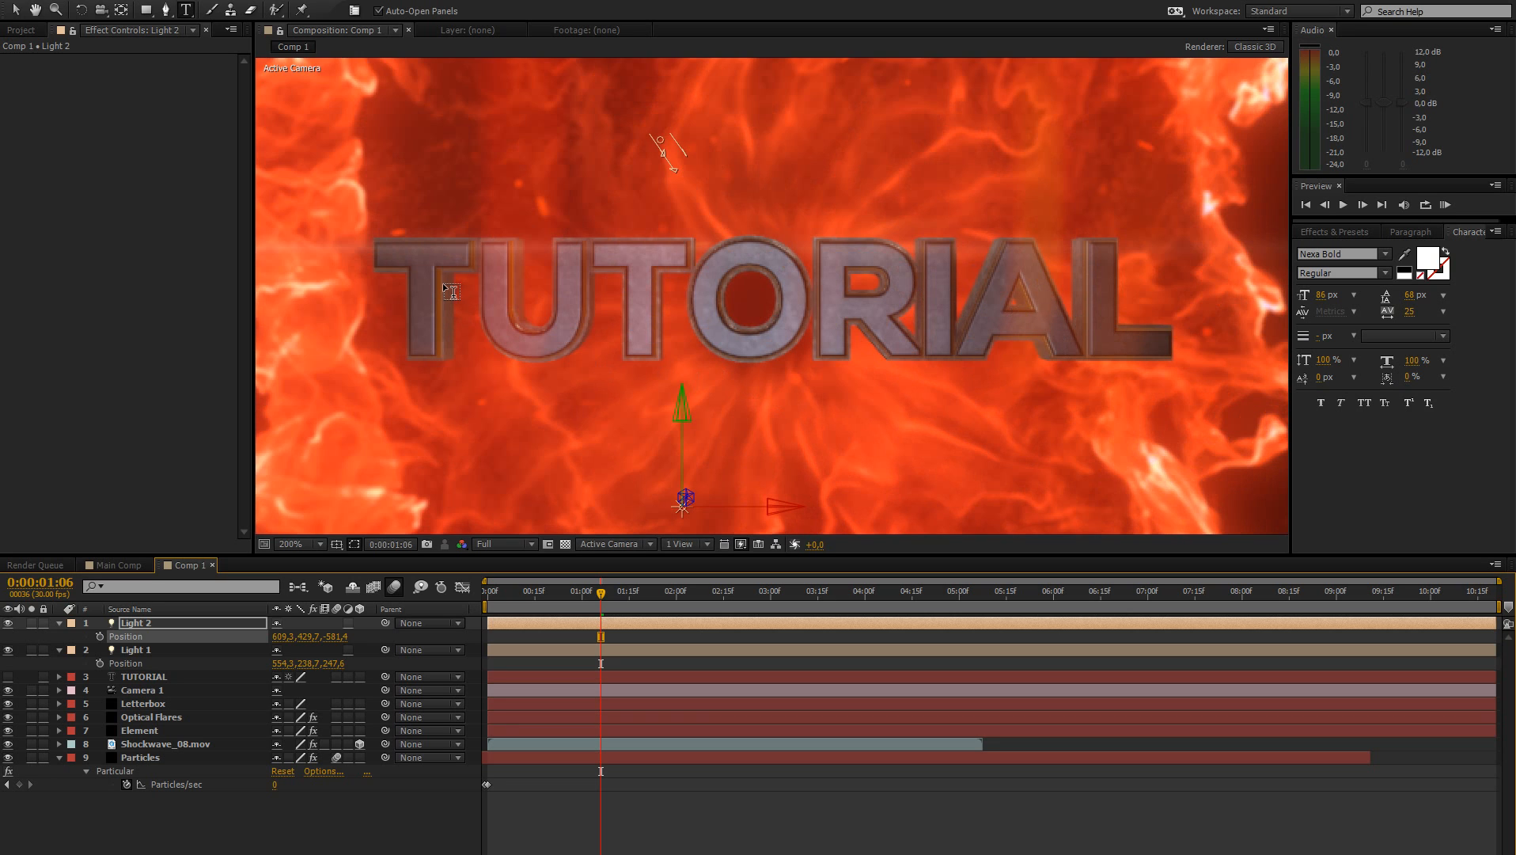
click(165, 744)
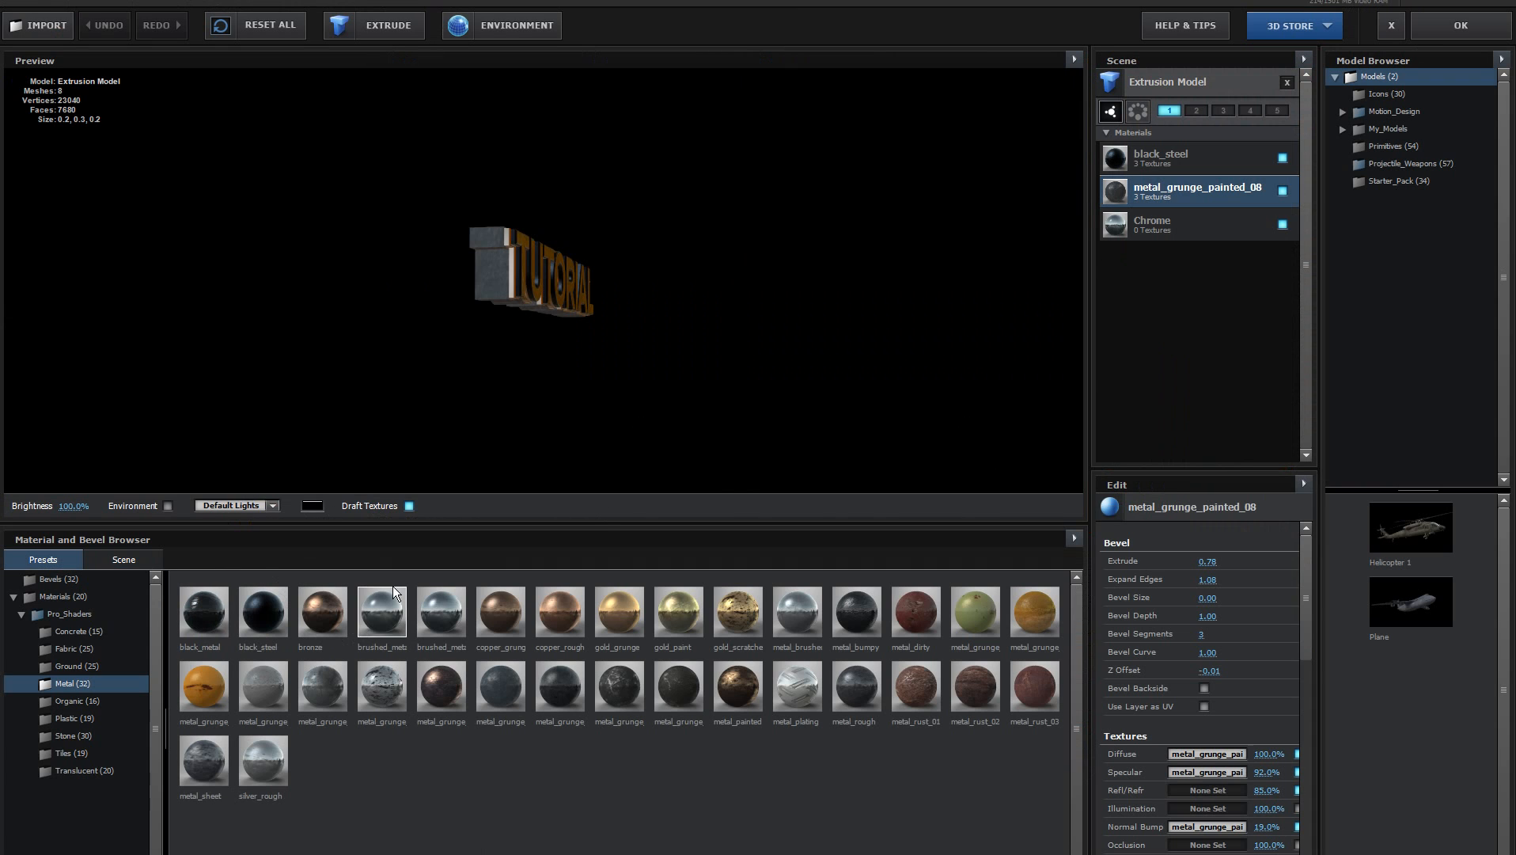
Revisit the warm studio environment map settings in Element 3D's Scene Setup.
click(519, 25)
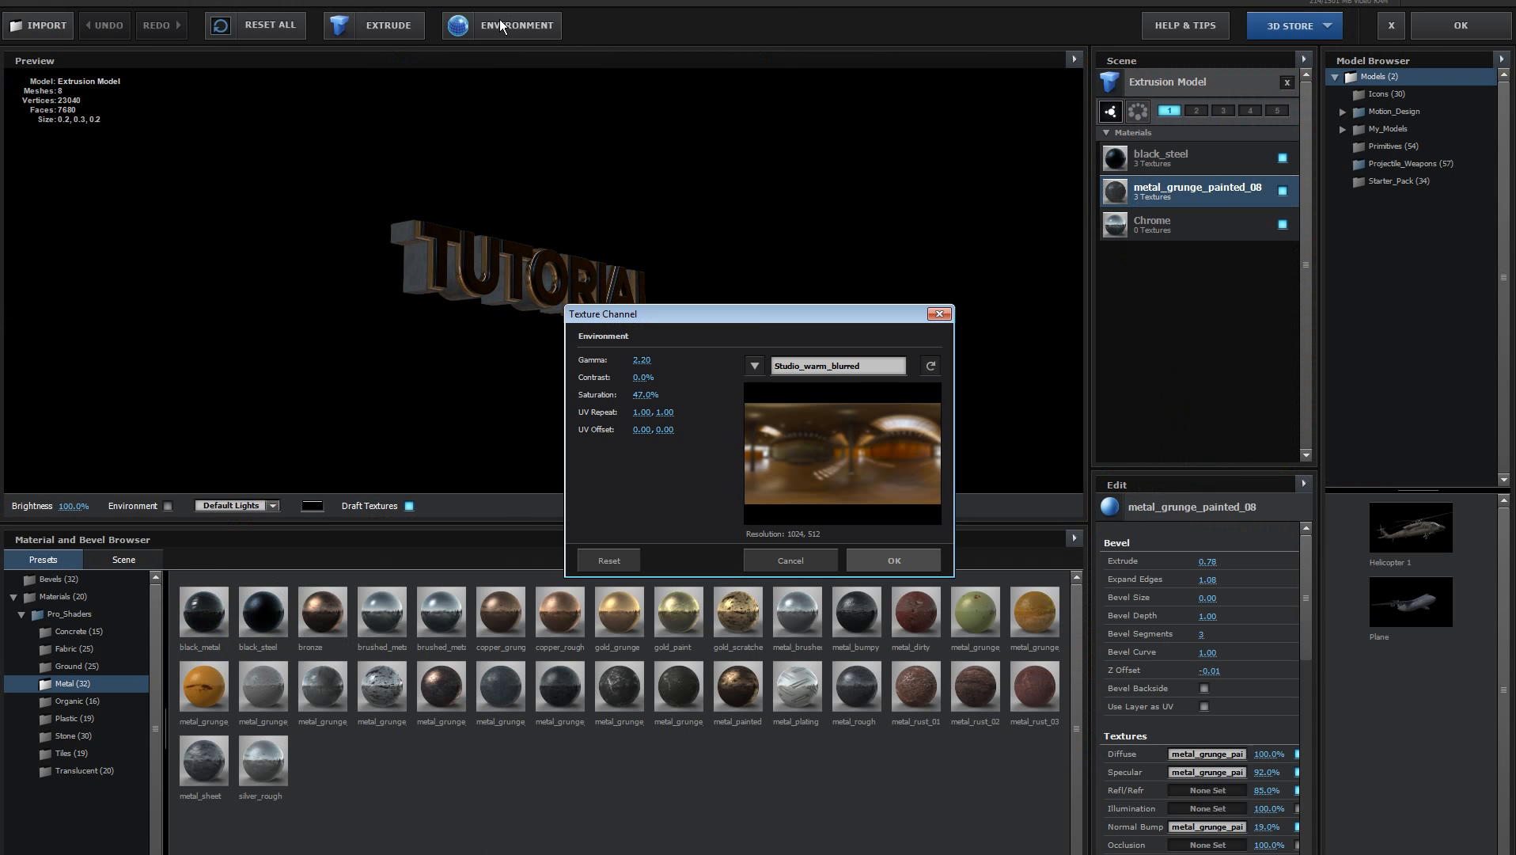
drag(645, 394, 631, 394)
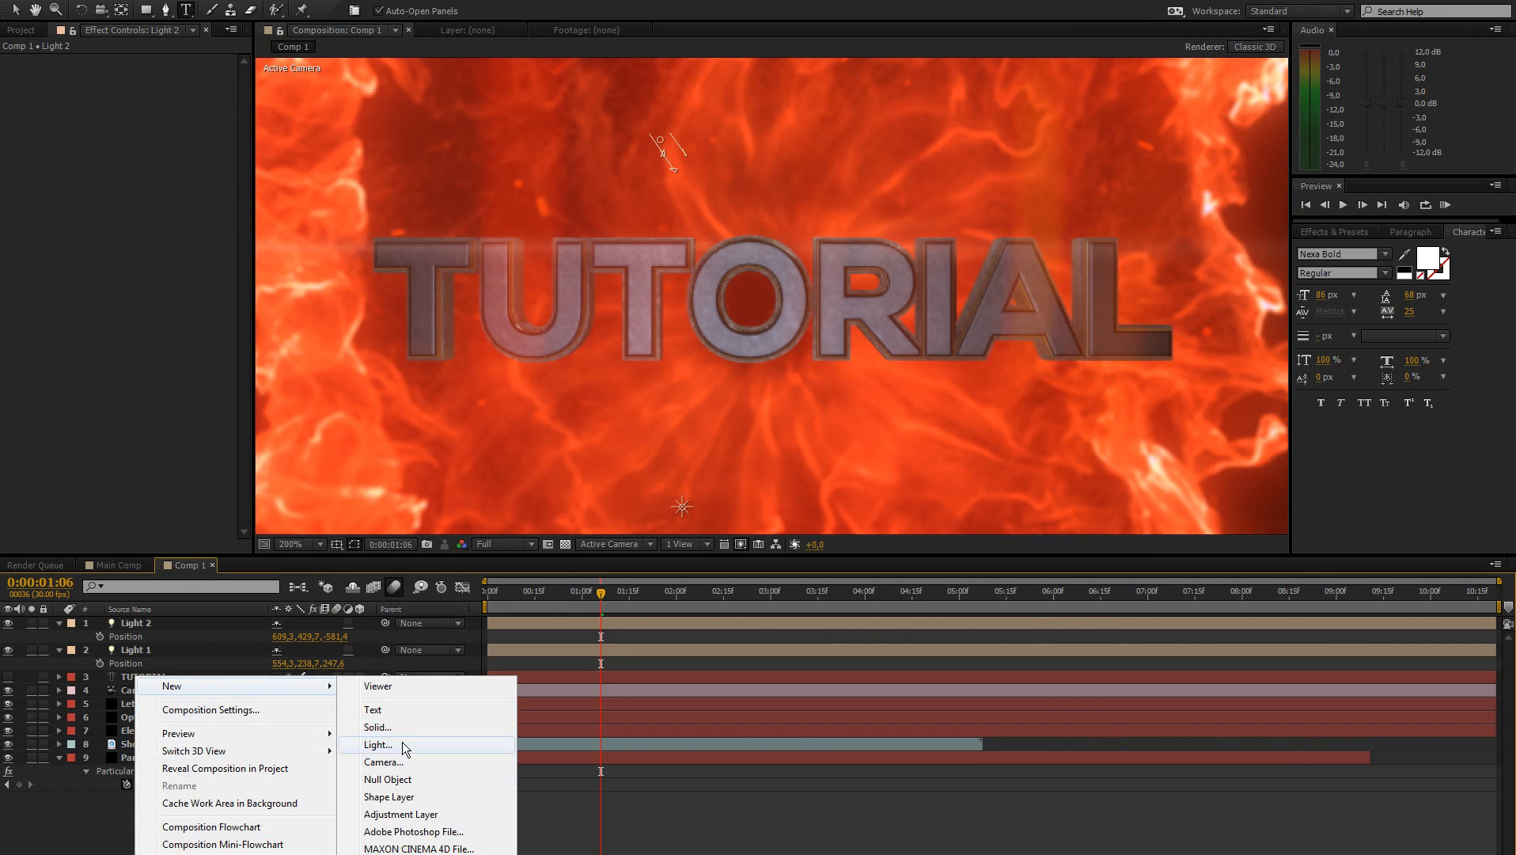
Create Light 3 with Light Type set to Parallel.
click(377, 727)
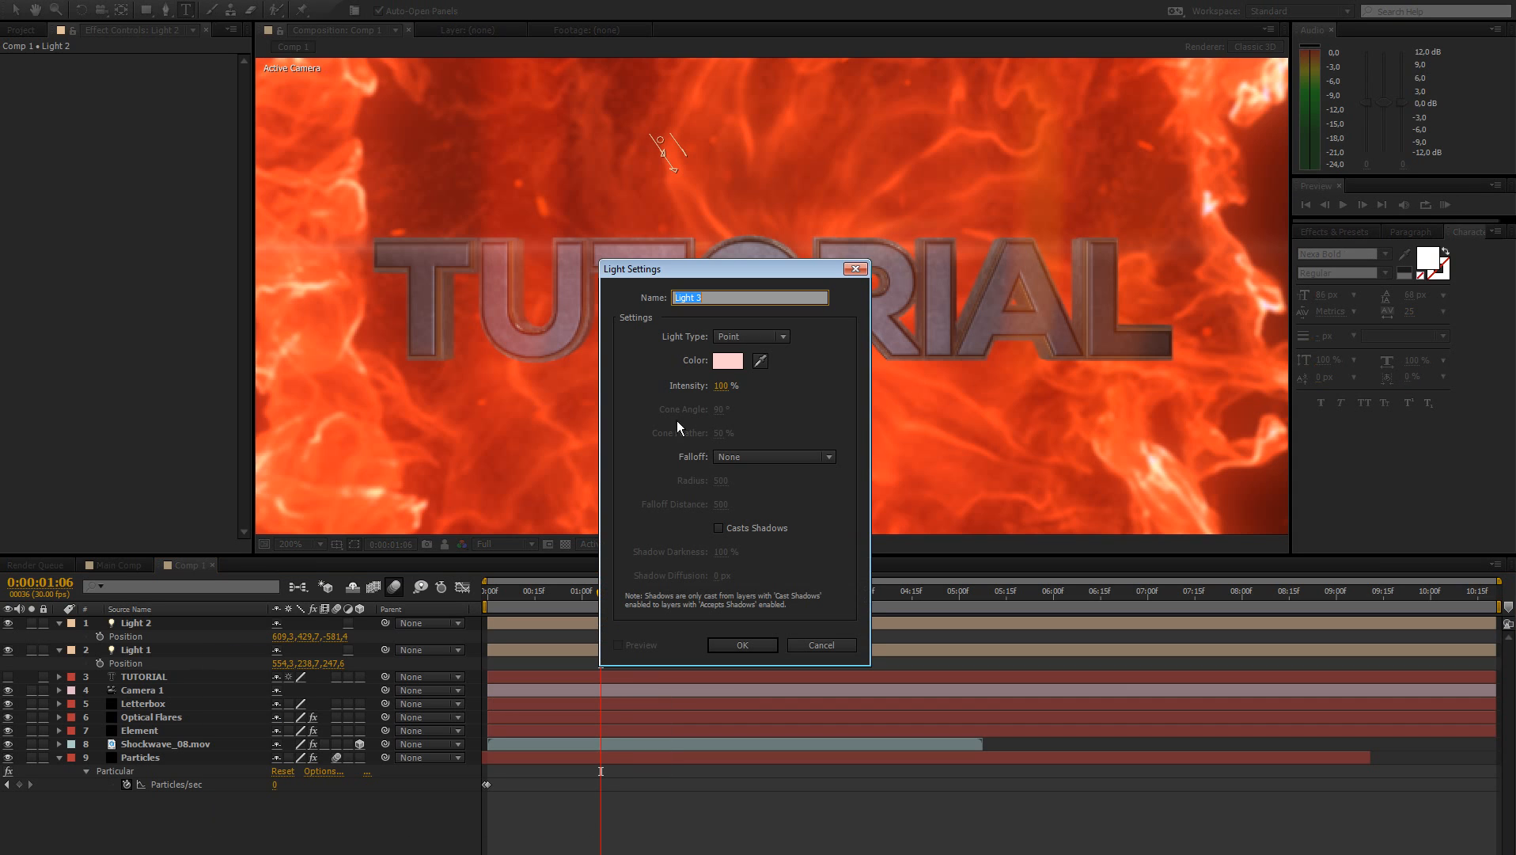
click(750, 335)
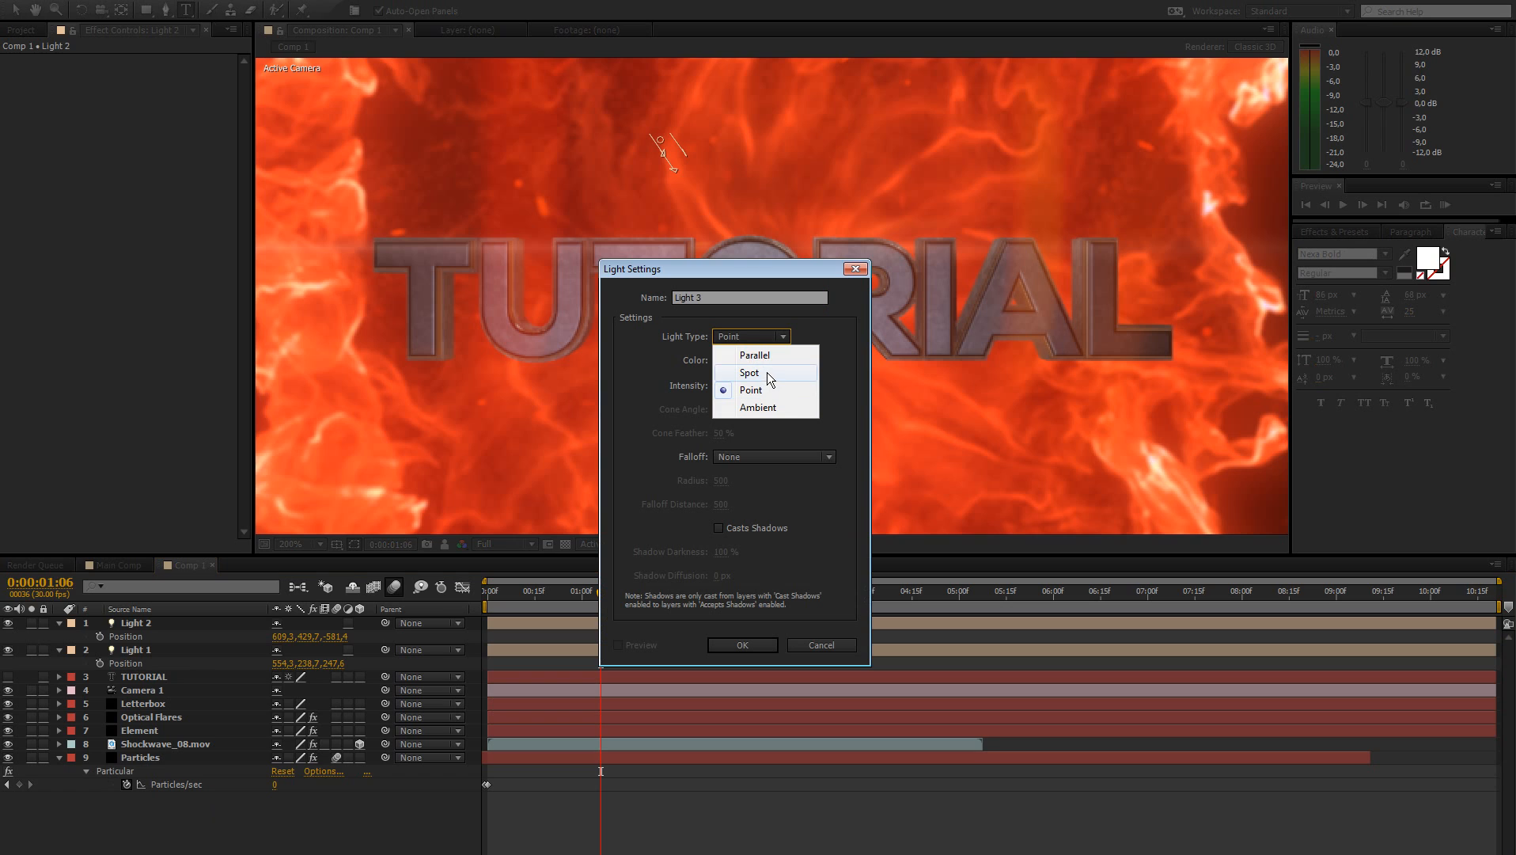
click(753, 354)
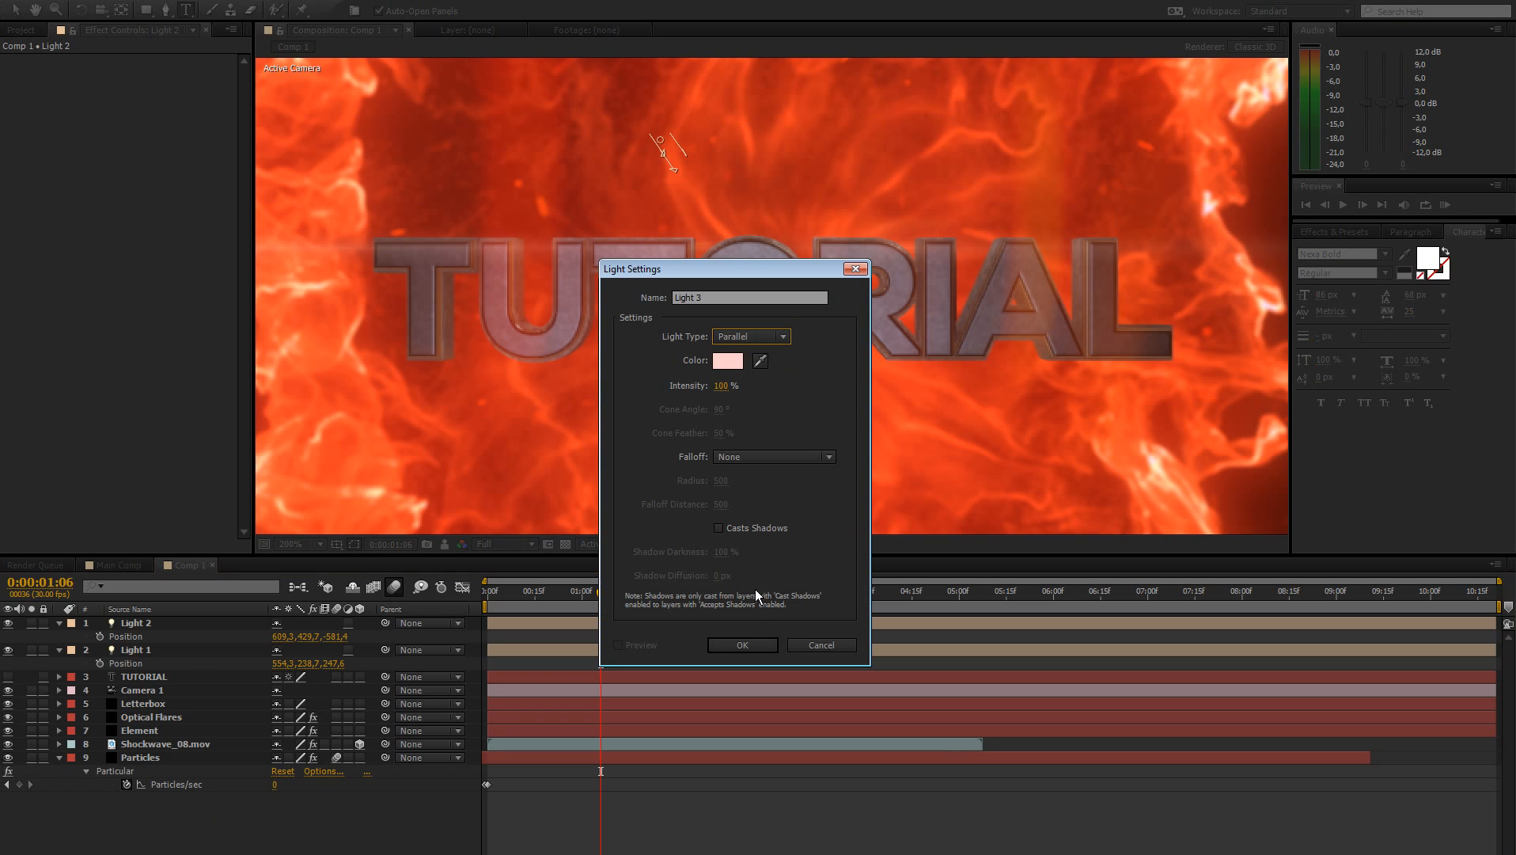
click(727, 359)
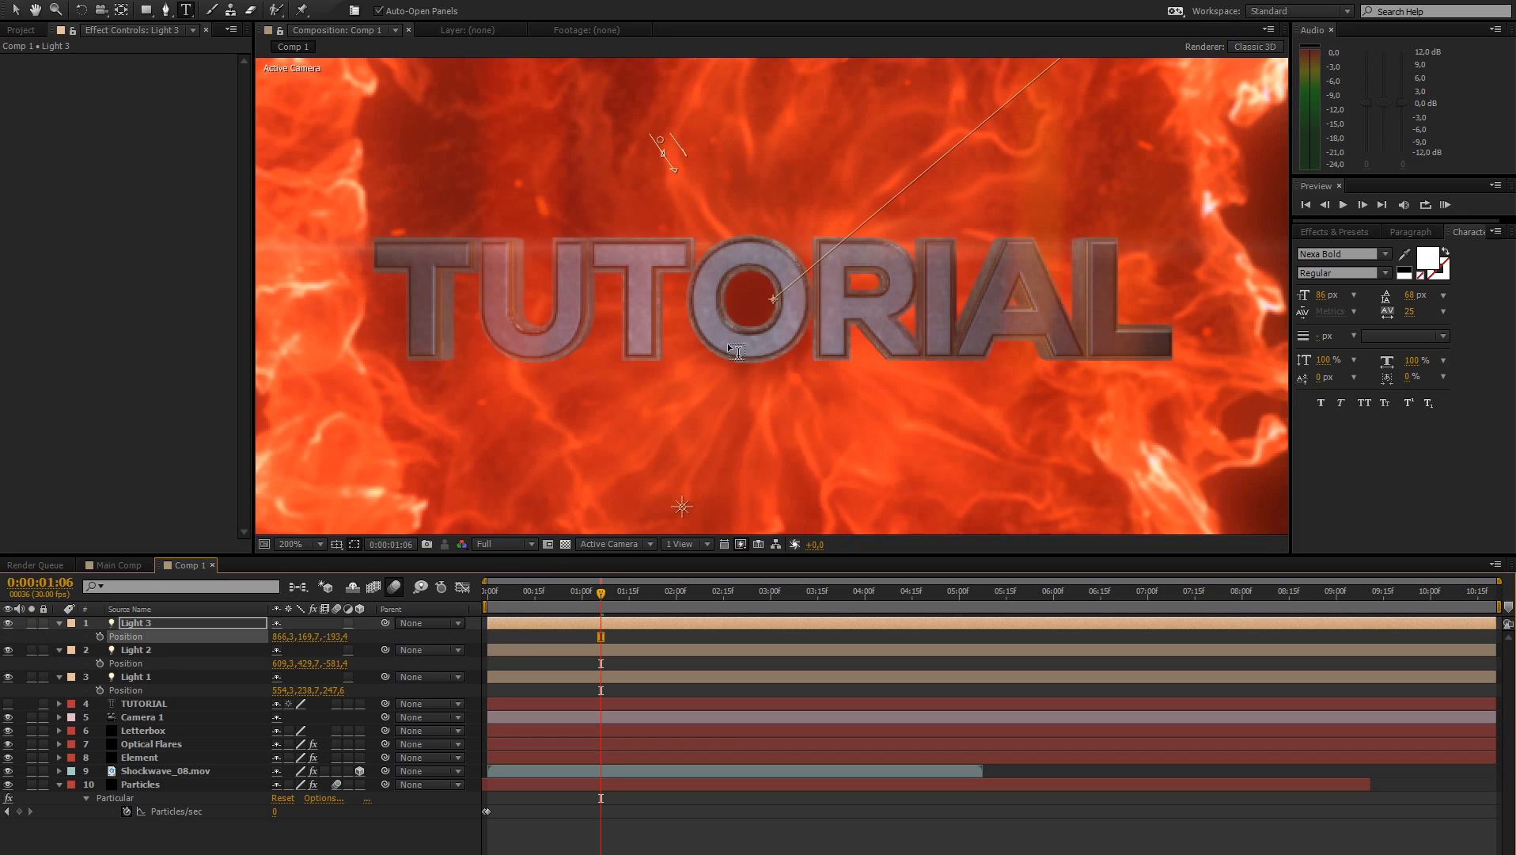
Set the viewer magnification to Fit to show the full fiery scene.
click(302, 544)
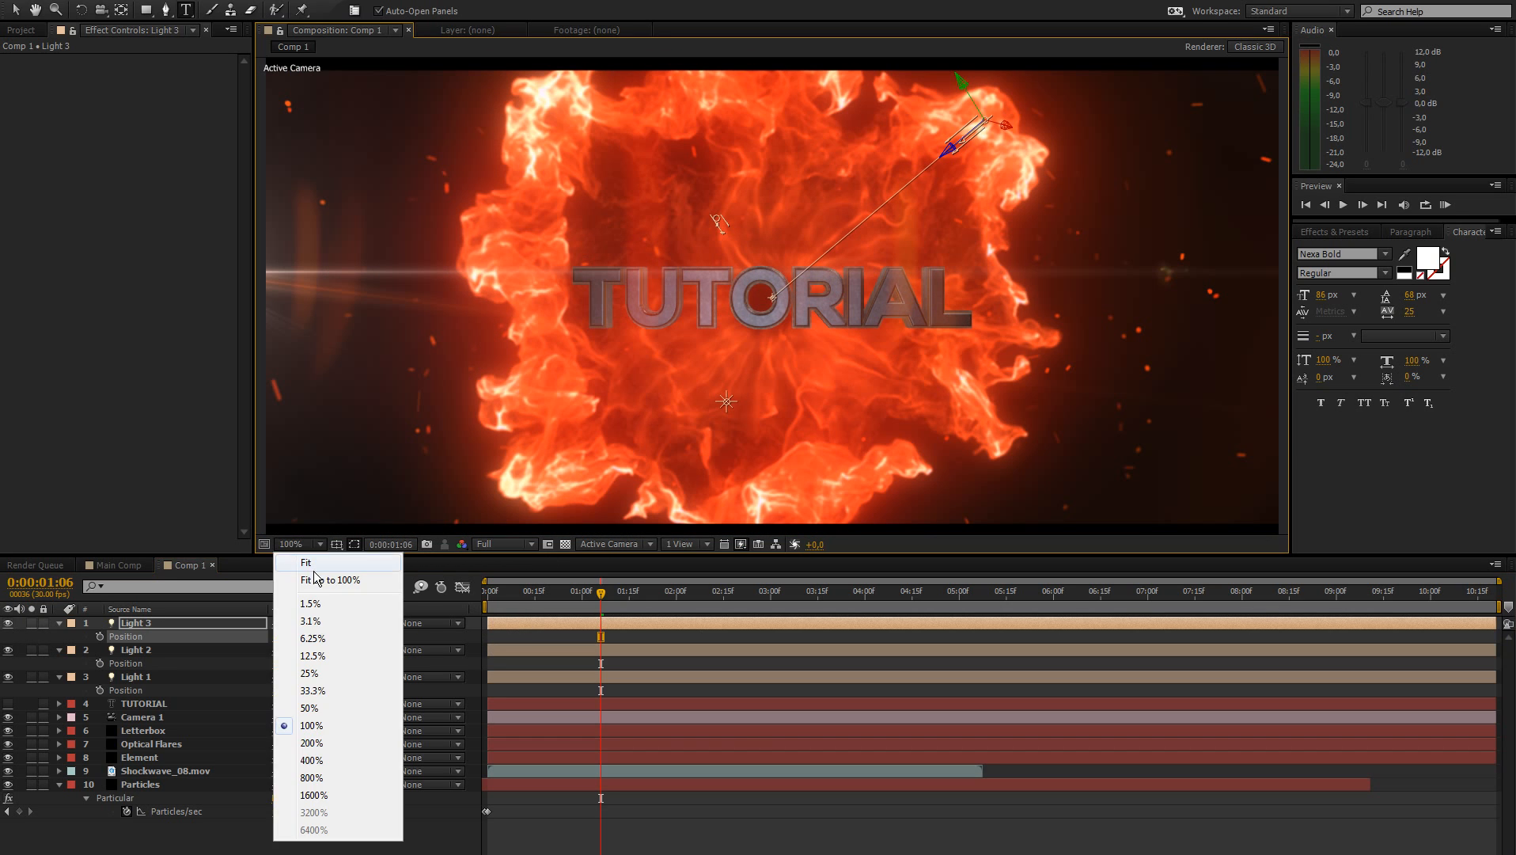
click(306, 562)
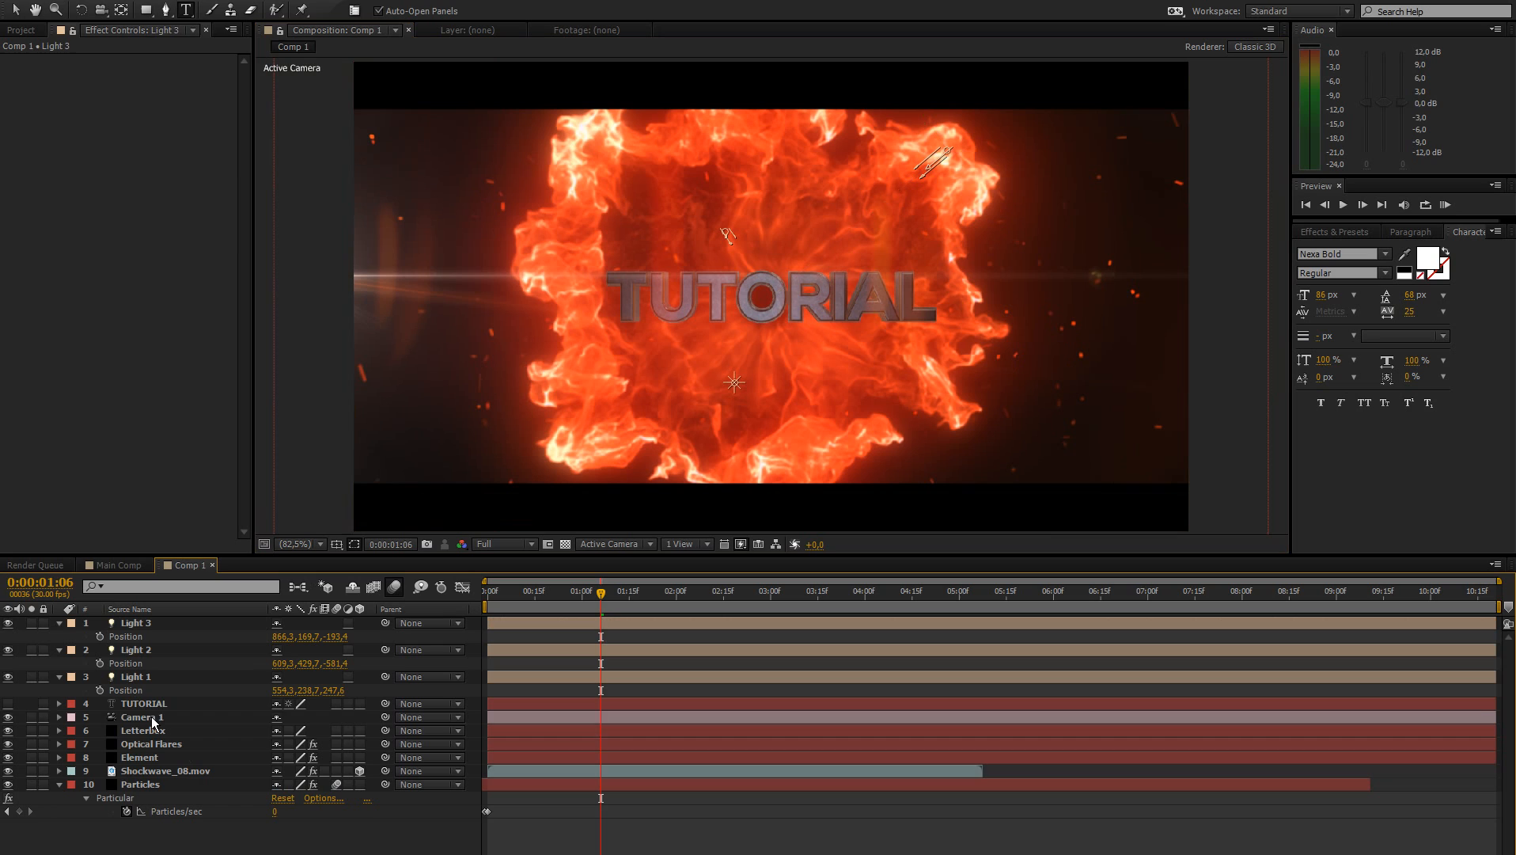
click(140, 757)
text(curv)
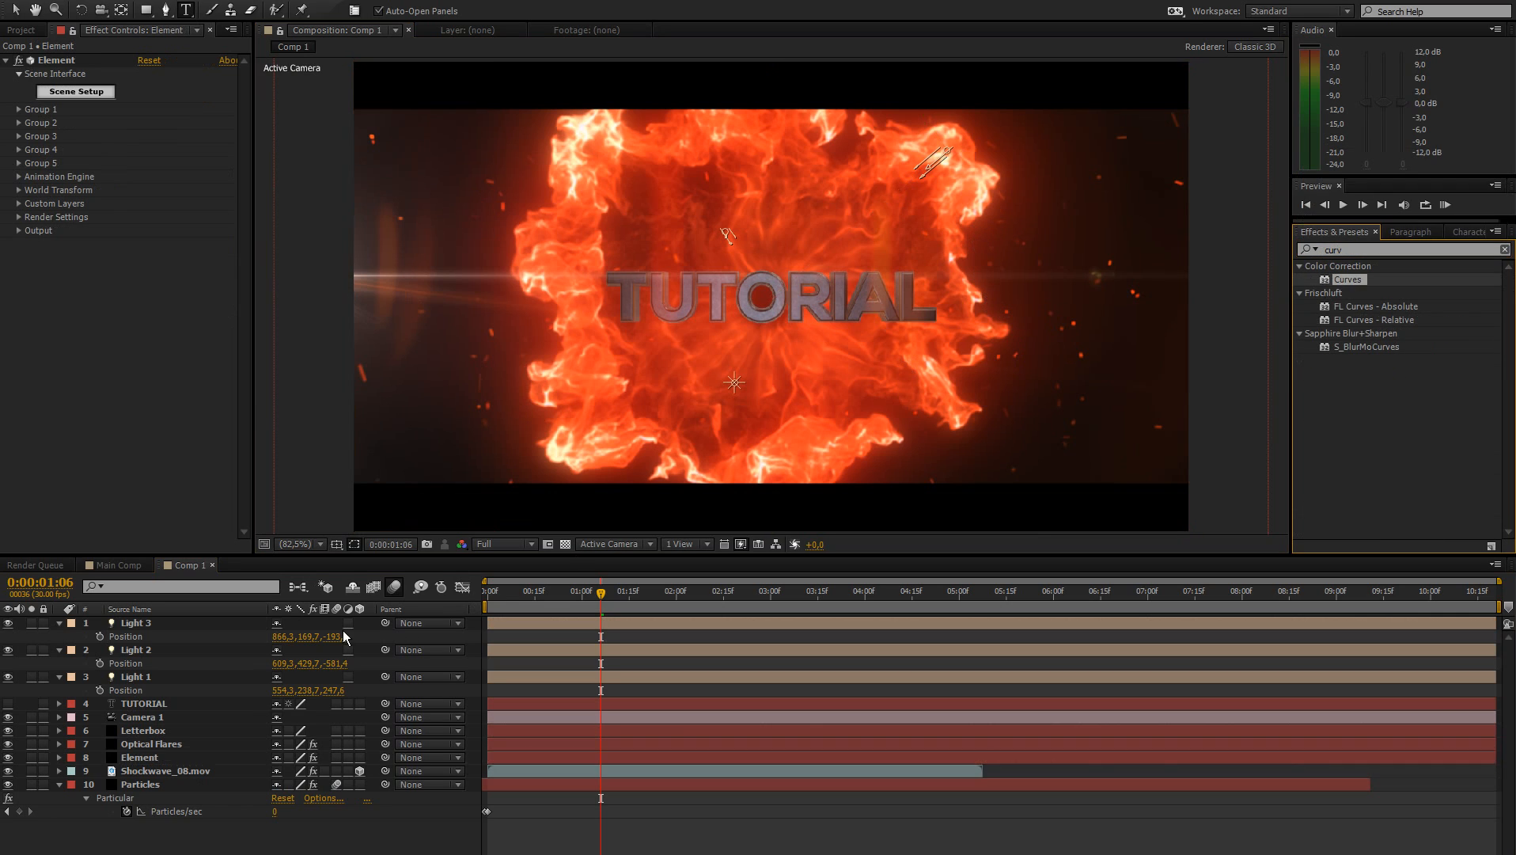
Apply Curves to the Element layer and bend the Red curve upward to warm the text.
click(140, 758)
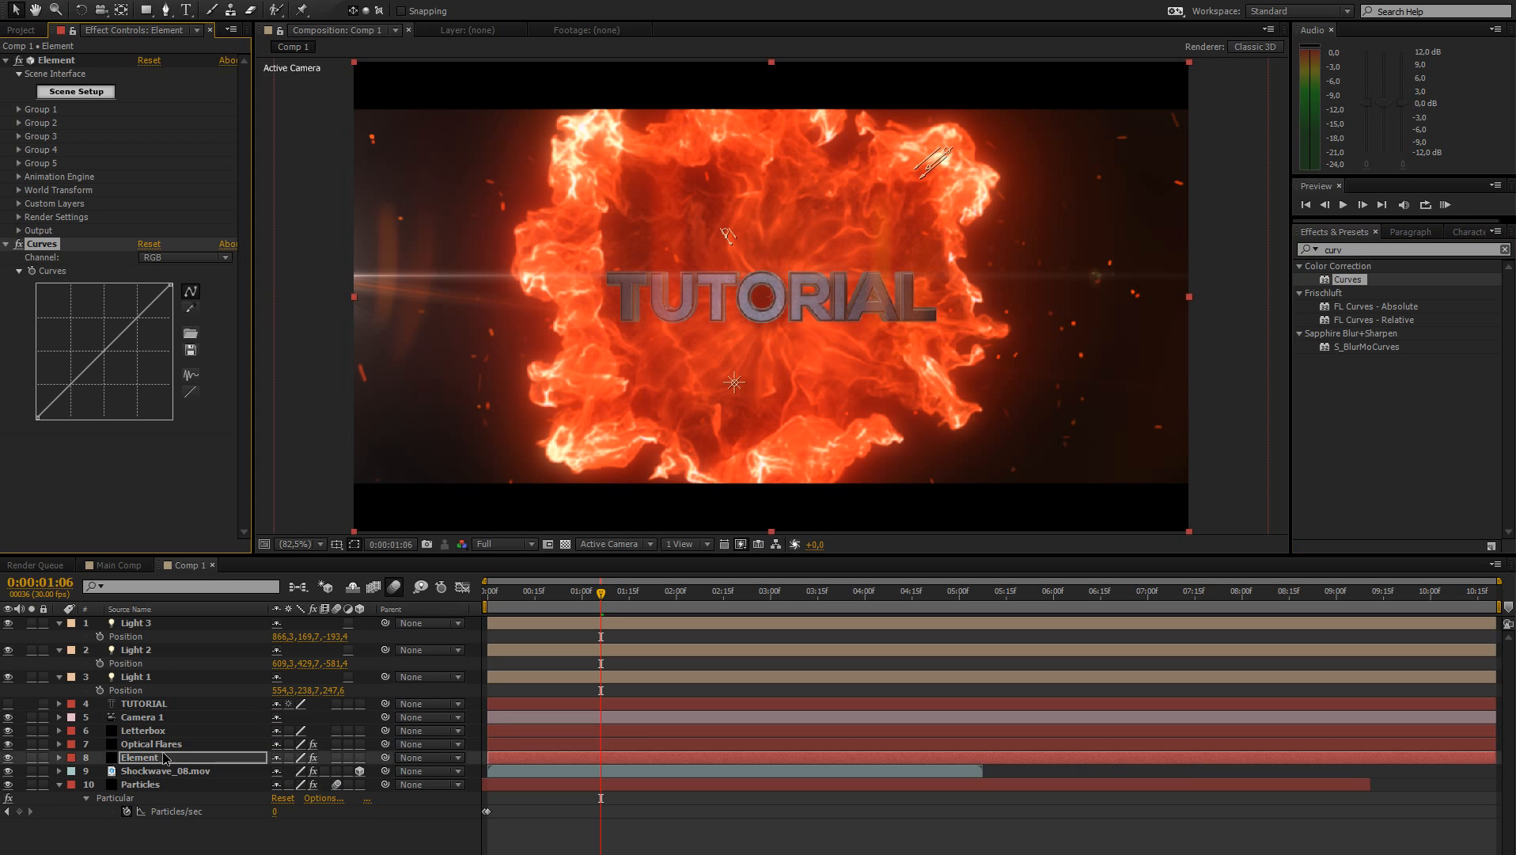
mouse_move(164, 288)
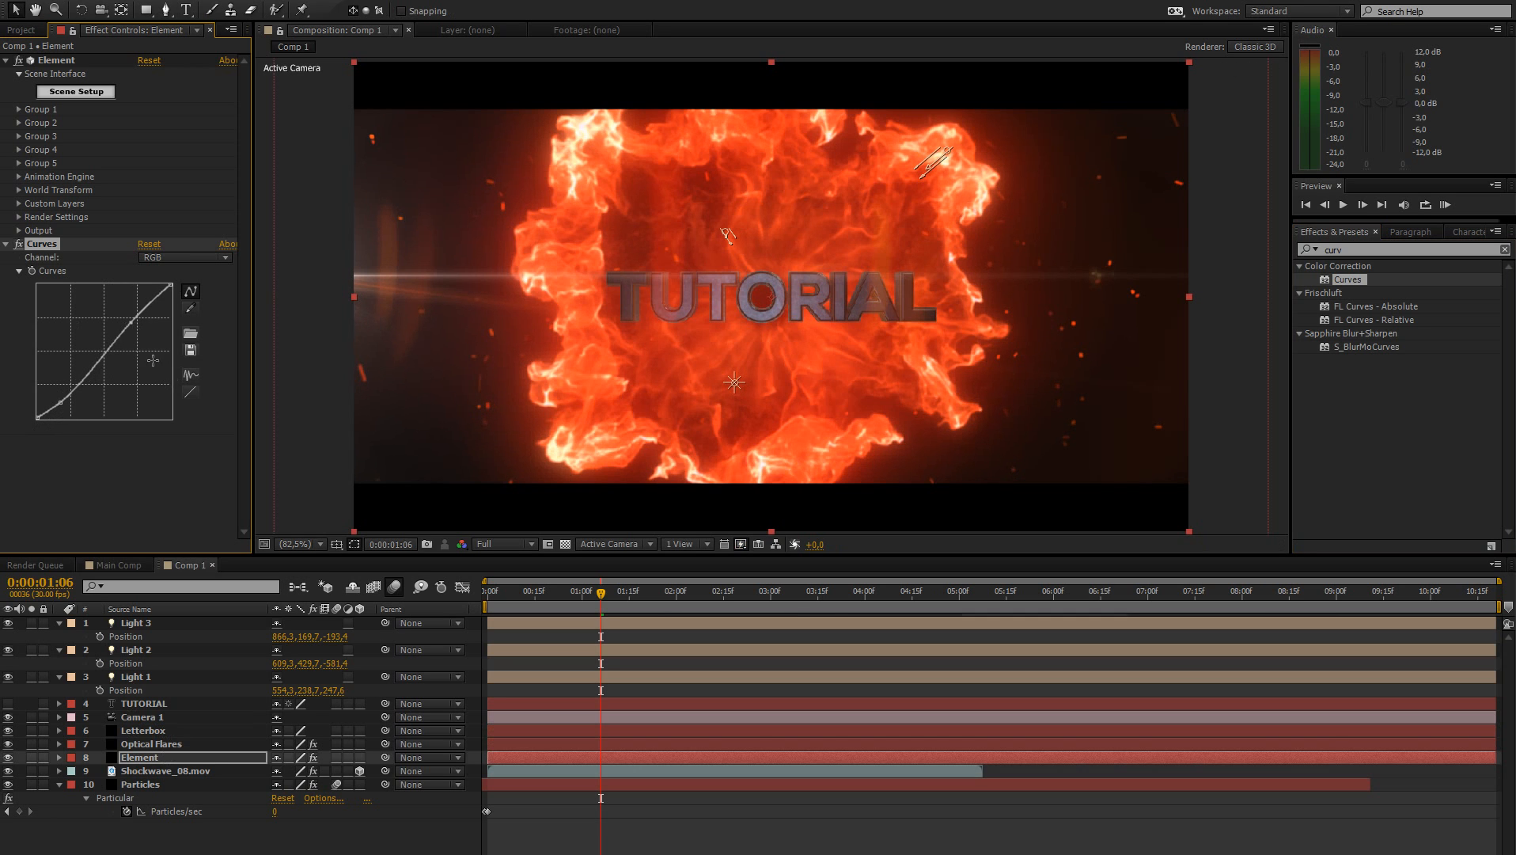
click(184, 257)
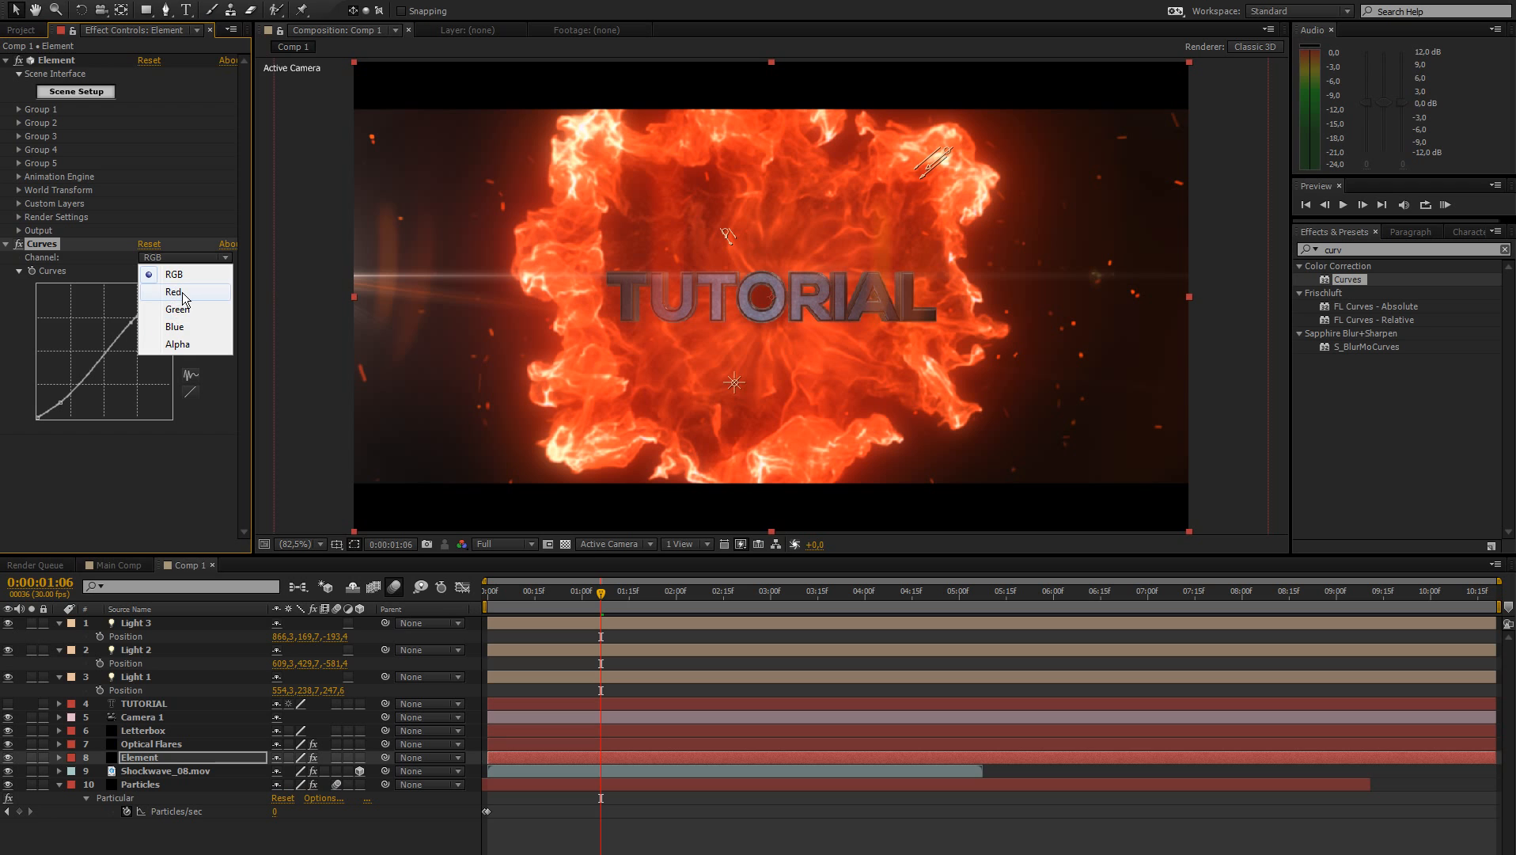
click(173, 292)
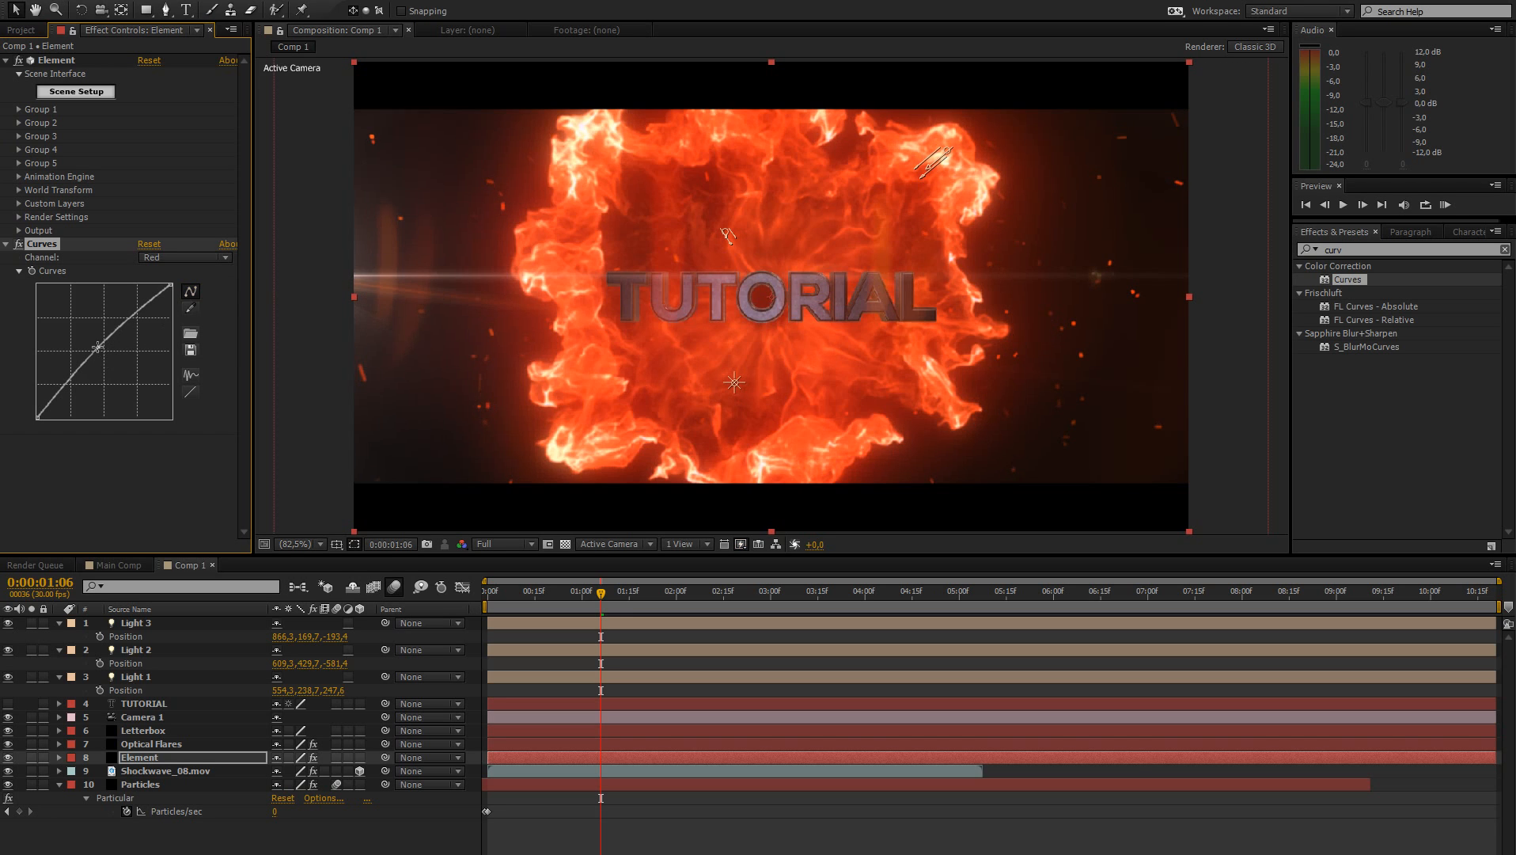
drag(92, 372, 102, 341)
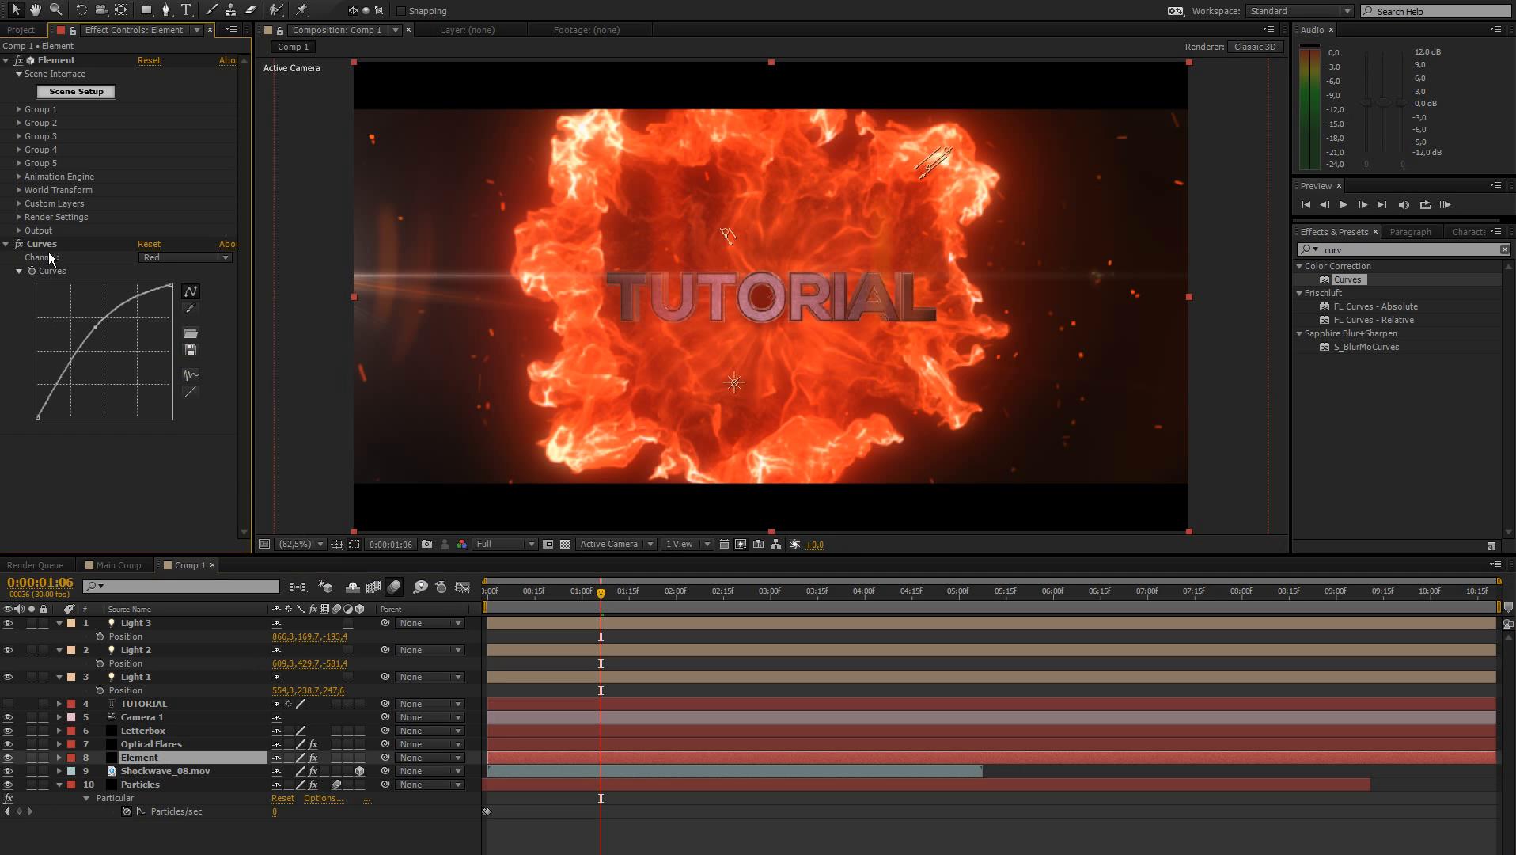
mouse_move(888, 339)
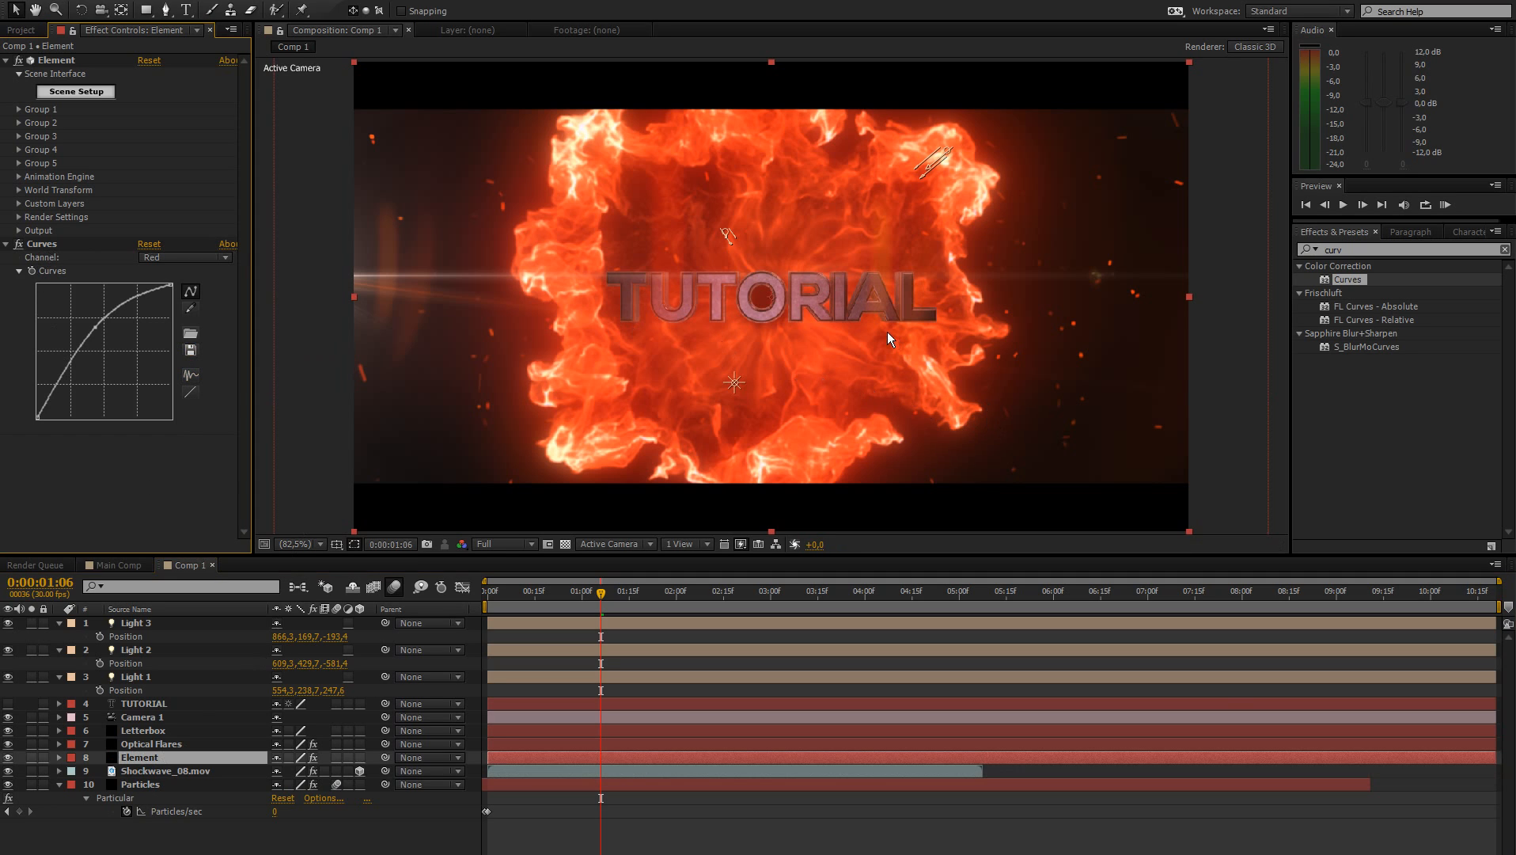
mouse_move(118, 283)
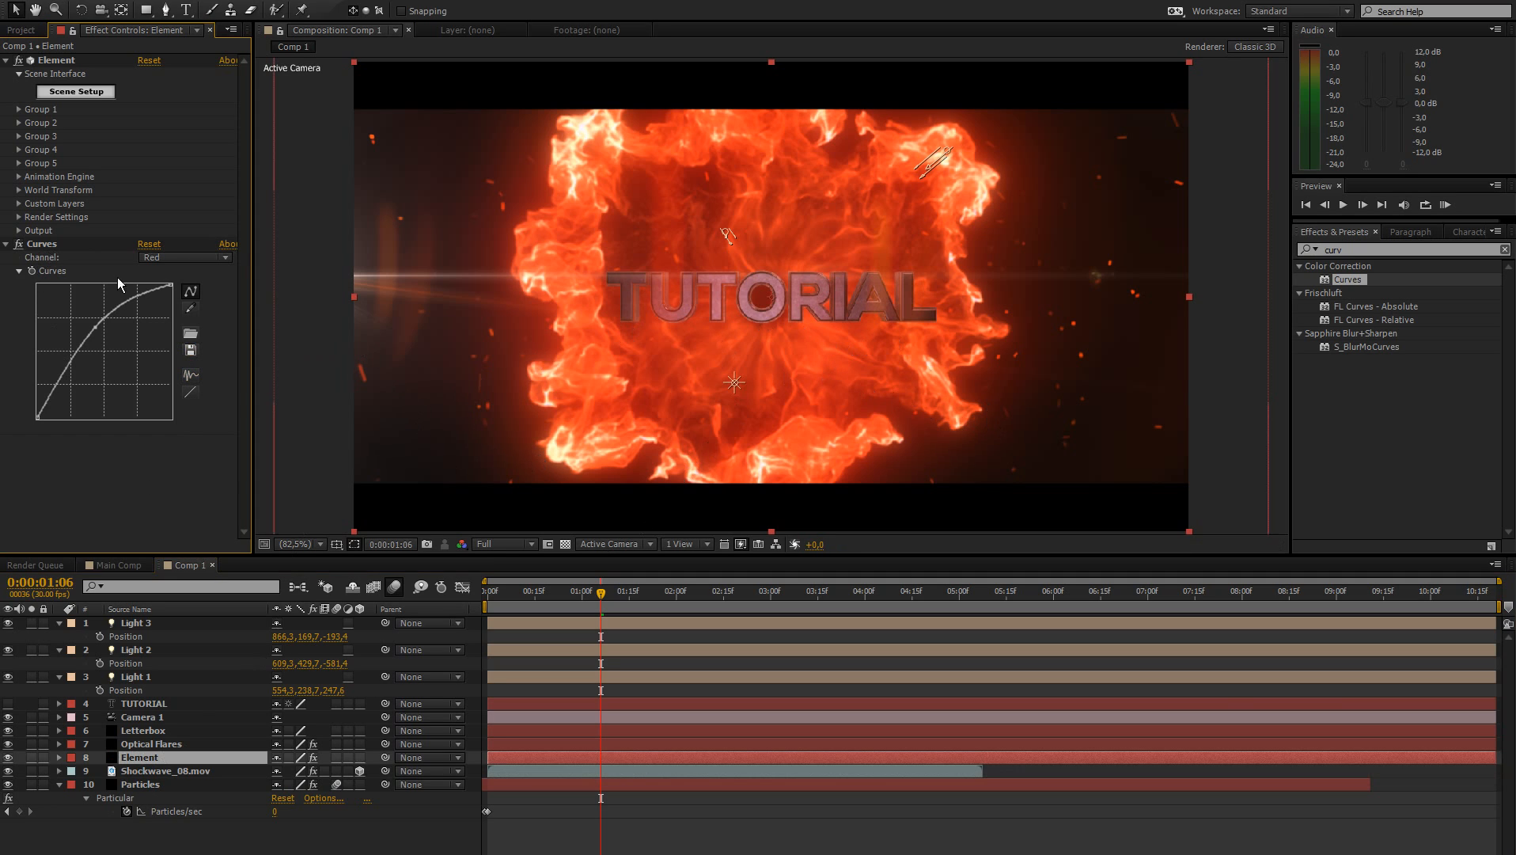
Tweak the Blue and Green curves, then search 'levels' to add a Levels effect.
click(182, 257)
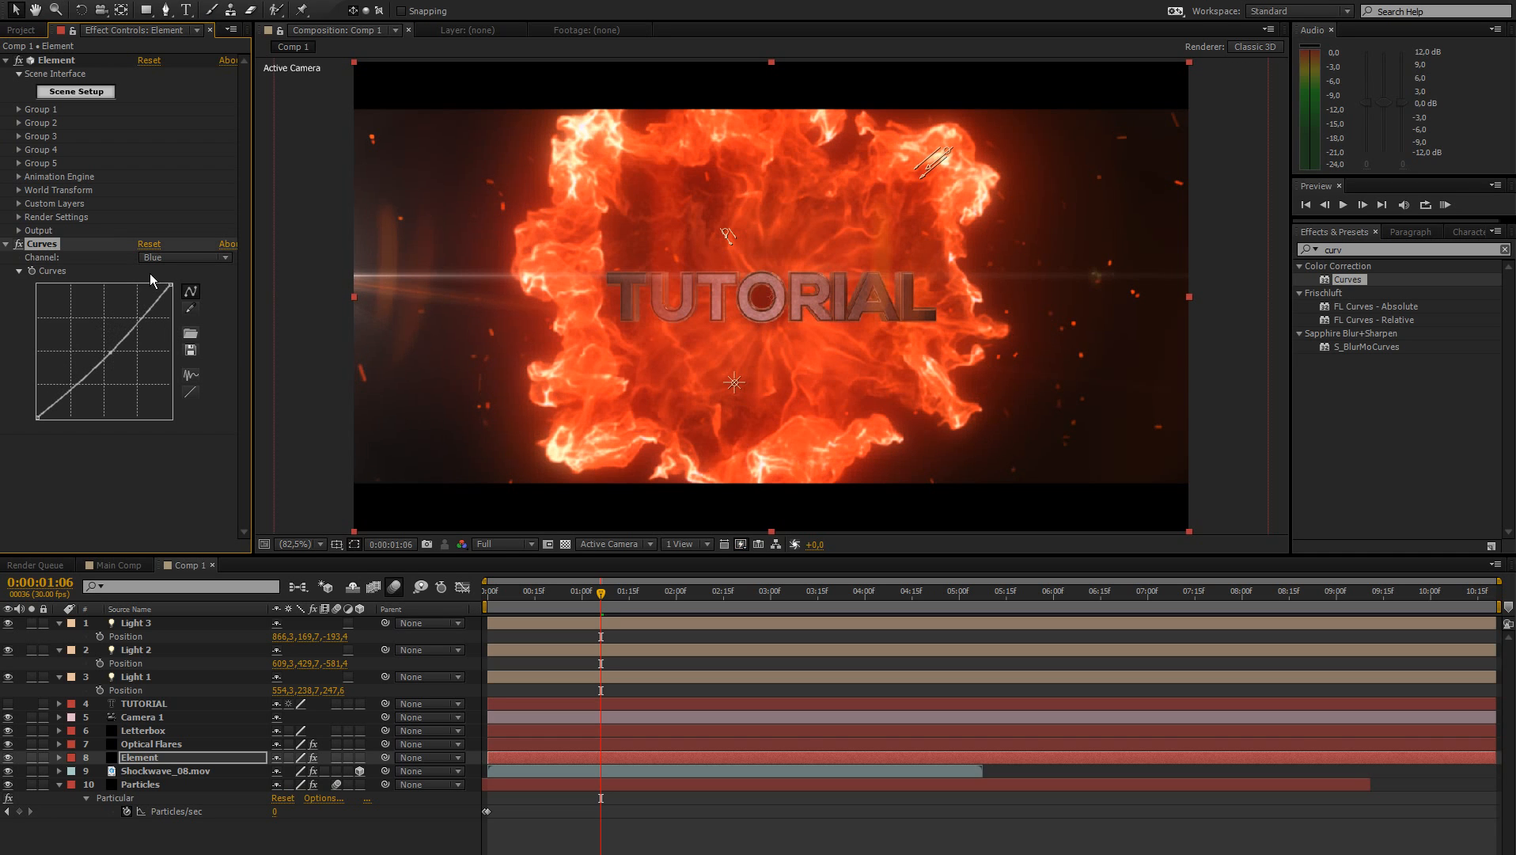
click(184, 257)
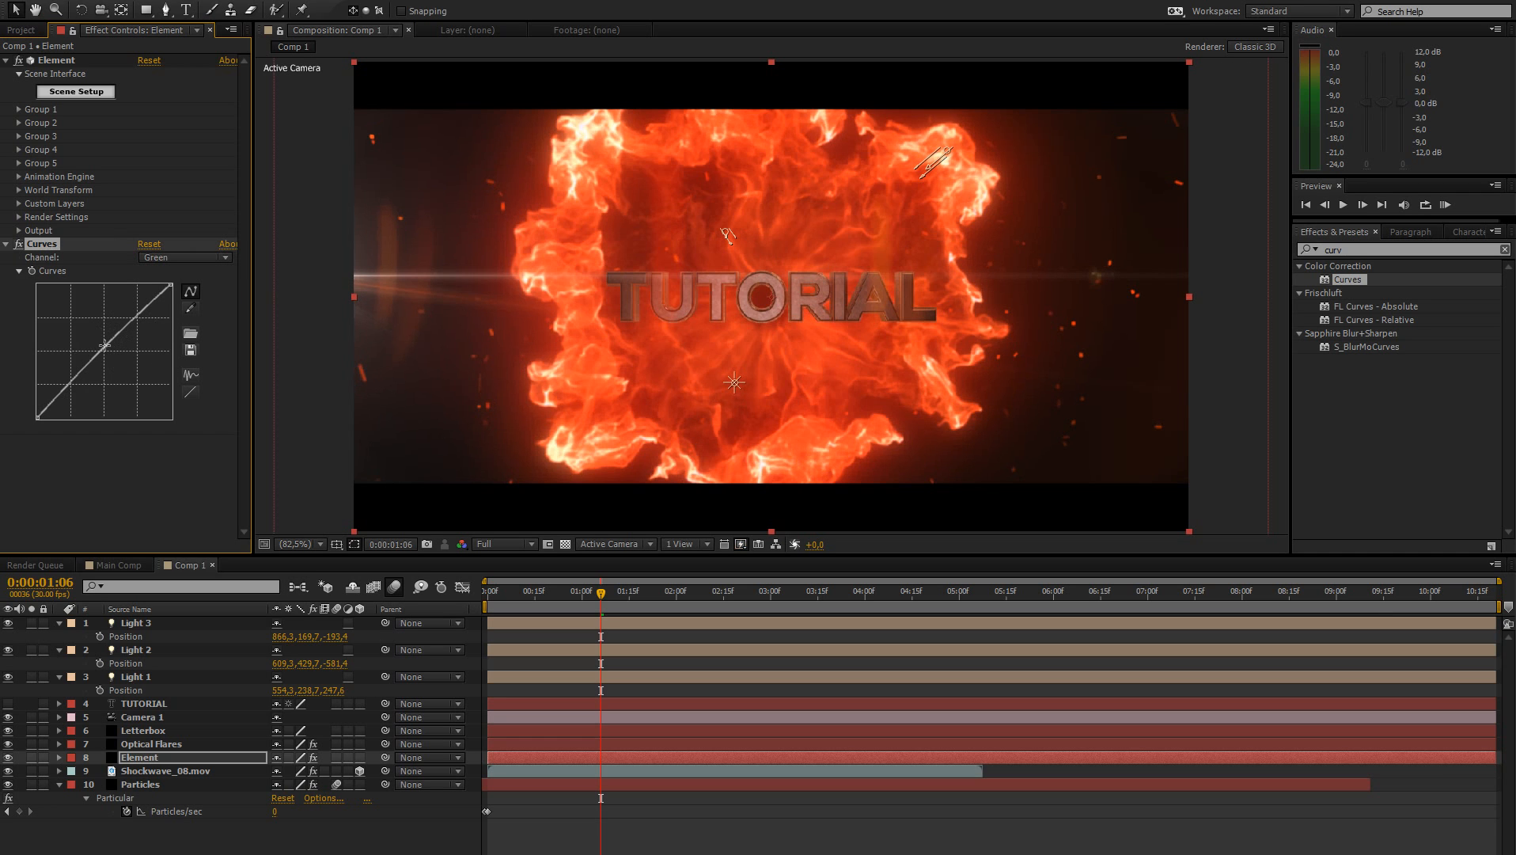
mouse_move(757, 310)
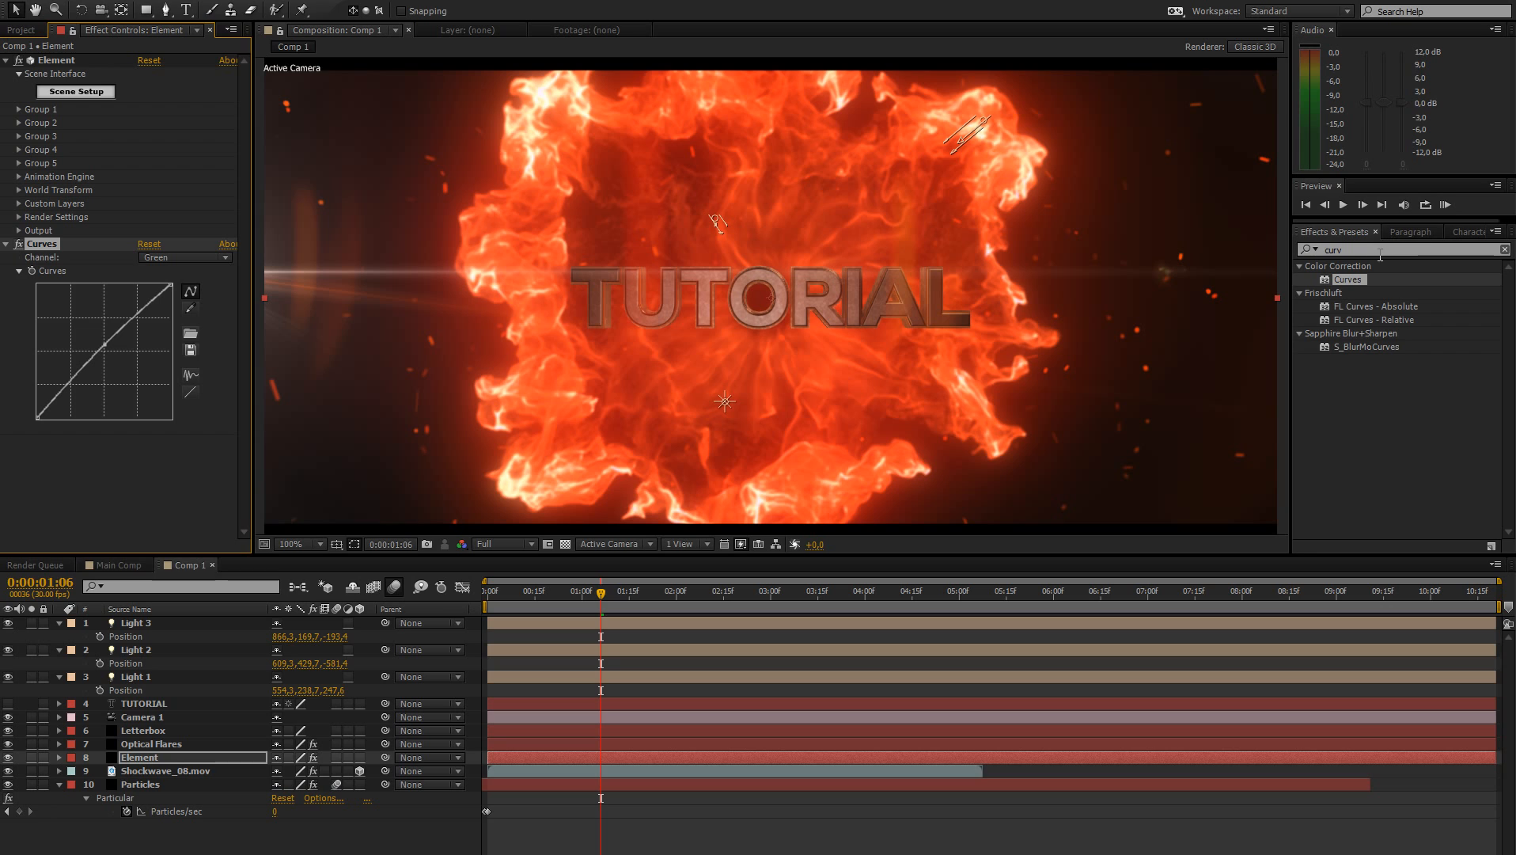
text(leve)
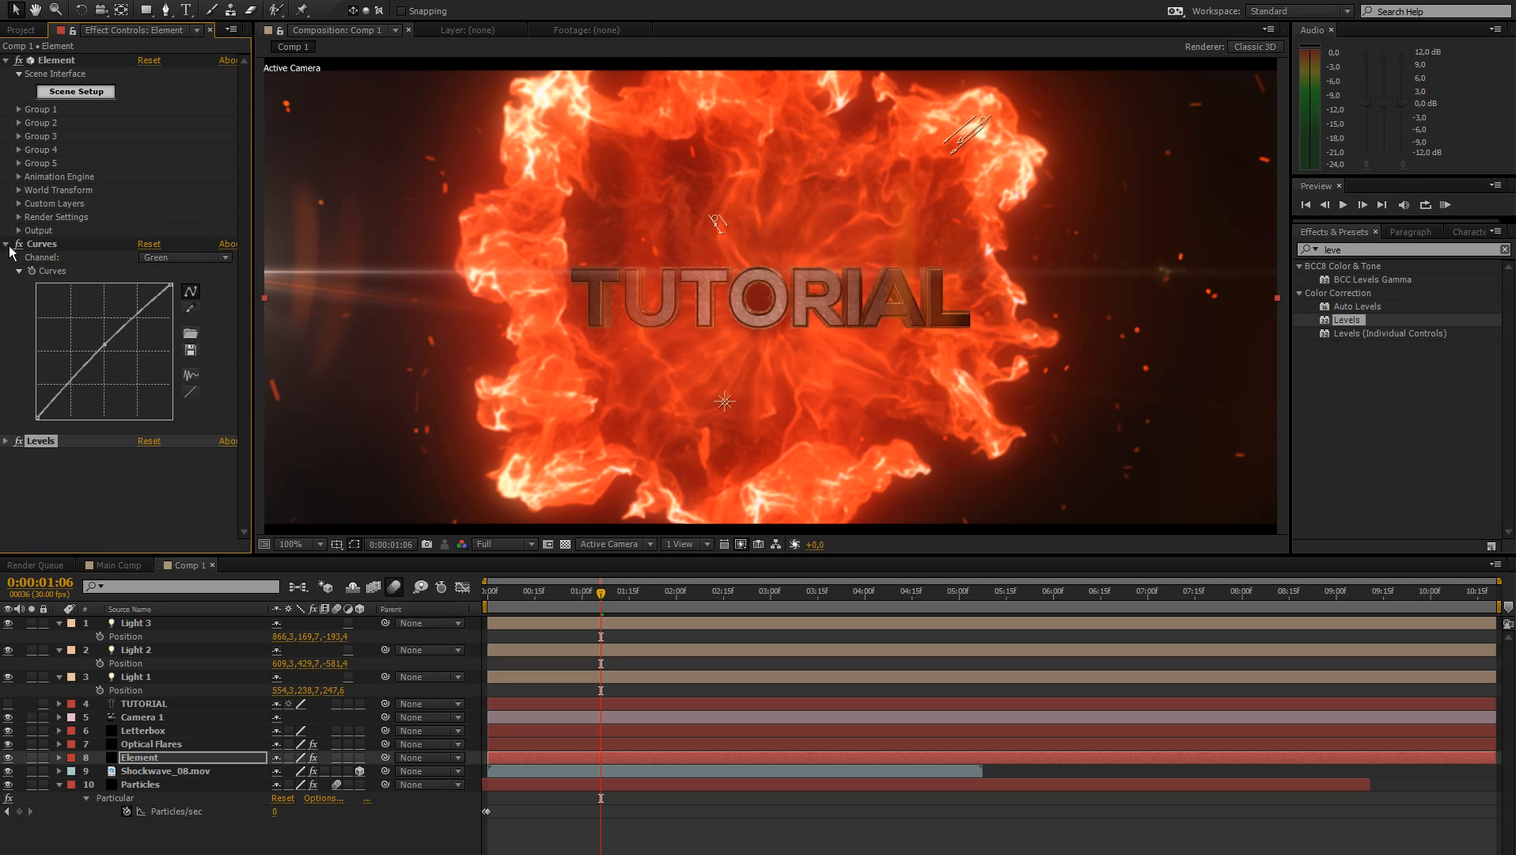
click(7, 244)
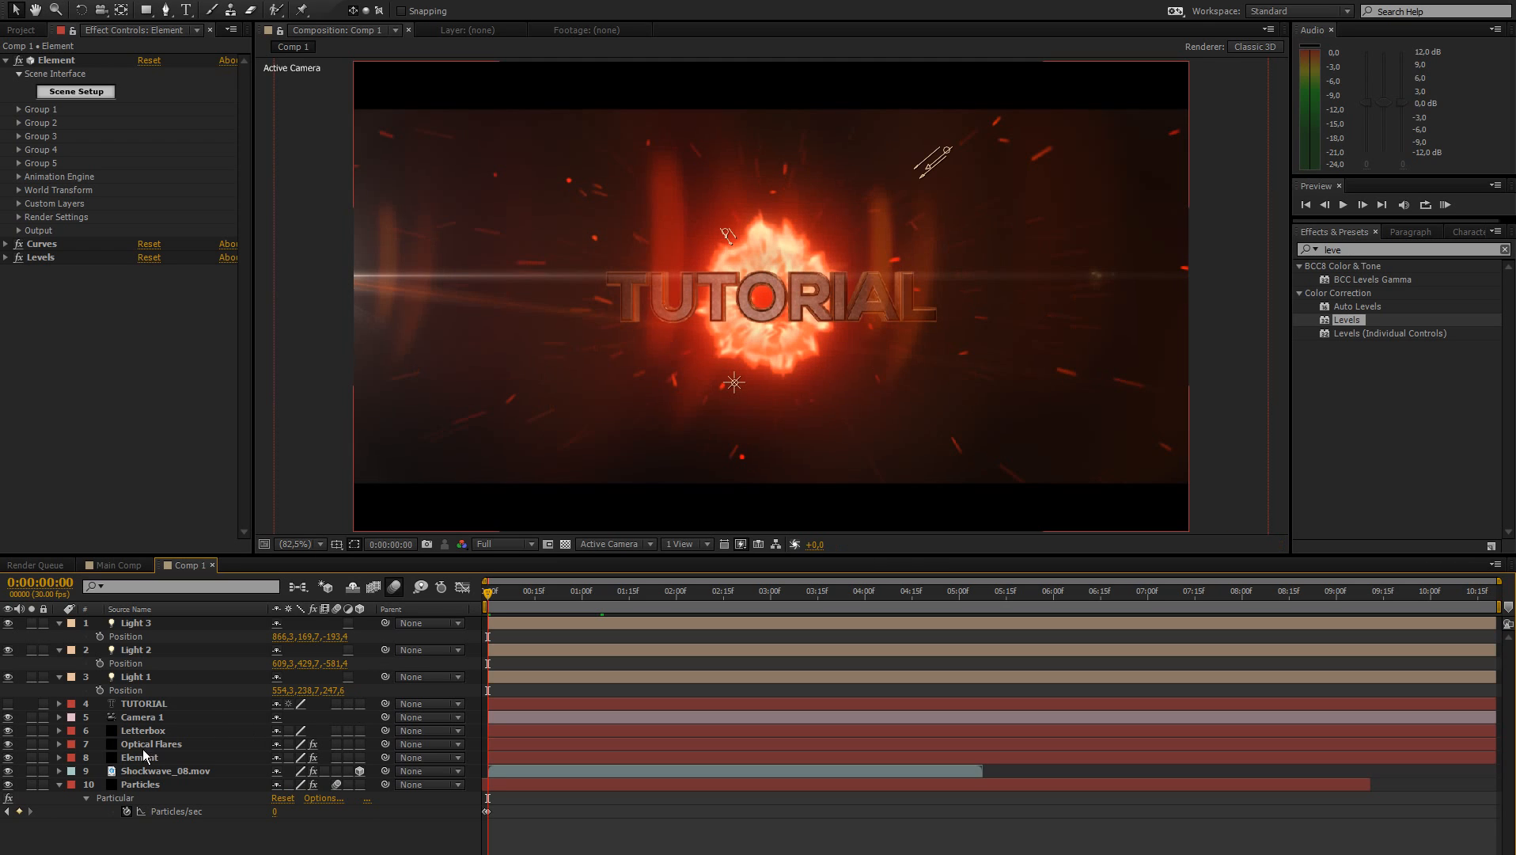
Enable Element's Group 1 > Particle Look > Multi-Object with keyframed 0.16 Displace and random rotation.
click(114, 796)
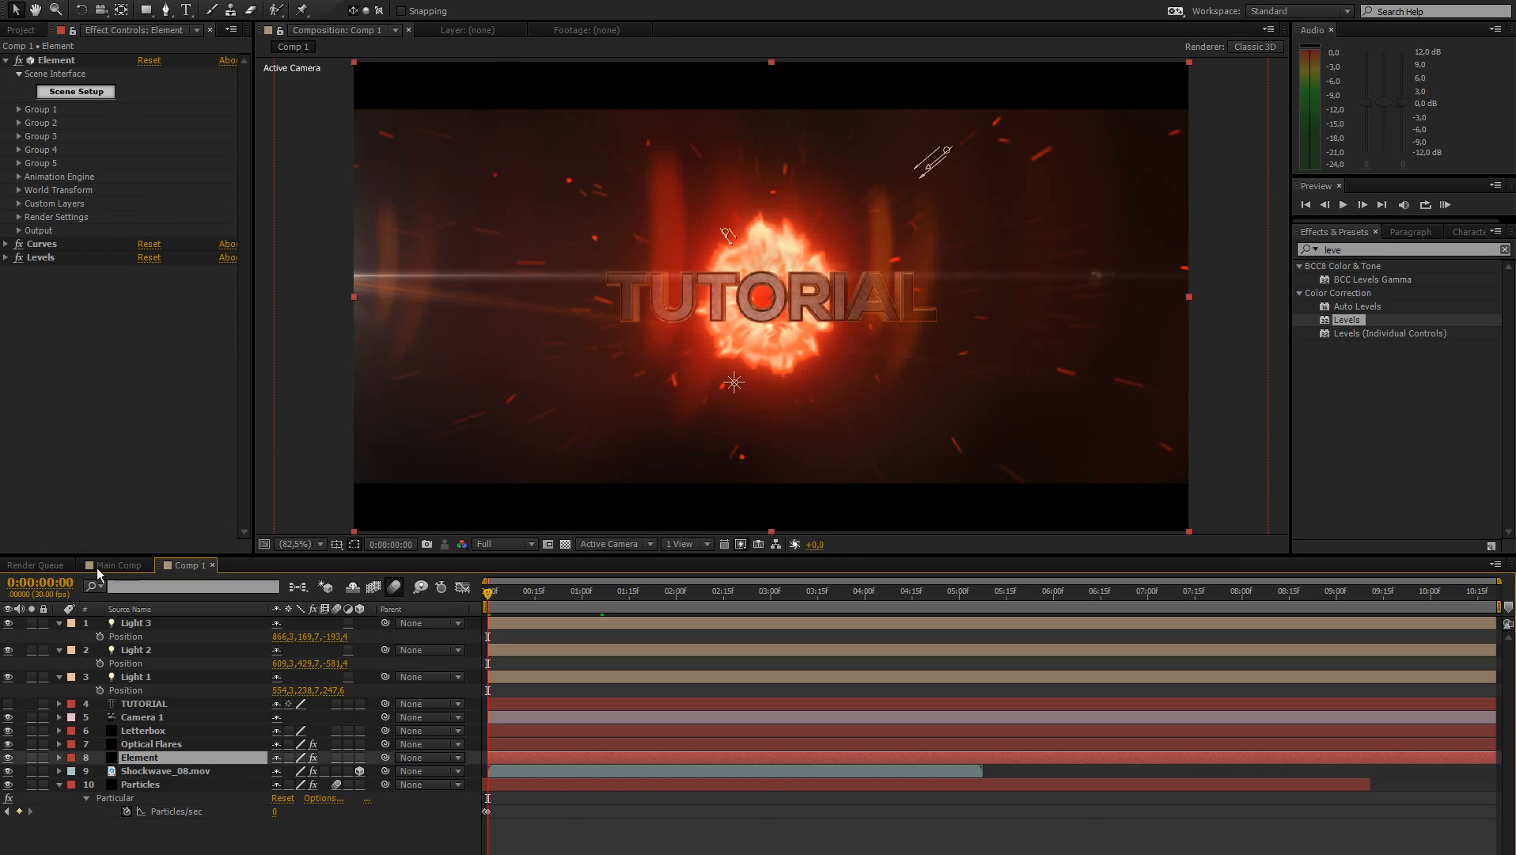
click(18, 109)
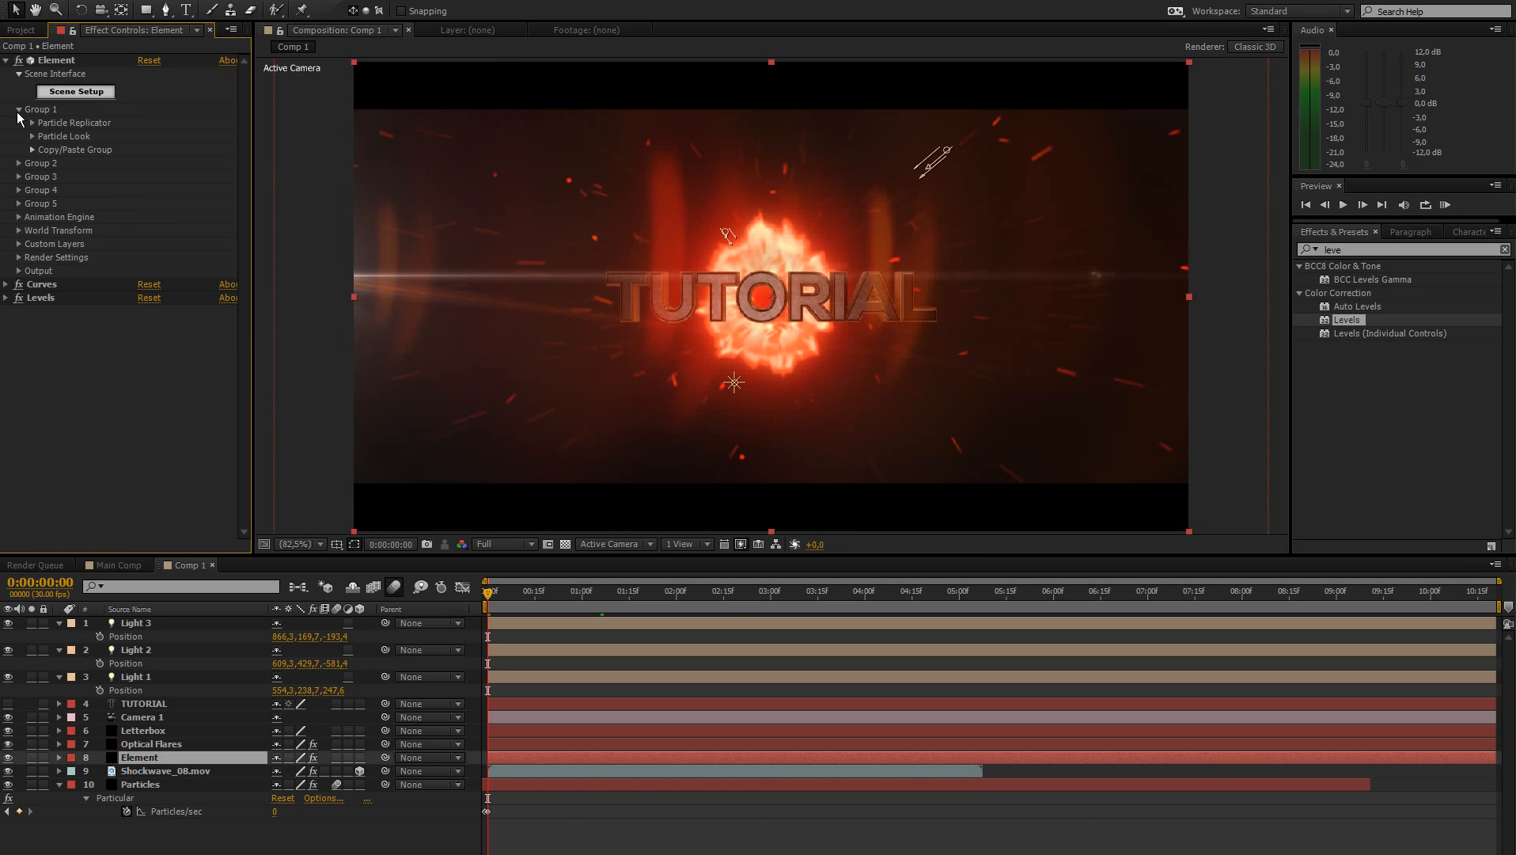
mouse_move(554, 609)
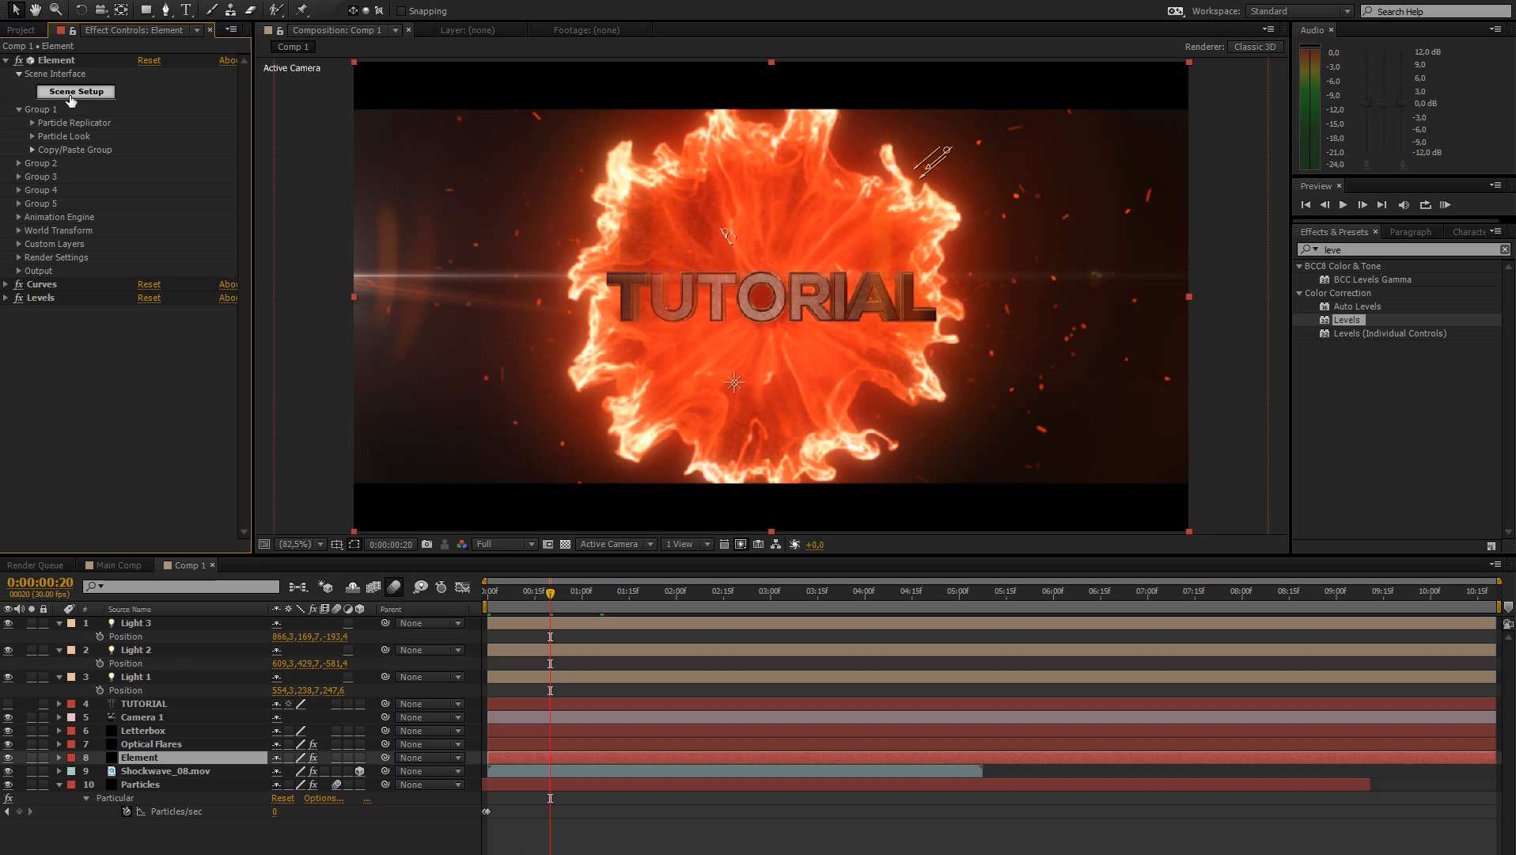
click(19, 123)
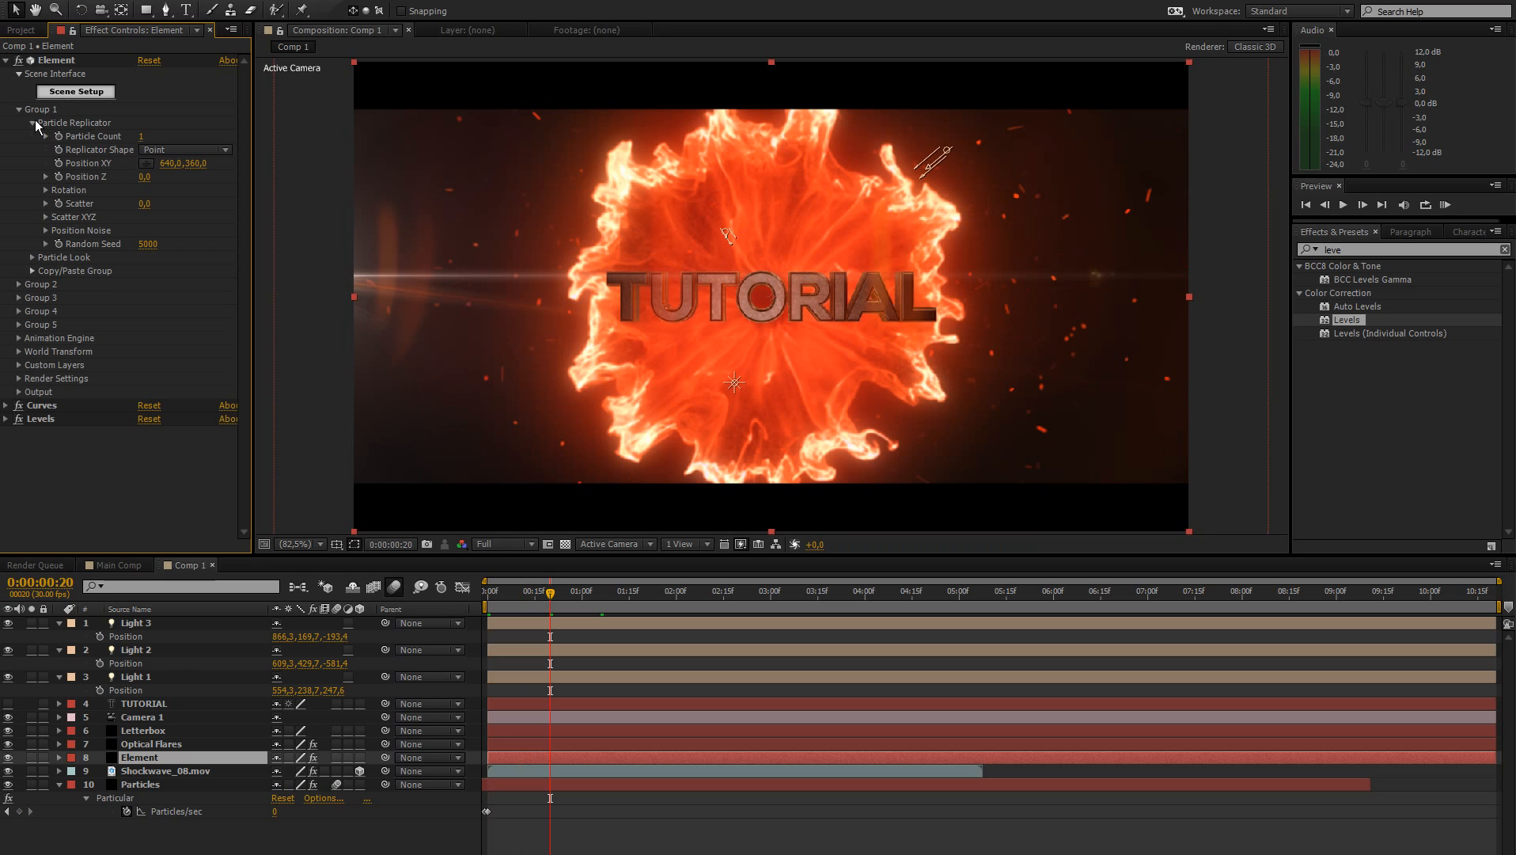
mouse_move(68, 182)
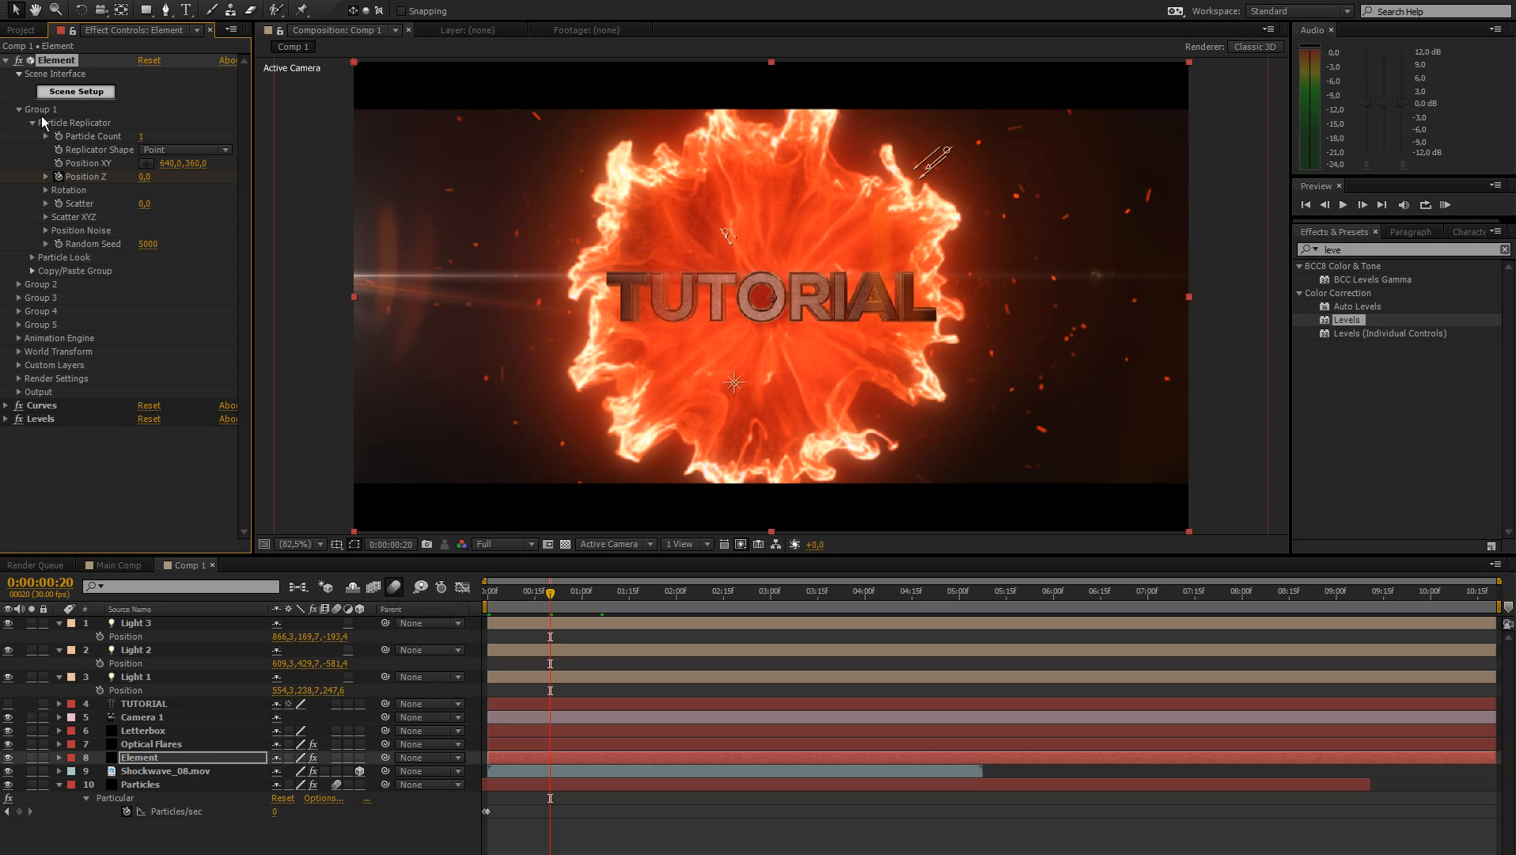
click(18, 123)
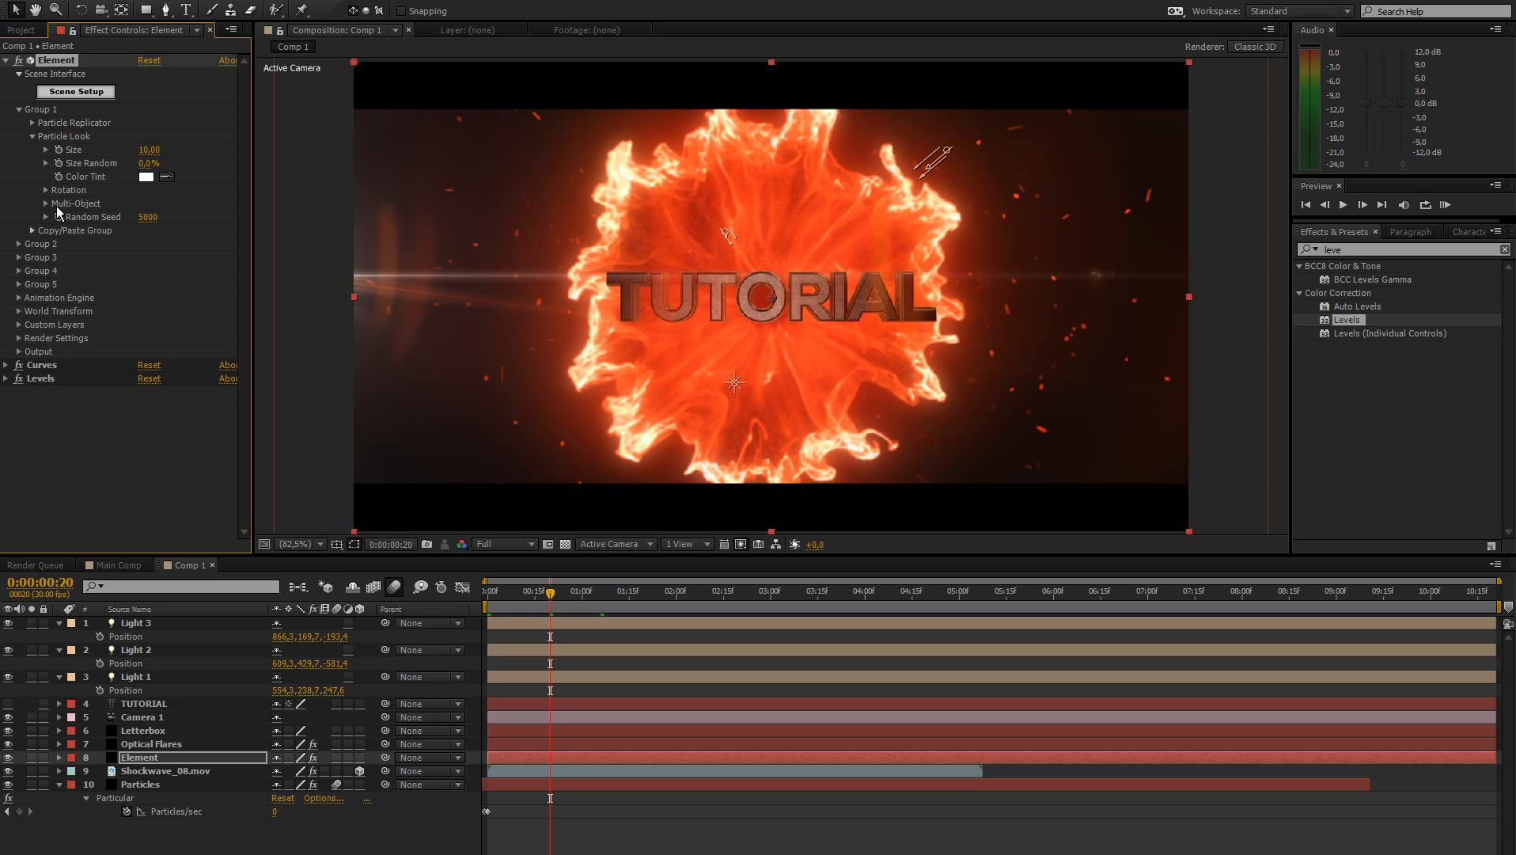
click(32, 204)
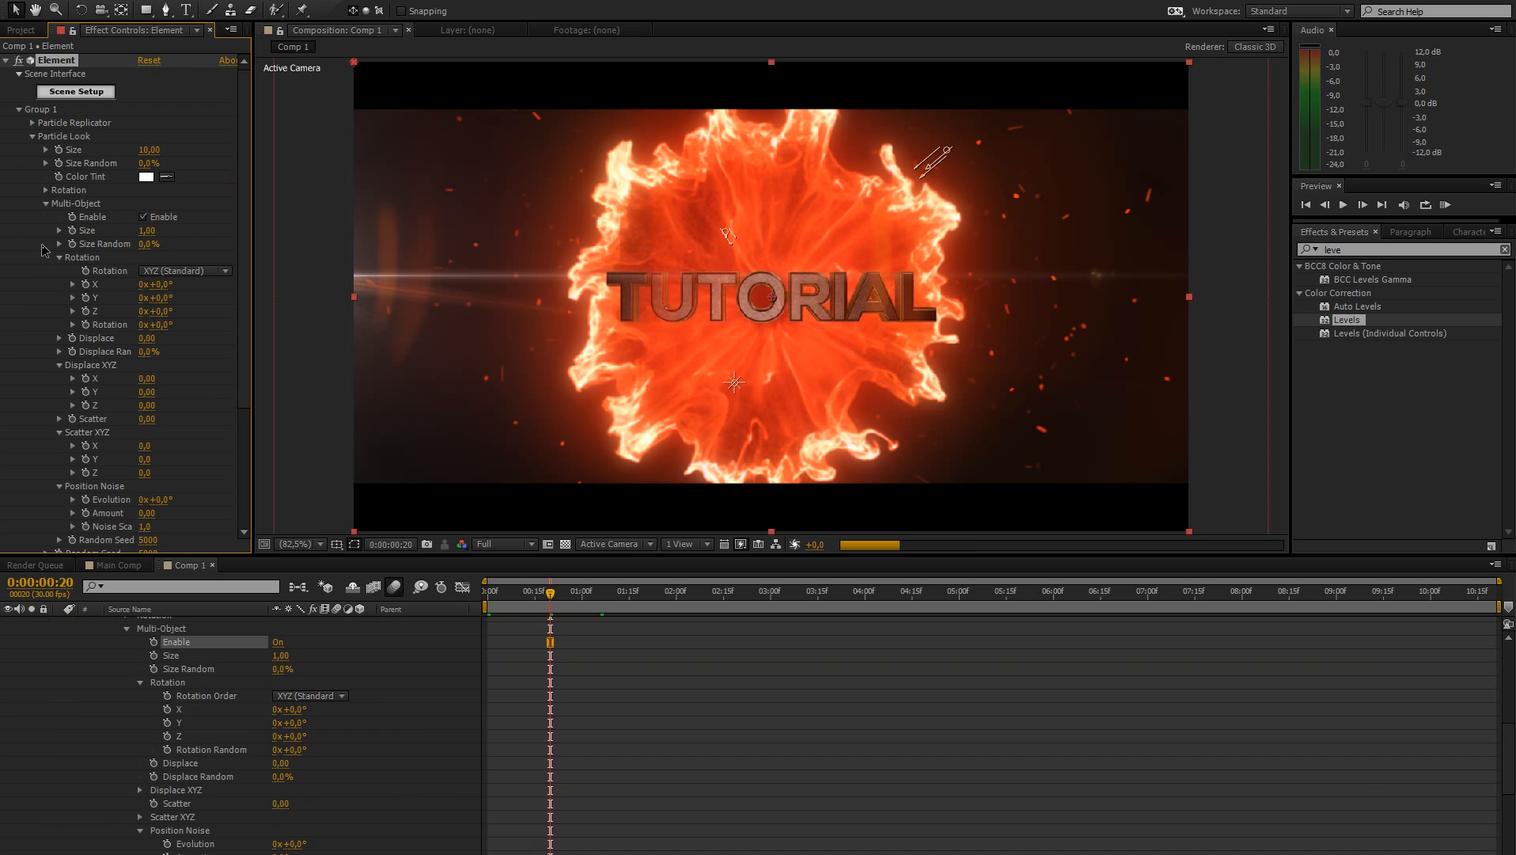
mouse_move(142, 372)
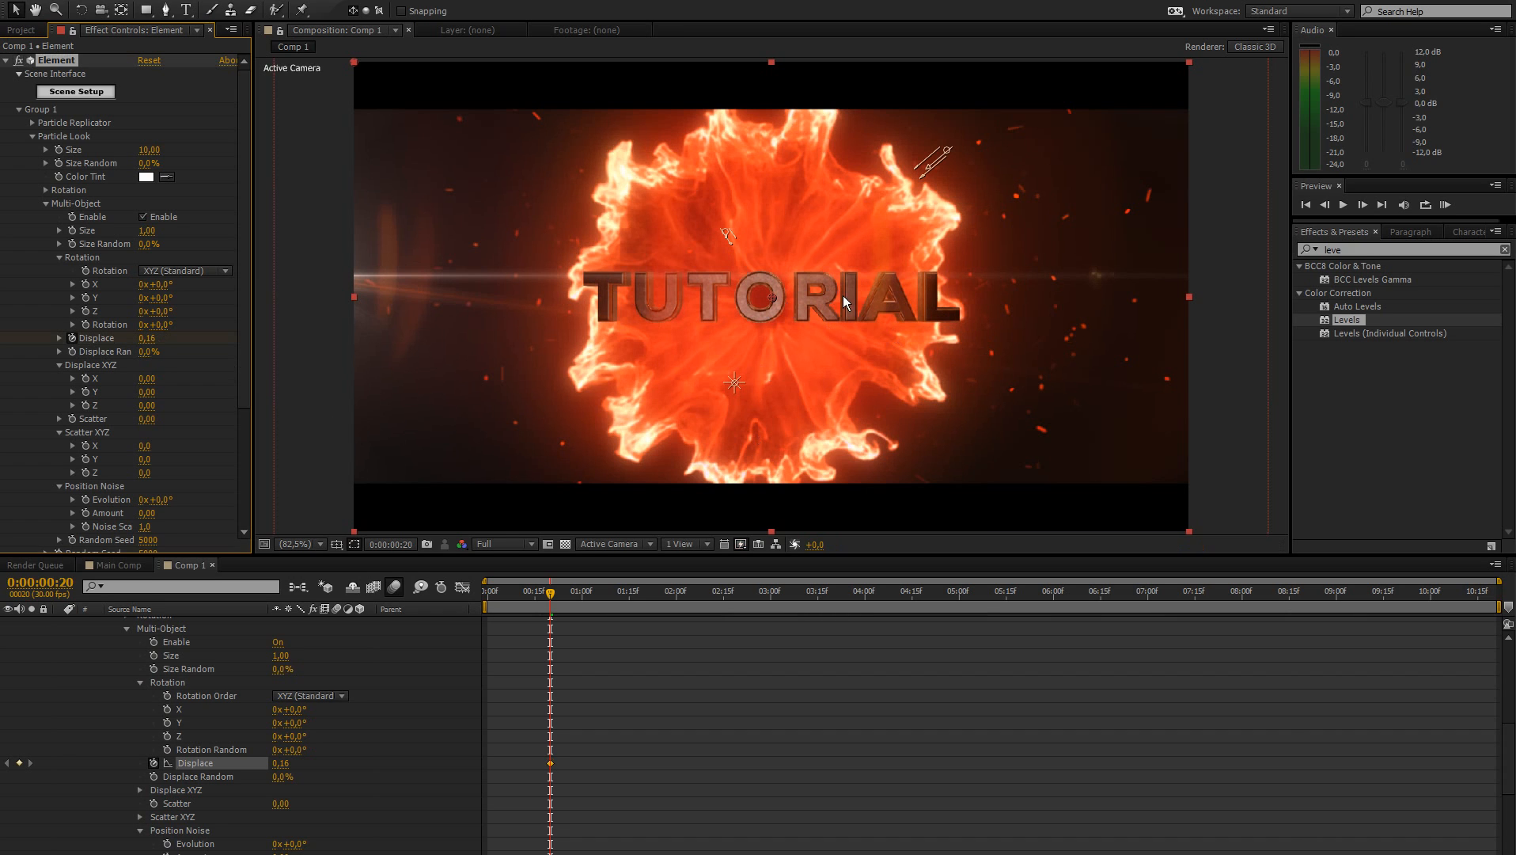
mouse_move(191, 304)
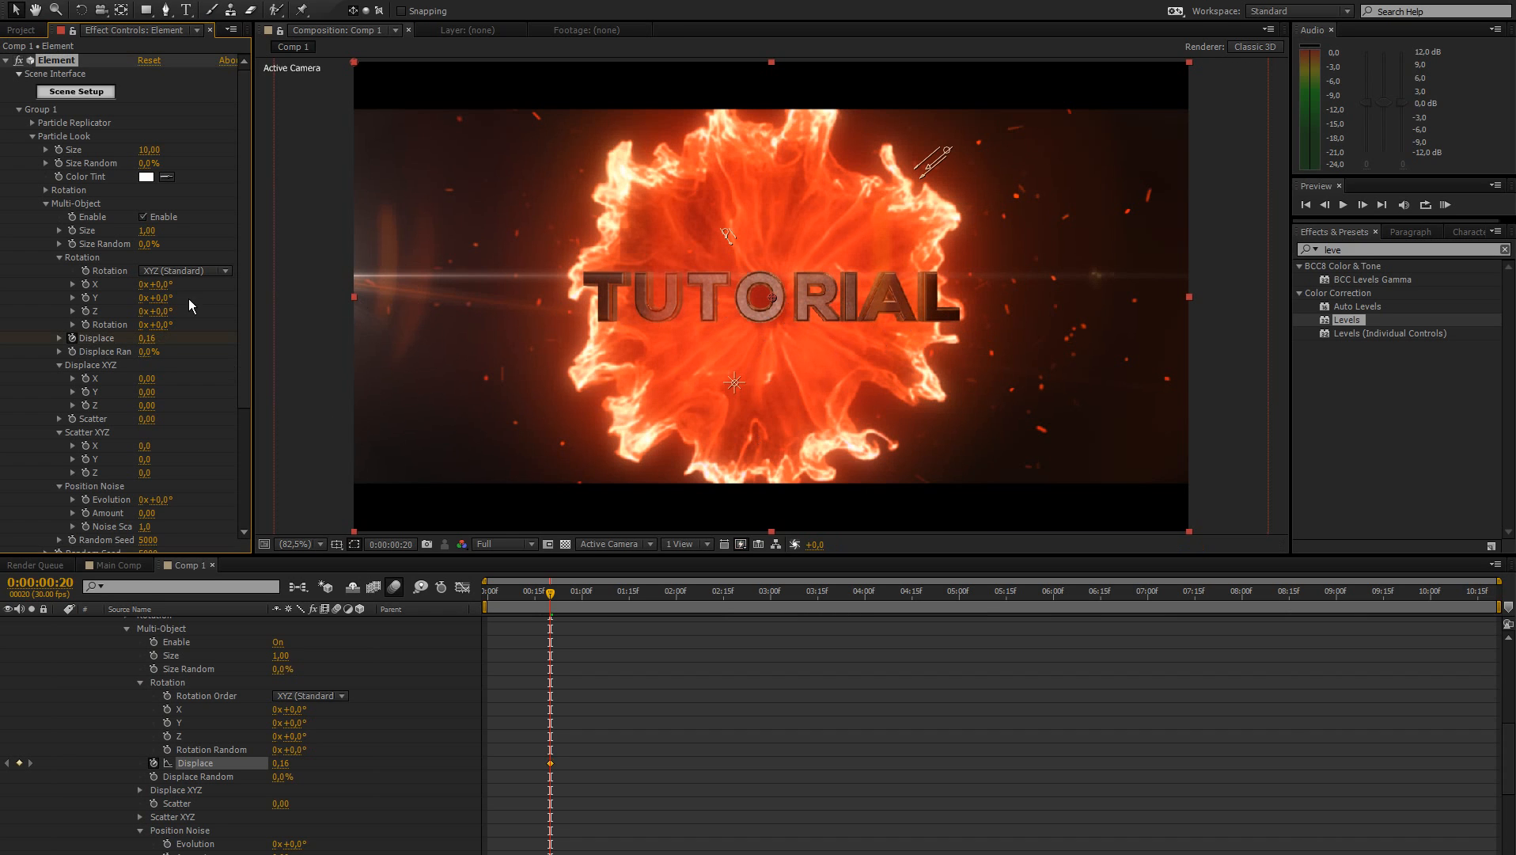
mouse_move(169, 333)
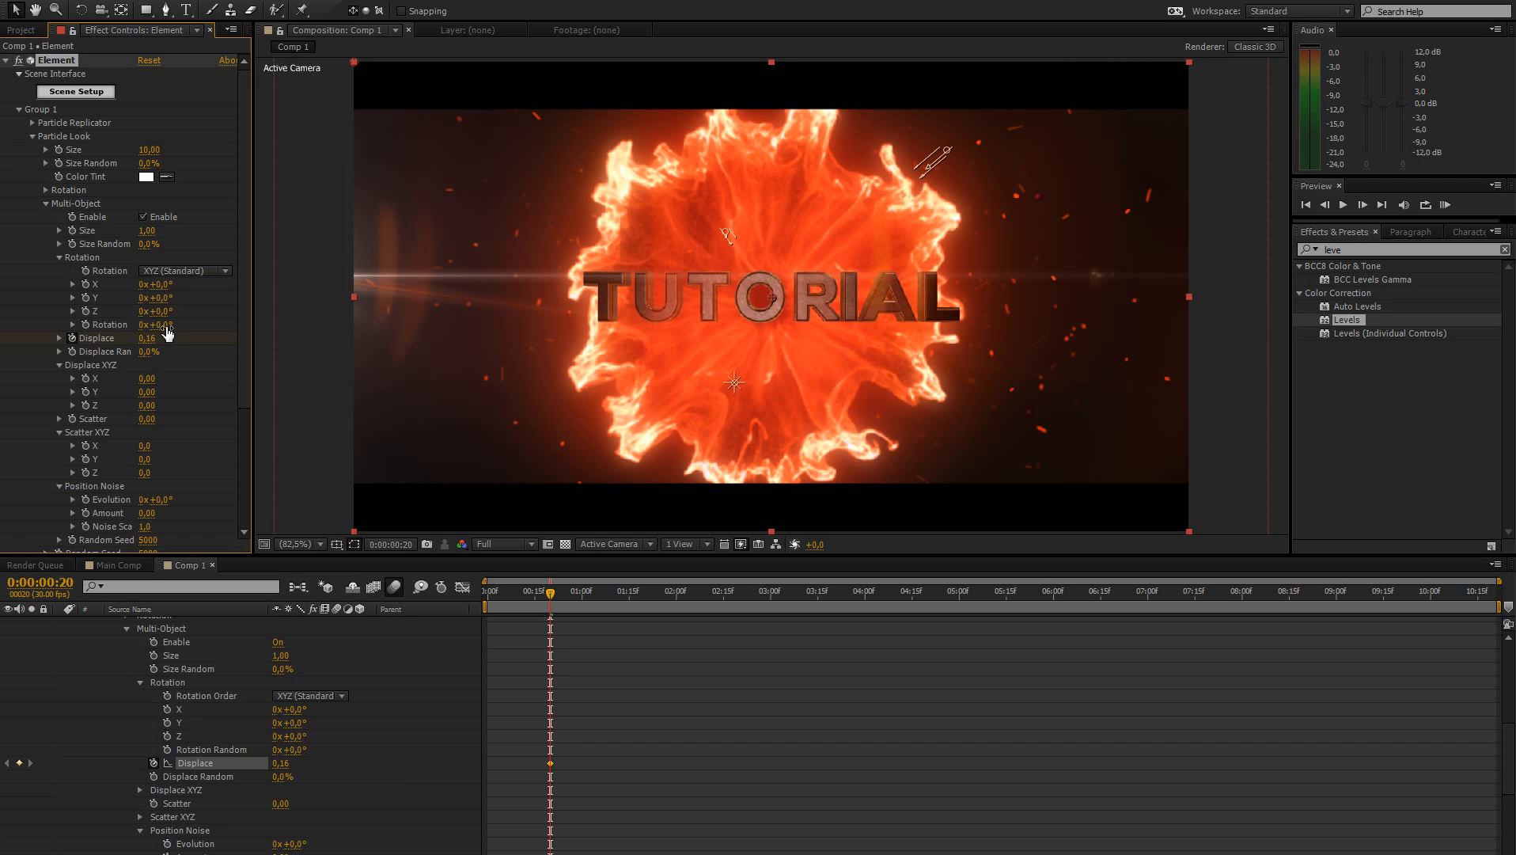
mouse_move(132, 337)
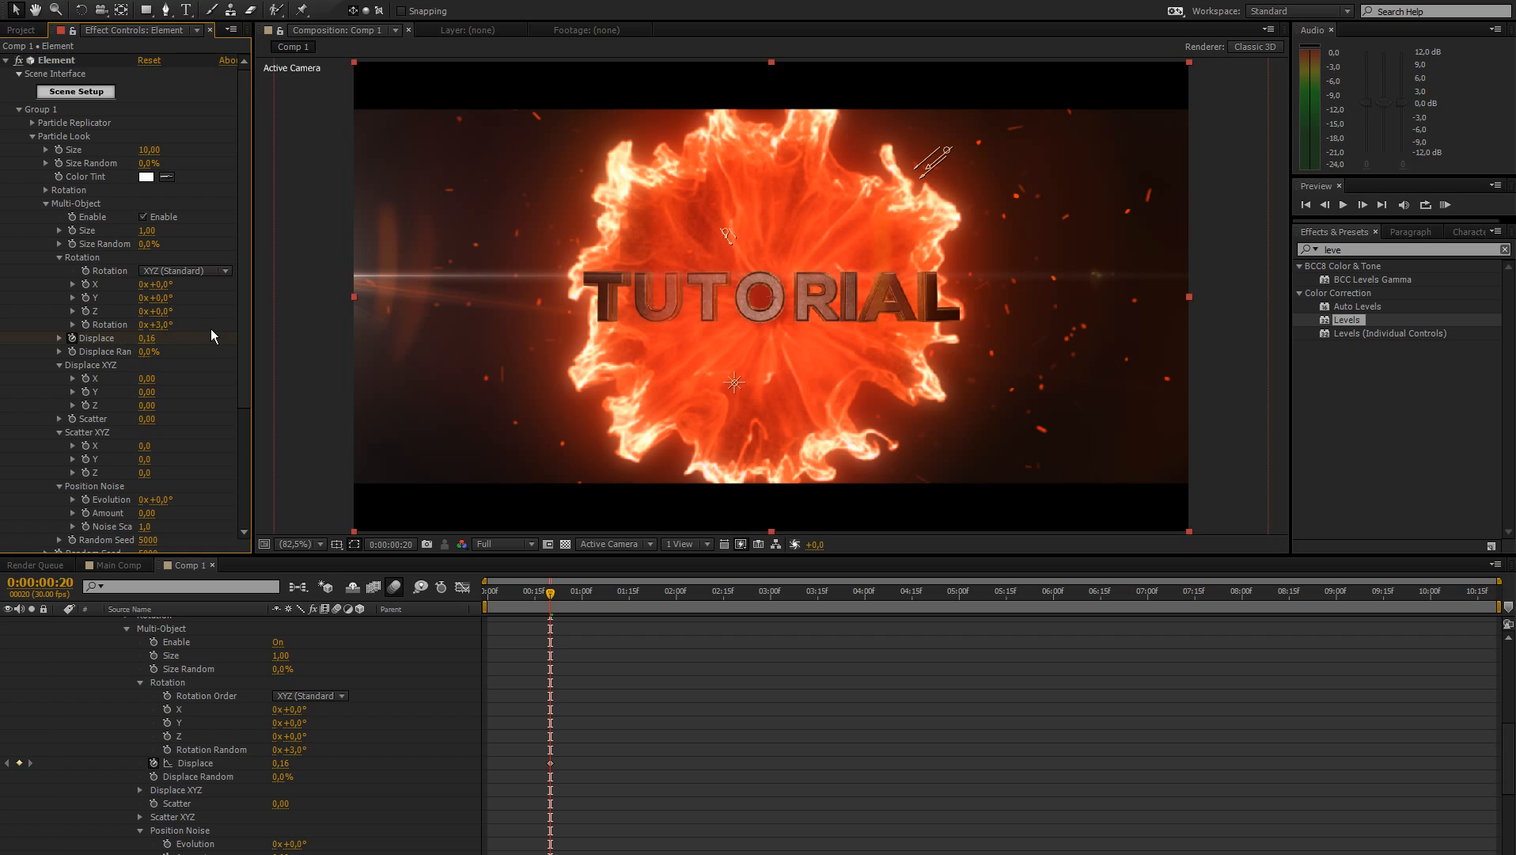
double_click(157, 324)
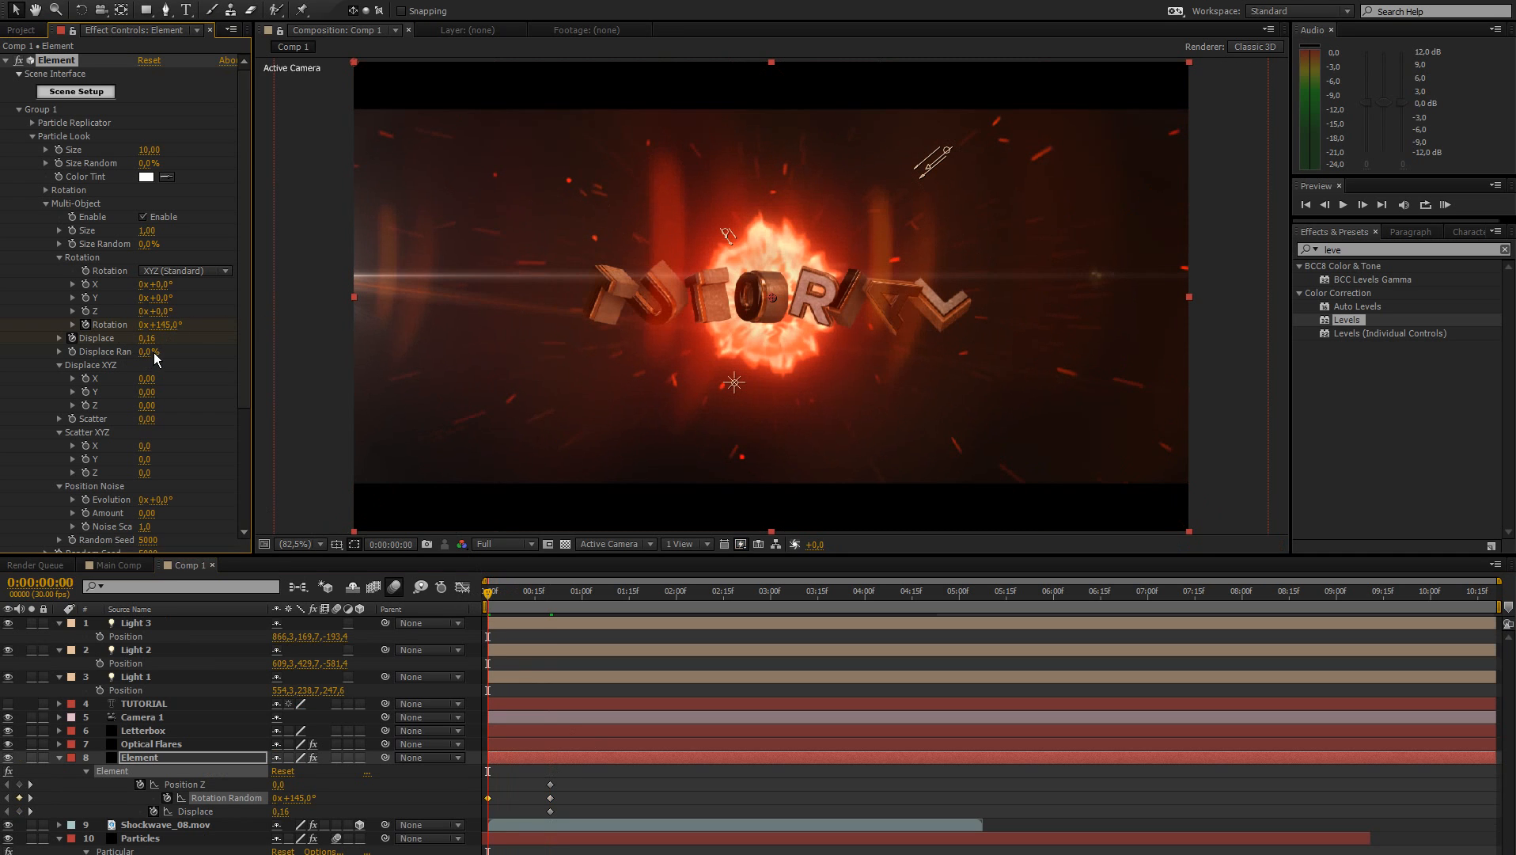
At 0:00, keyframe Element's Position Z 3360, Rotation Random 145° and Displace 0.53.
drag(145, 337, 179, 337)
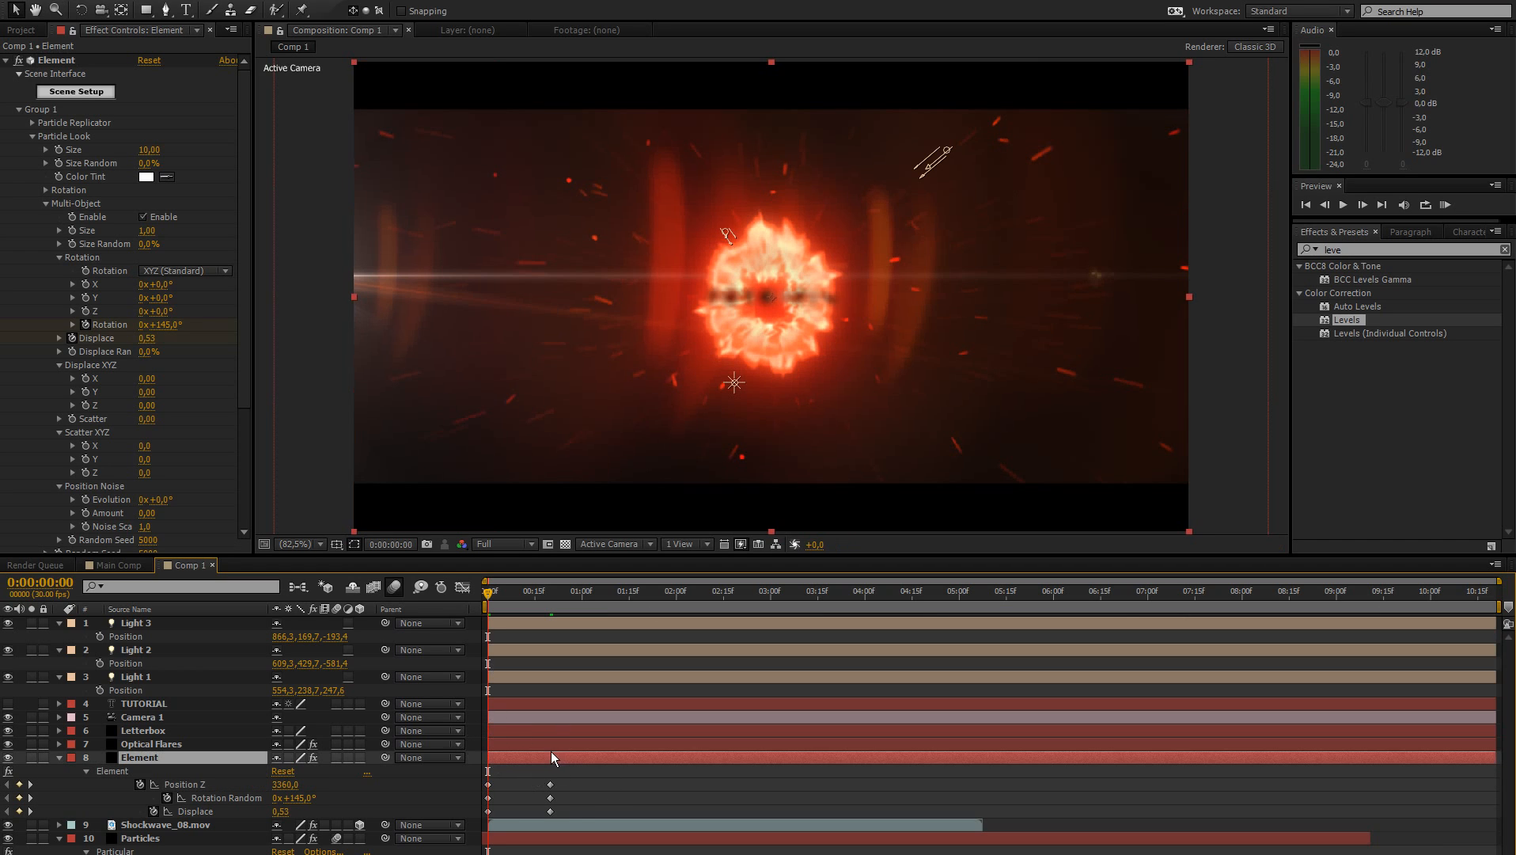
mouse_move(394, 703)
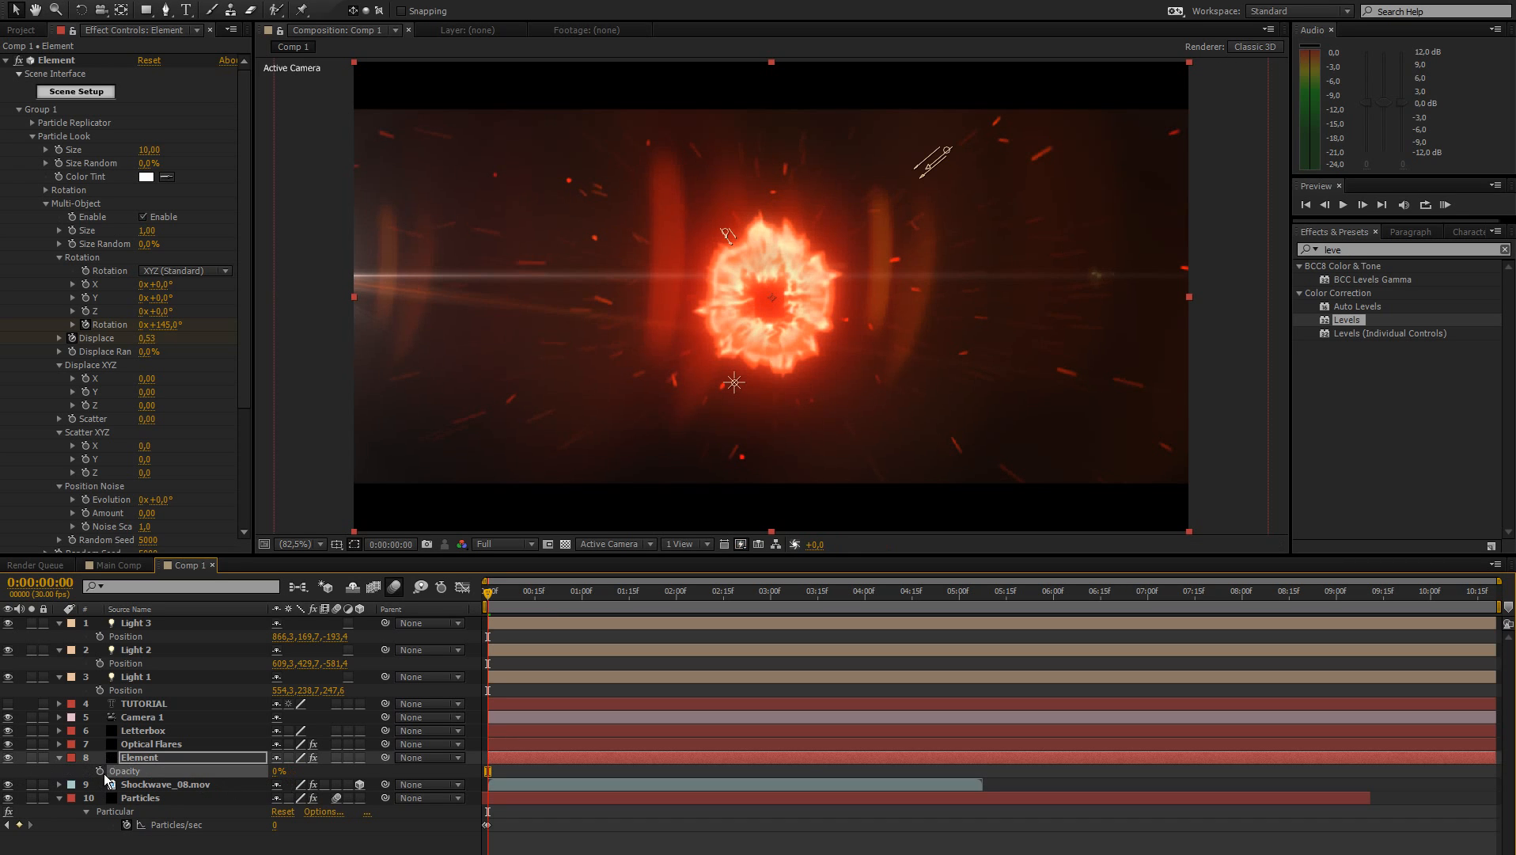
Keyframe Element opacity 0% to 100% at the start and Displace 0 at 3:17.
click(100, 771)
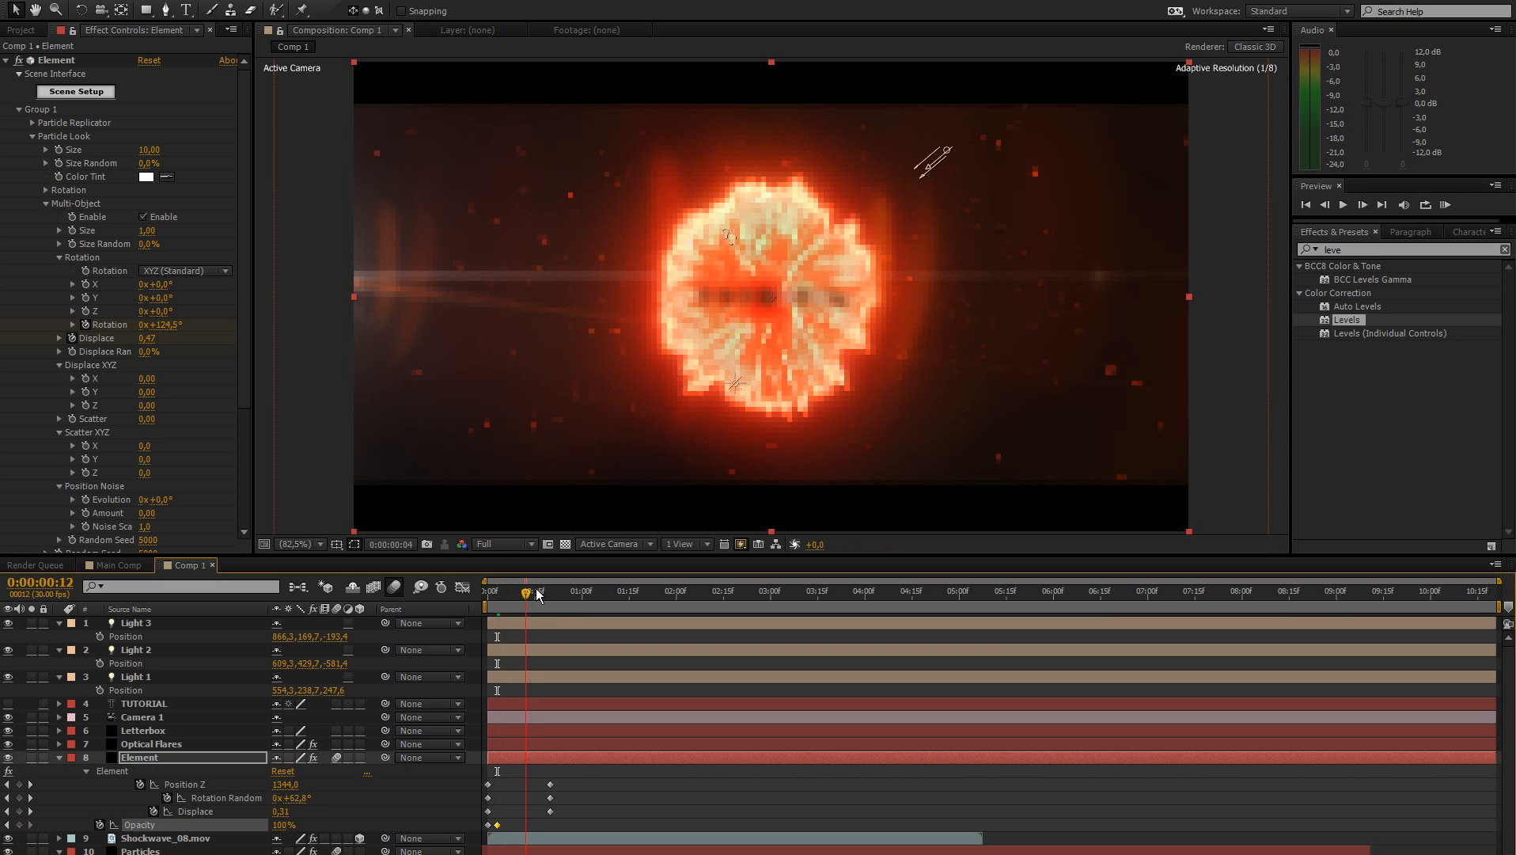
drag(537, 590, 552, 590)
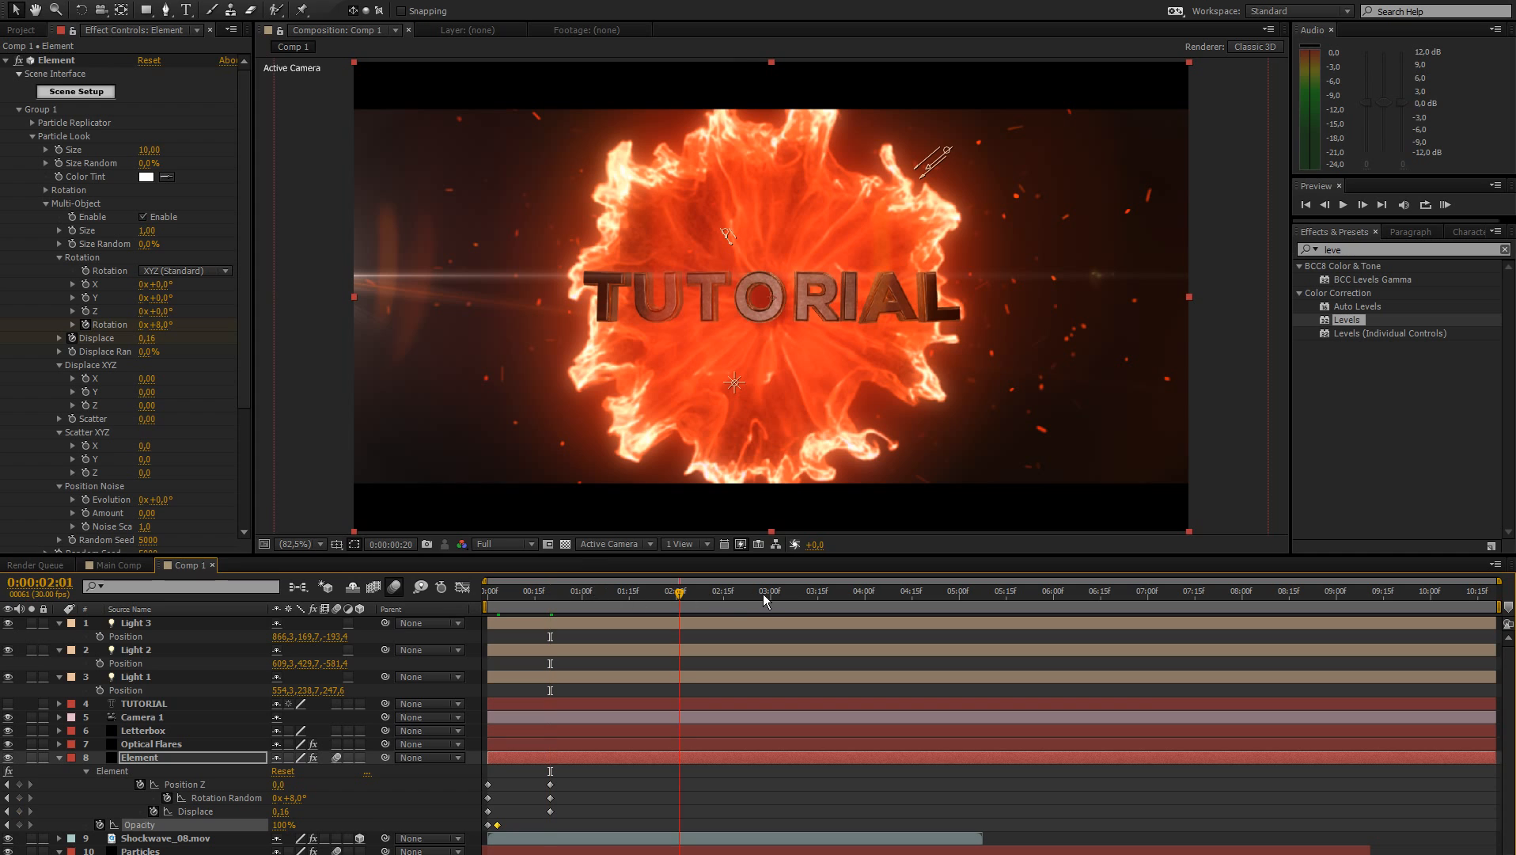
drag(677, 590, 819, 590)
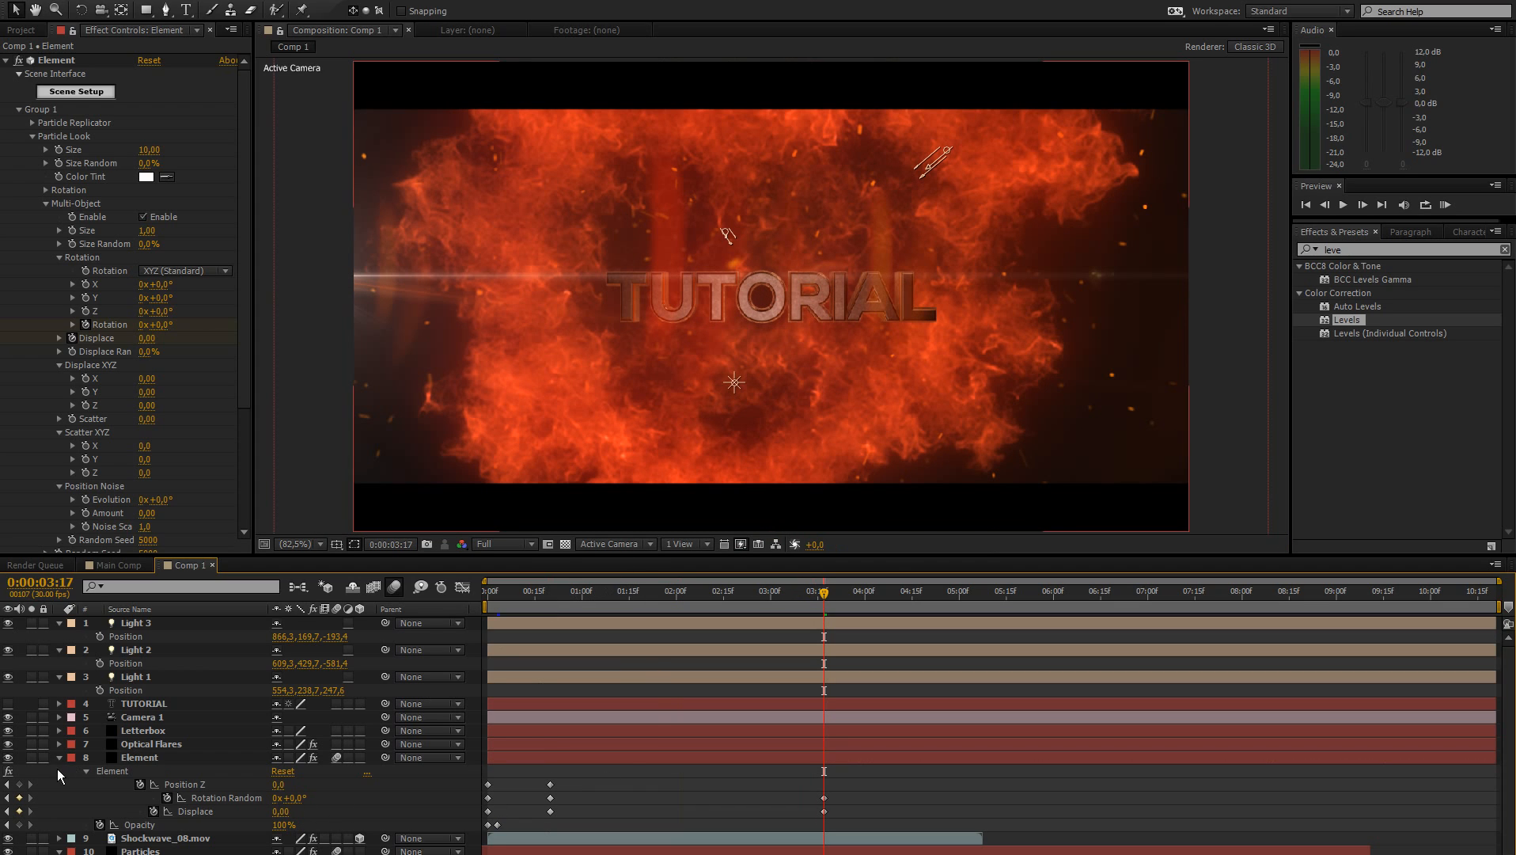
click(493, 590)
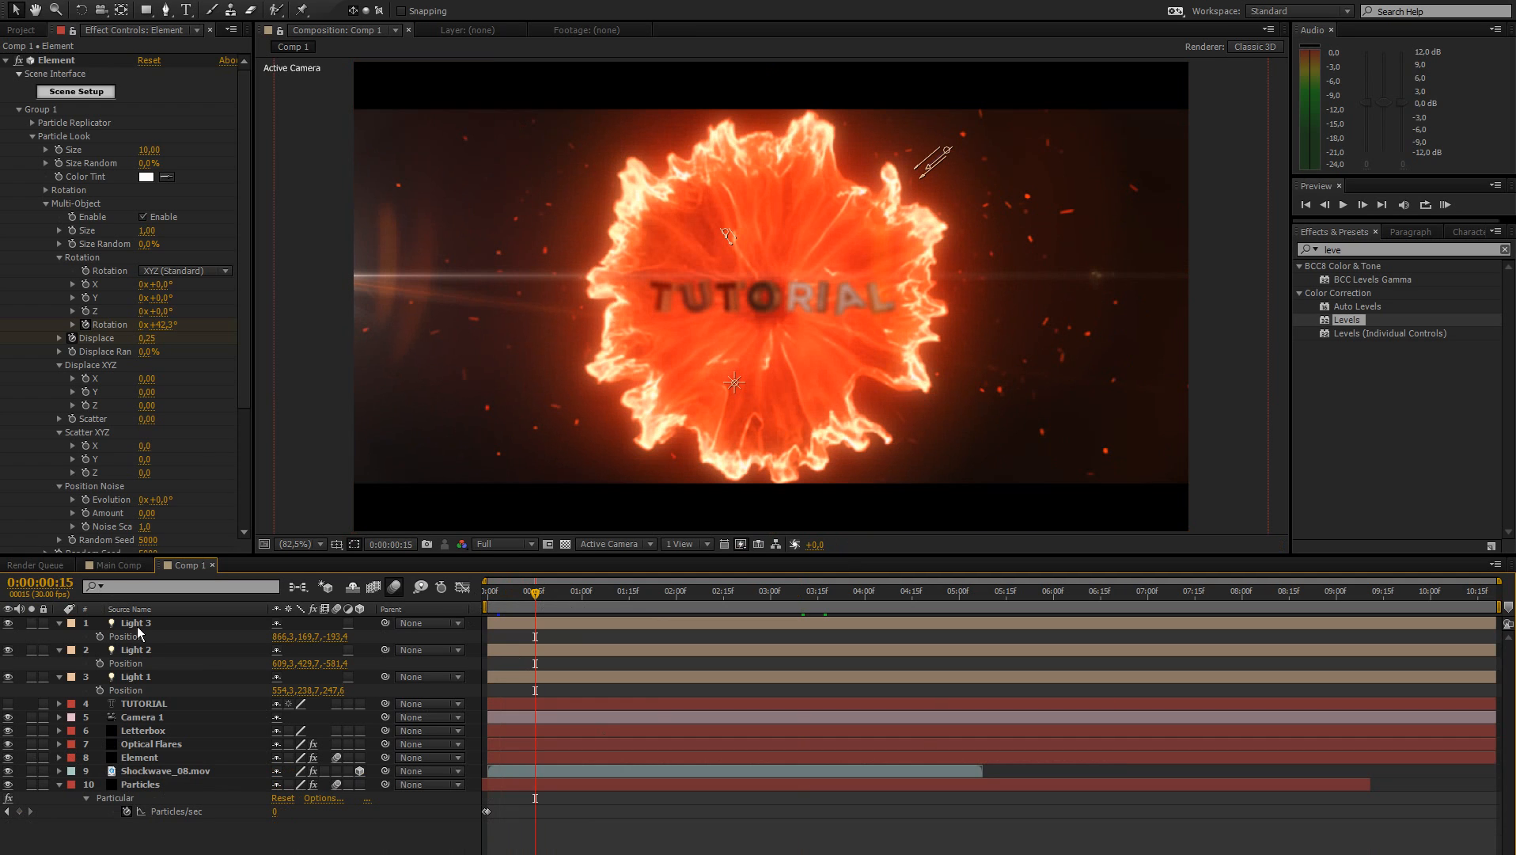
Keyframe Camera 1 position from farther back at 0:00 to Z -1244.4 at 0:20.
click(143, 717)
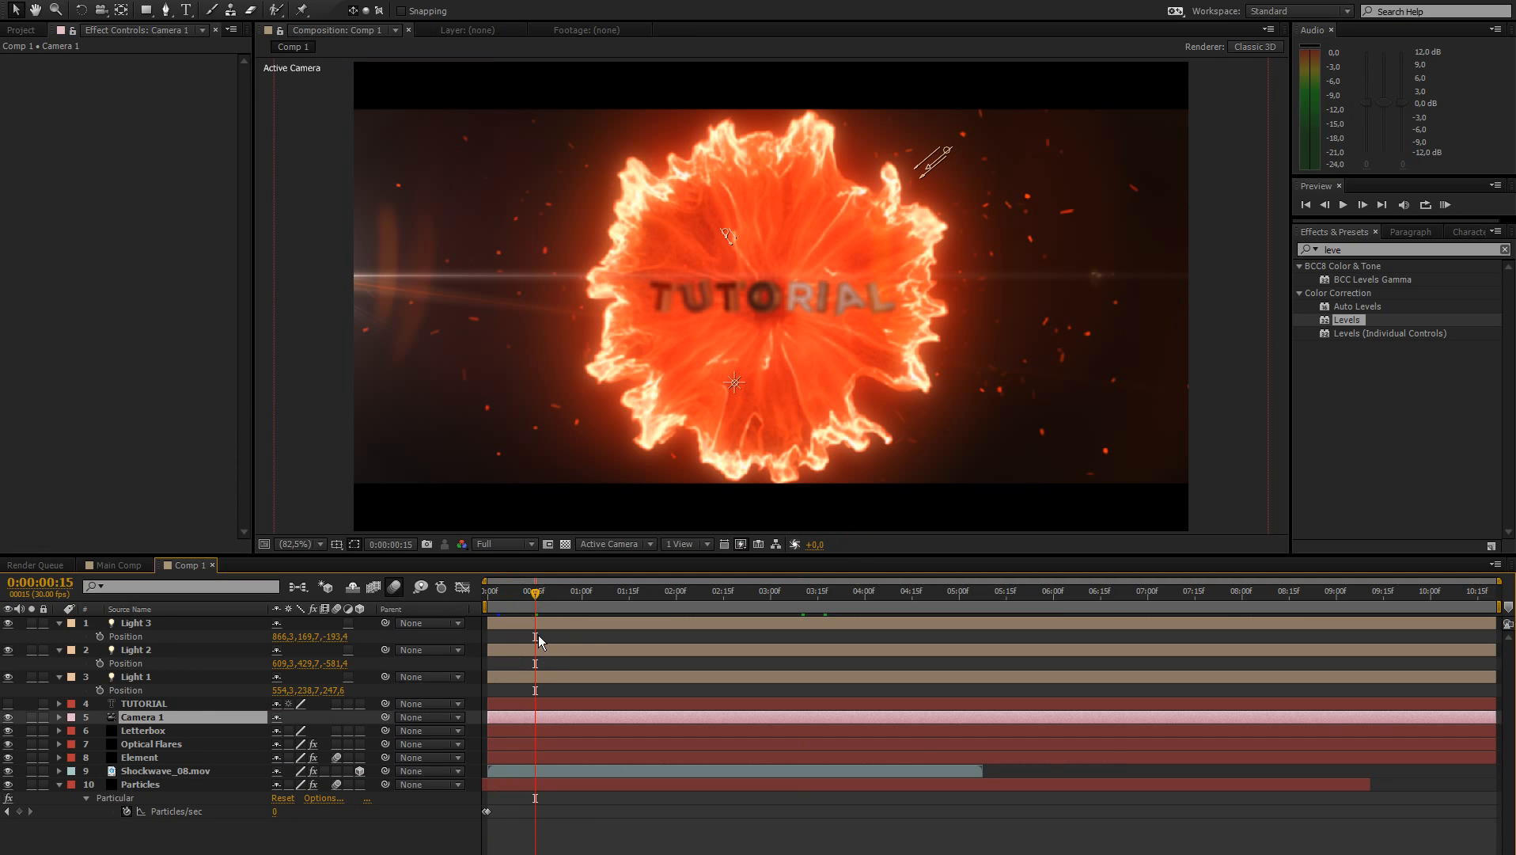
mouse_move(579, 583)
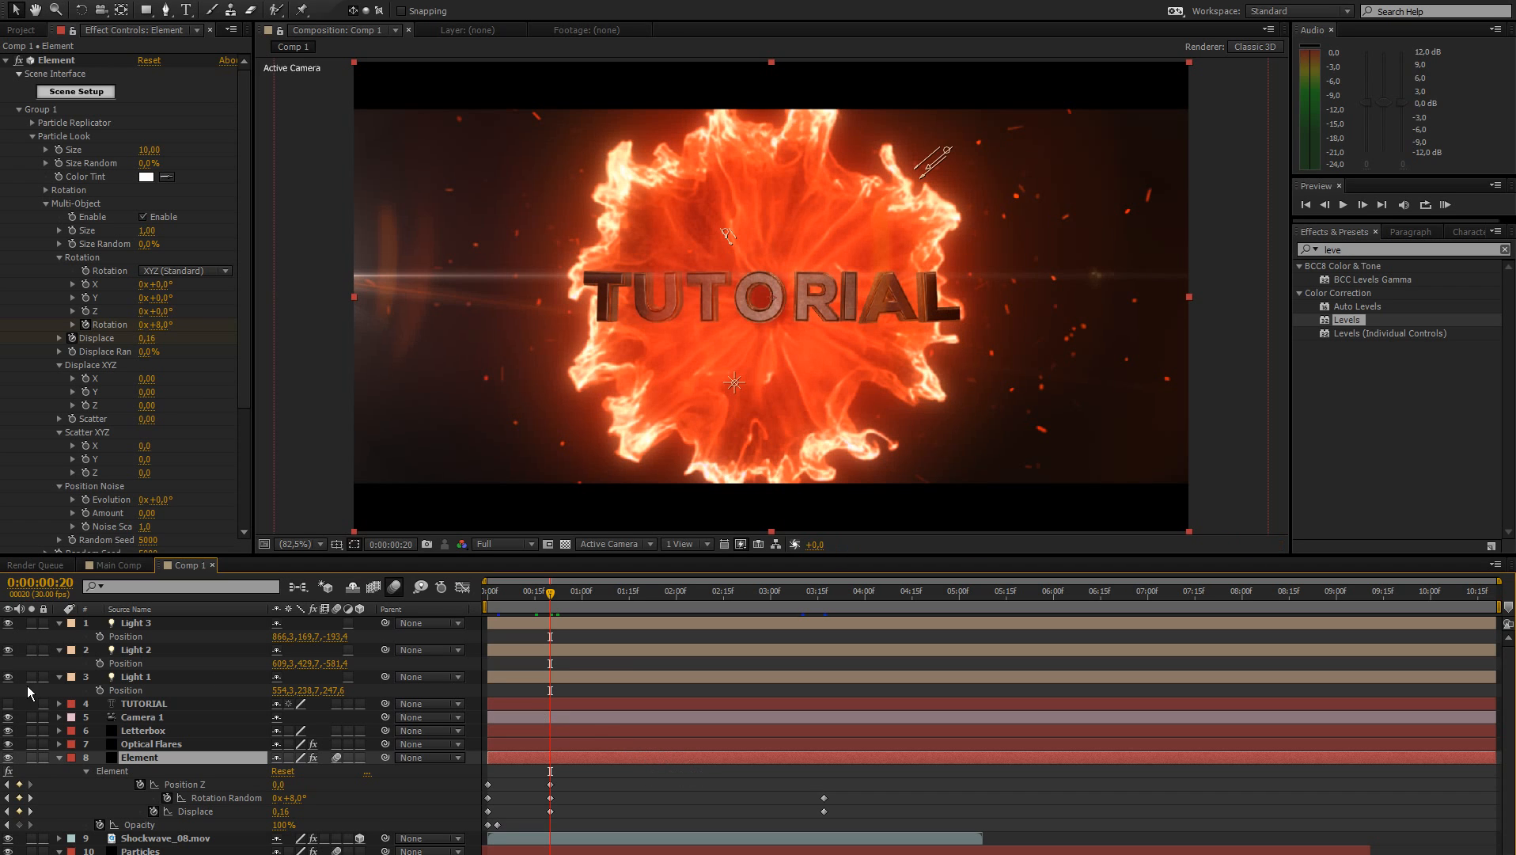
click(143, 716)
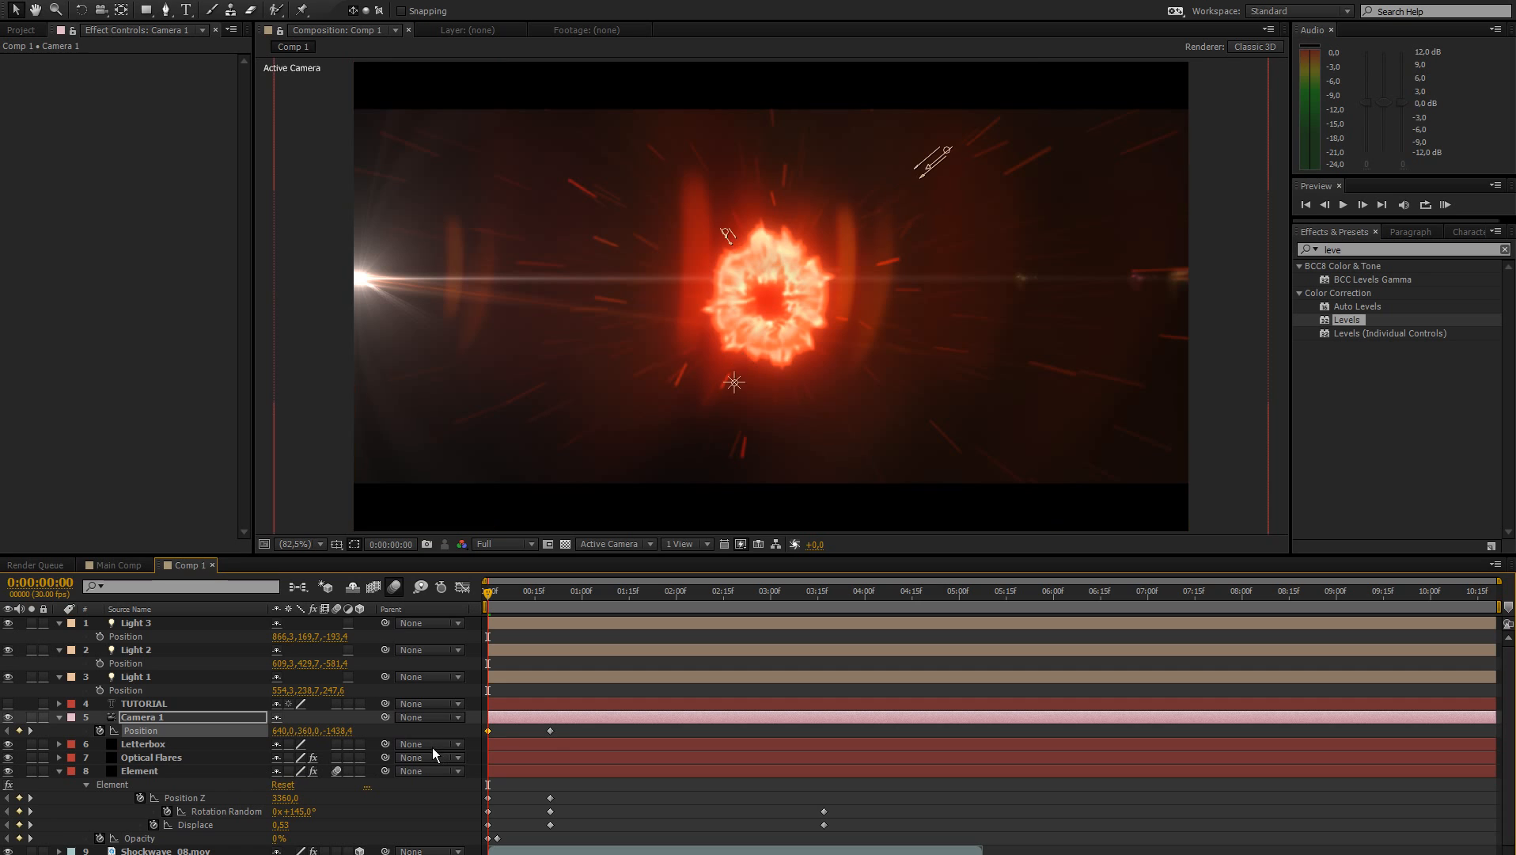
click(138, 771)
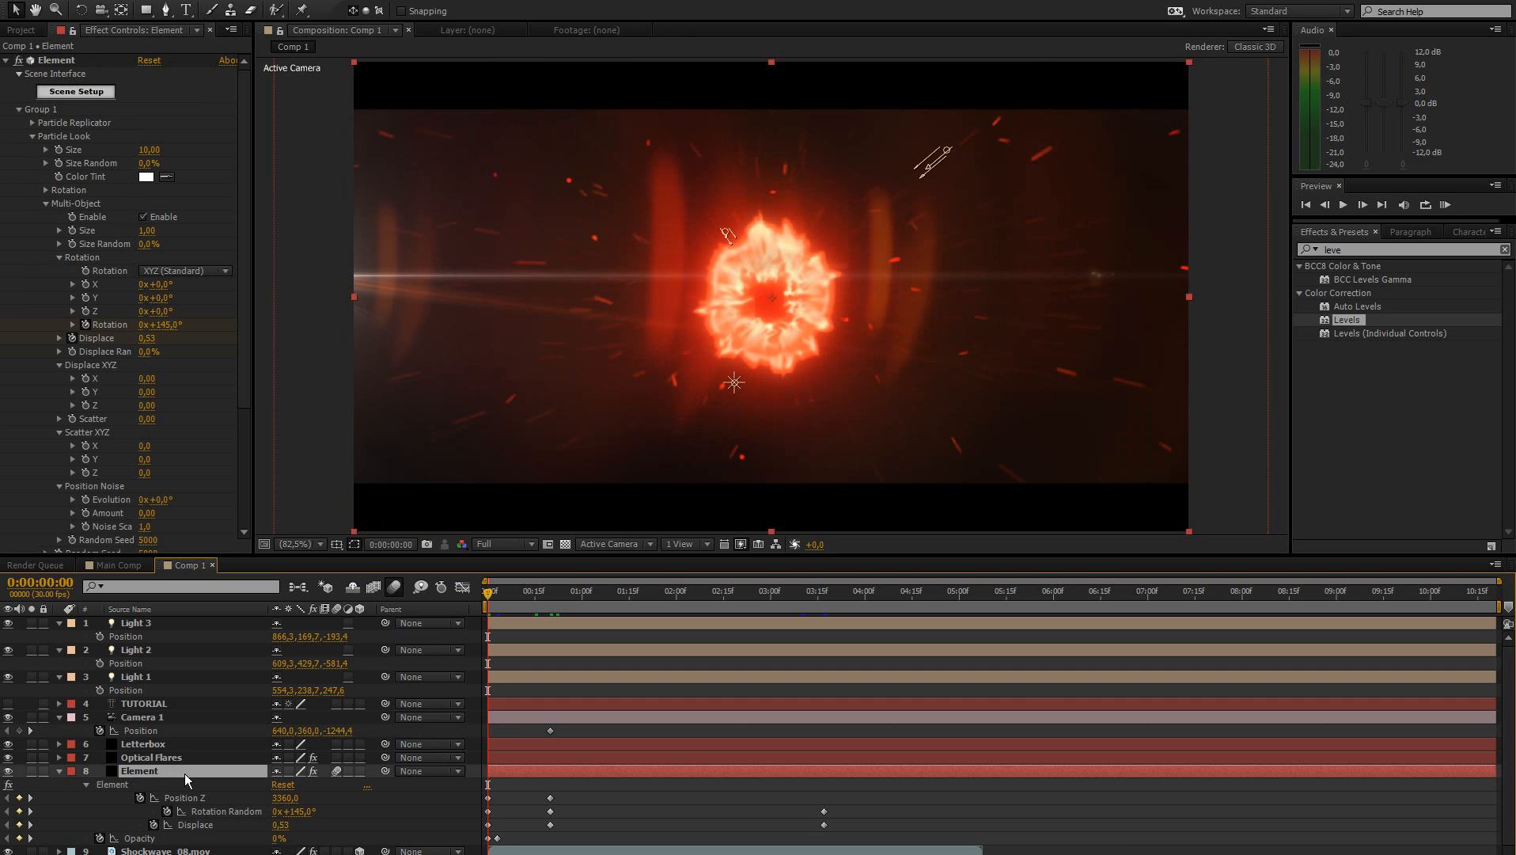
click(152, 756)
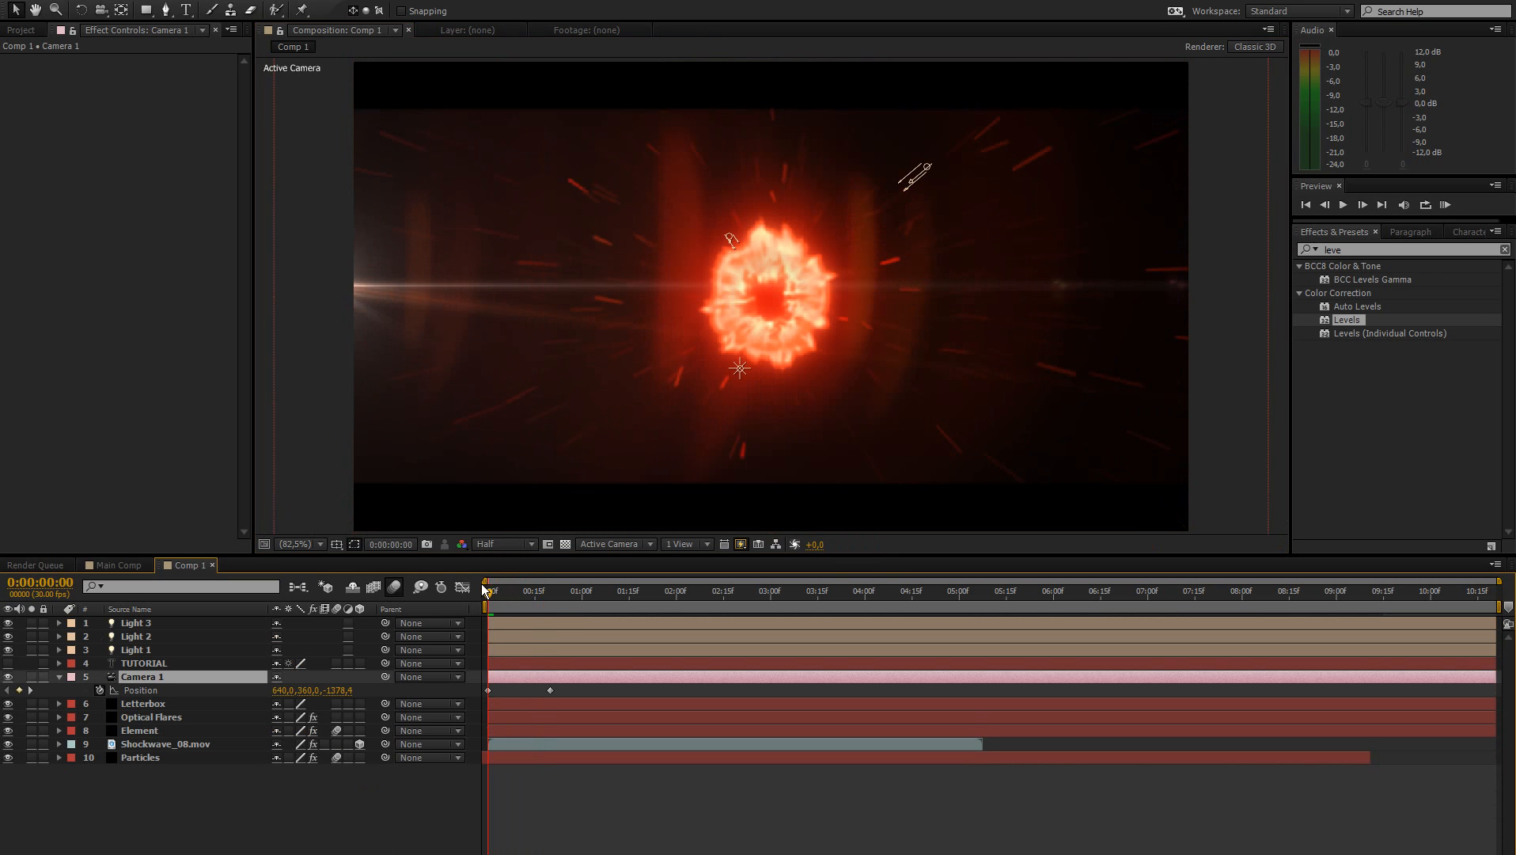
Apply Easy Ease to Camera 1's position keyframes and switch preview resolution from Half to Full.
click(501, 590)
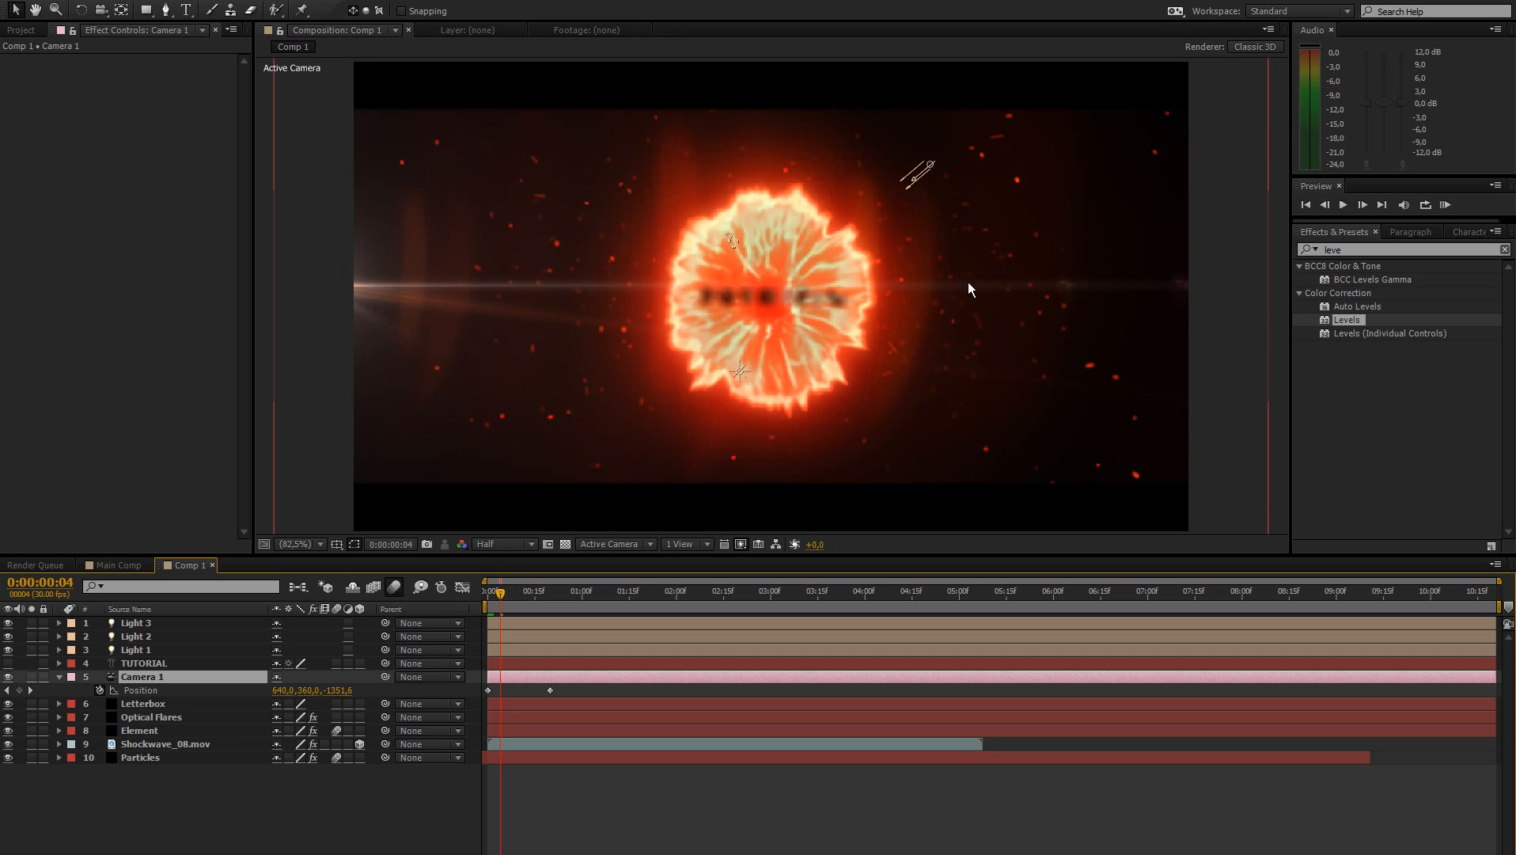
click(151, 716)
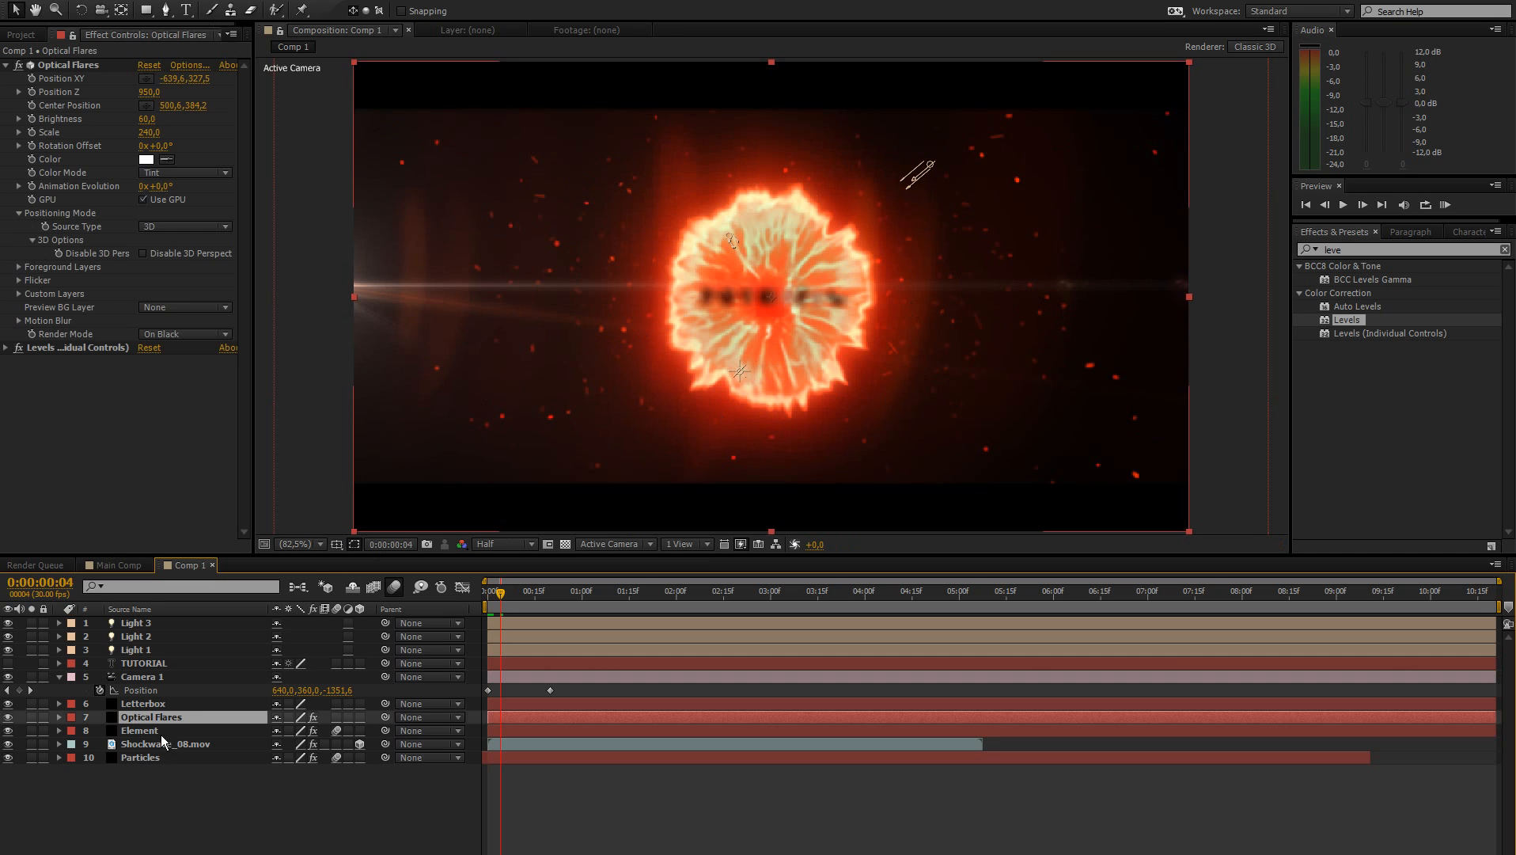
click(139, 757)
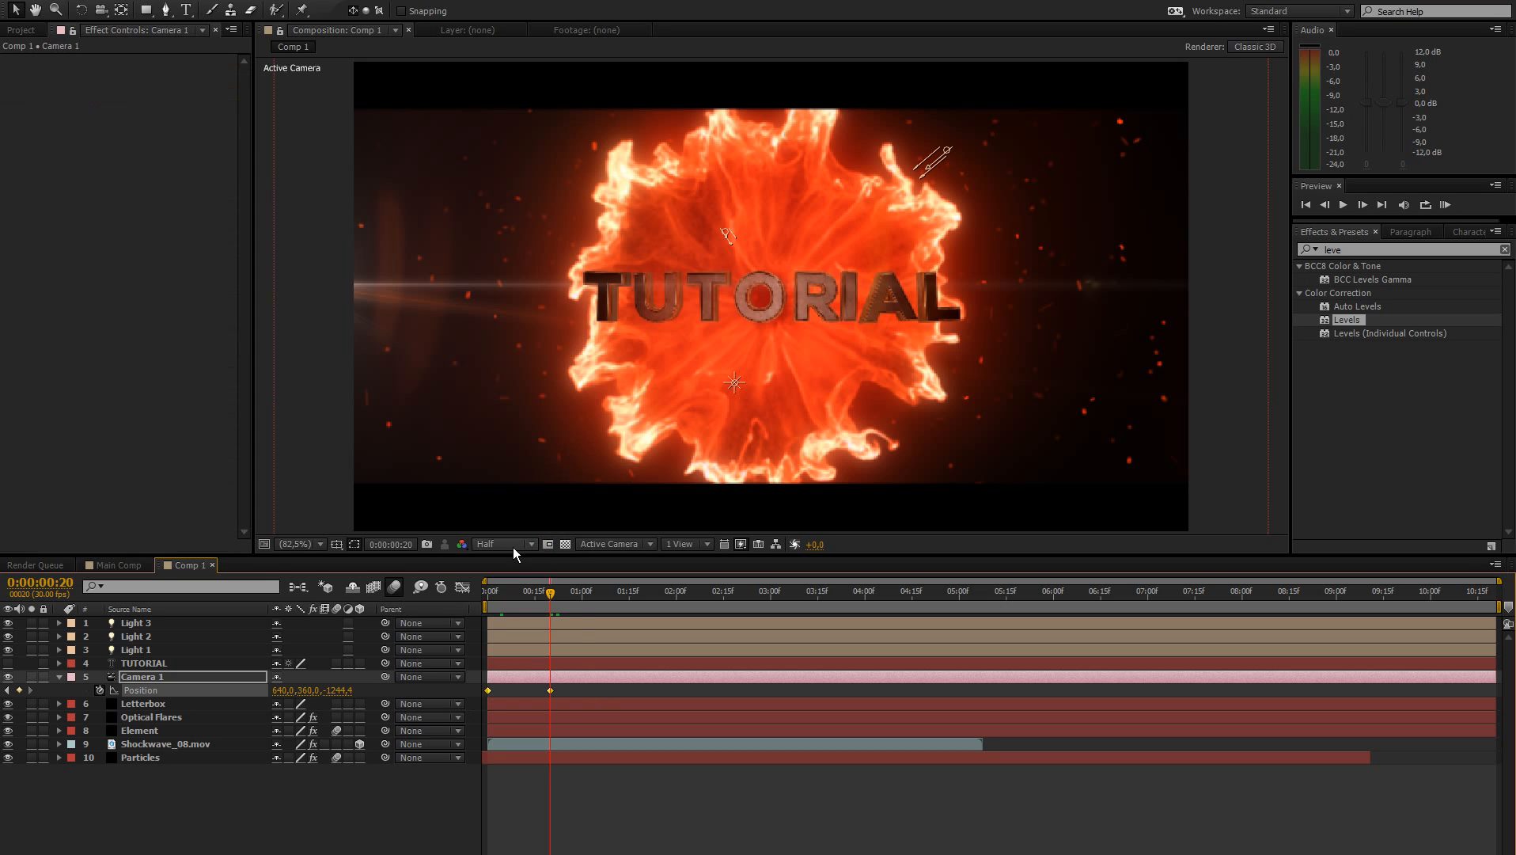
click(498, 544)
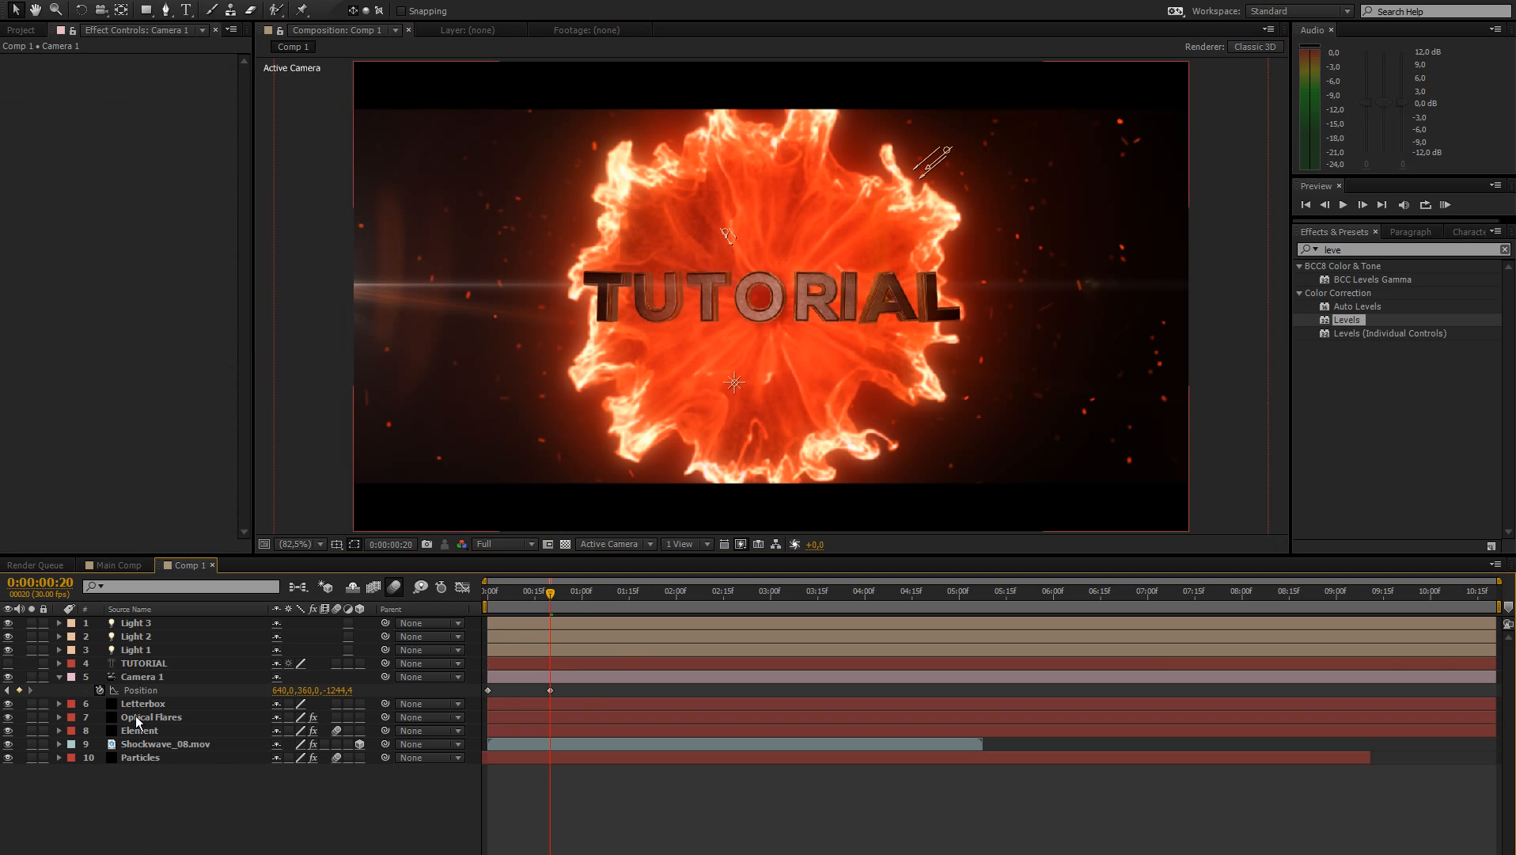
Keyframe Camera 1's Focus Distance at 1244.4 px at 0:20 with a matching keyframe at 0:00.
click(135, 729)
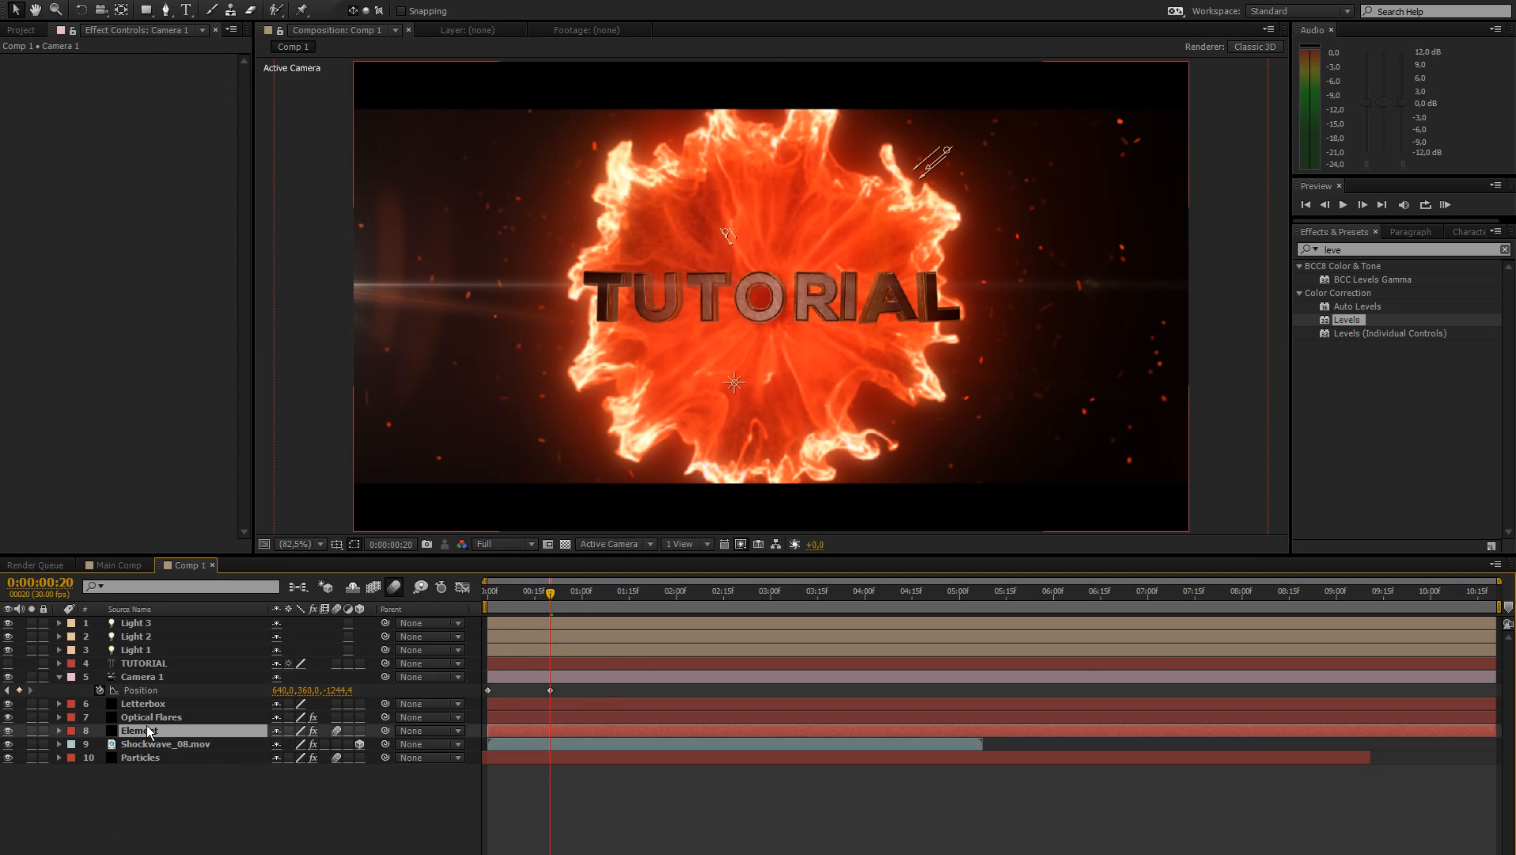
click(135, 730)
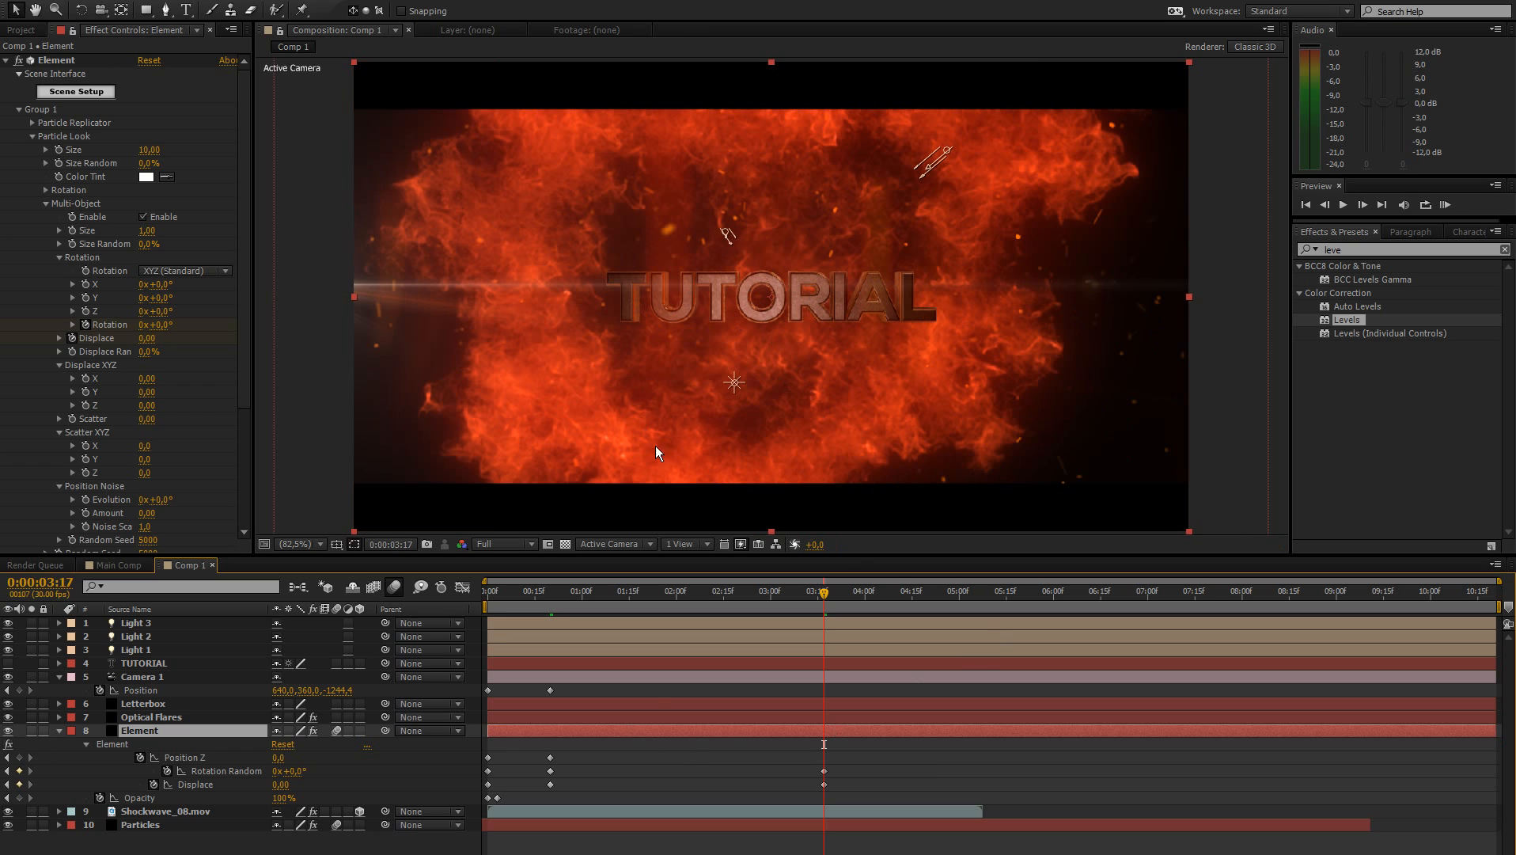
mouse_move(474, 777)
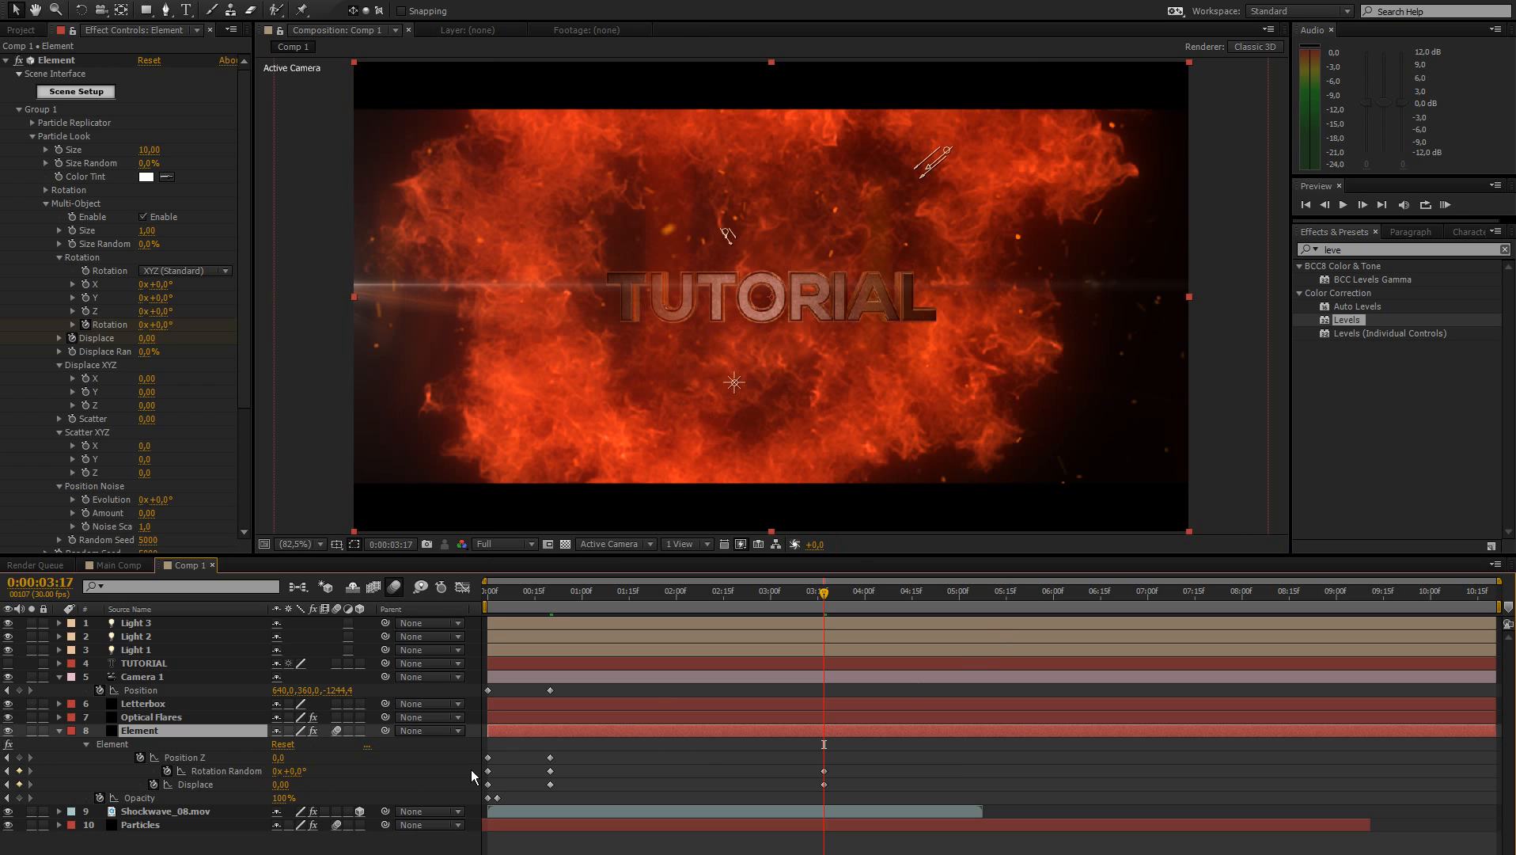
mouse_move(359, 766)
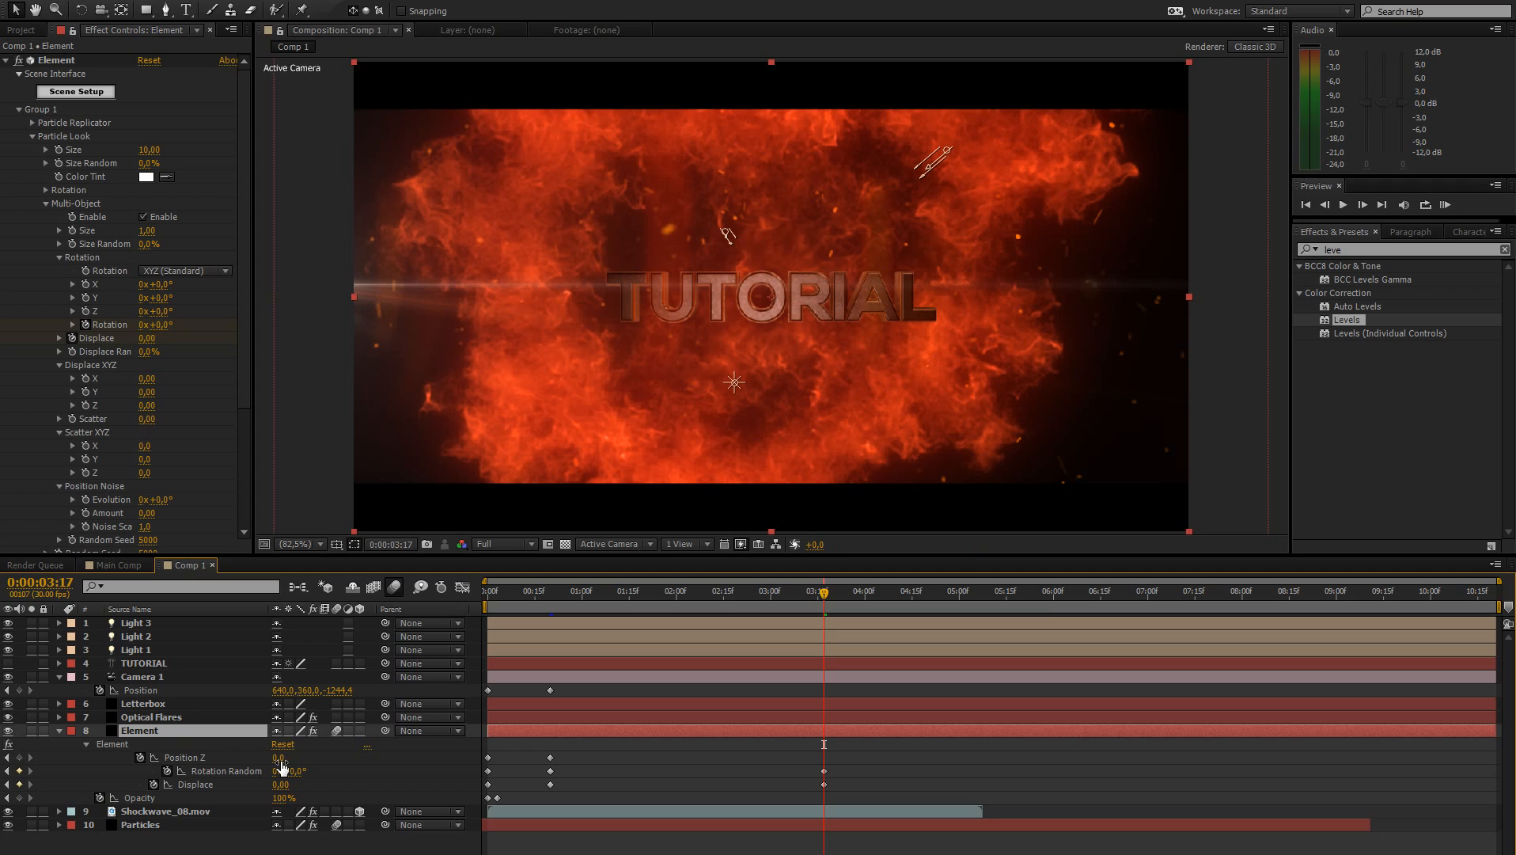
click(143, 676)
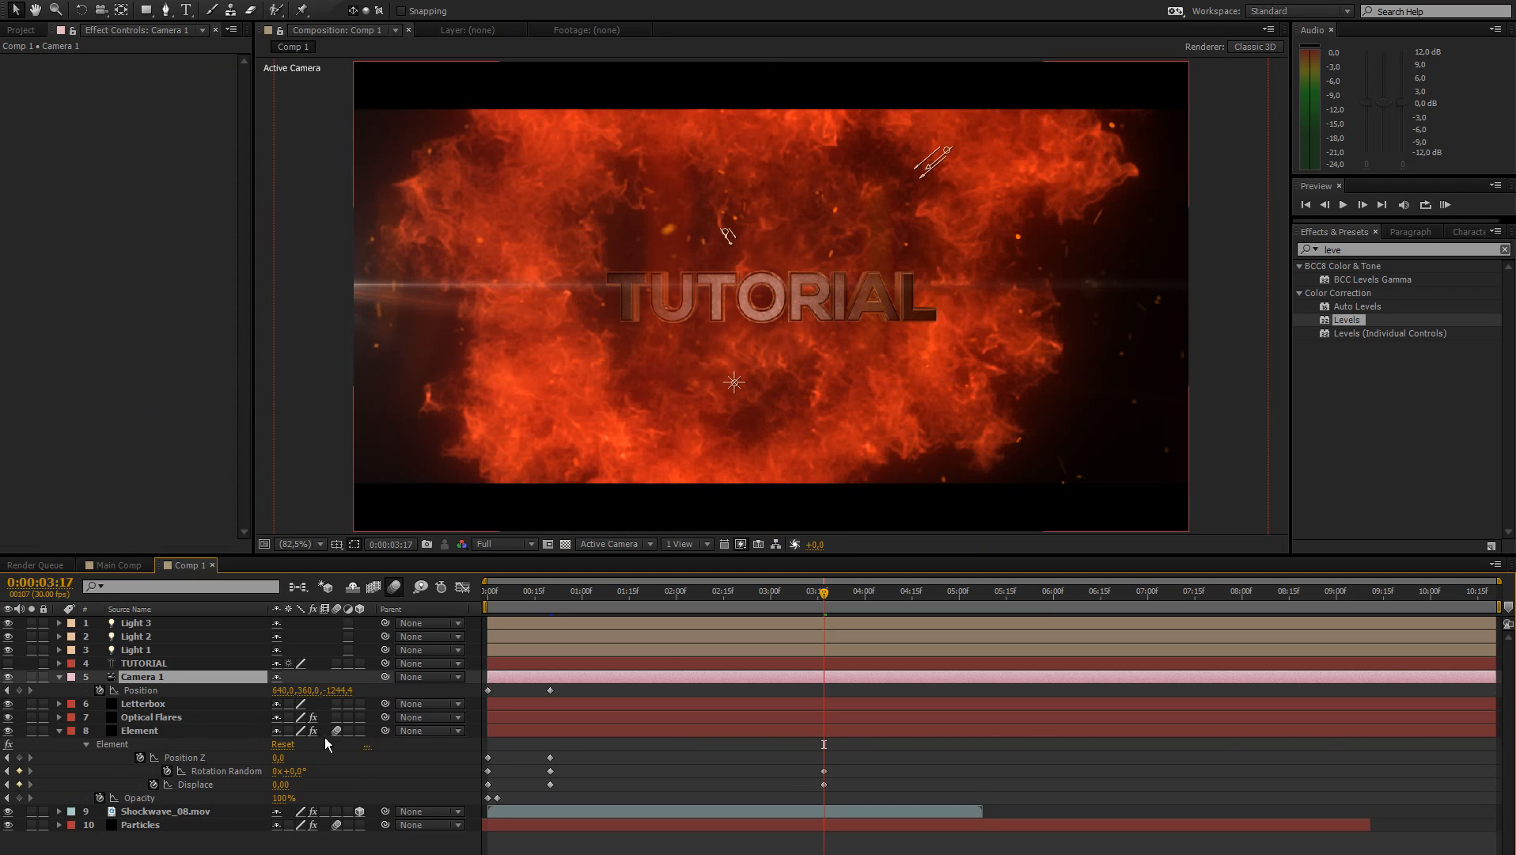
click(58, 676)
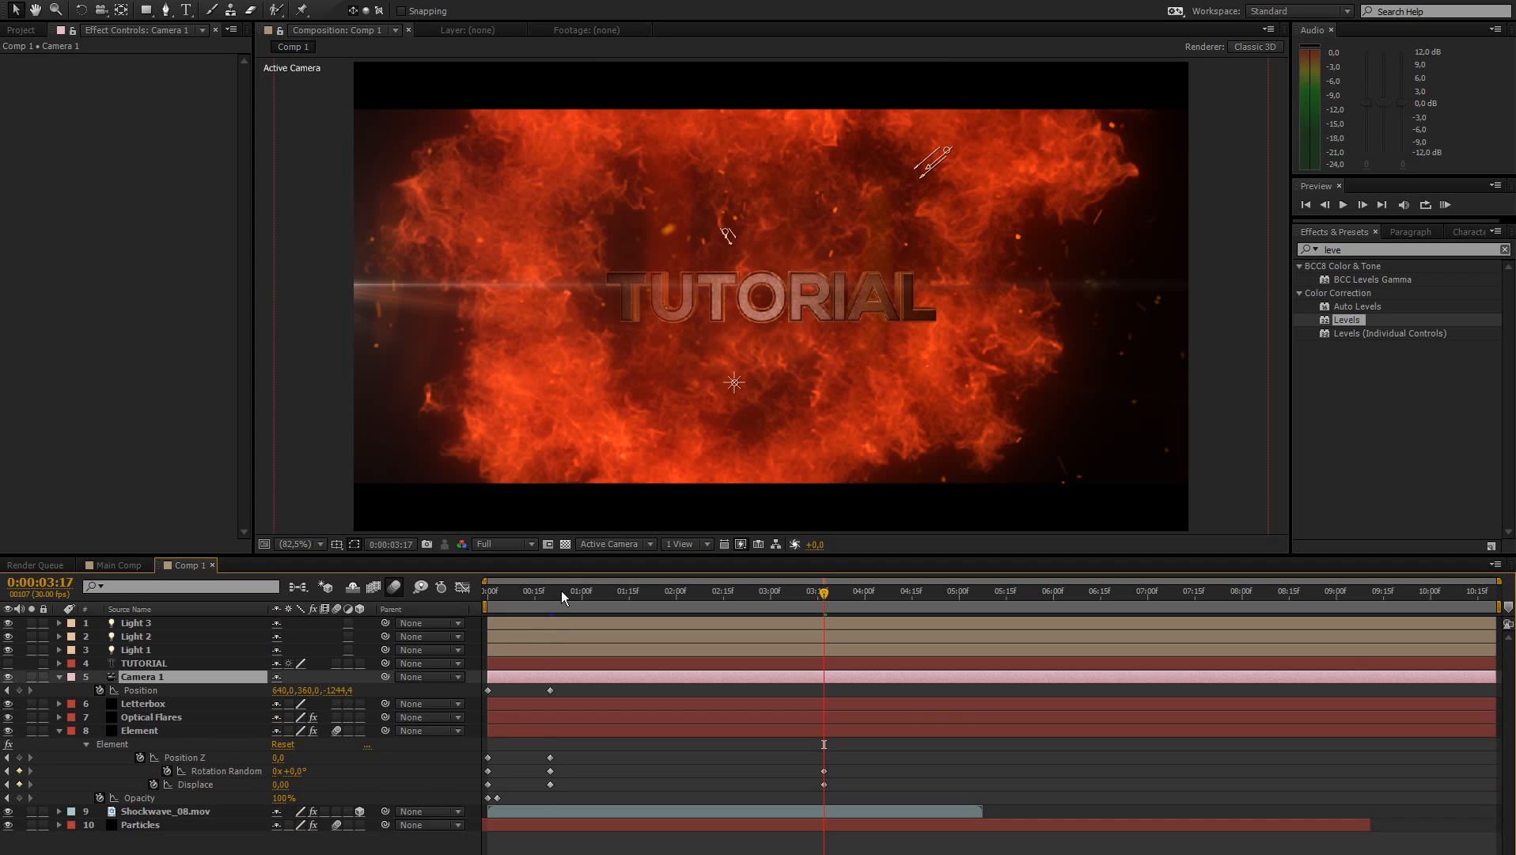
click(552, 591)
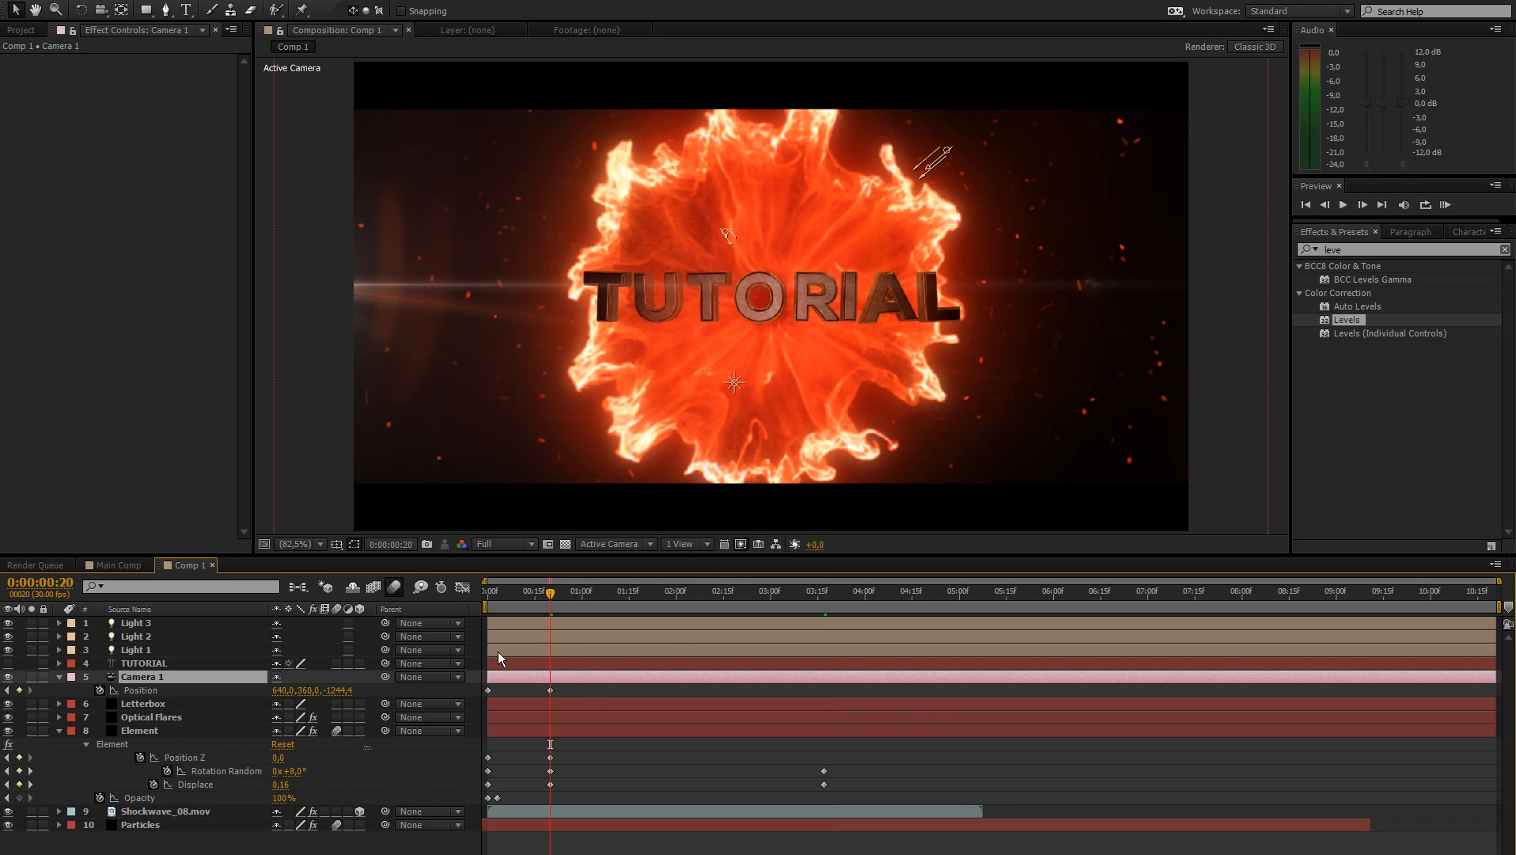
mouse_move(818, 345)
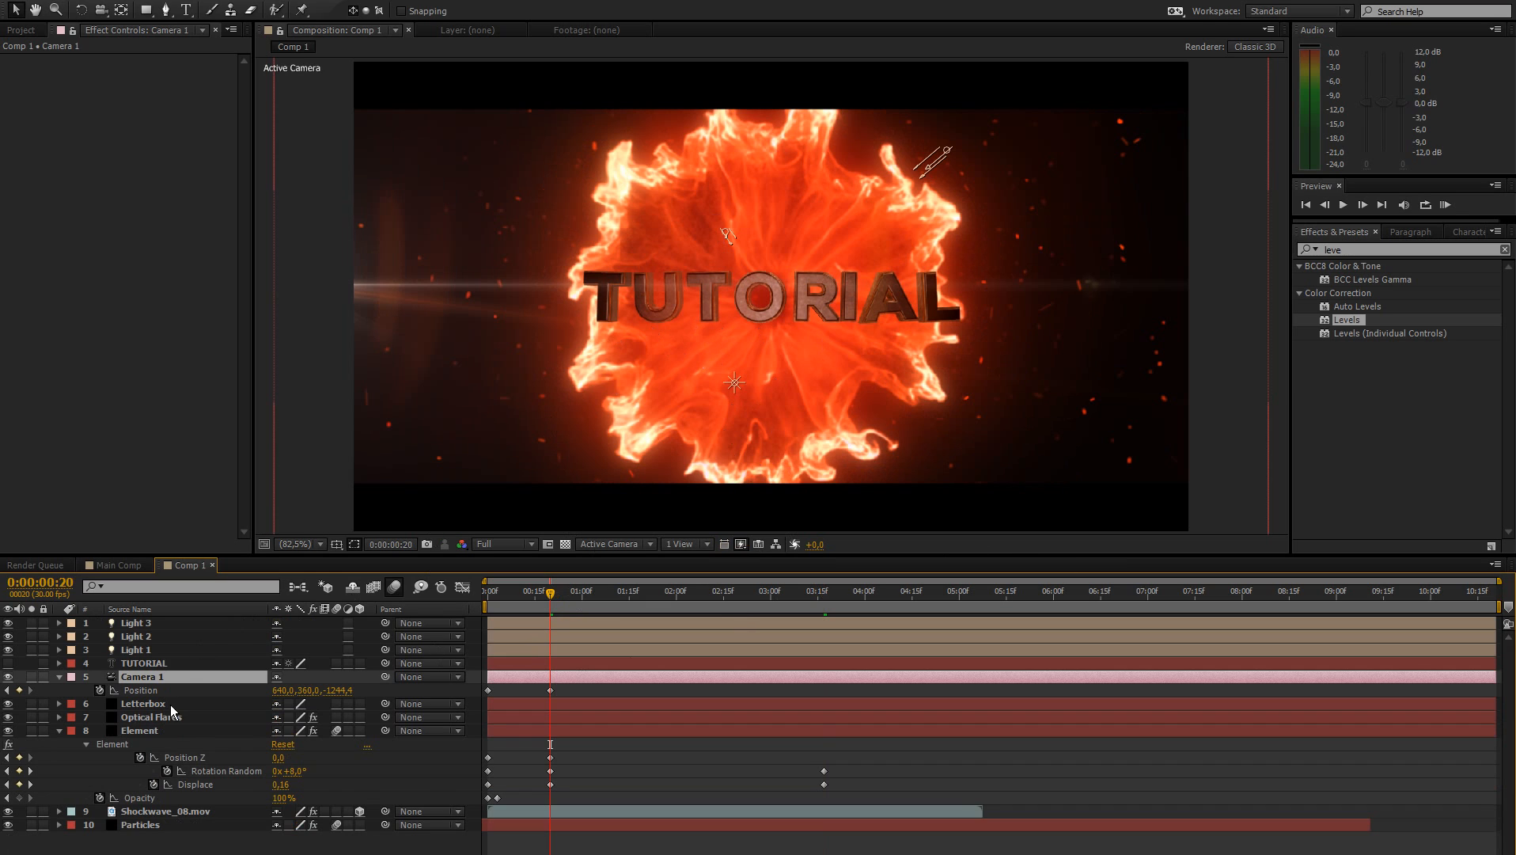
click(58, 675)
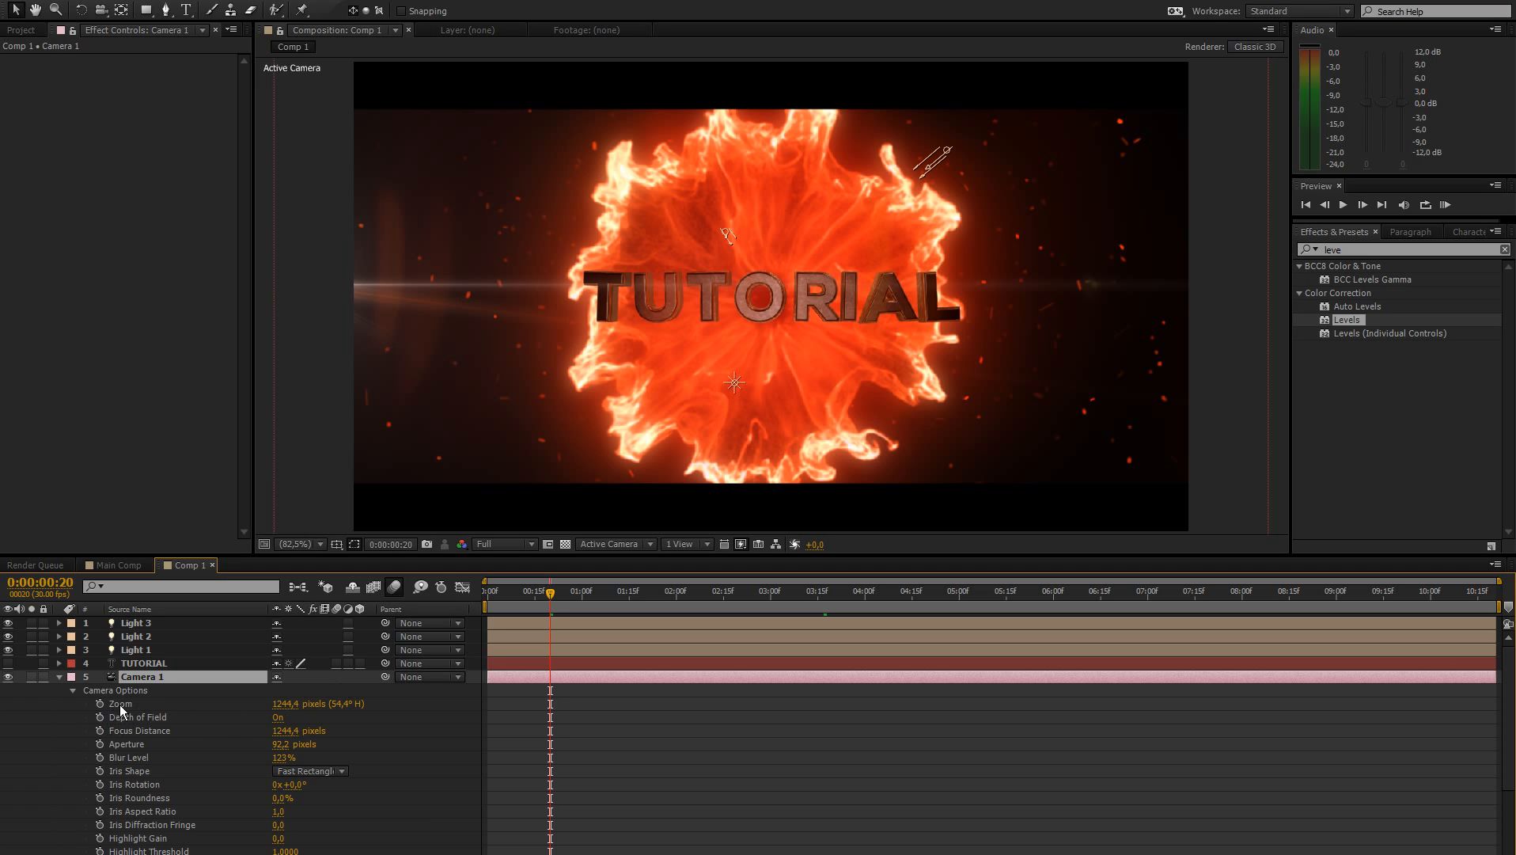
mouse_move(175, 758)
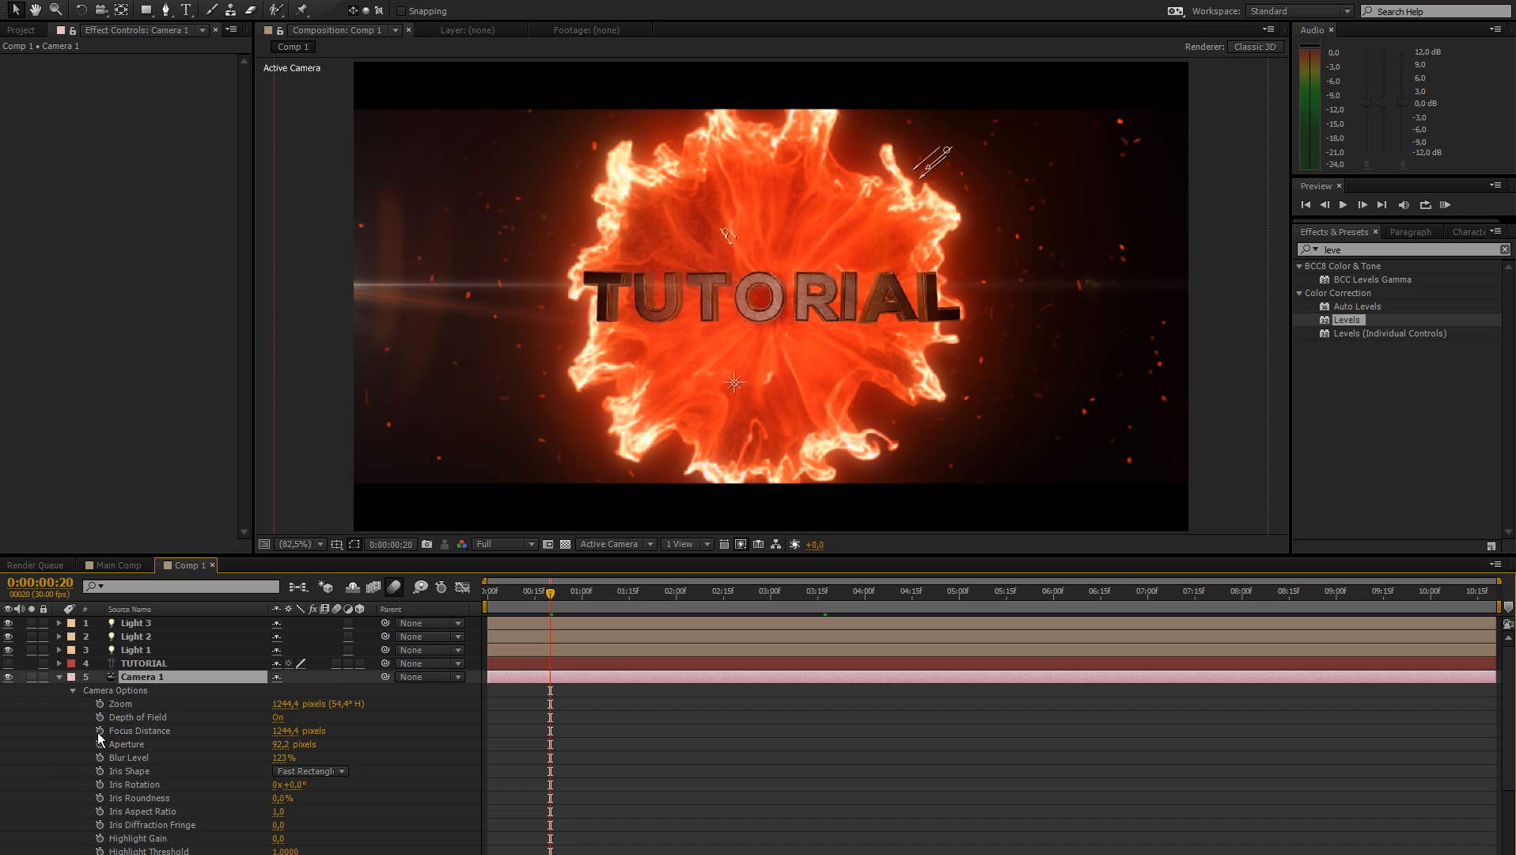
click(140, 729)
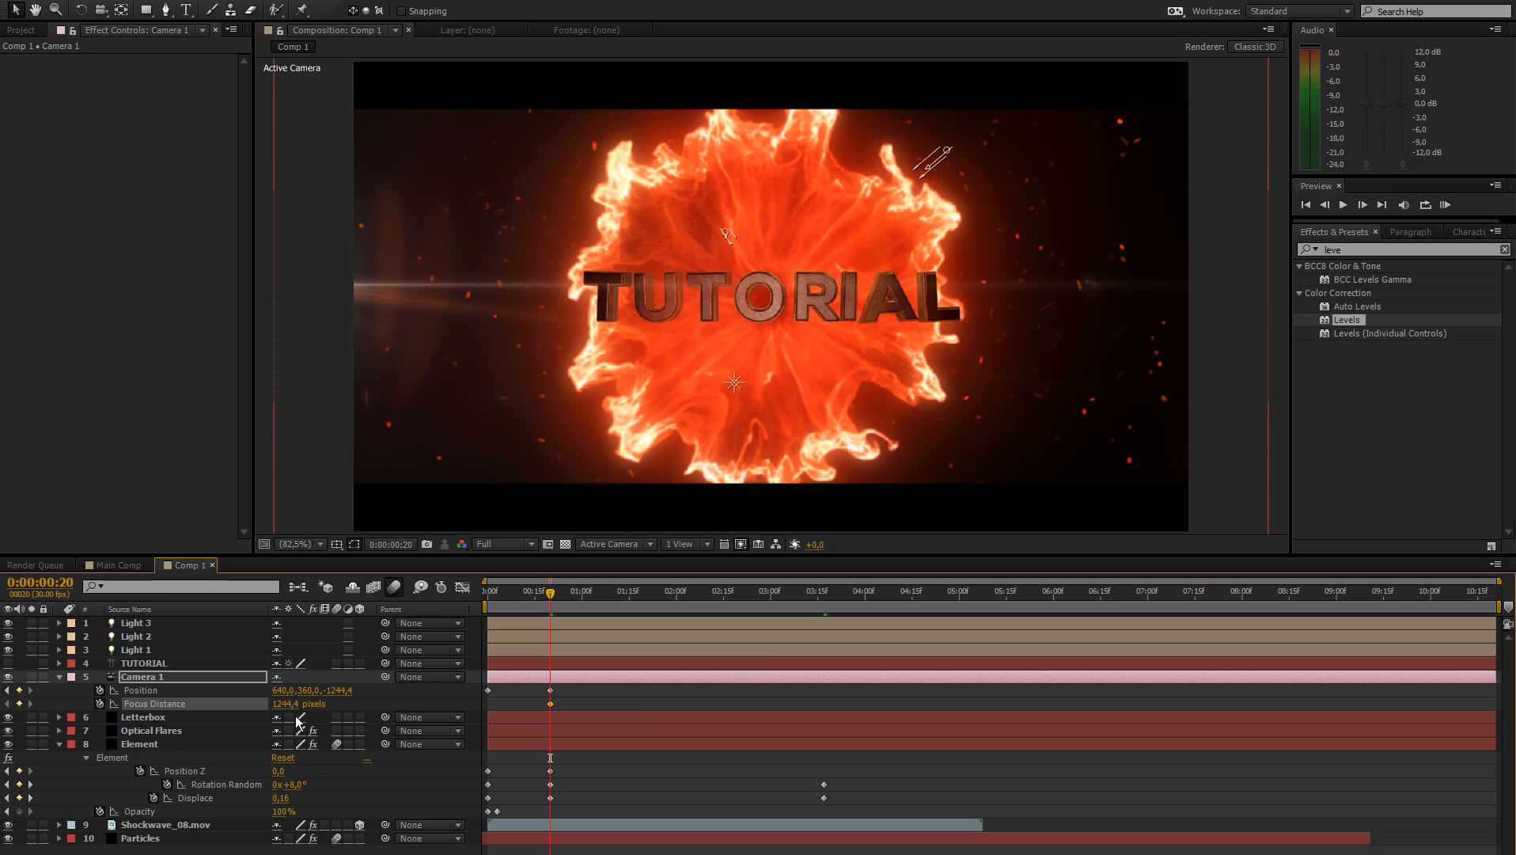
mouse_move(822, 616)
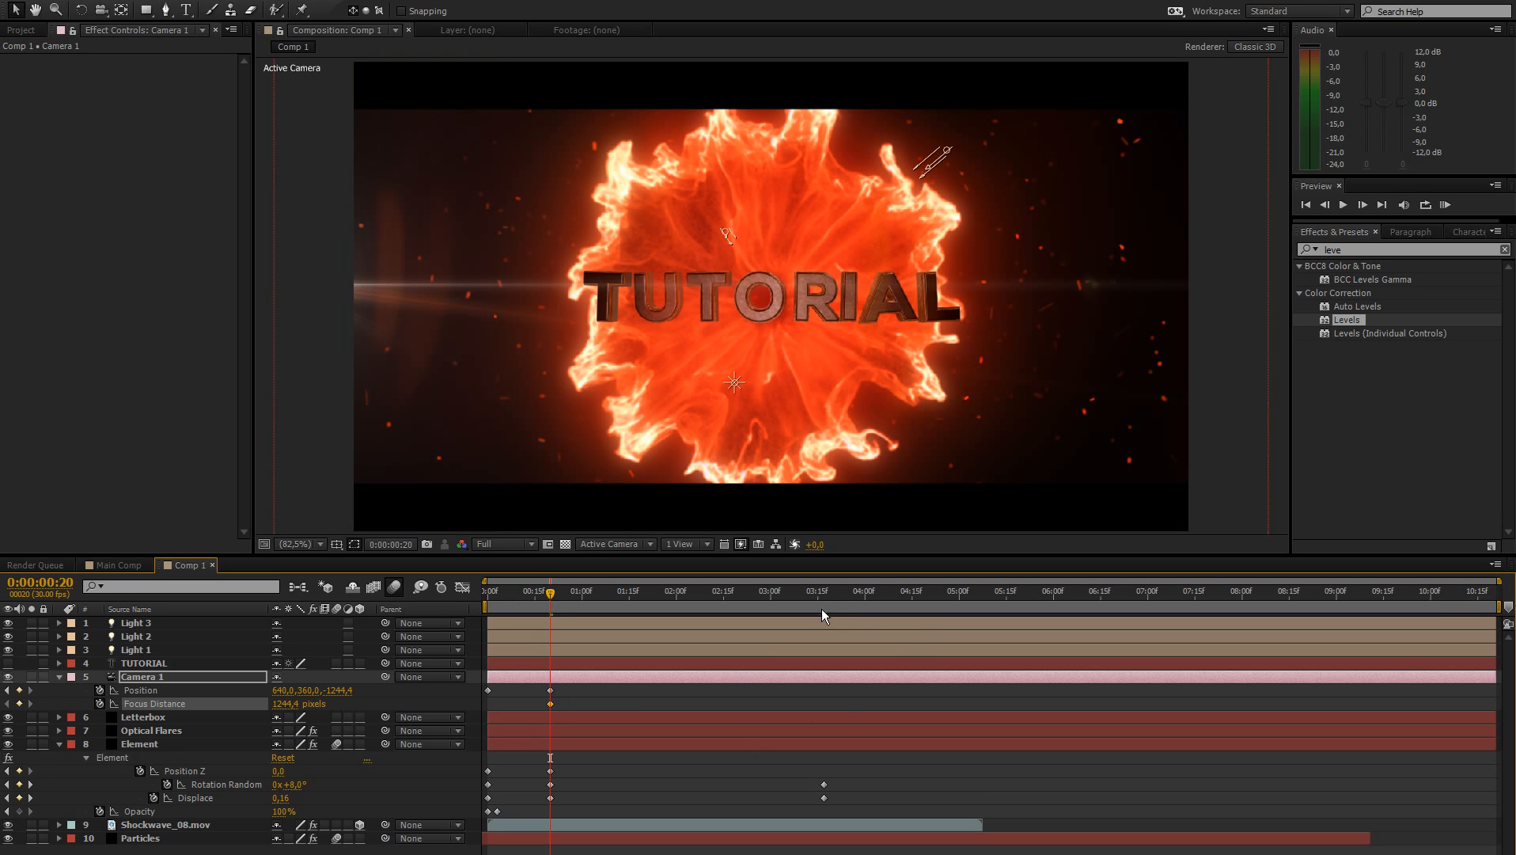
click(824, 590)
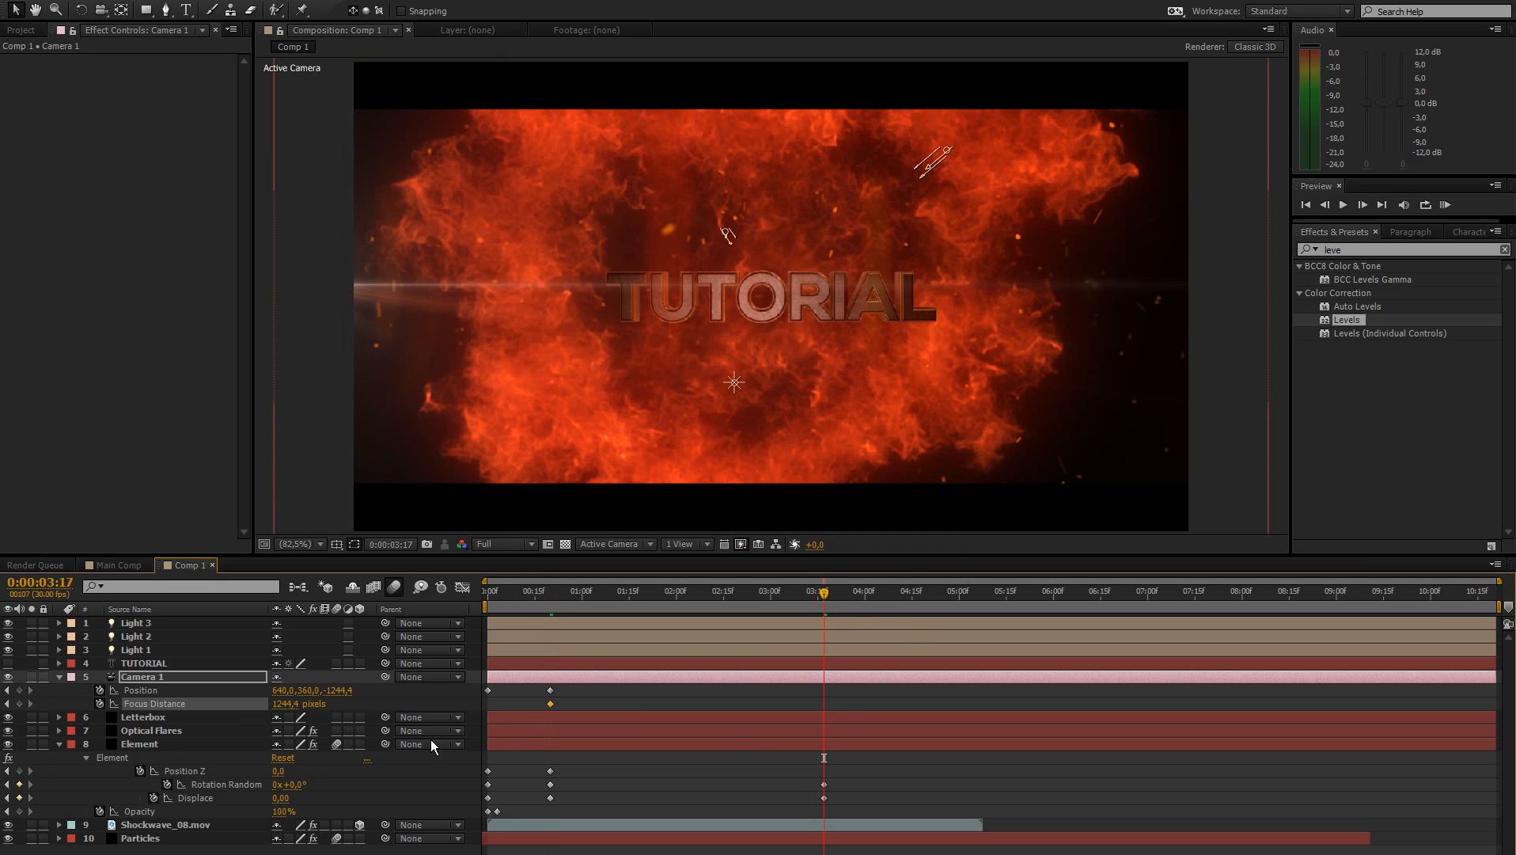
Test Focus Distance values, then keyframe Camera 1 Position Z at -844.4 (-1244.4+400) at 3:17.
click(139, 744)
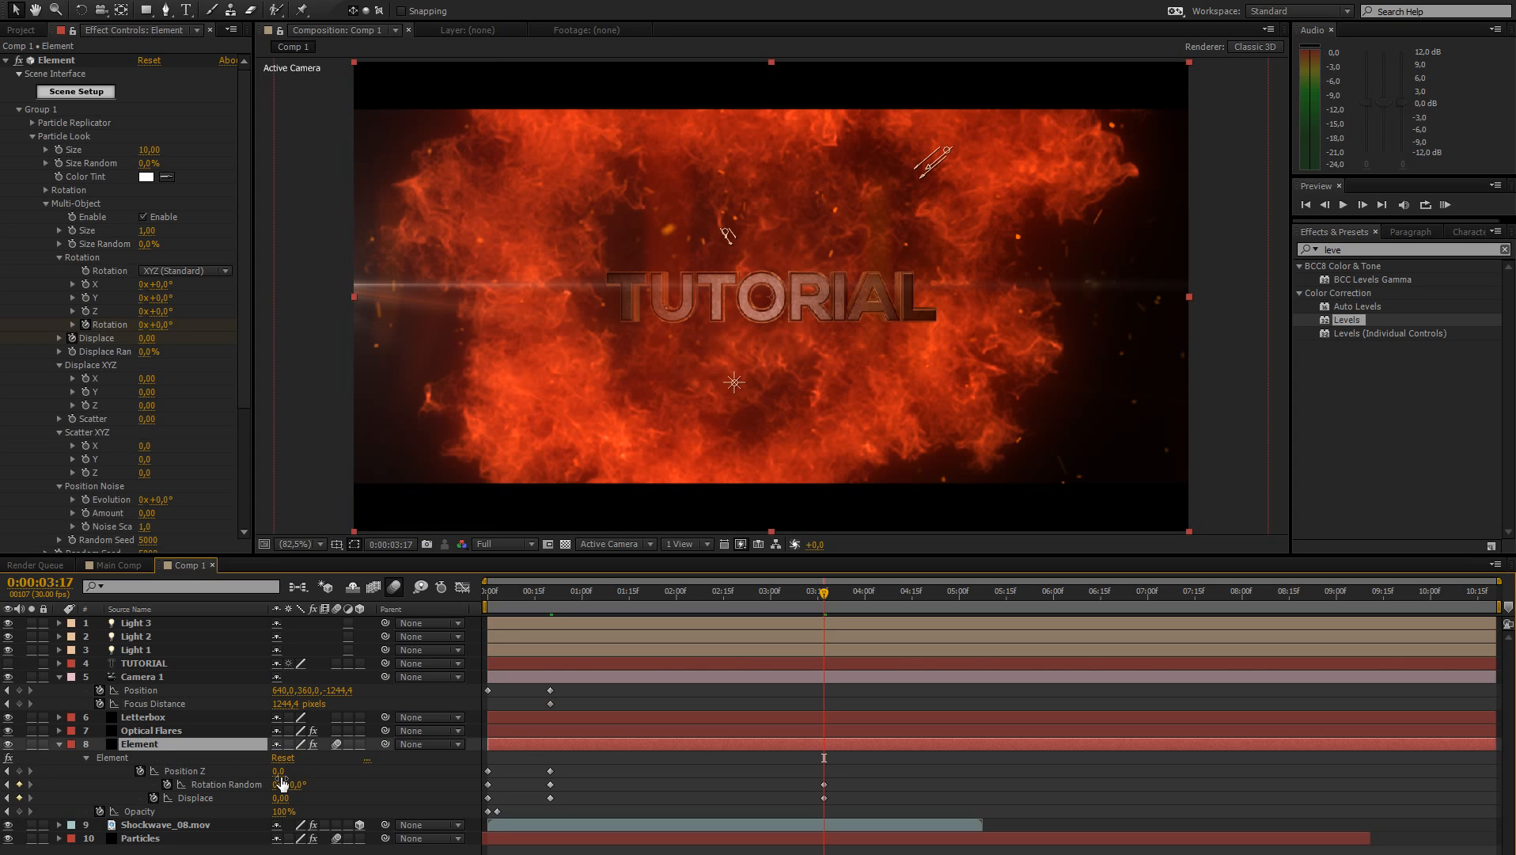
drag(282, 771, 282, 771)
text(782+400)
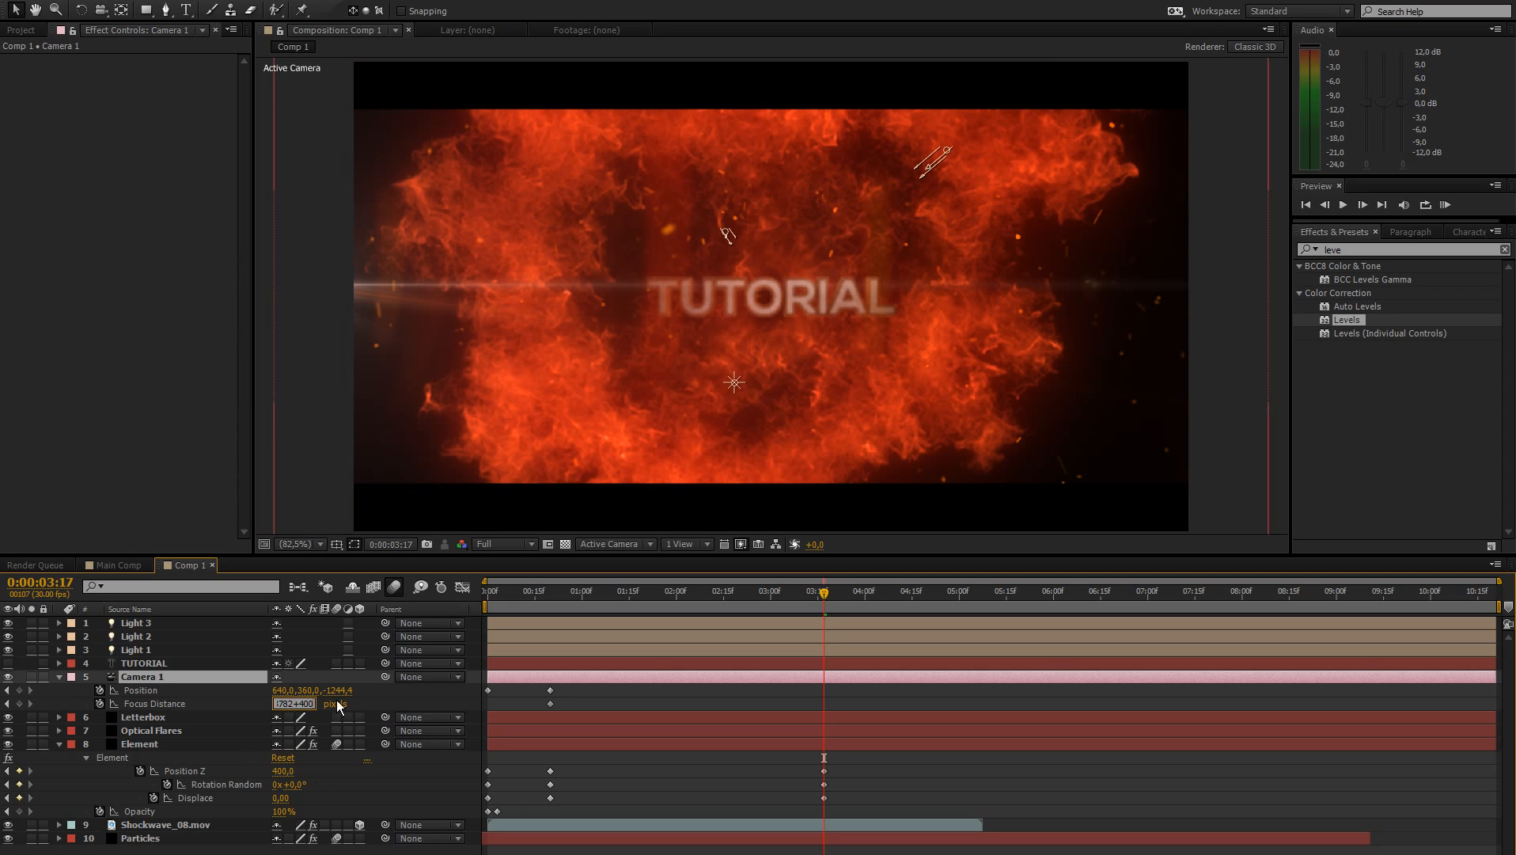
text(1644,4 pixels)
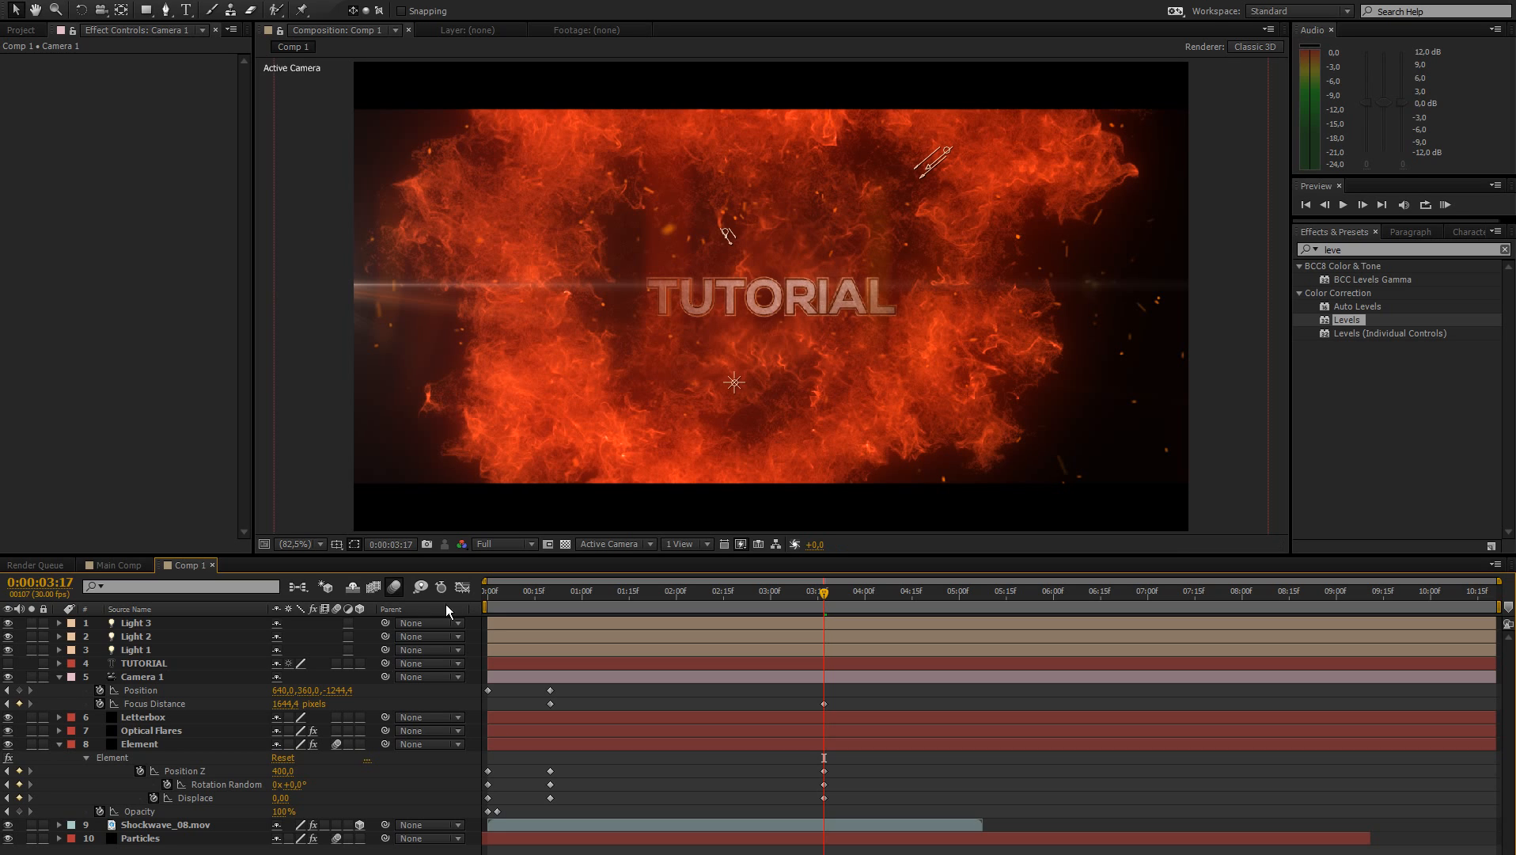
mouse_move(824, 308)
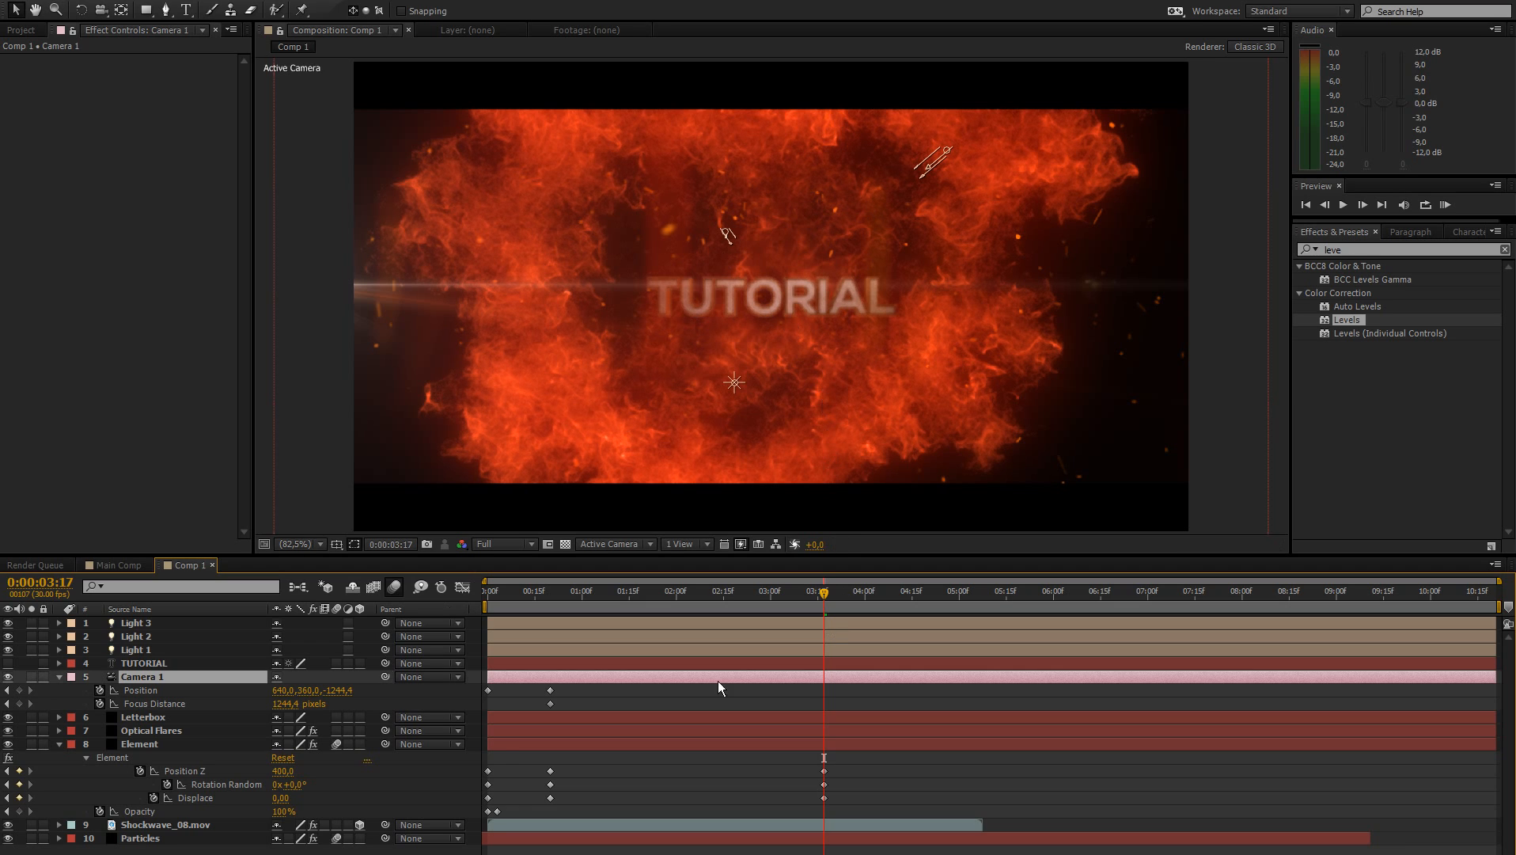
mouse_move(348, 698)
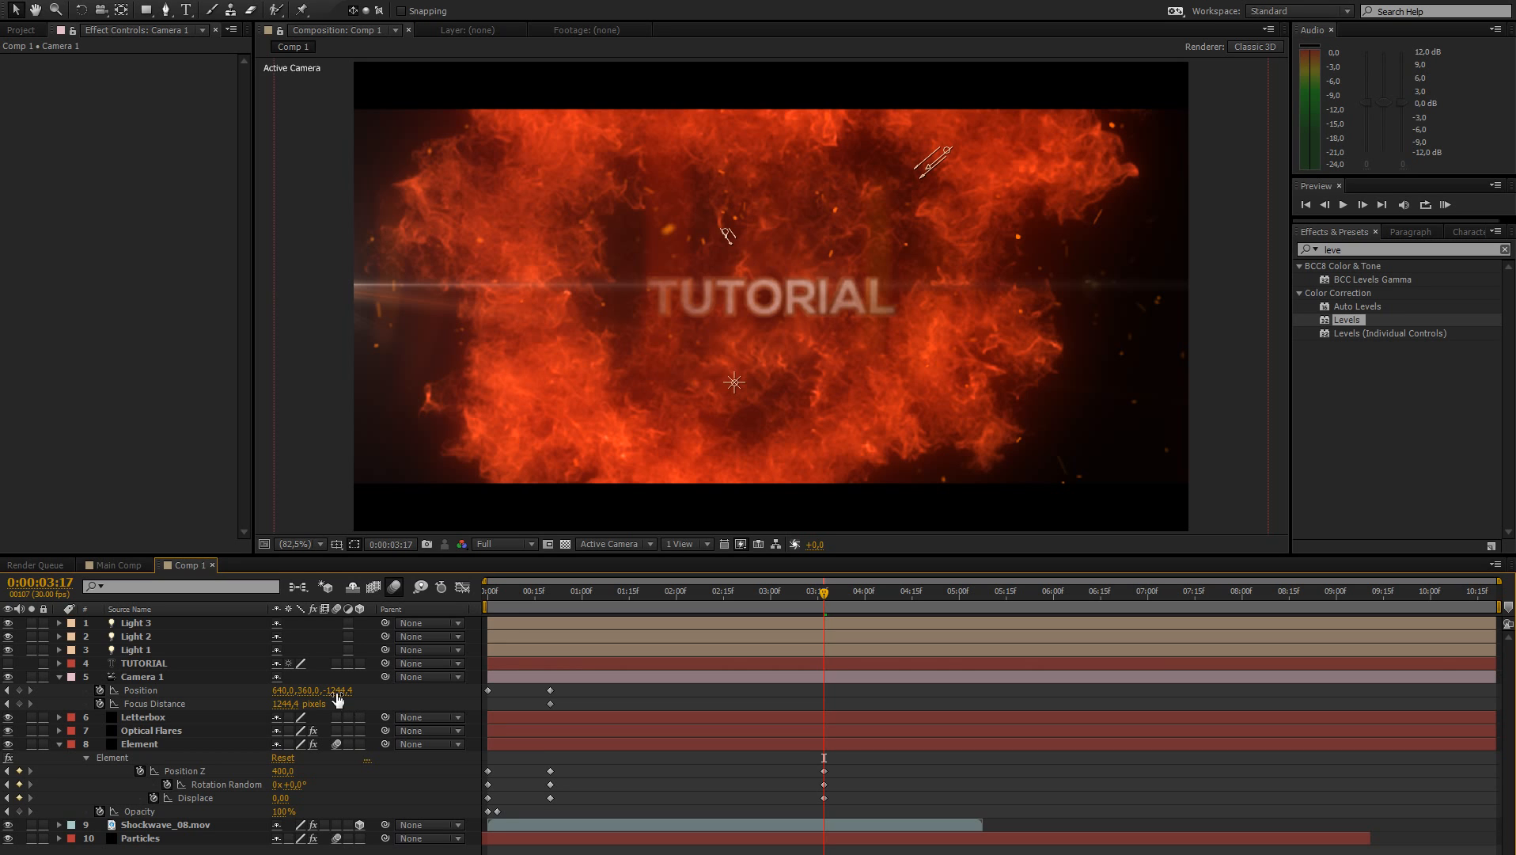
drag(334, 690, 344, 689)
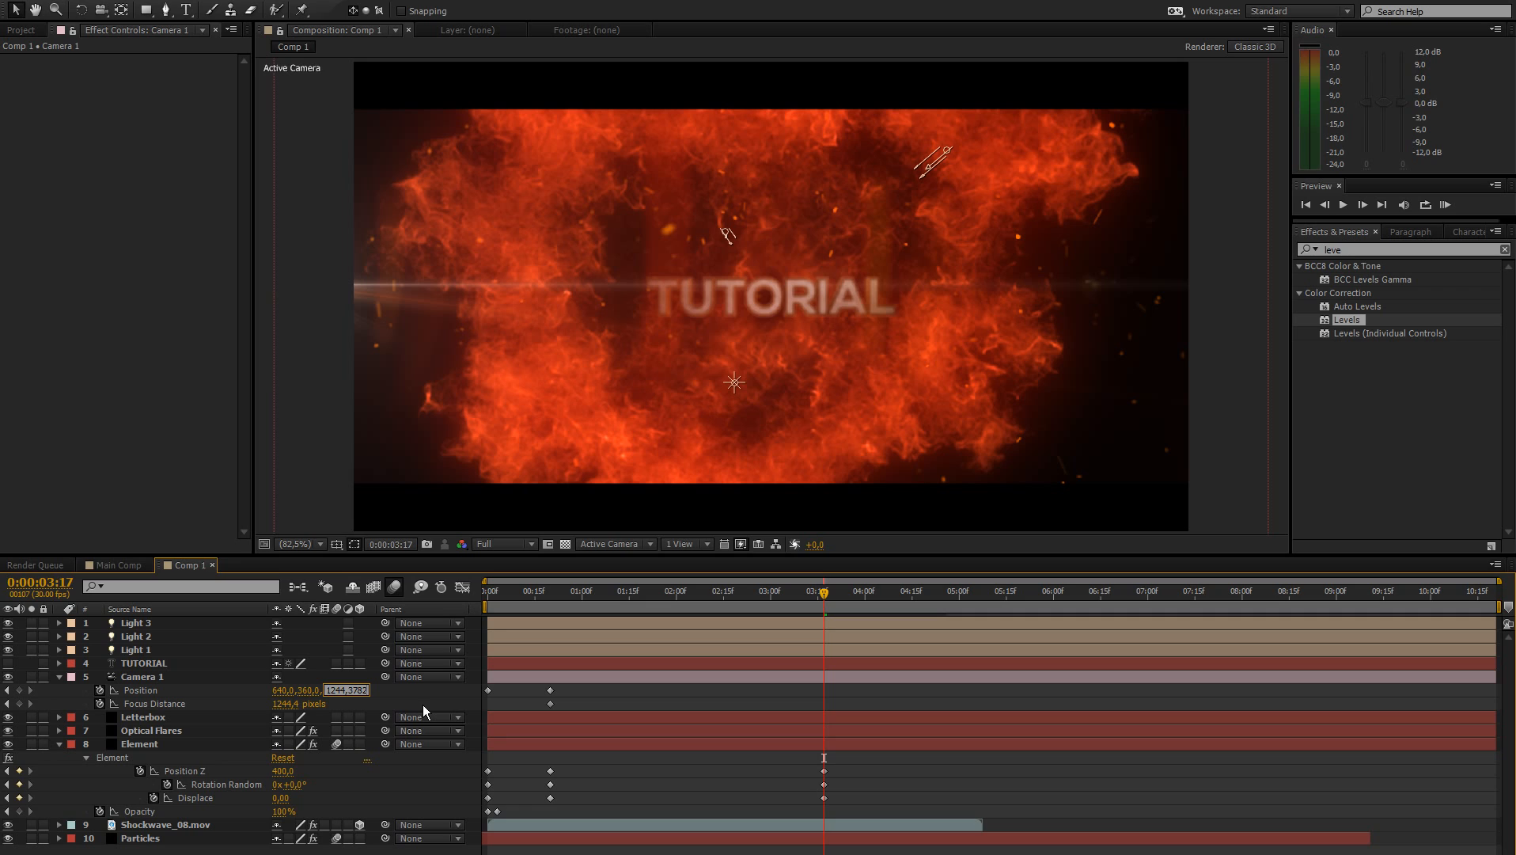
text(3732+400)
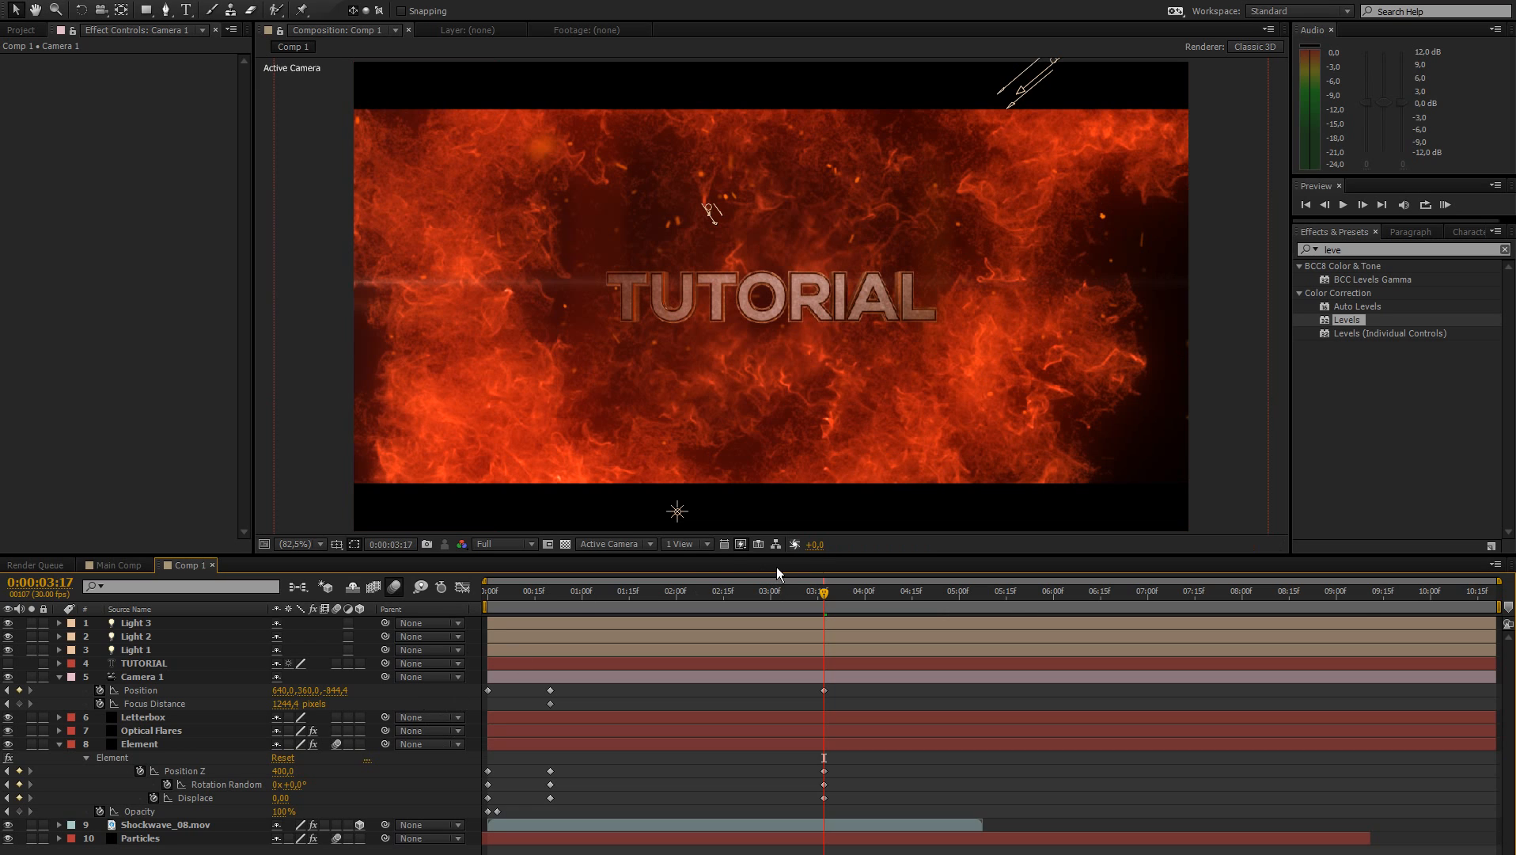
mouse_move(653, 706)
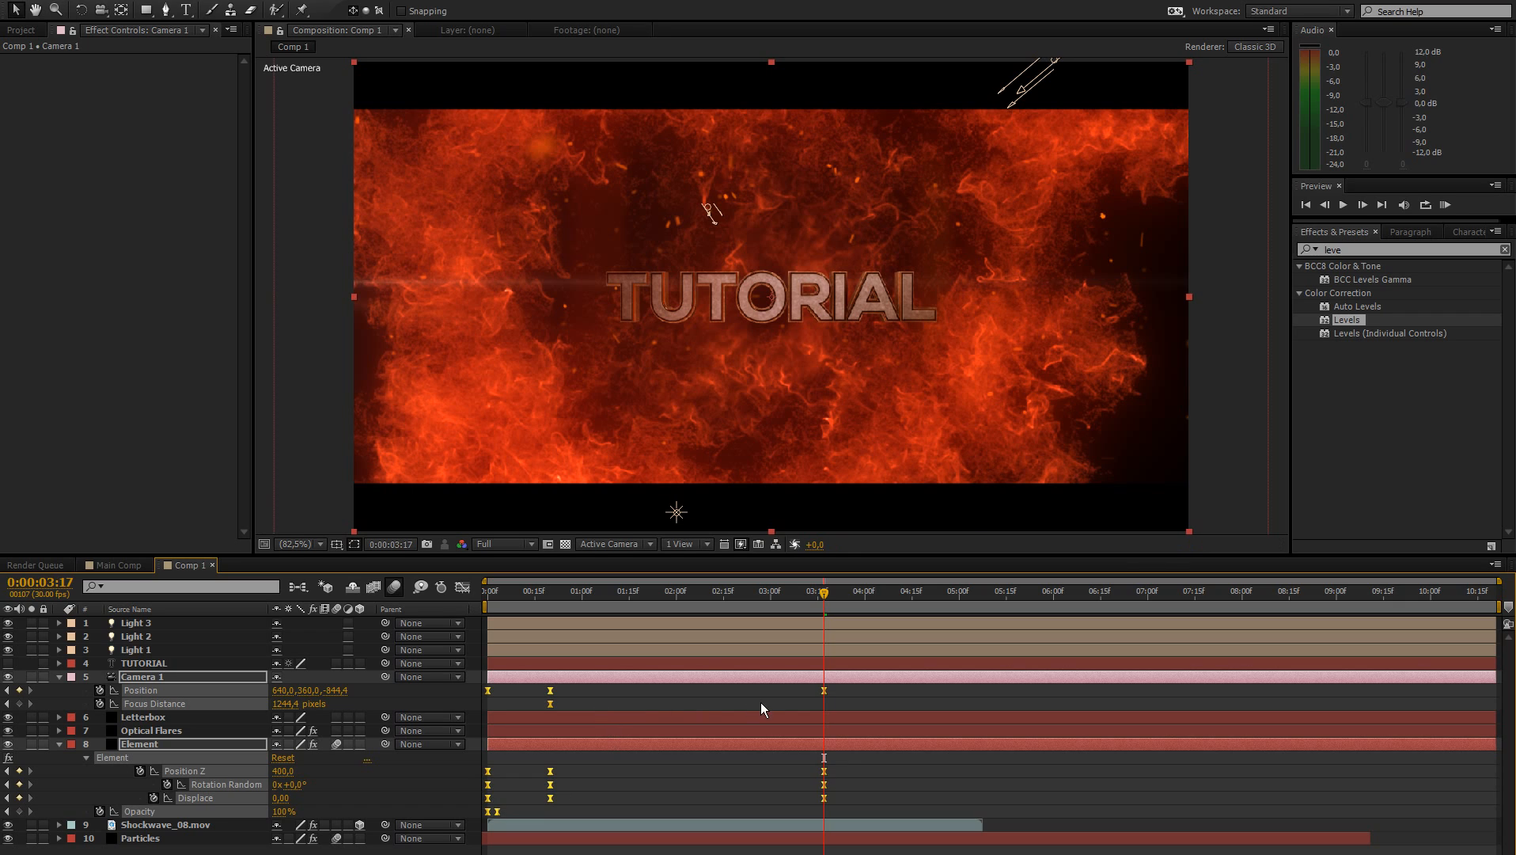
mouse_move(575, 746)
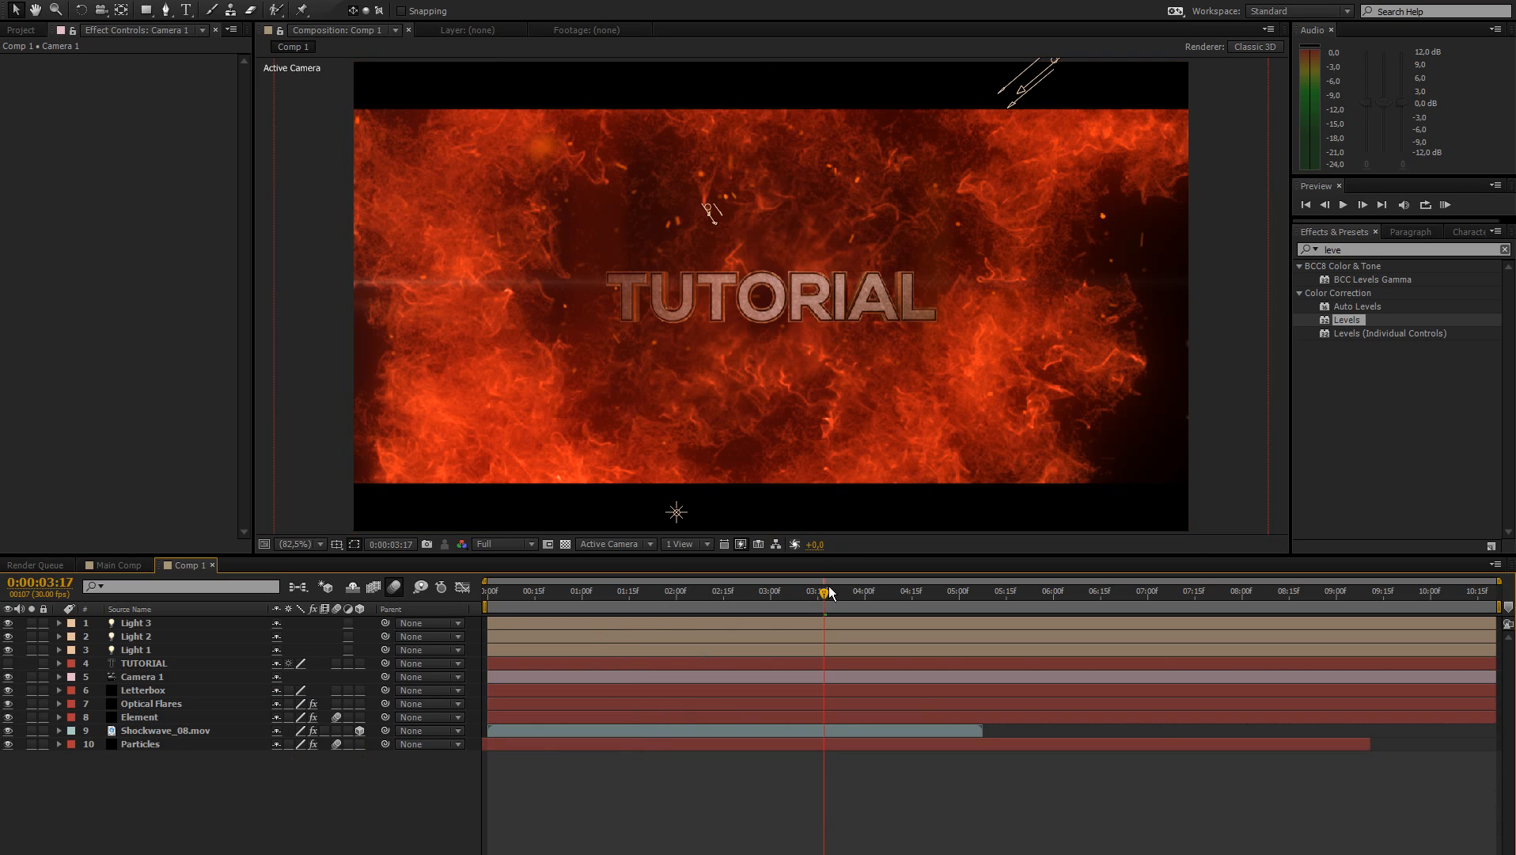
mouse_move(150, 819)
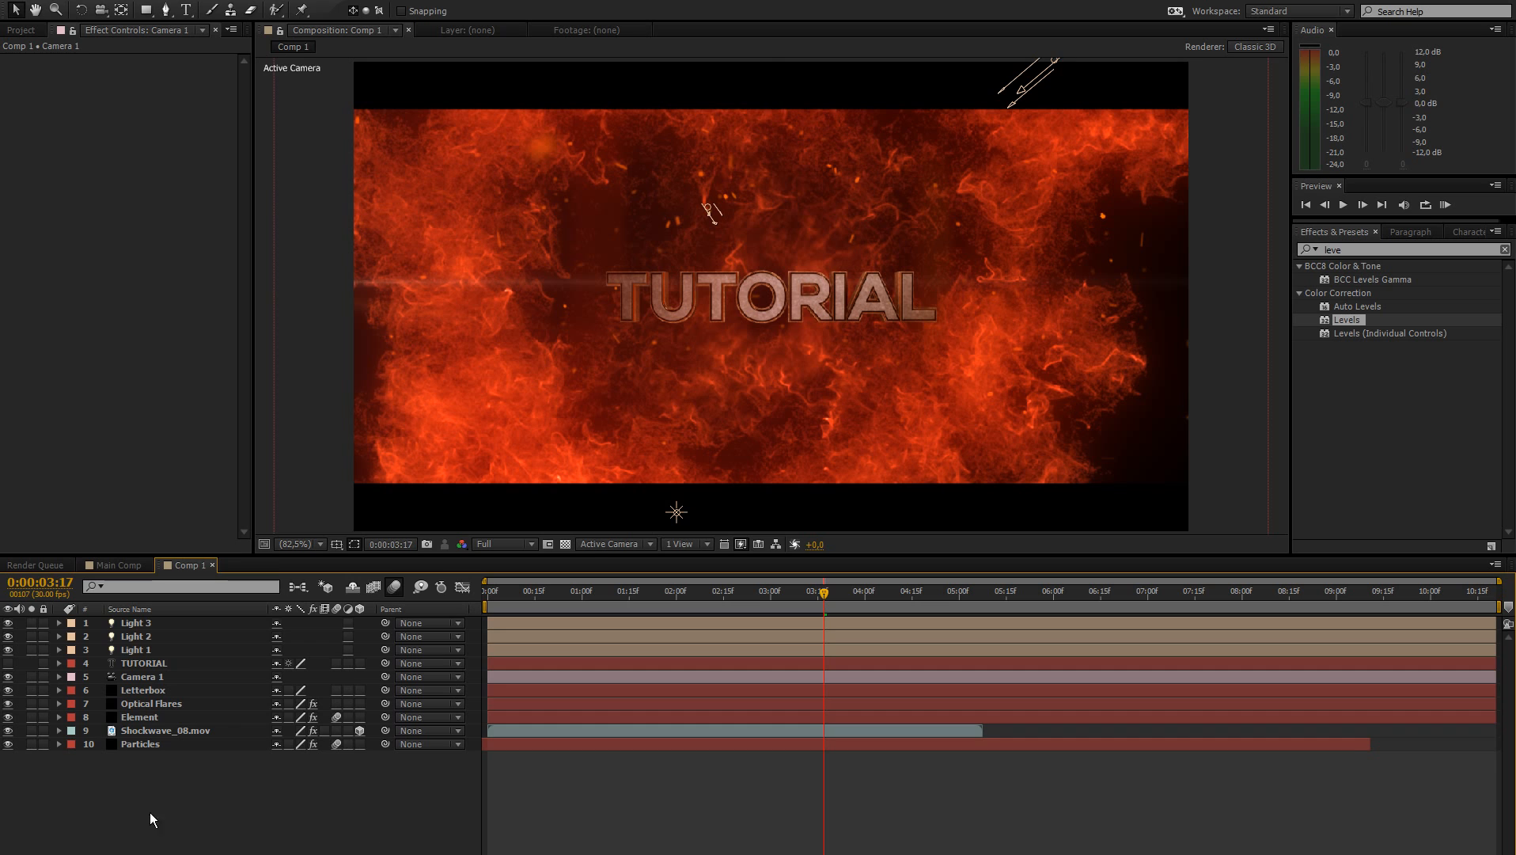
Easy Ease all camera and Element keyframes, fold the layers, and save the project.
key(ctrl+s)
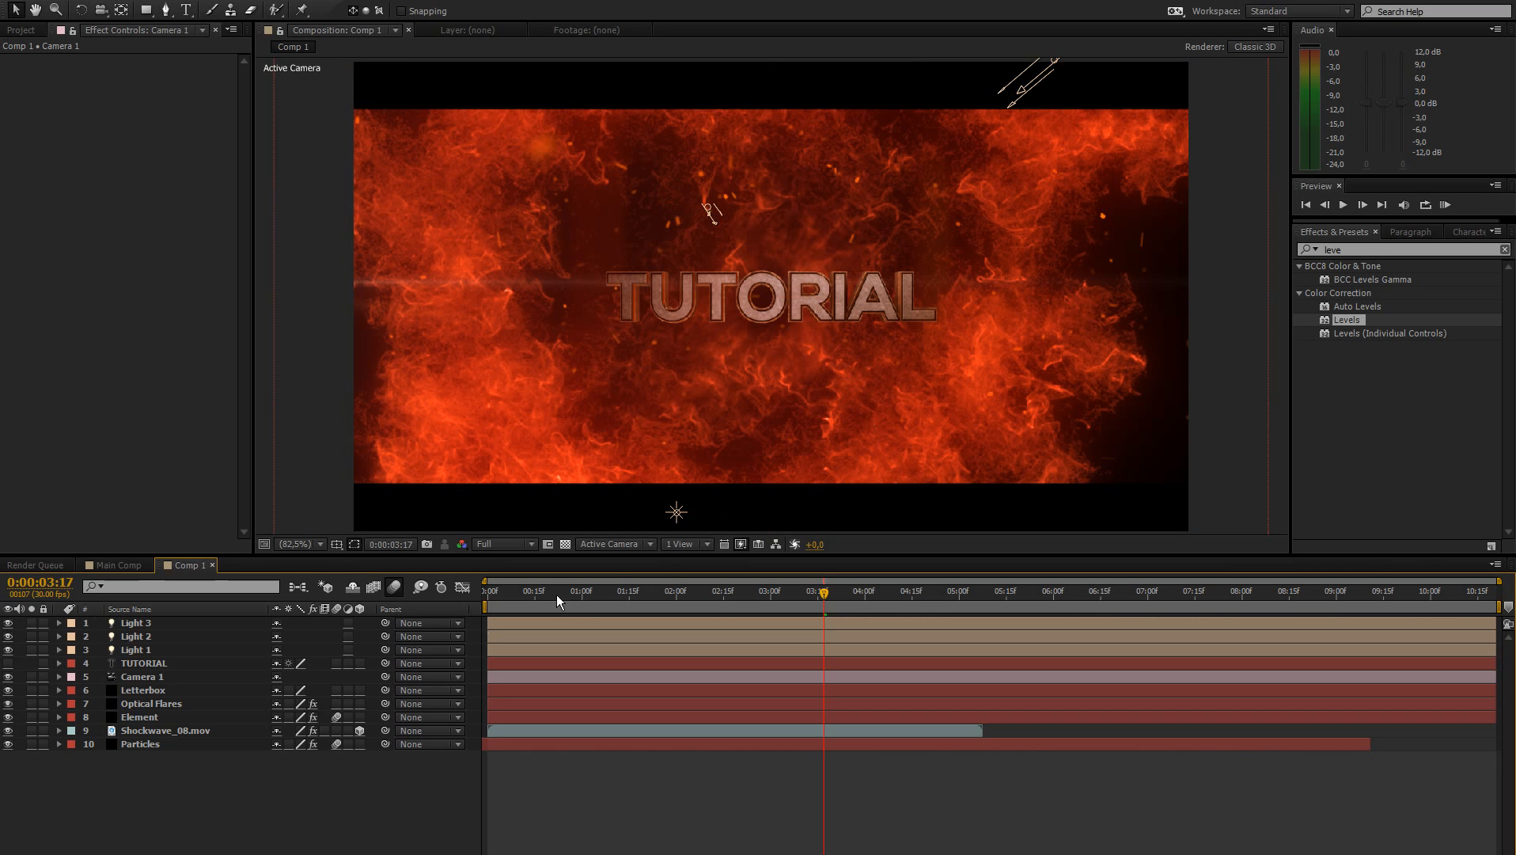
mouse_move(682, 601)
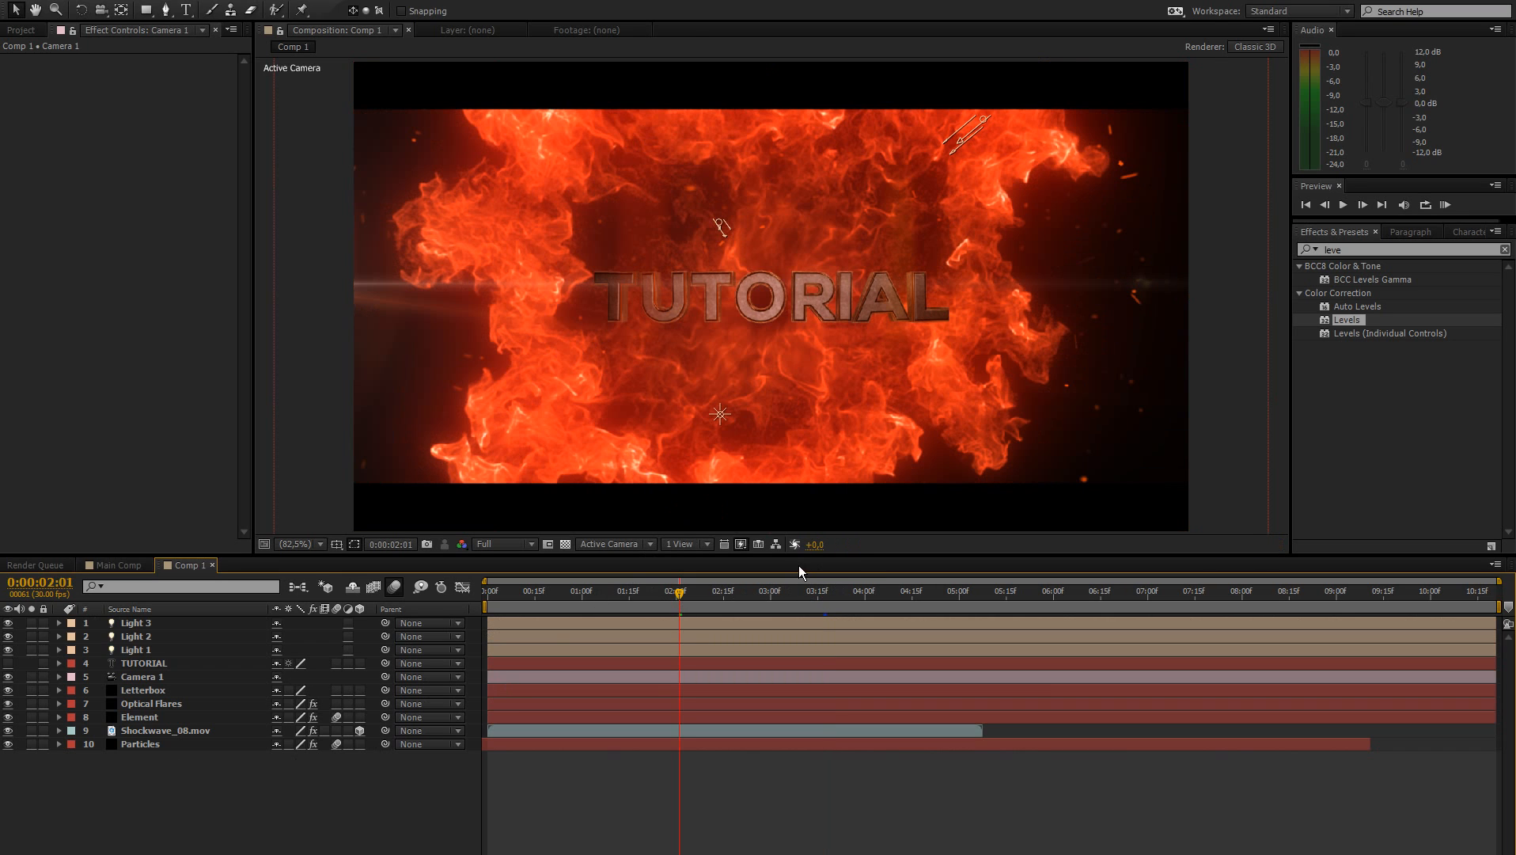
Check Main Comp, return to the TUTORIAL comp, and scrub the shockwave footage around two seconds.
click(113, 564)
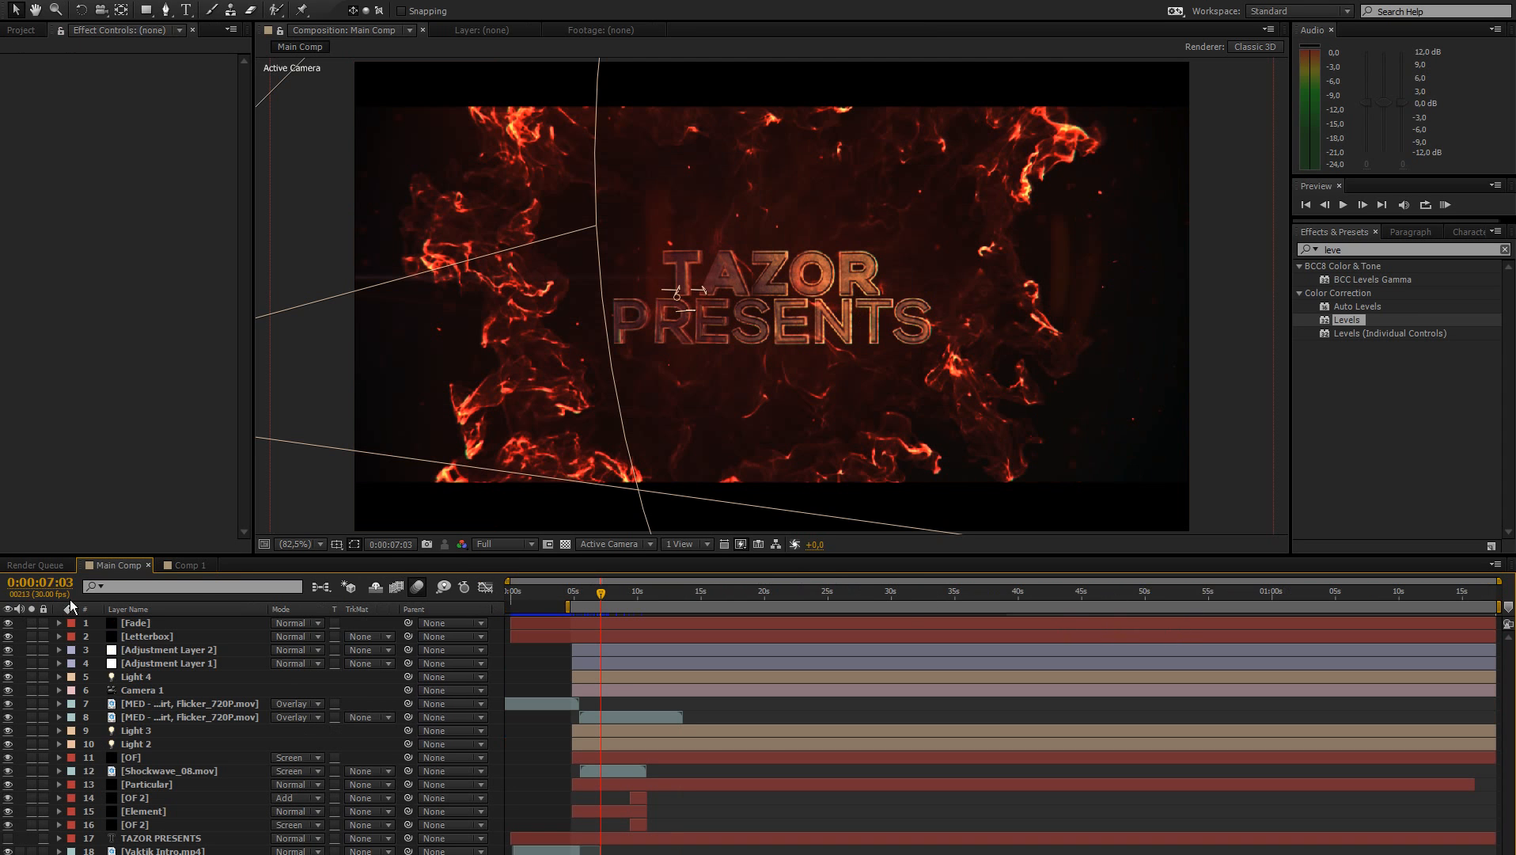
click(183, 564)
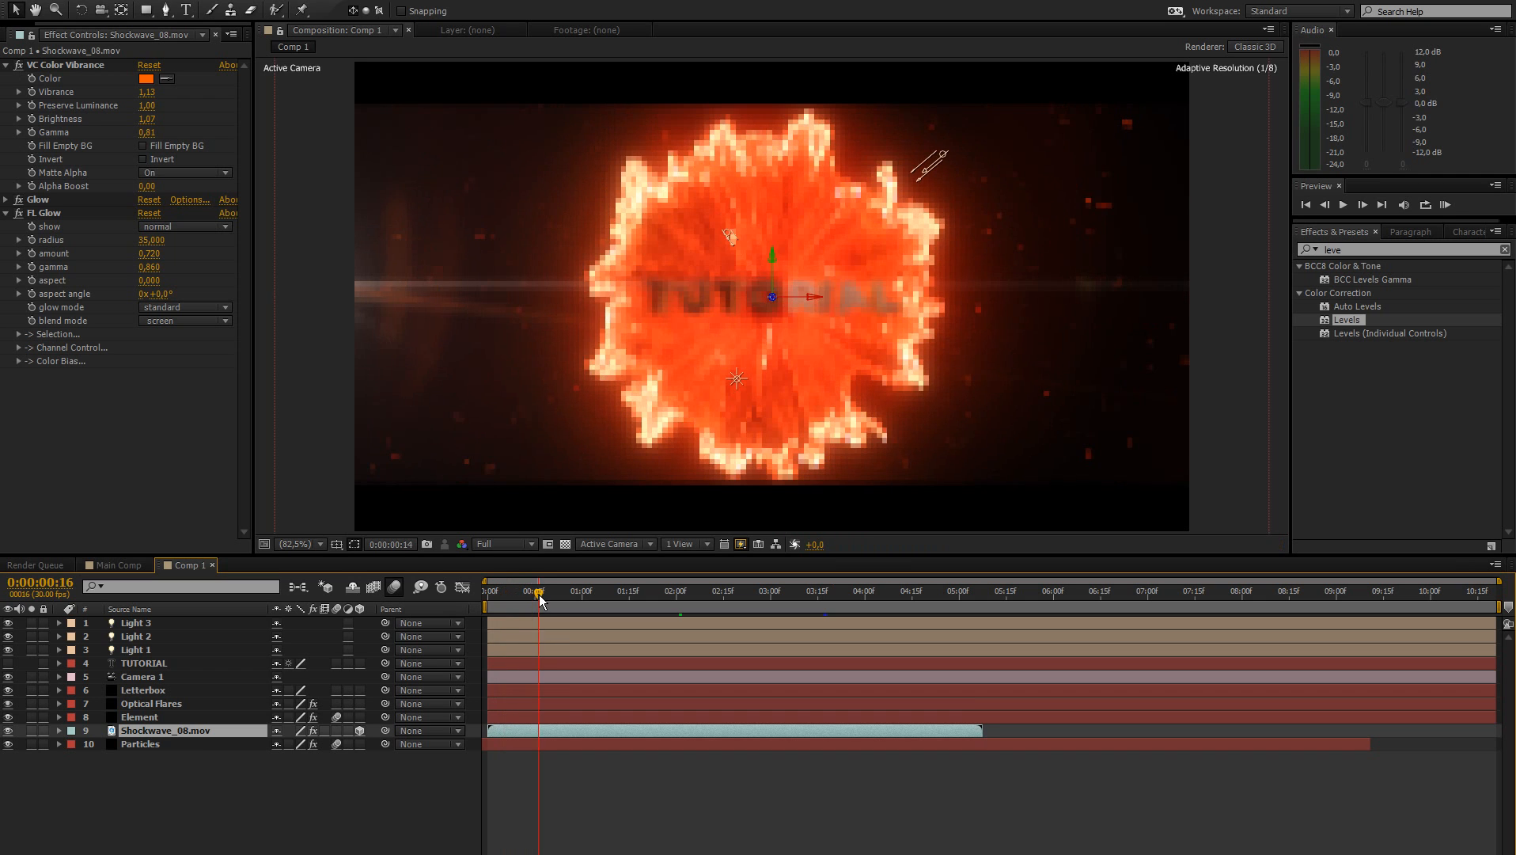
click(914, 590)
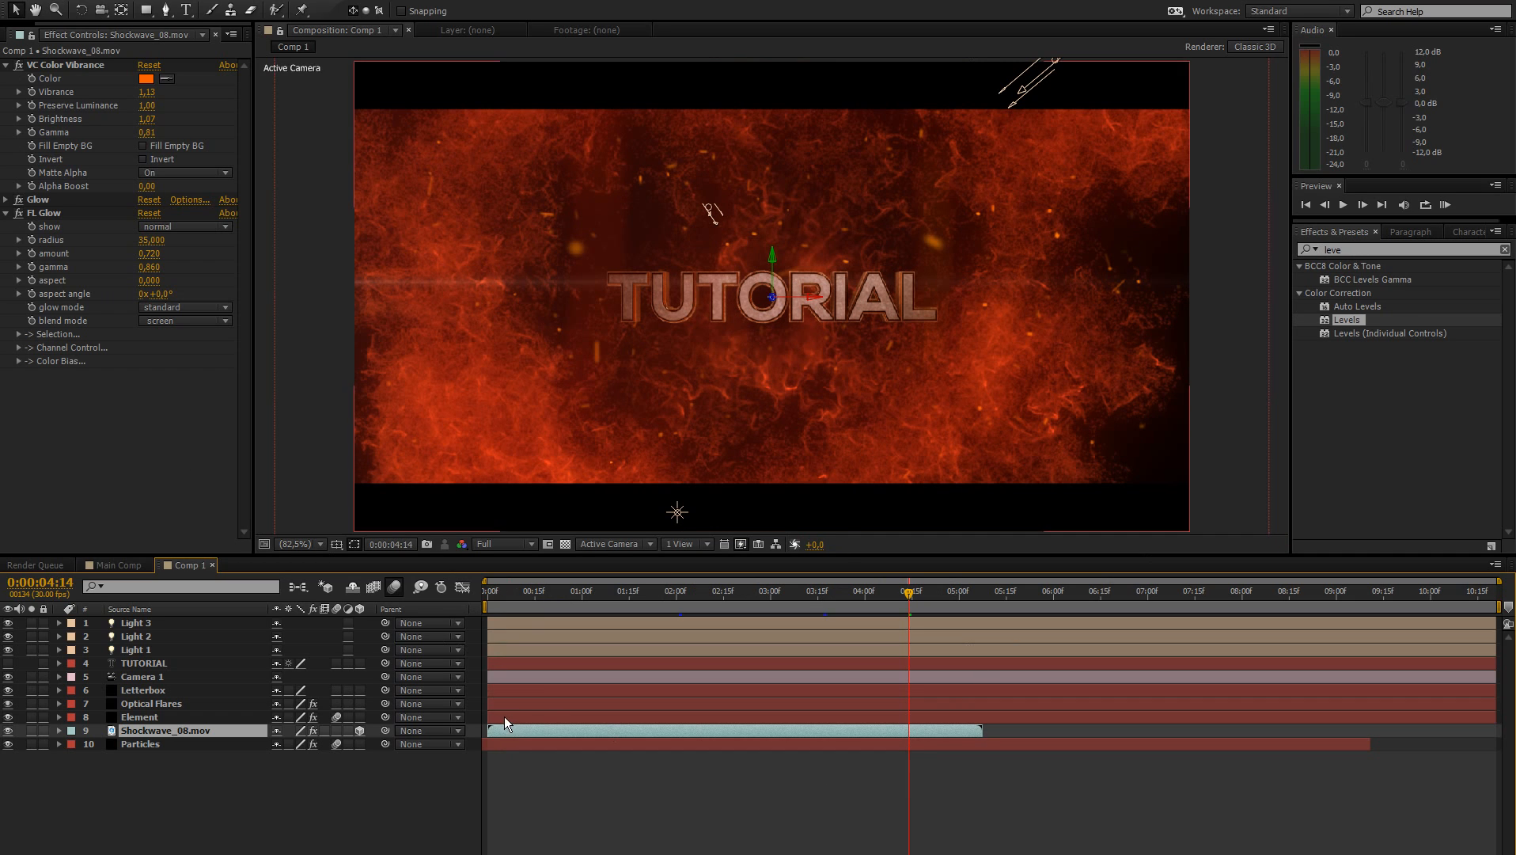
mouse_move(449, 766)
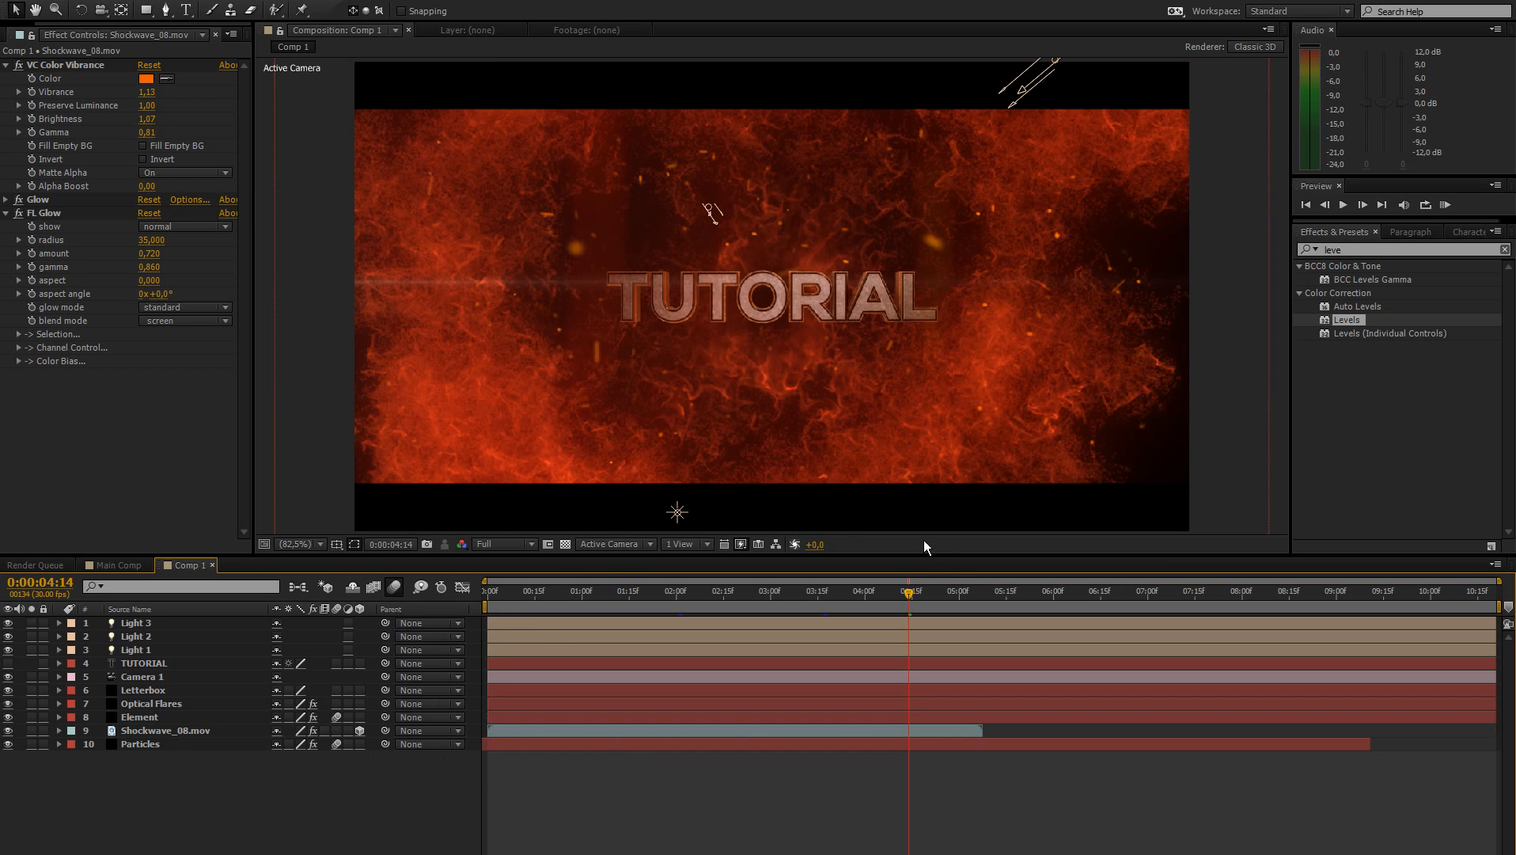
click(694, 590)
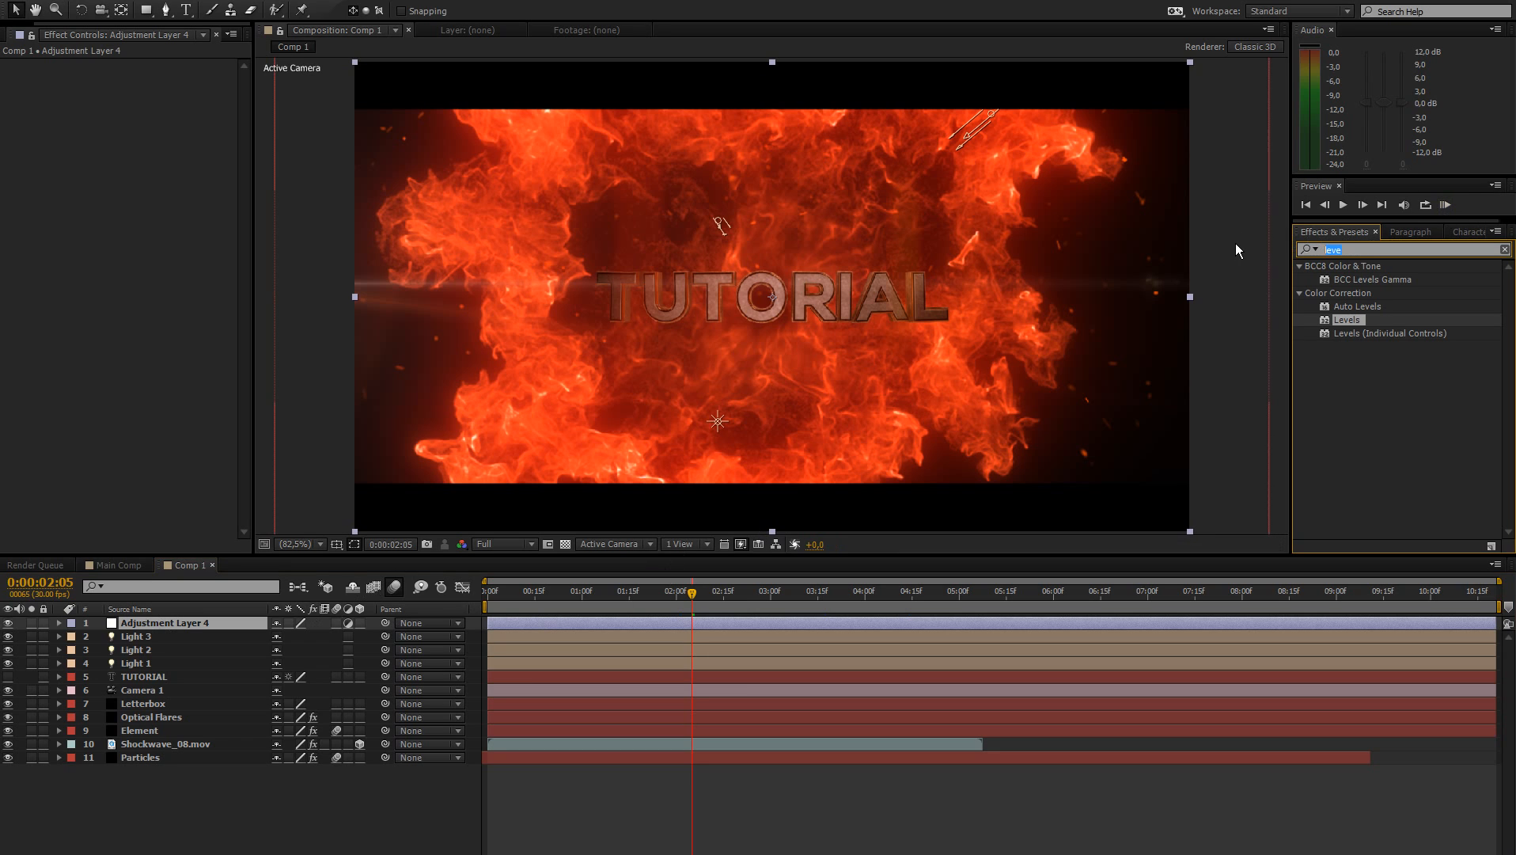
Search effects for 'look', apply Magic Bullet Looks to the adjustment layer, and launch its editor.
text(look)
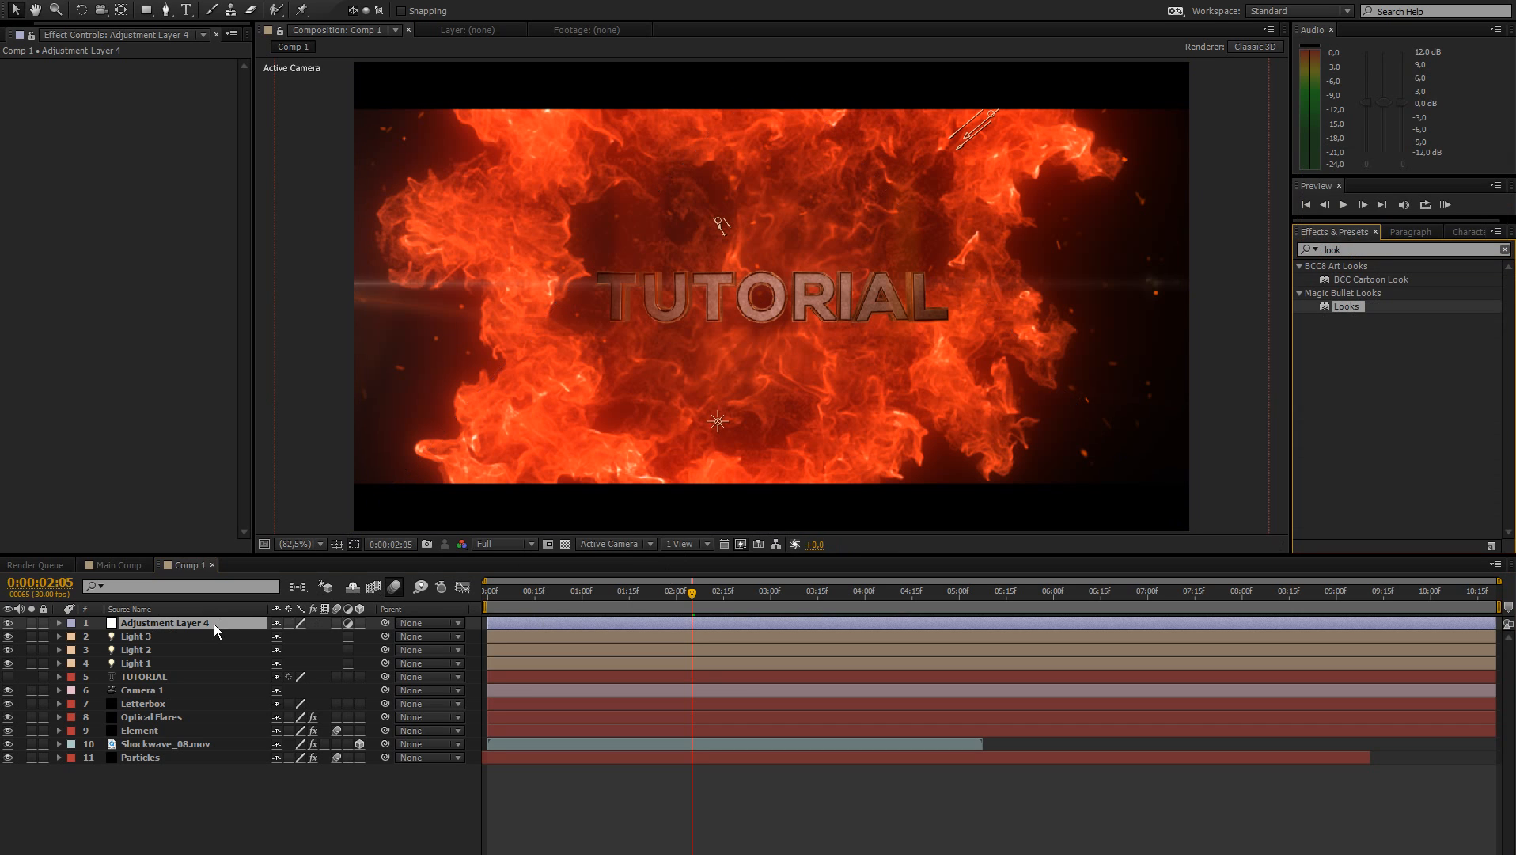
double_click(1347, 305)
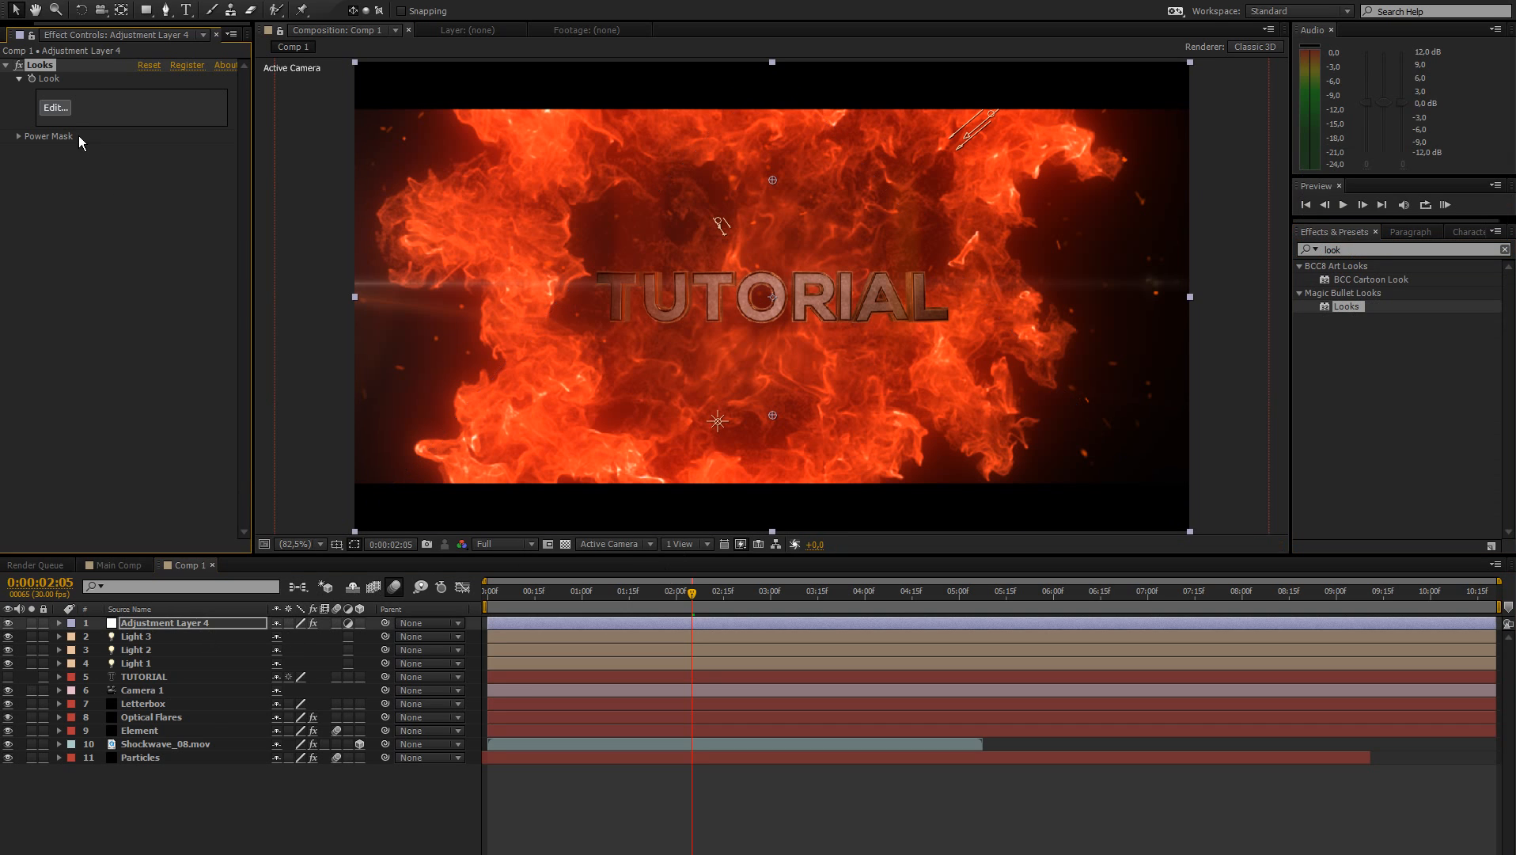
click(54, 106)
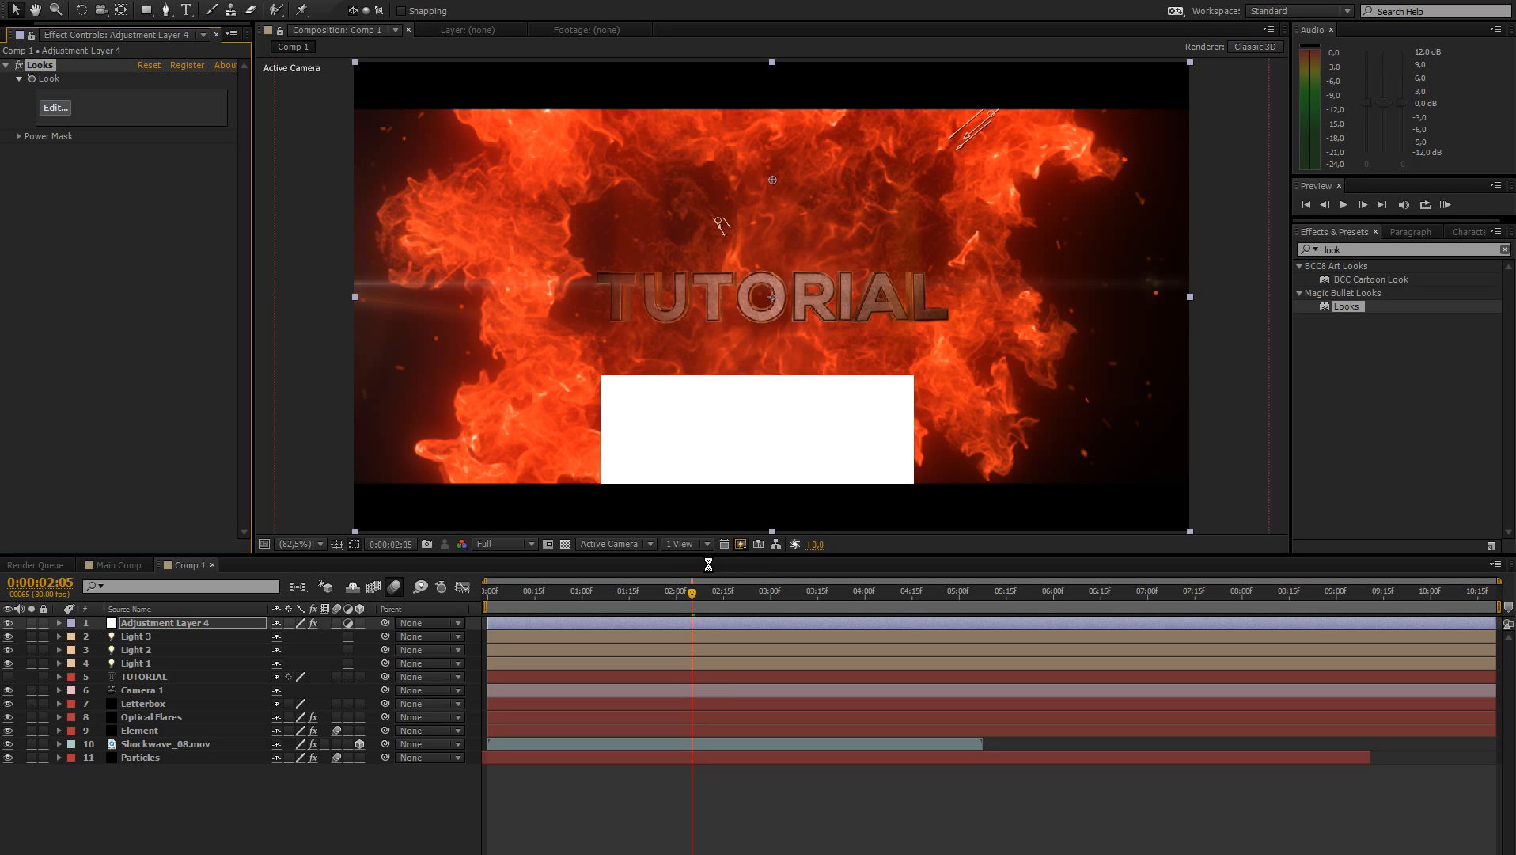
mouse_move(602, 331)
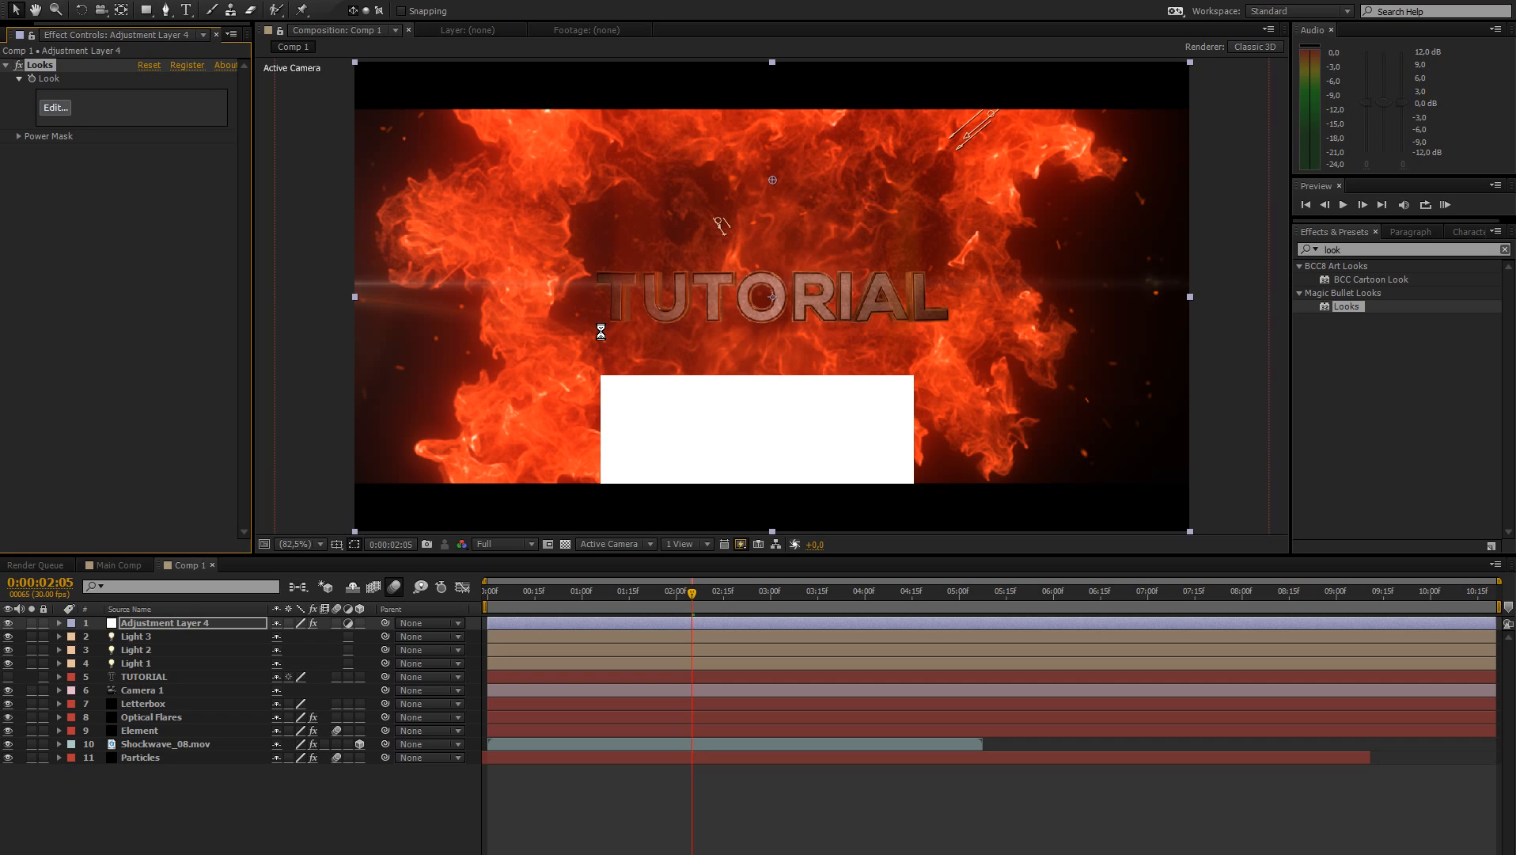
mouse_move(585, 366)
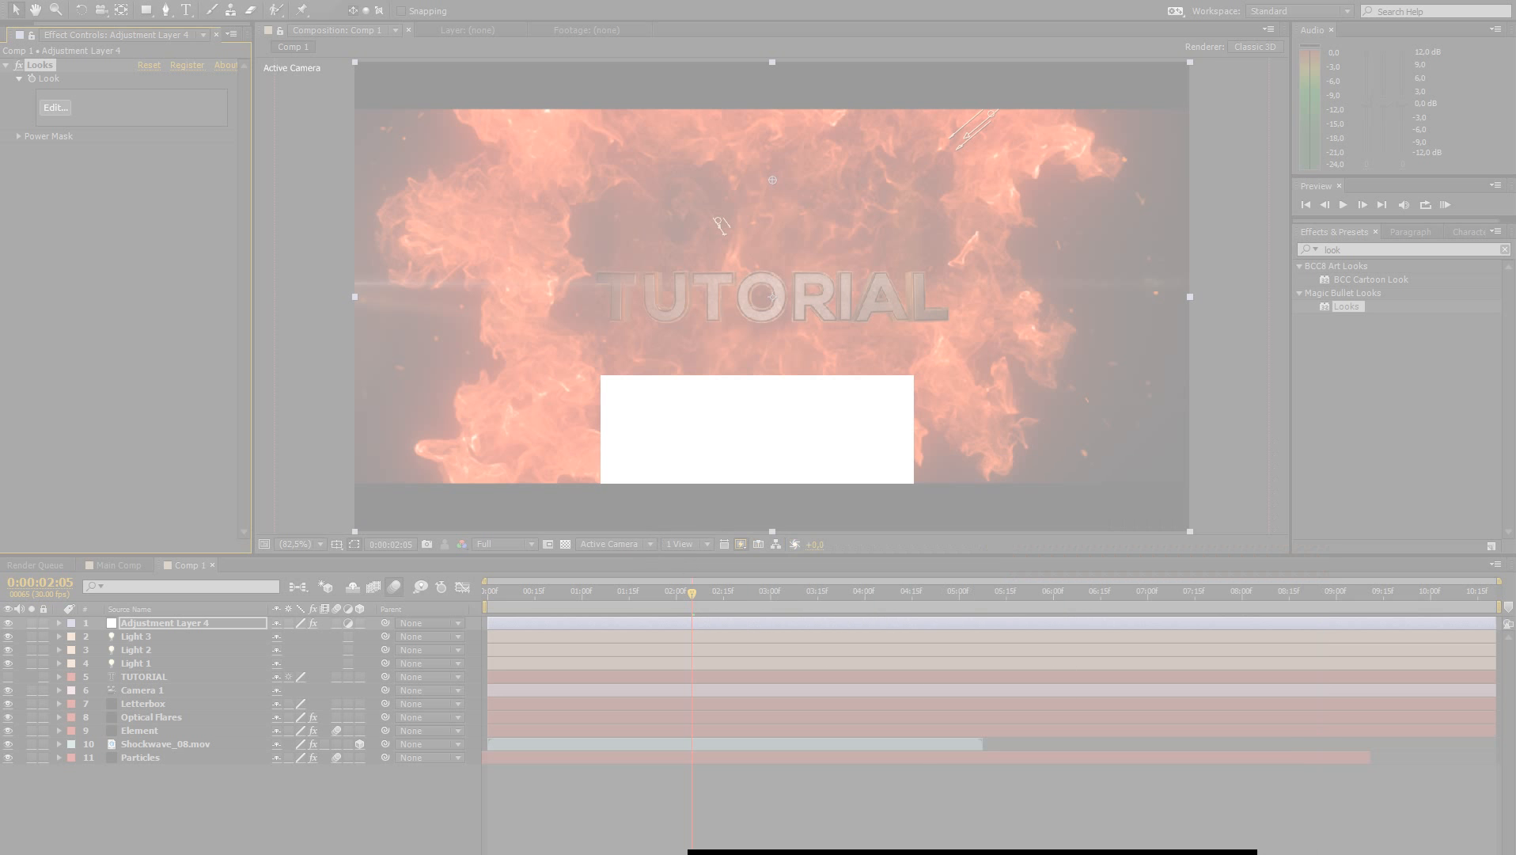
mouse_move(1178, 283)
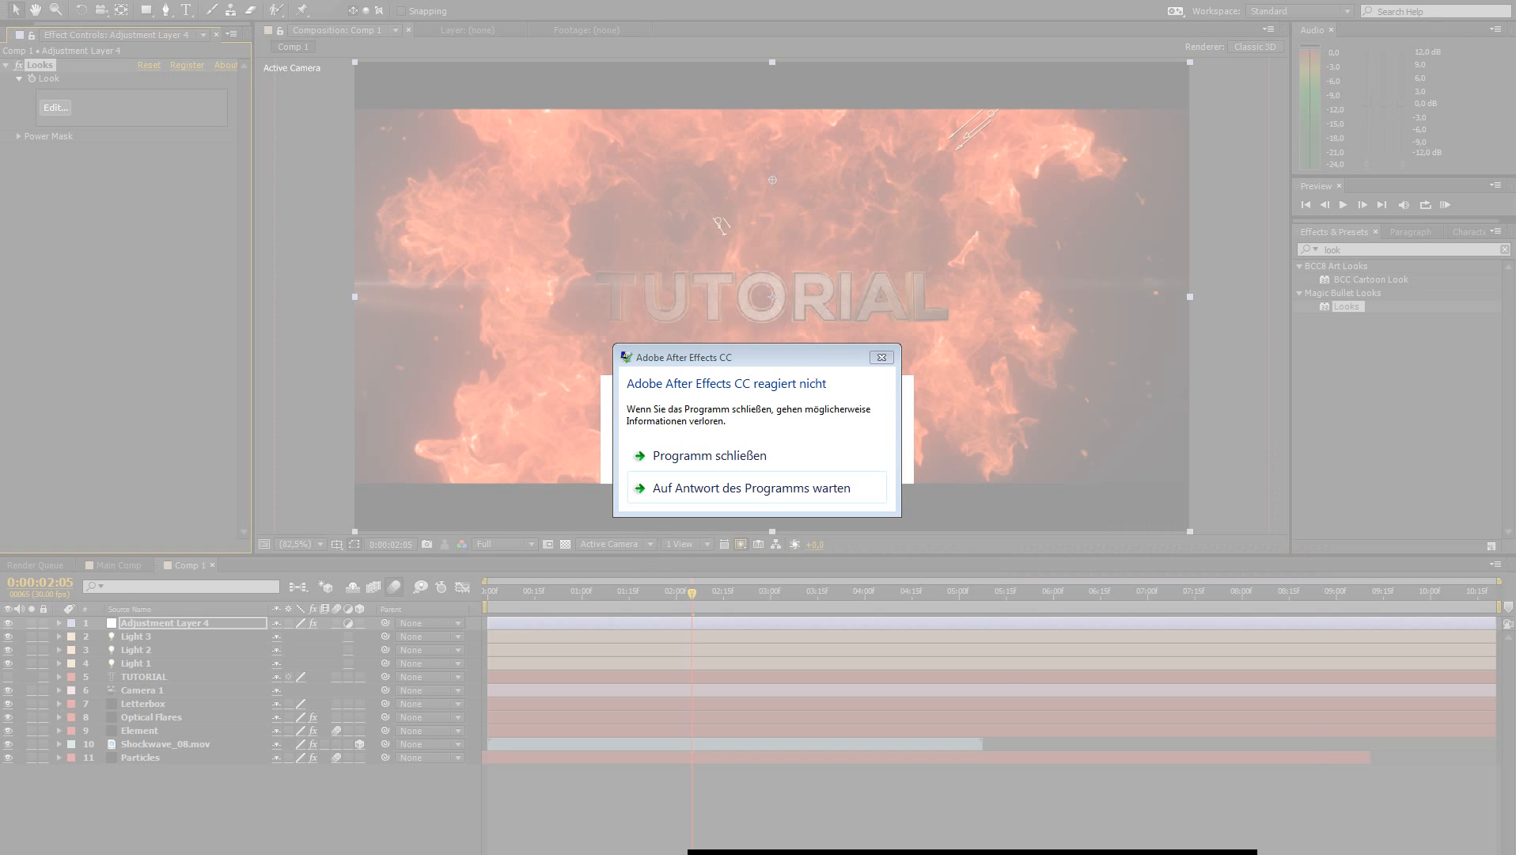
mouse_move(706, 455)
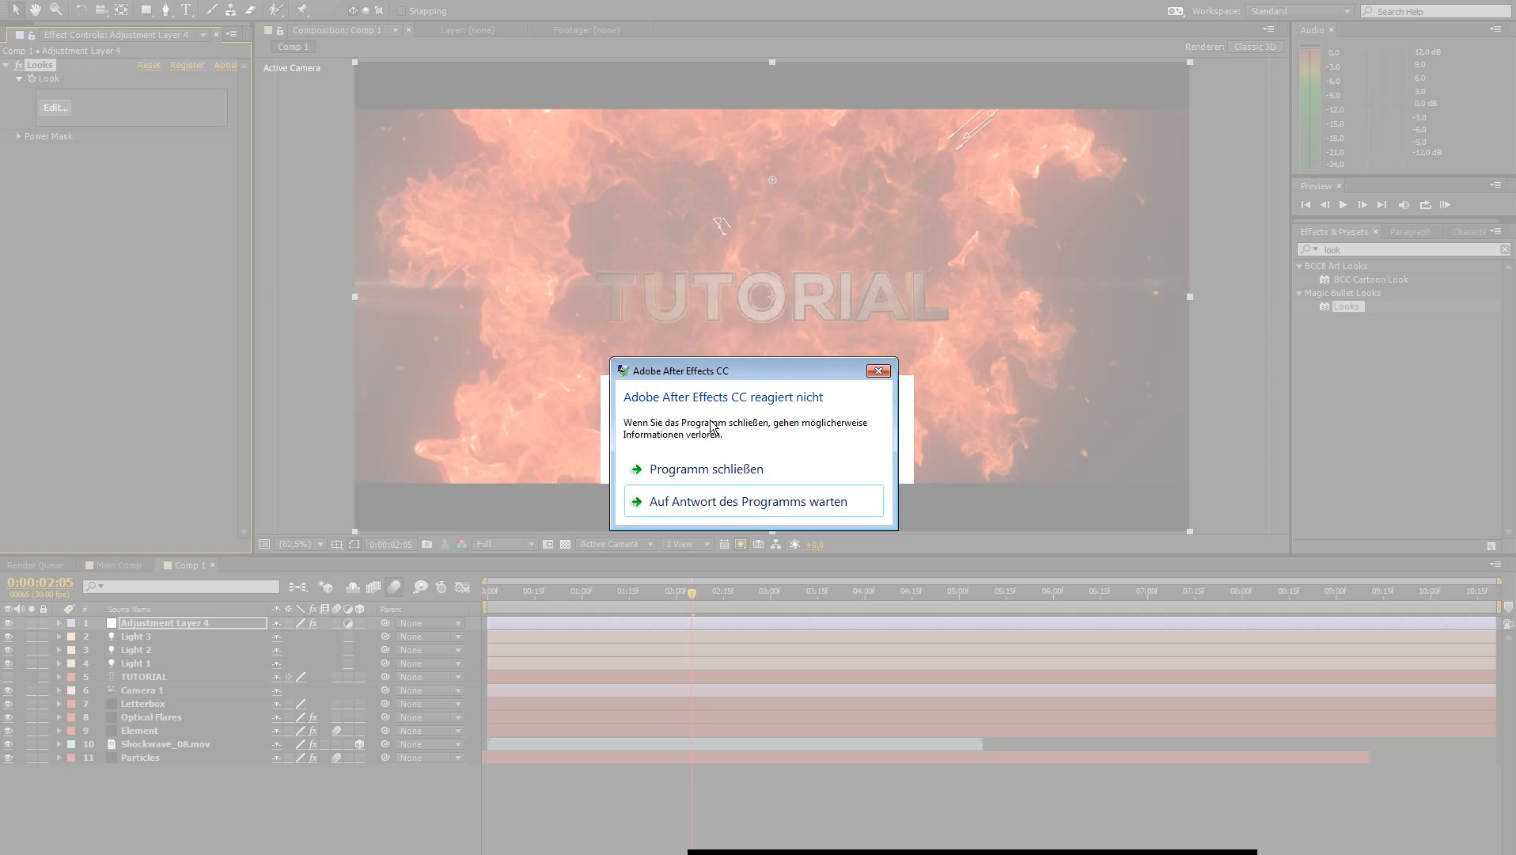
Choose 'Auf Antwort des Programms warten' in the not-responding dialog to keep waiting.
click(744, 501)
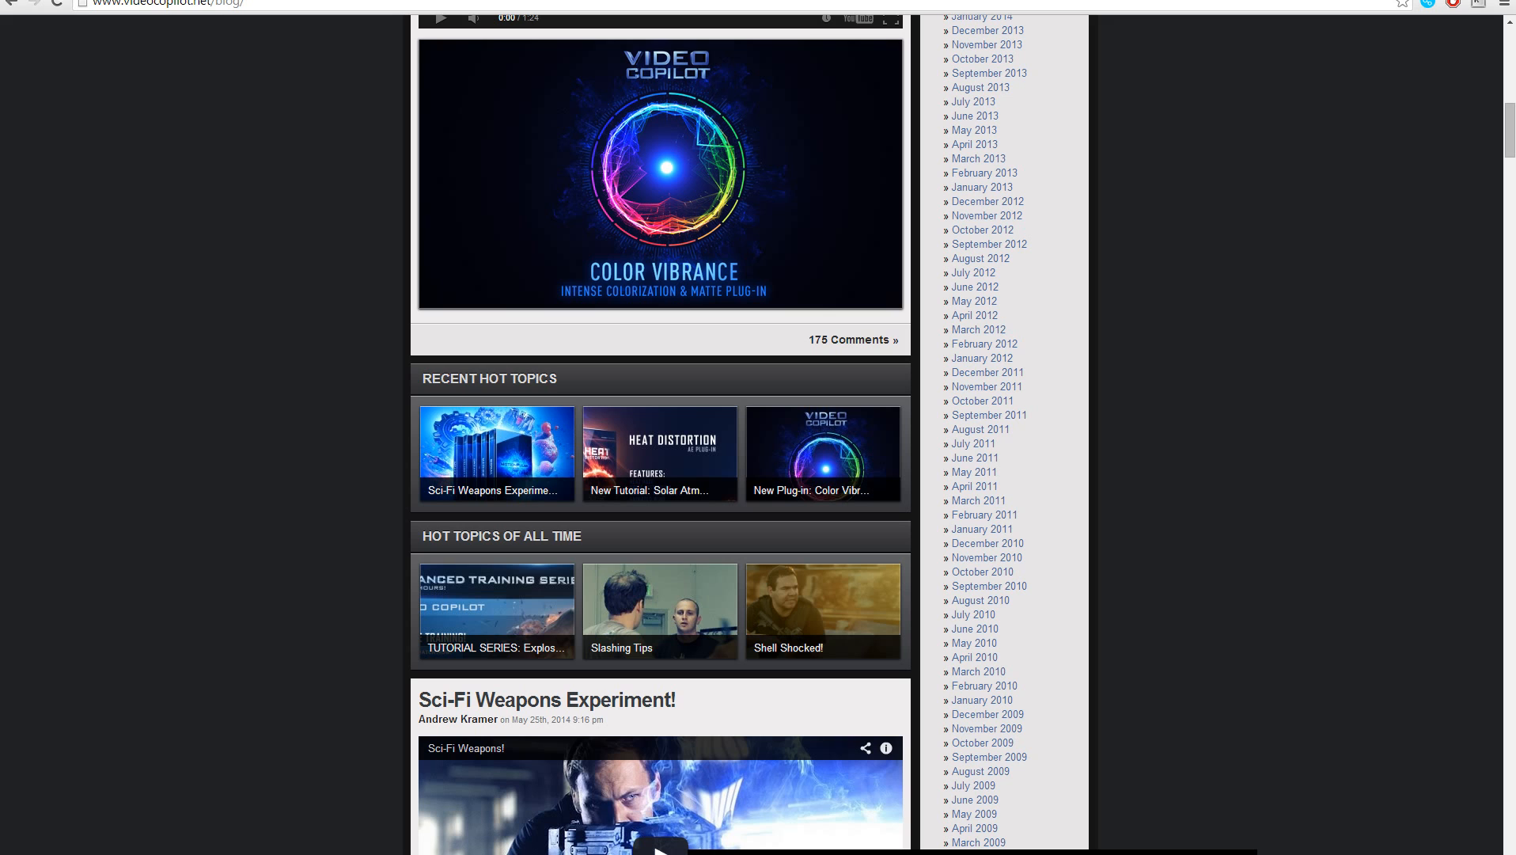
mouse_move(1224, 513)
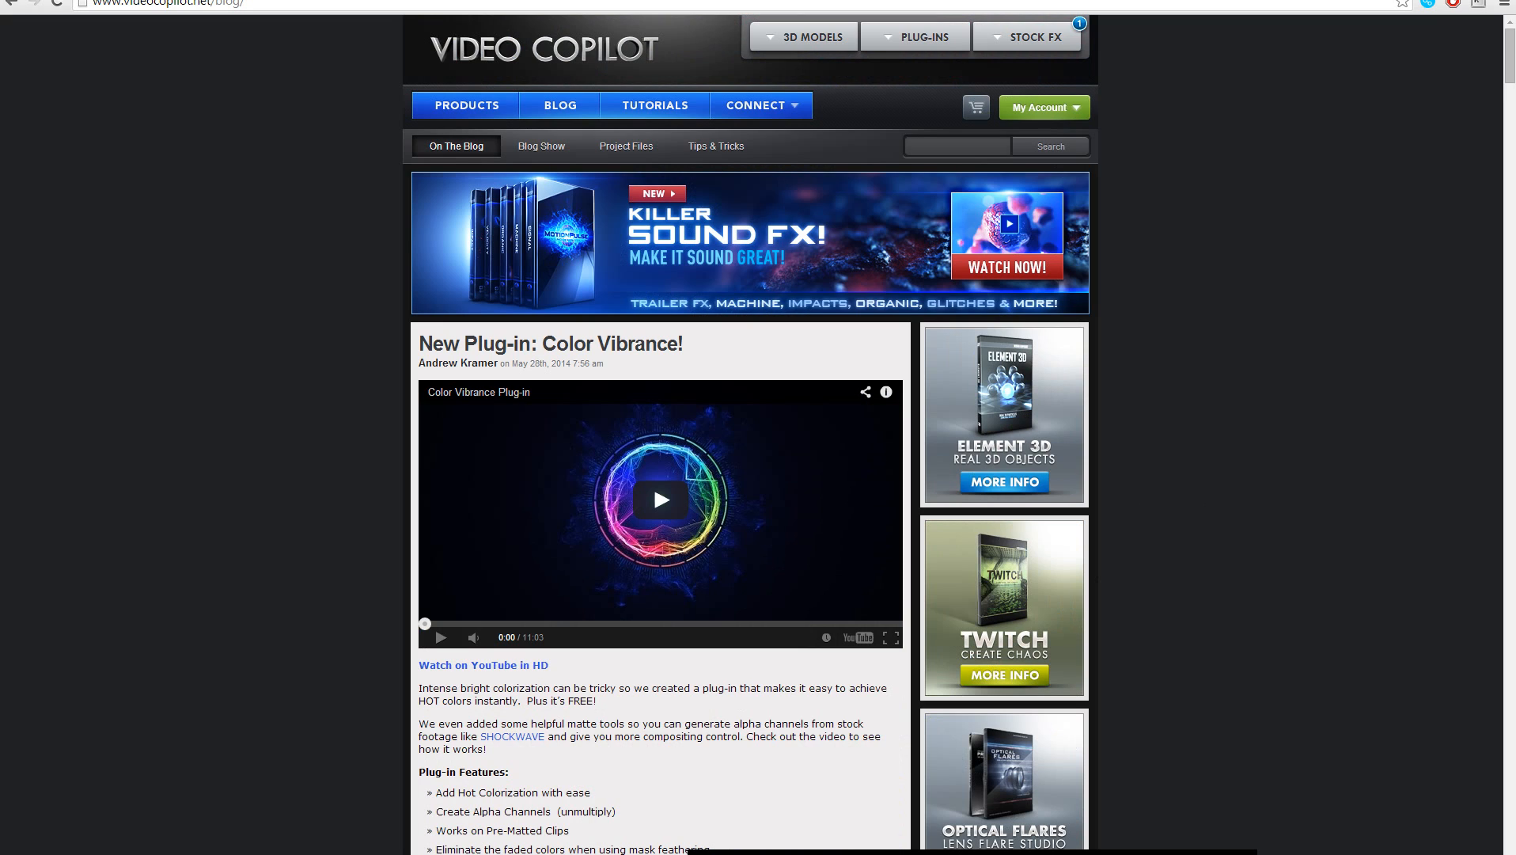
mouse_move(141, 767)
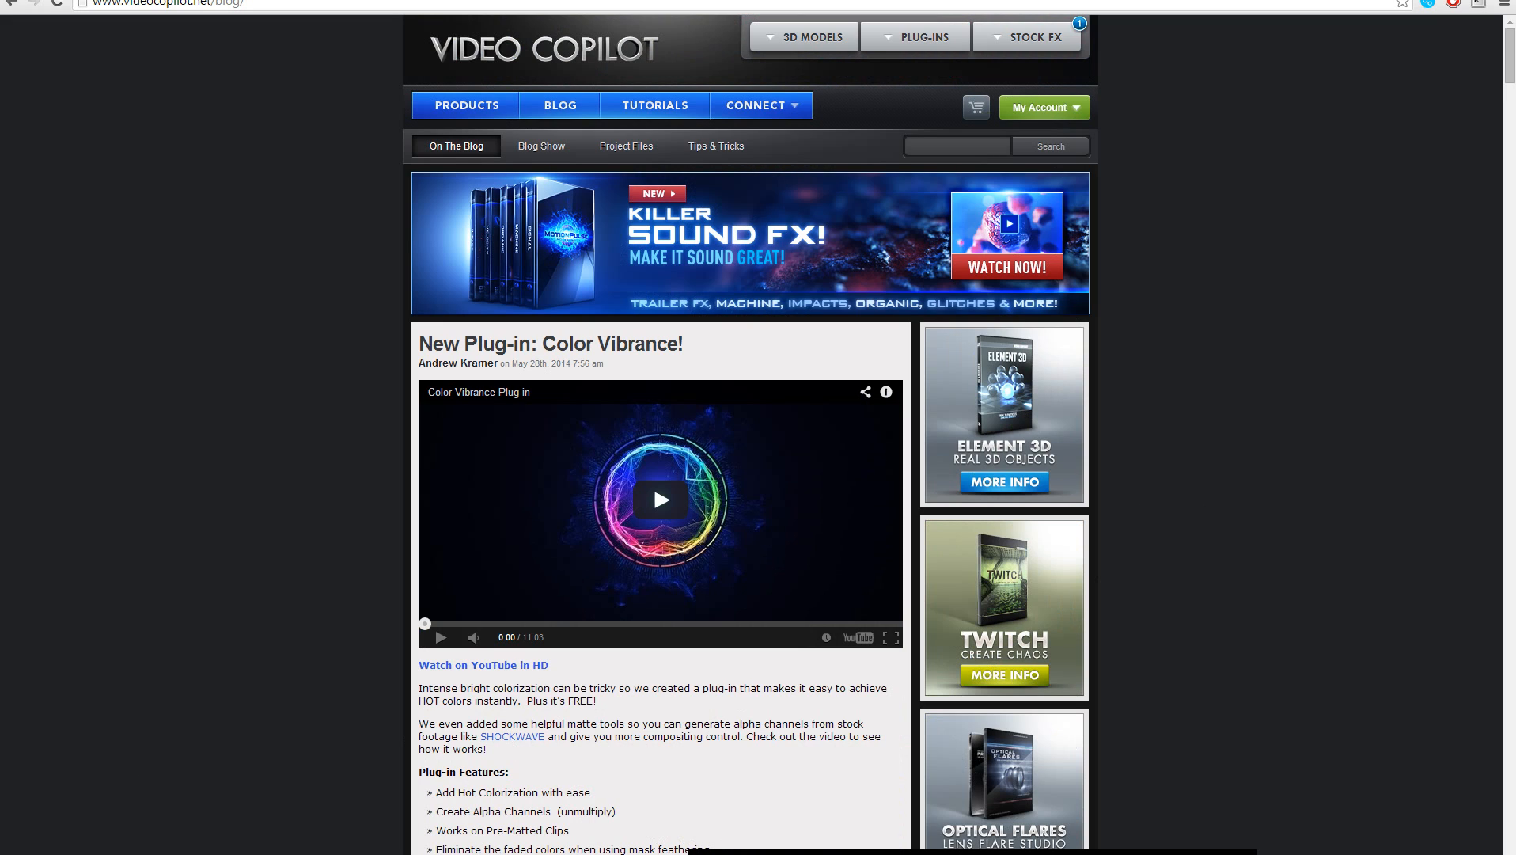
mouse_move(243, 654)
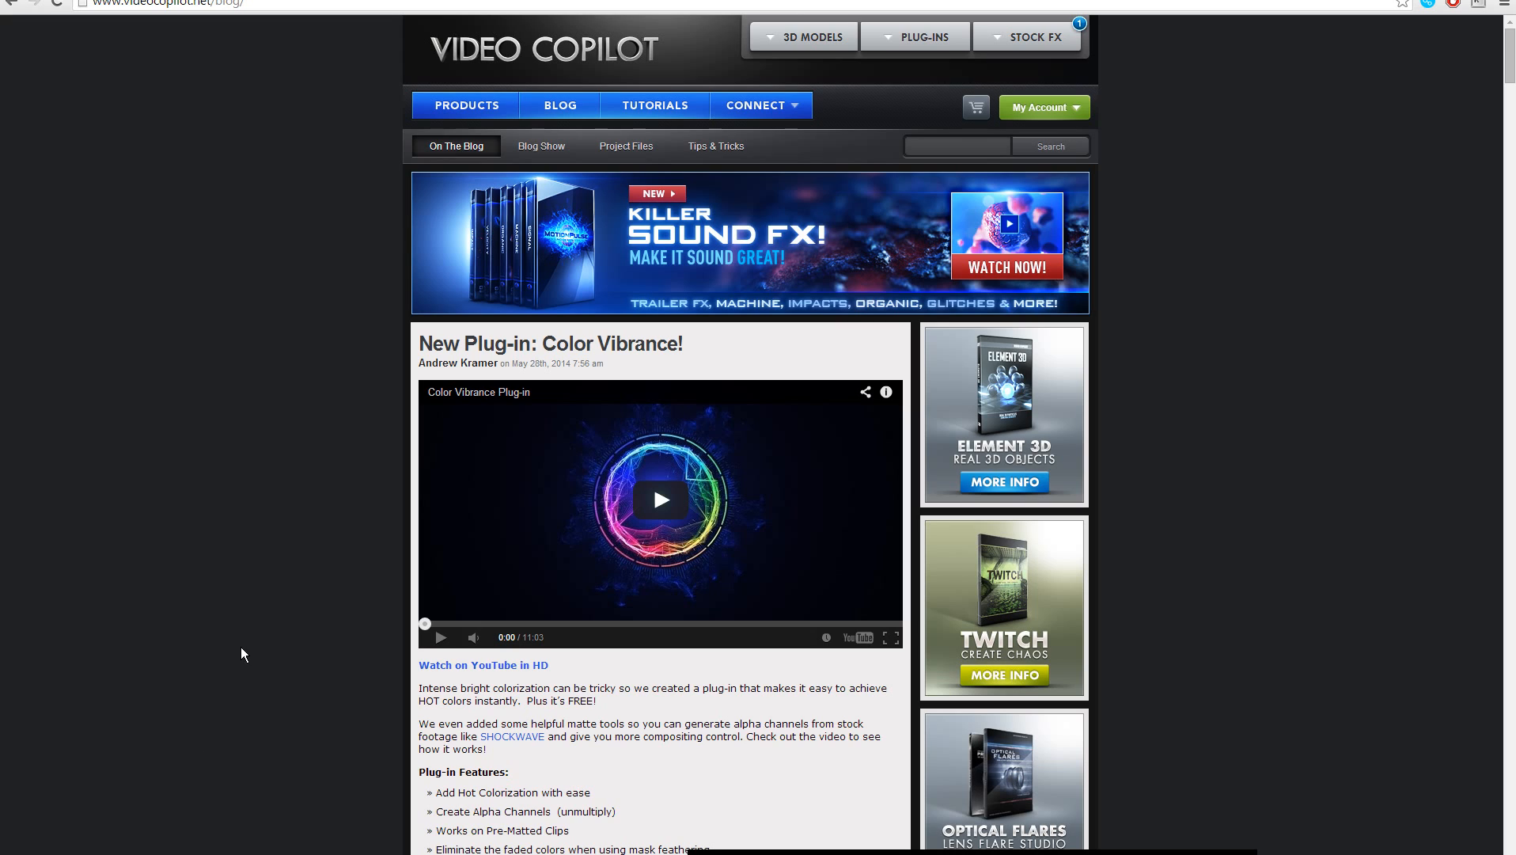